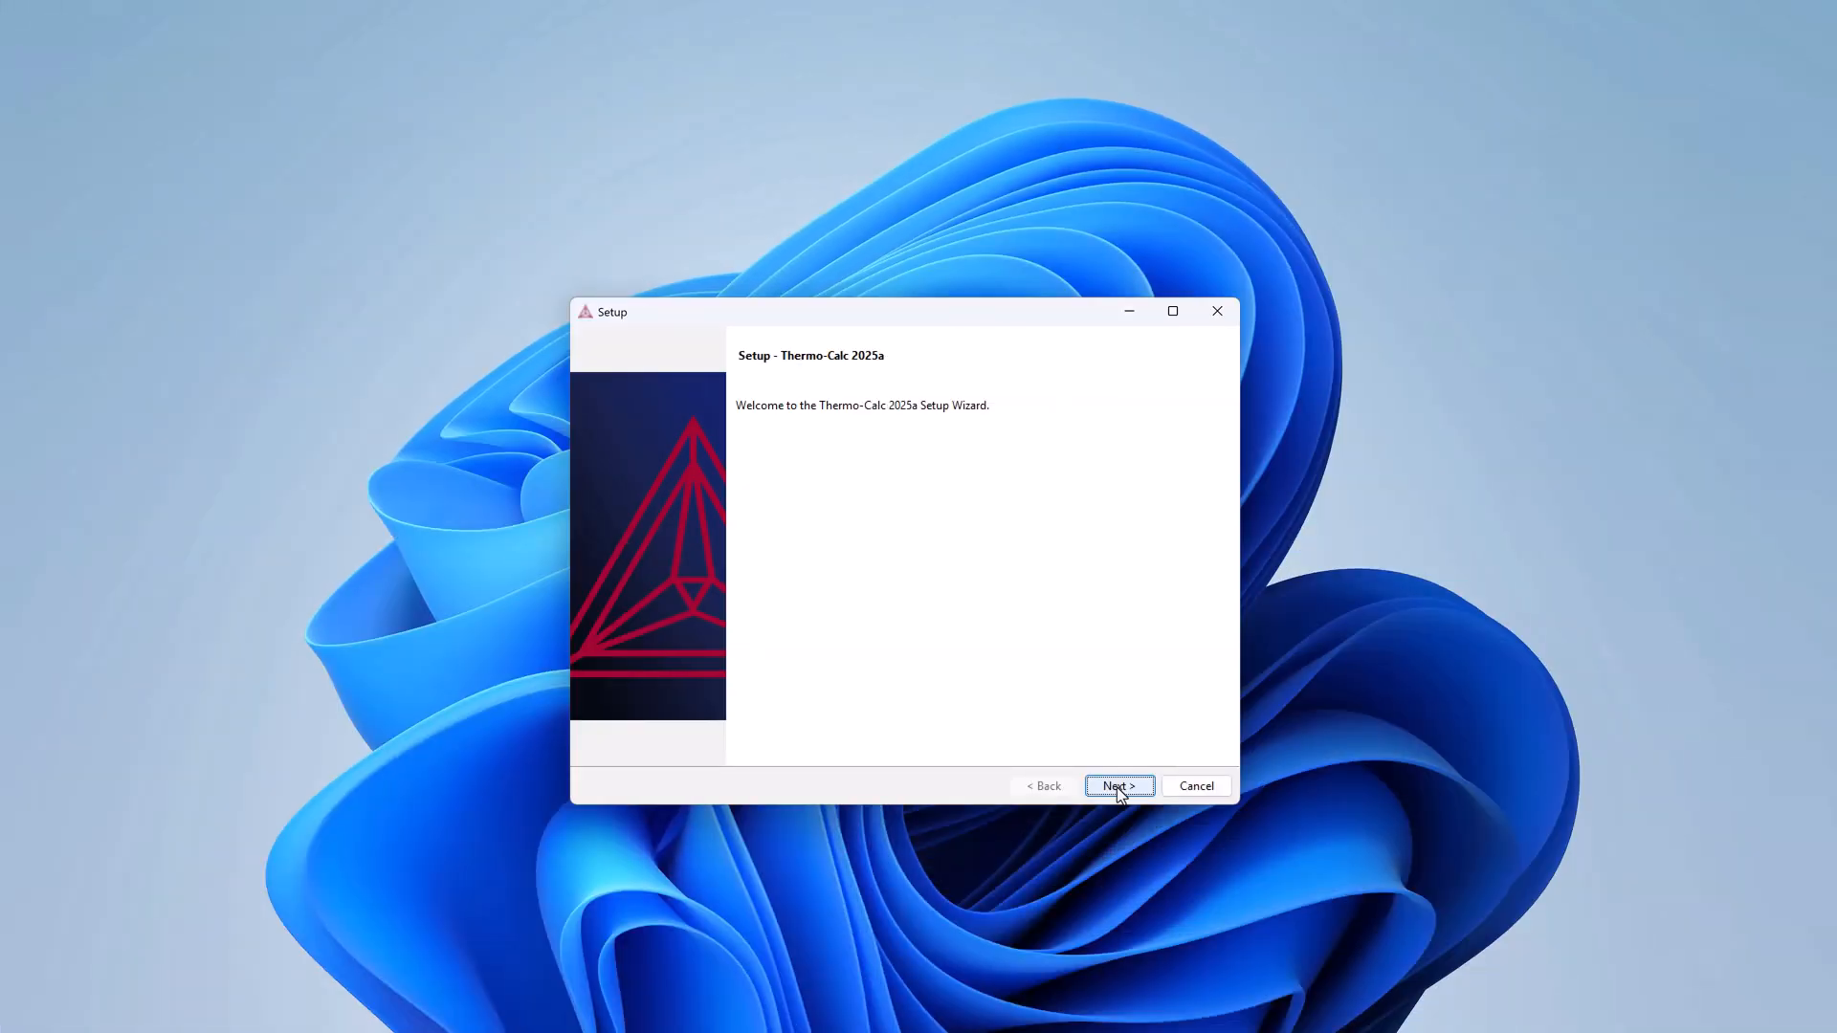
Advance the Thermo-Calc 2025a installer, accepting the agreement and choosing user-credentials licensing.
click(1116, 785)
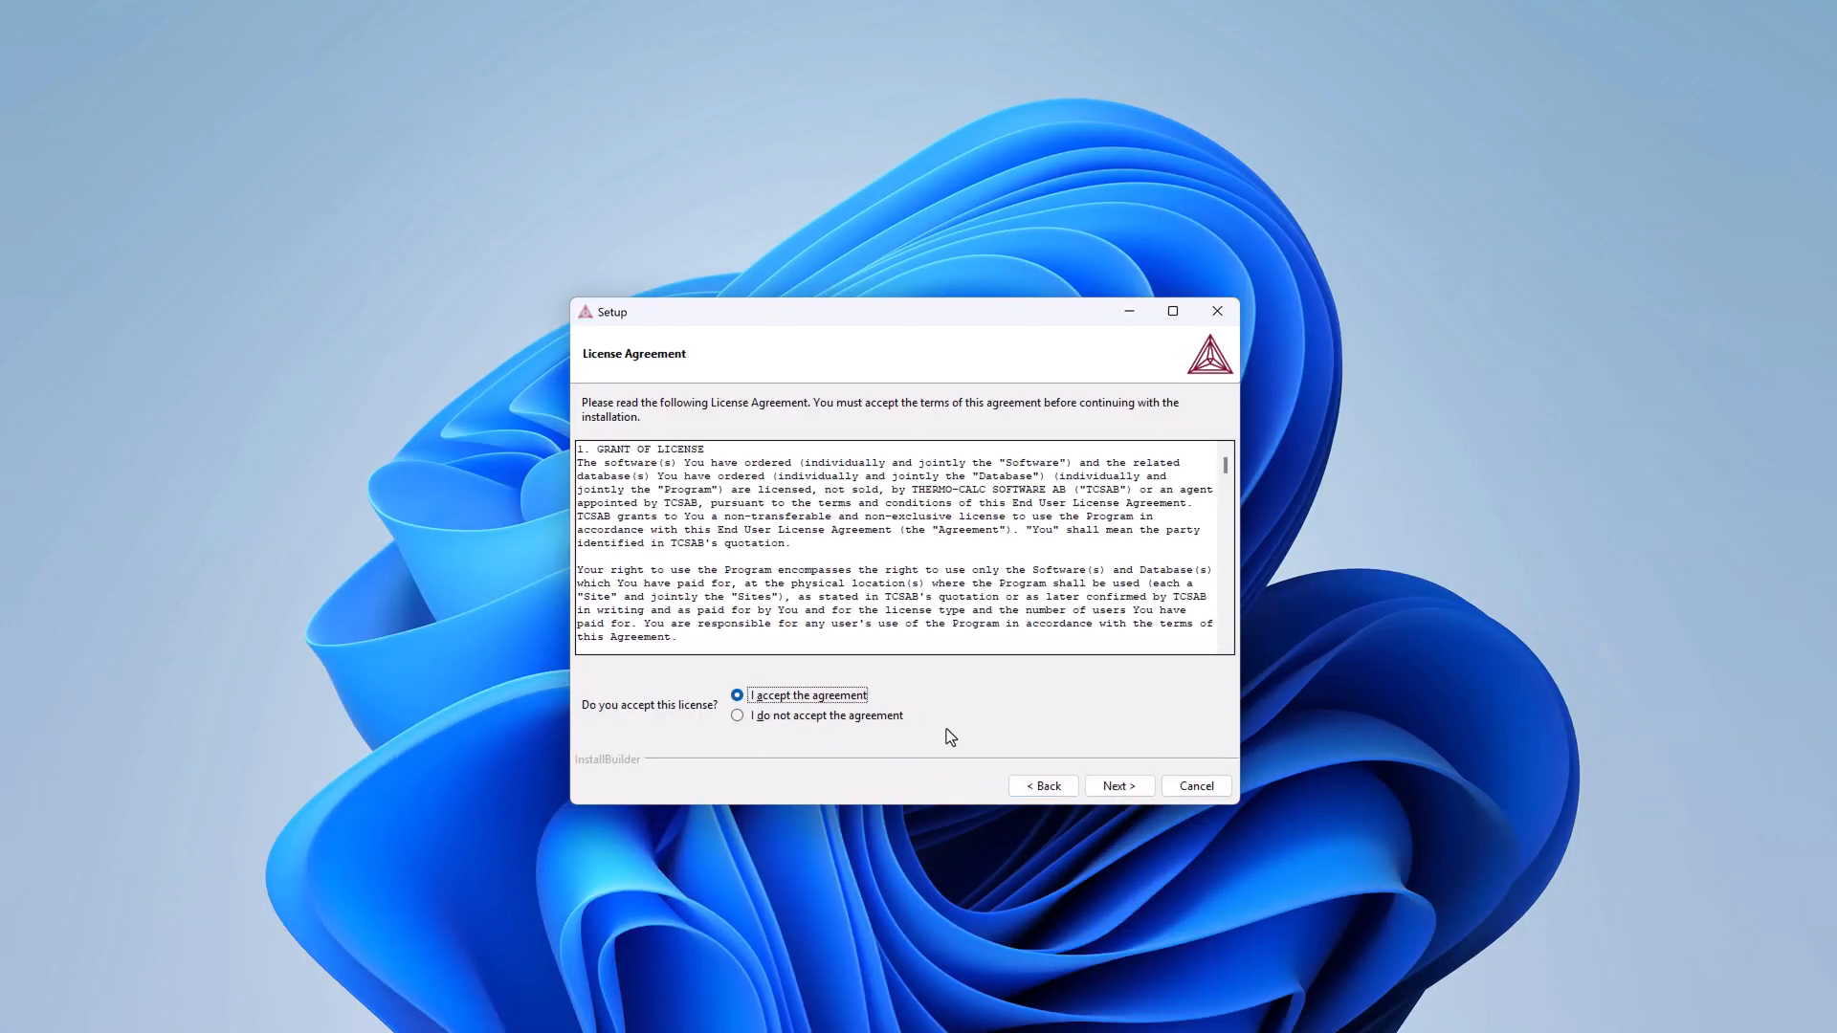
click(1115, 784)
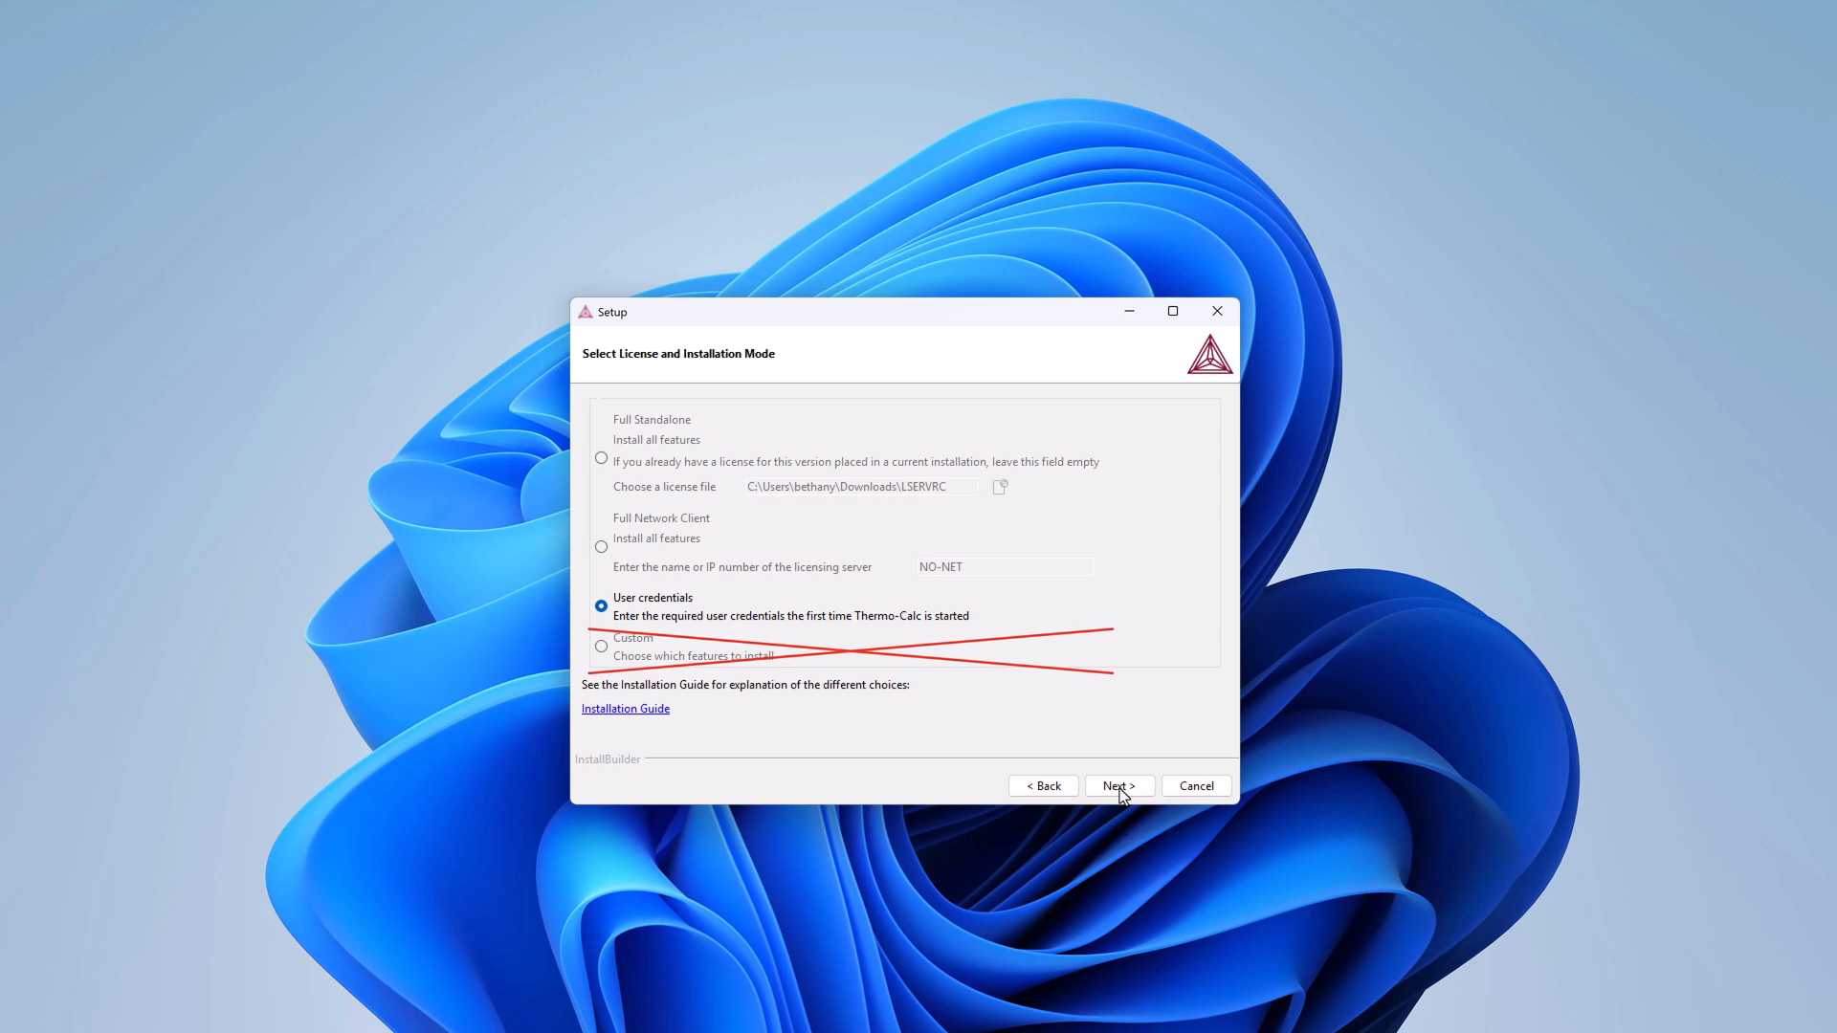
click(1117, 784)
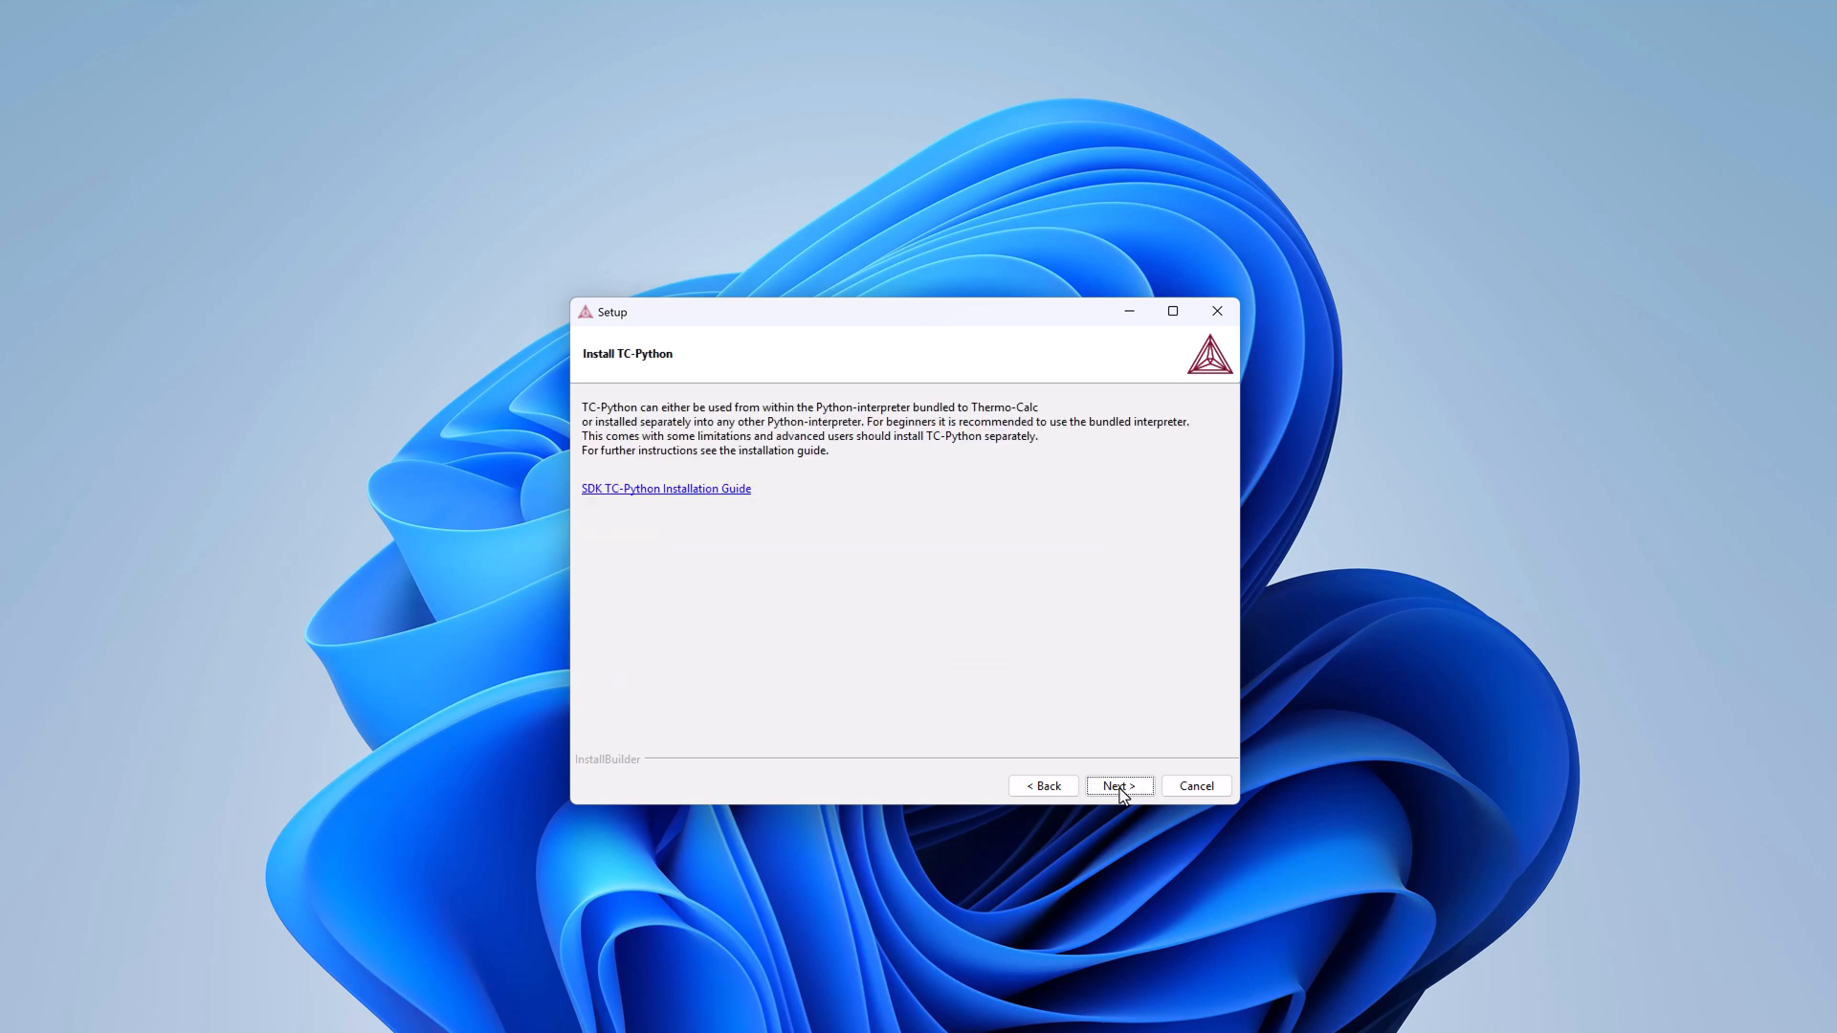
click(1118, 786)
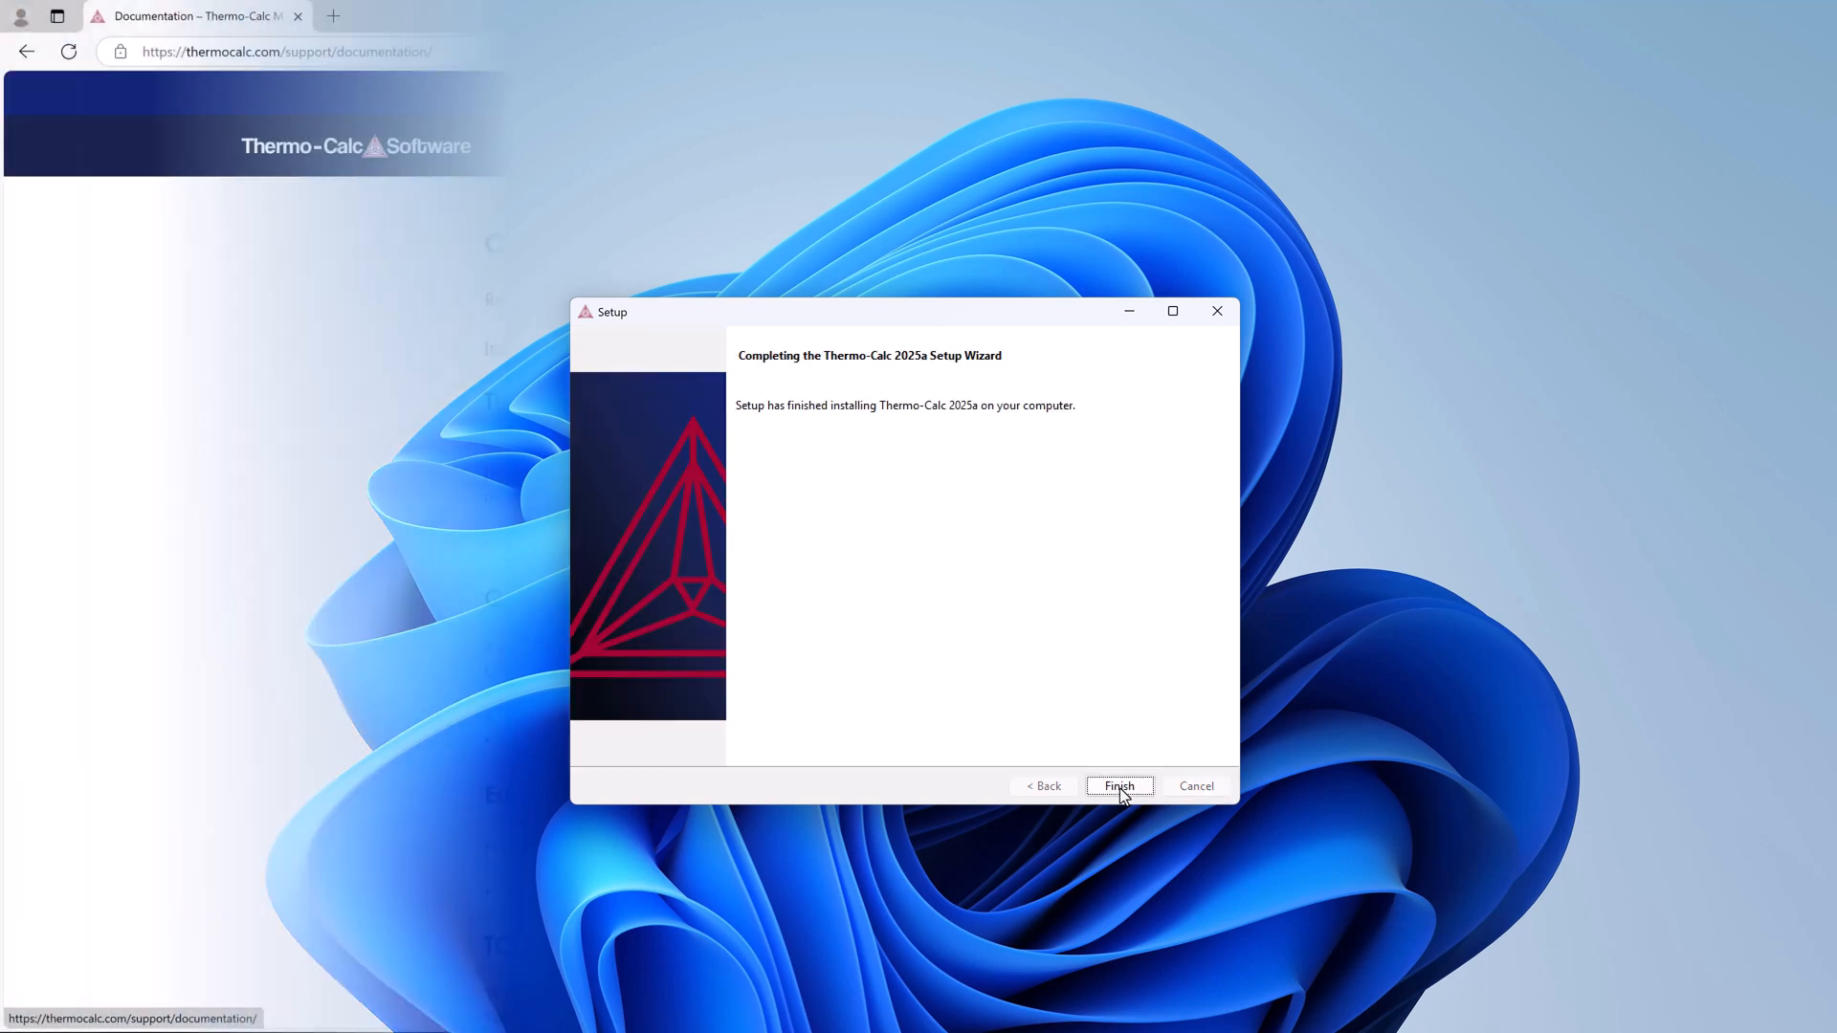
Finish the installer and view Installation Guides under Support > Documentation on thermocalc.com.
click(1117, 787)
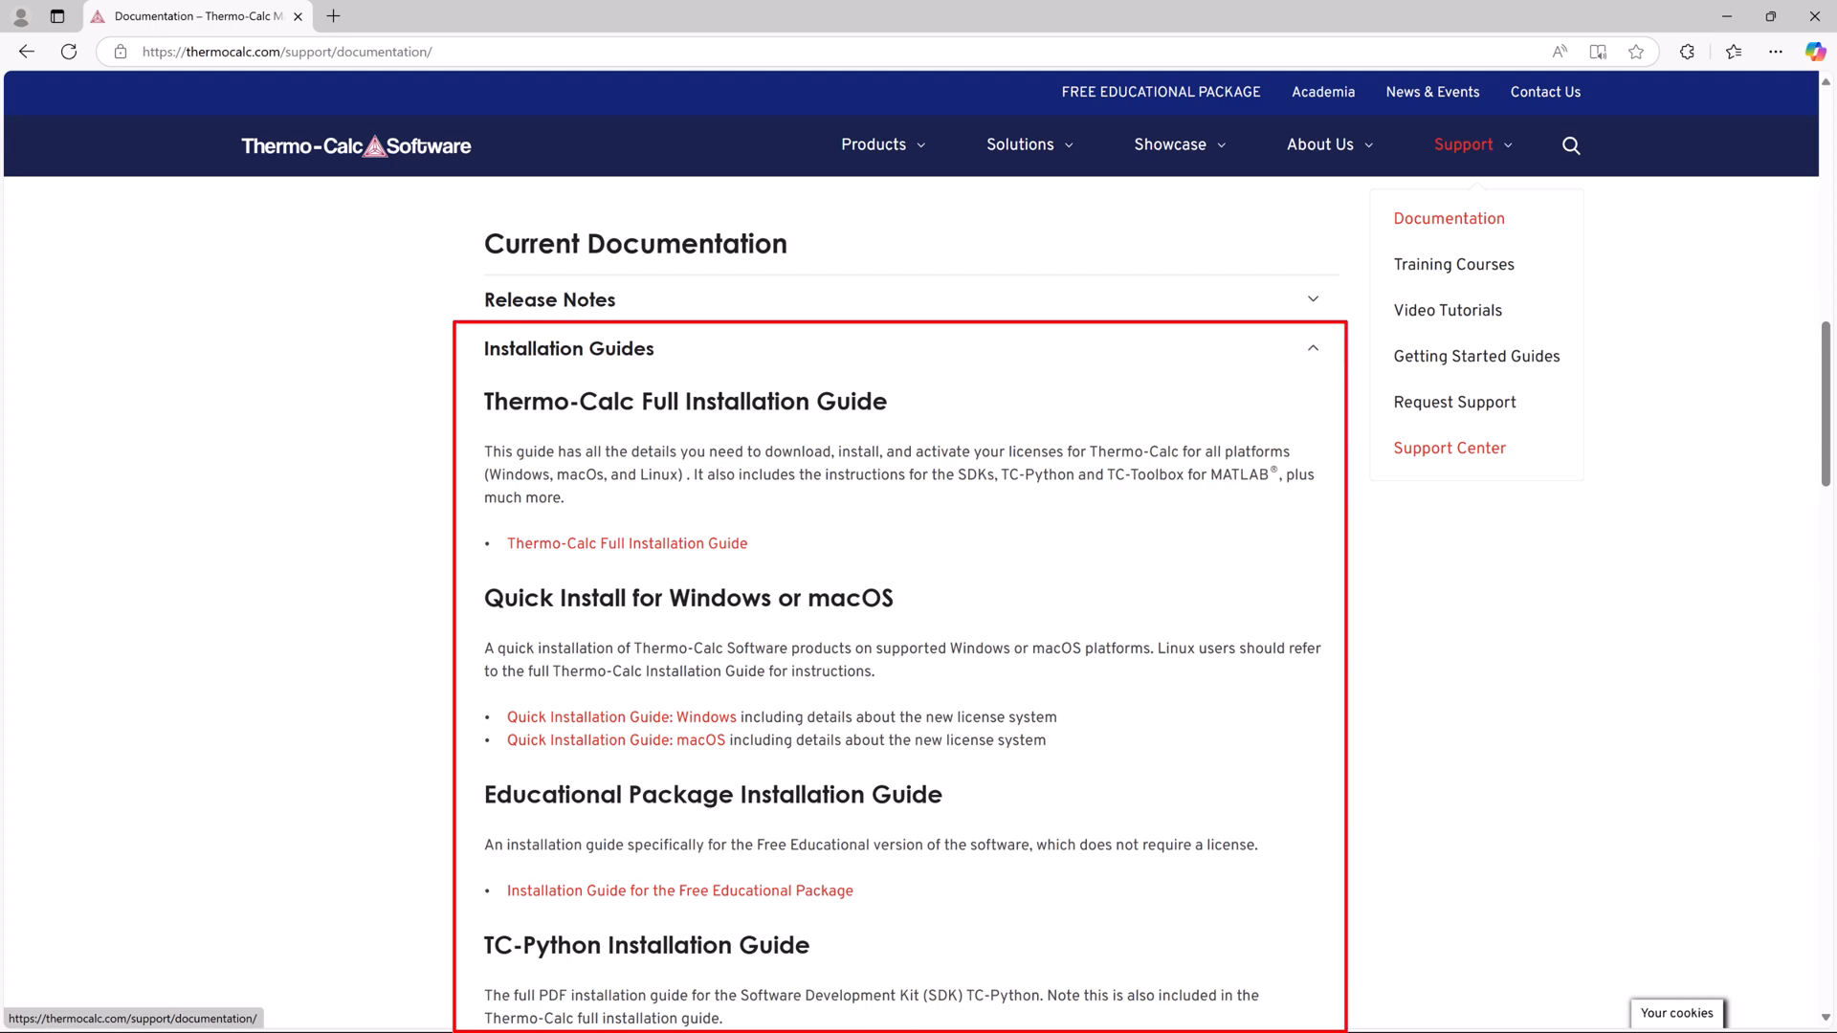
click(1463, 144)
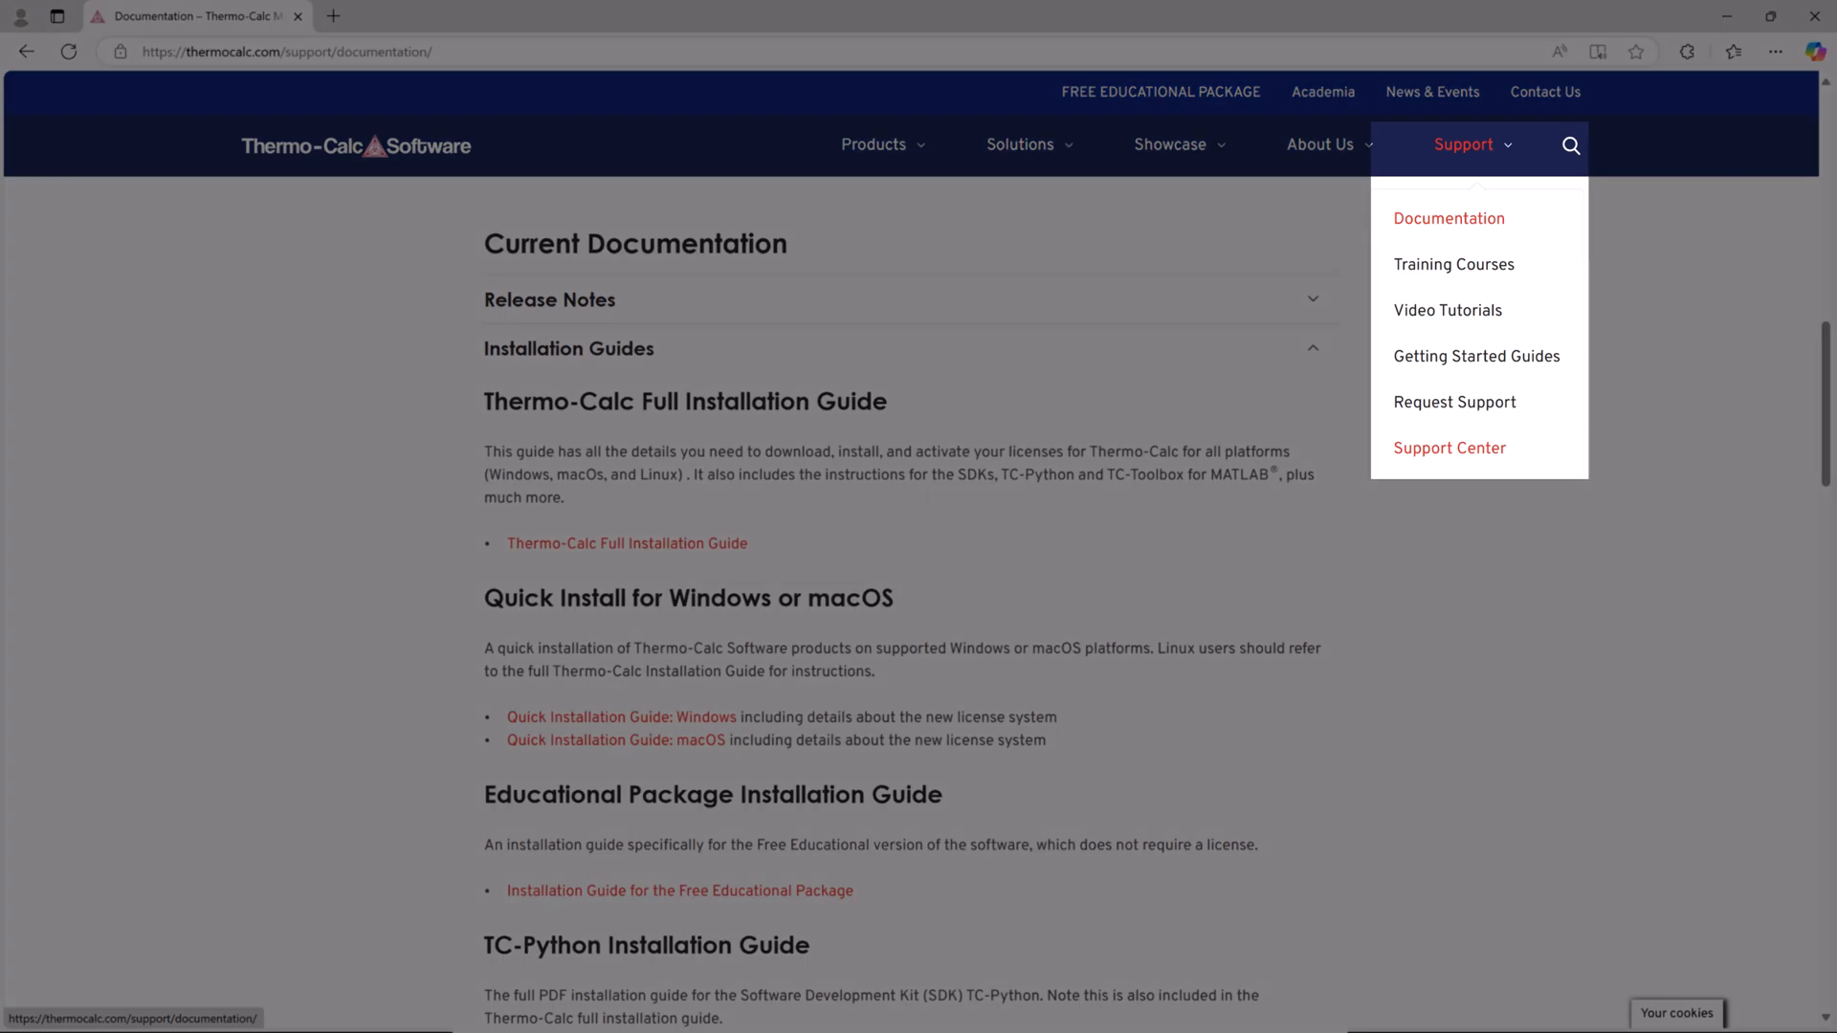
click(1448, 309)
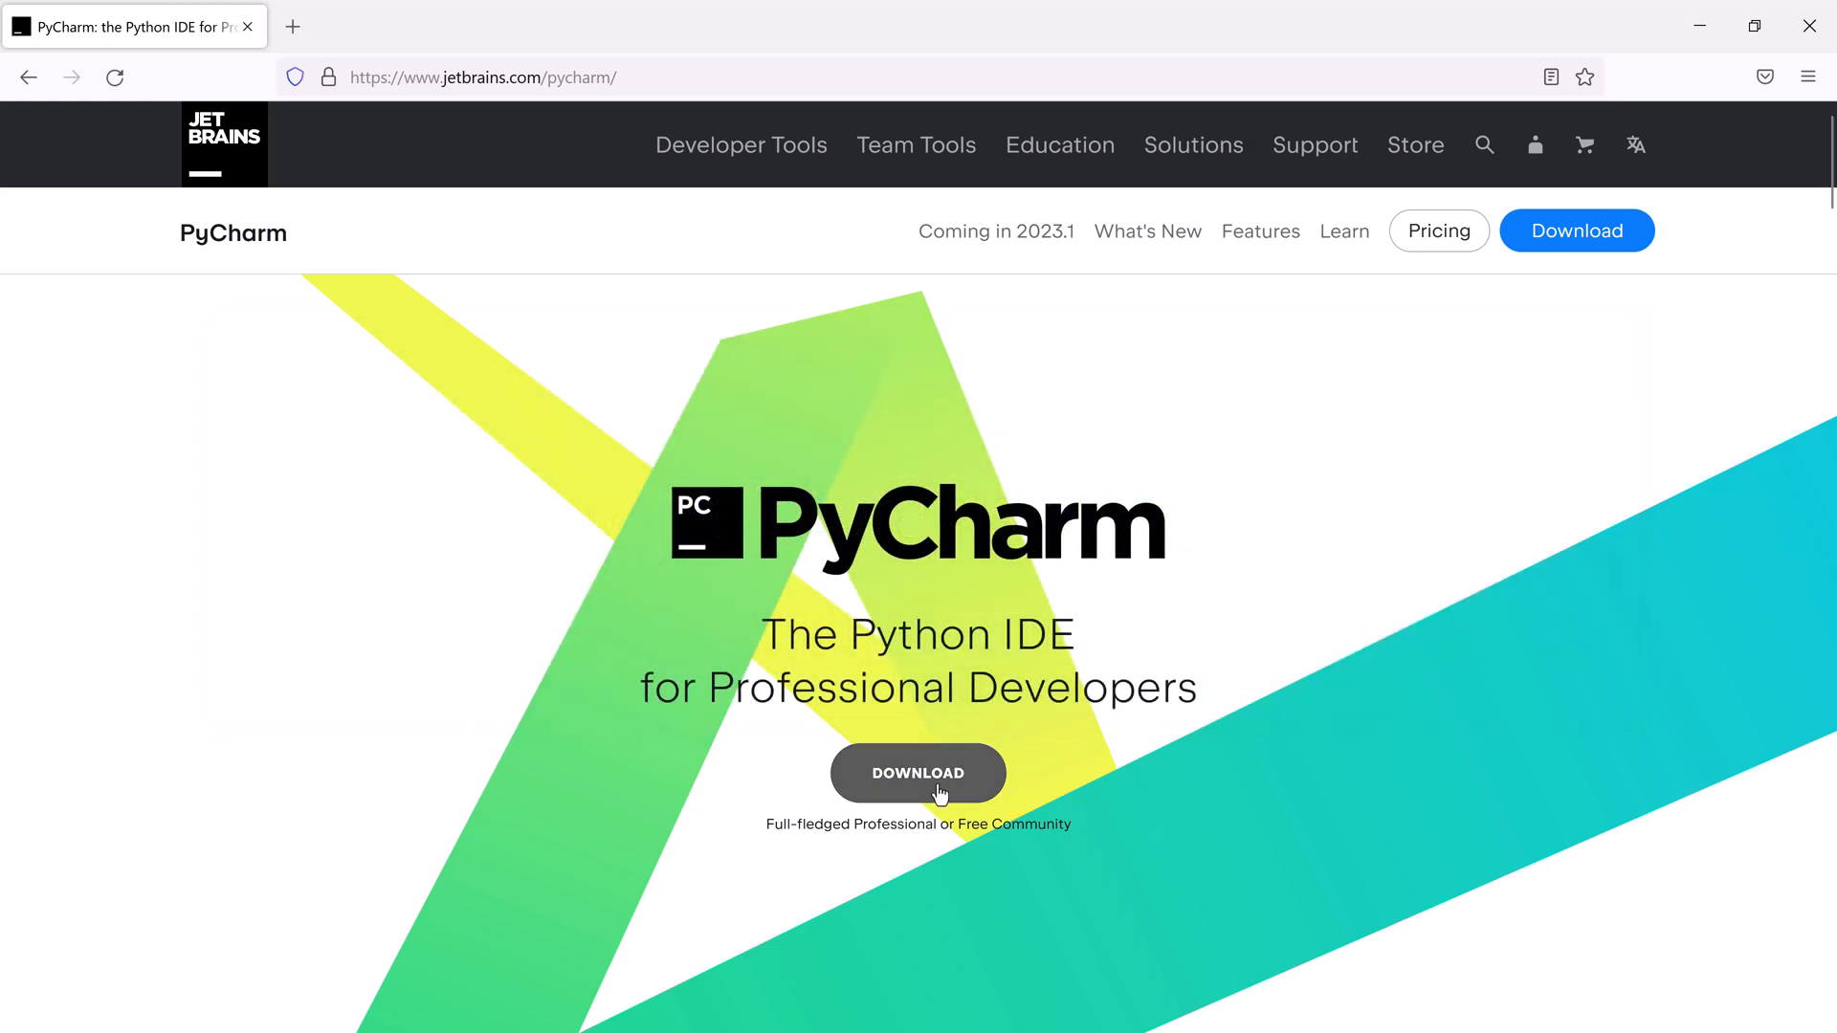
Download the PyCharm Community (.exe) installer for Windows from JetBrains.
click(918, 773)
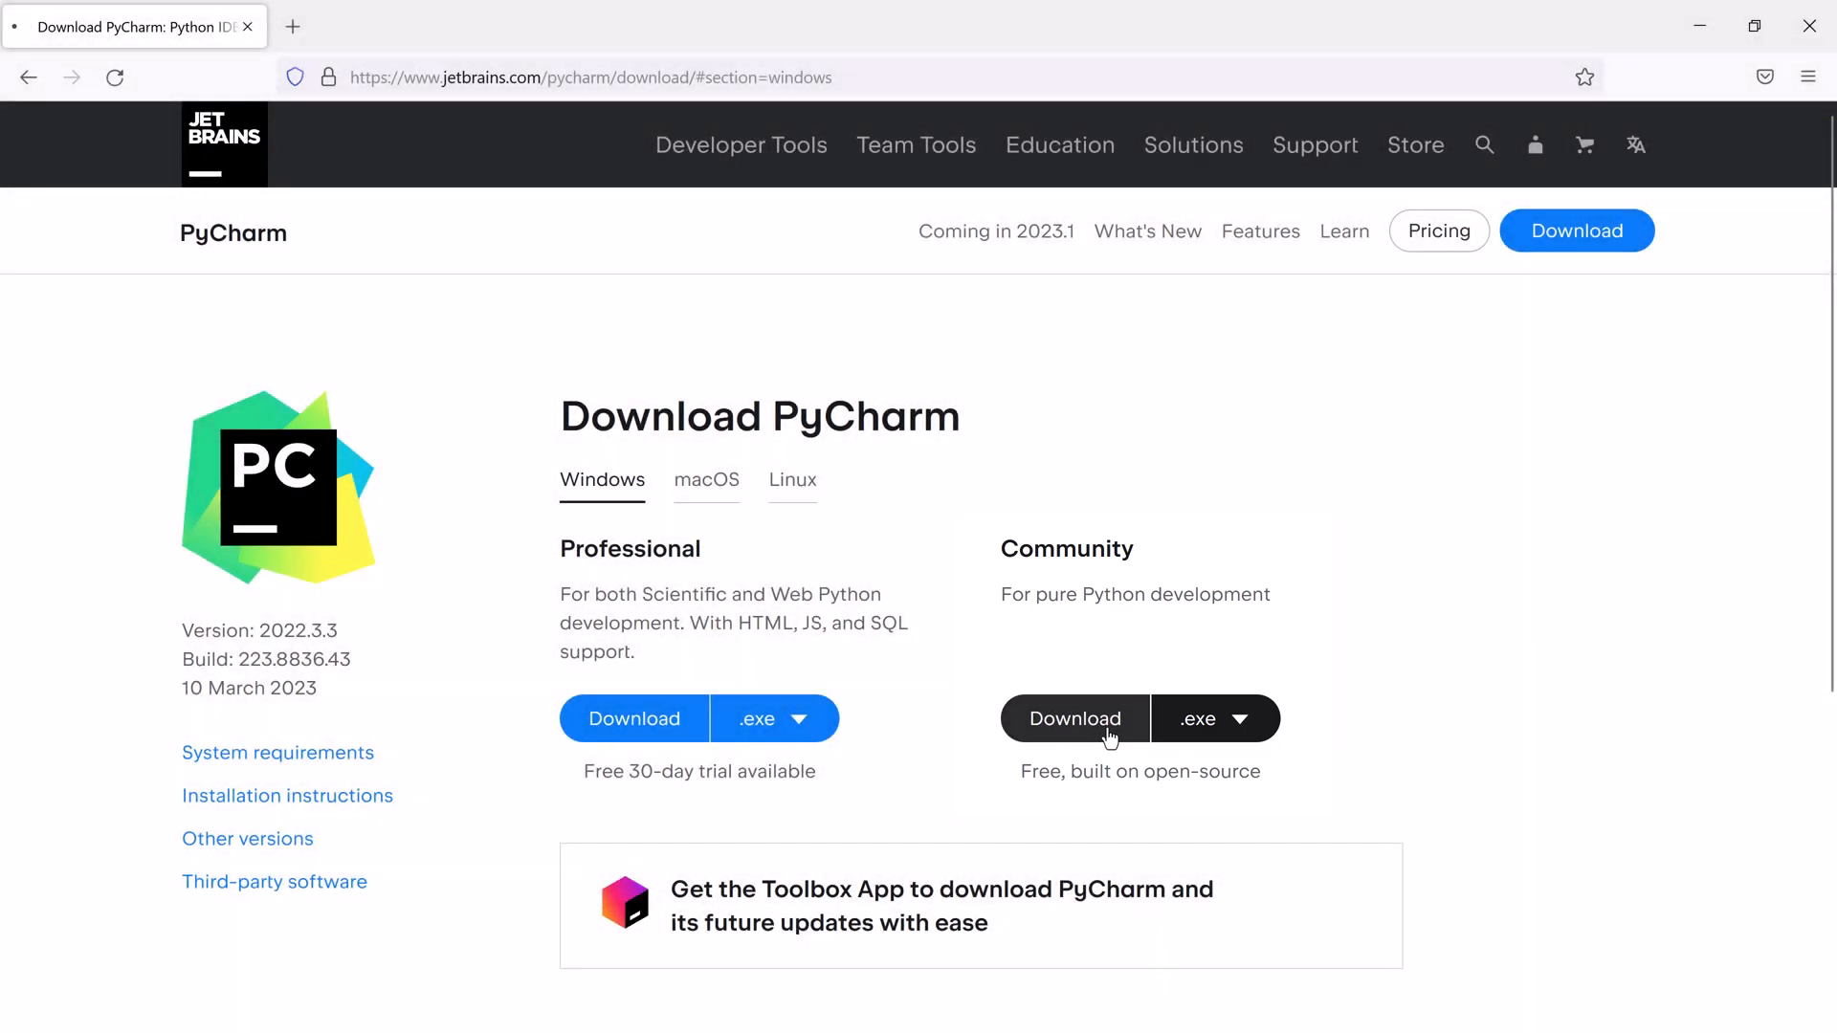
click(1074, 719)
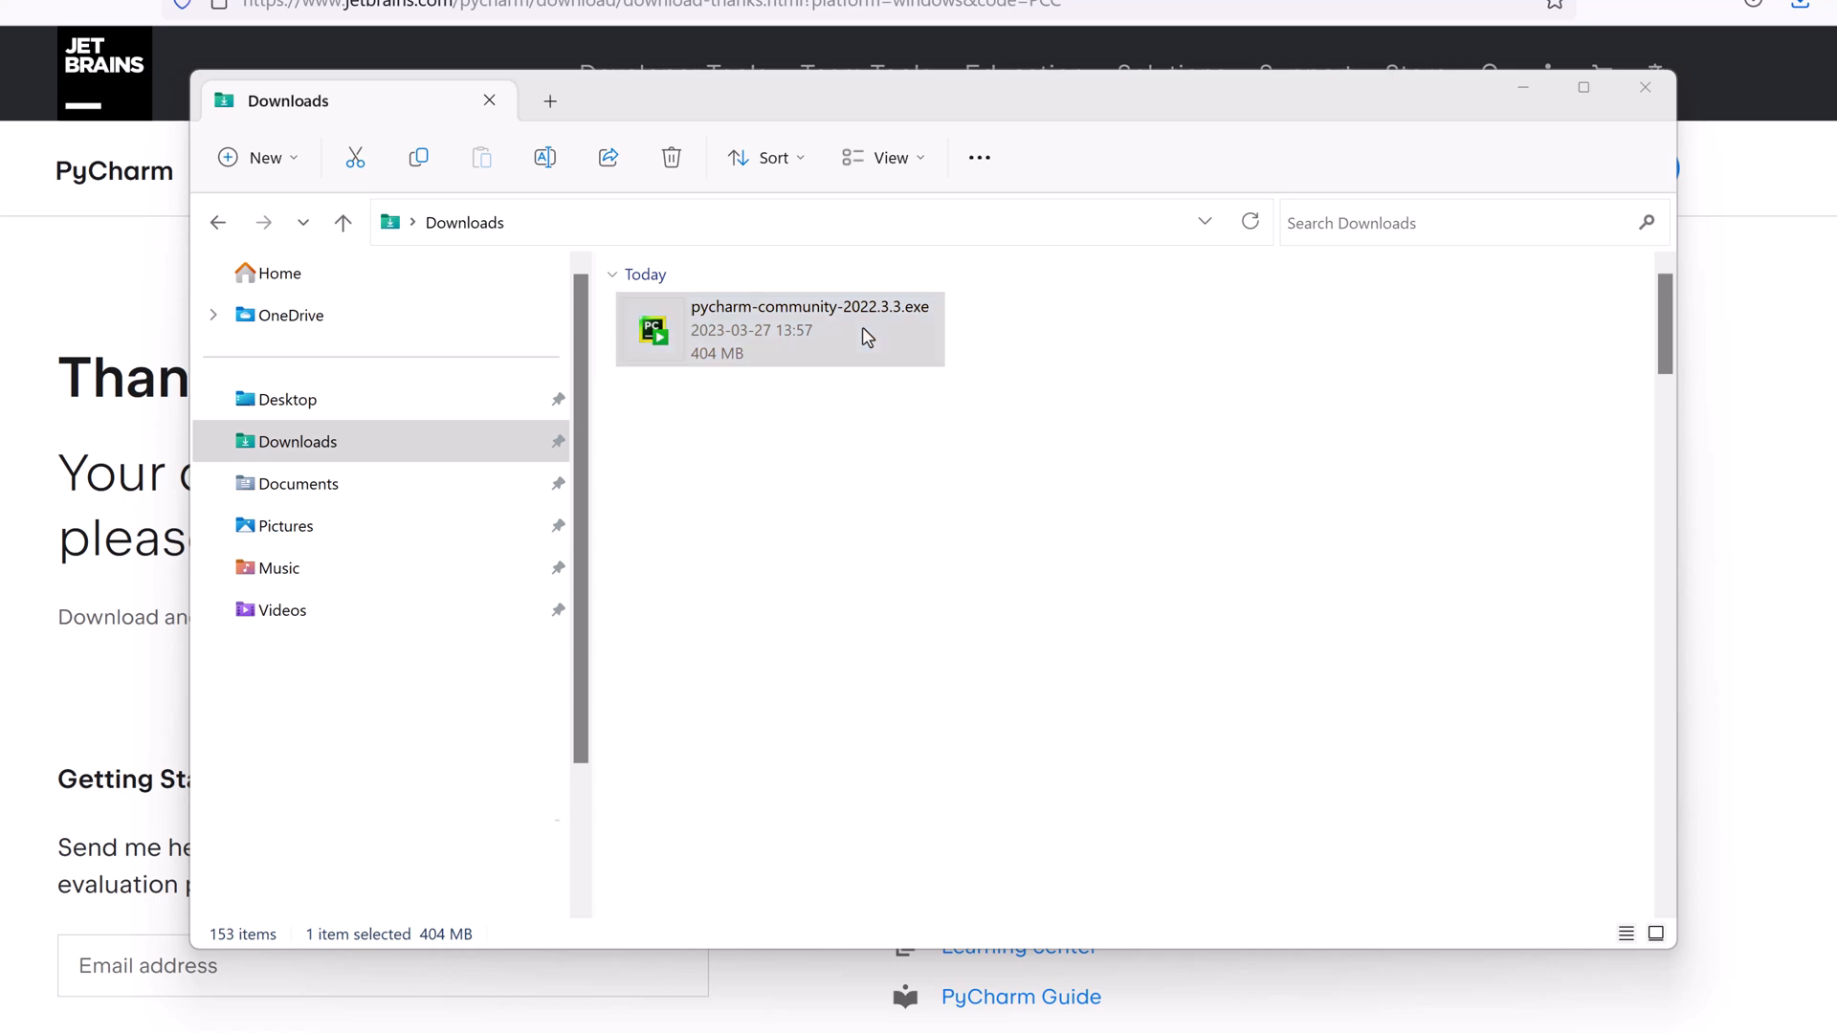
Run pycharm-community-2022.3.3.exe and install with default folder and JetBrains Start Menu folder.
double_click(778, 329)
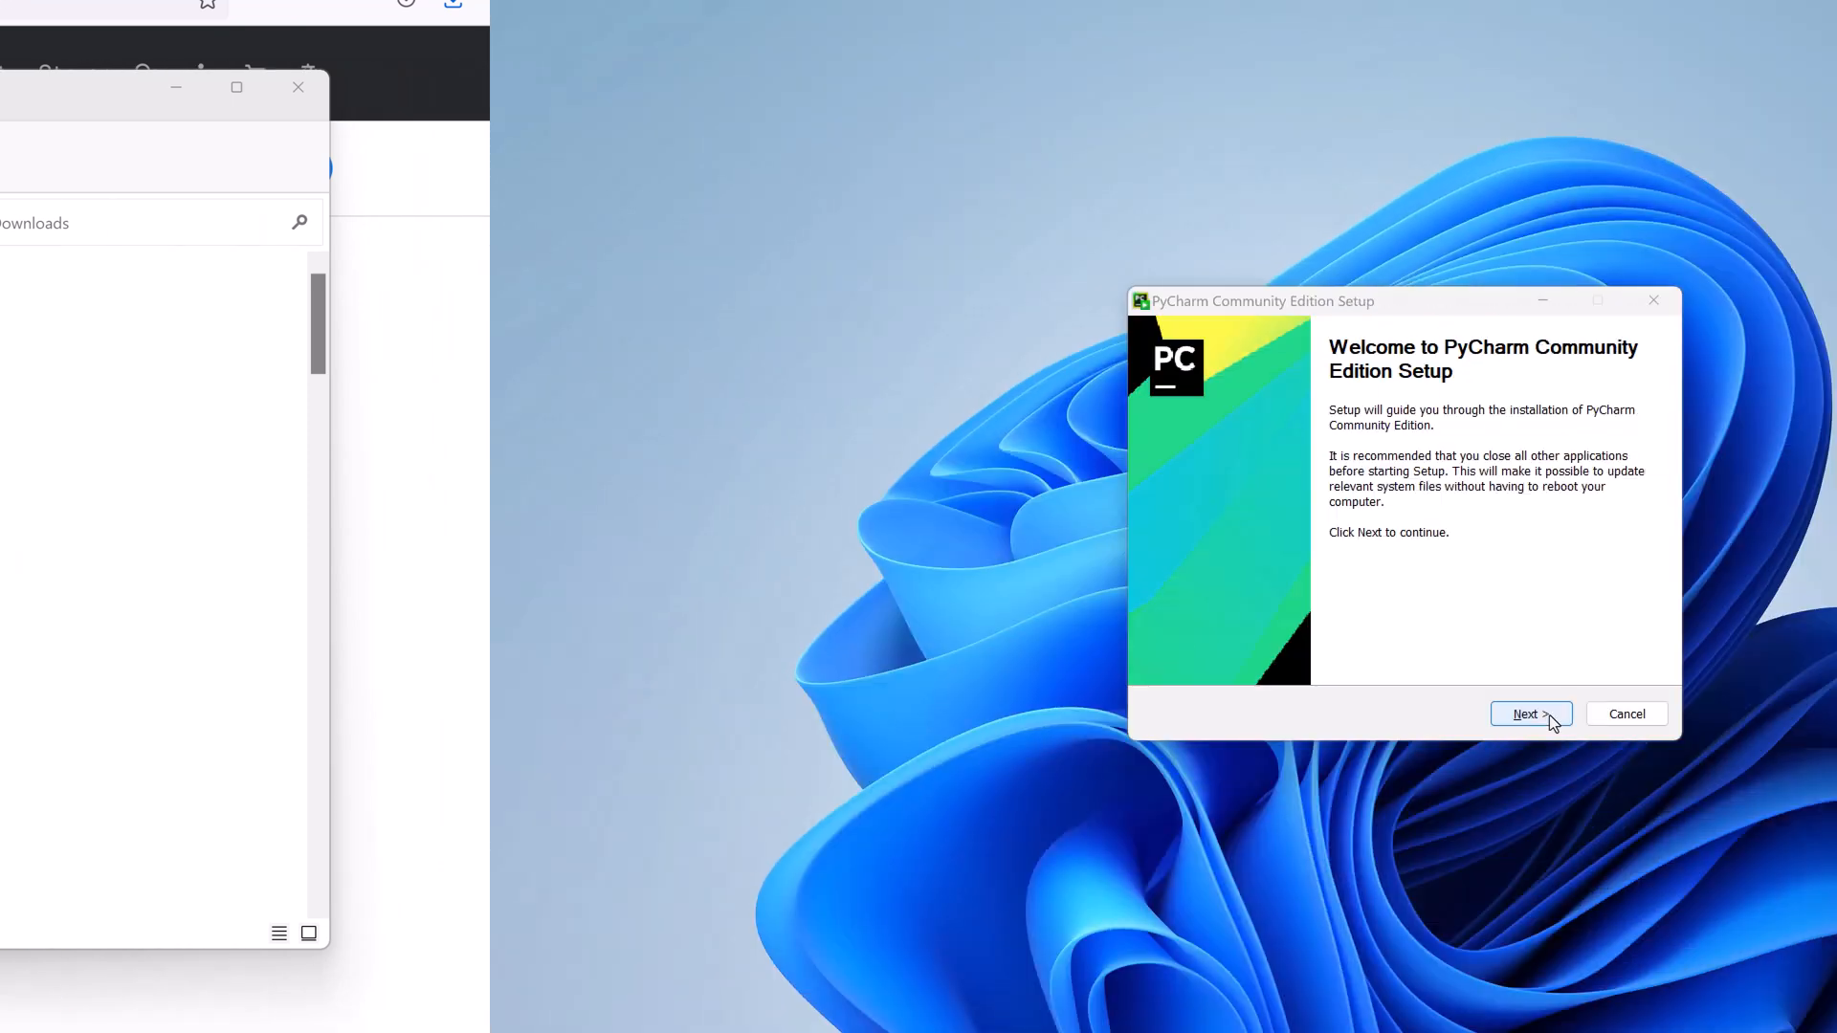
click(1530, 714)
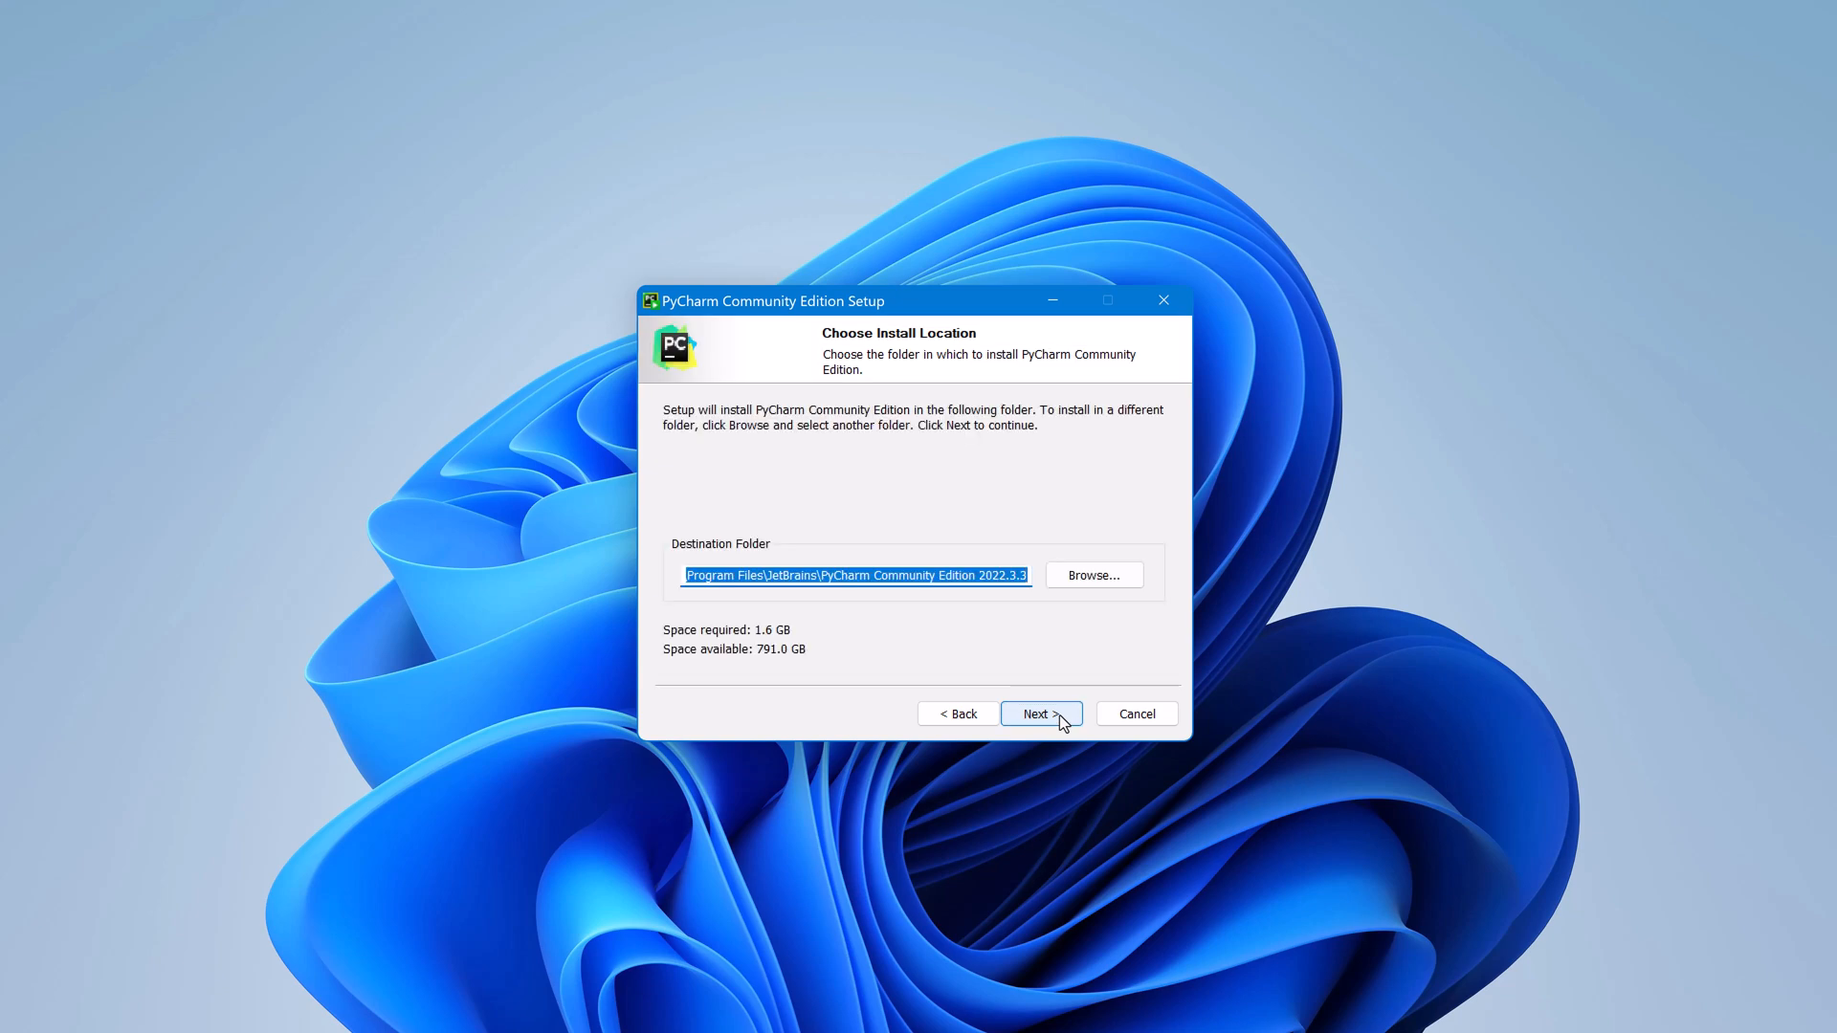
click(1040, 713)
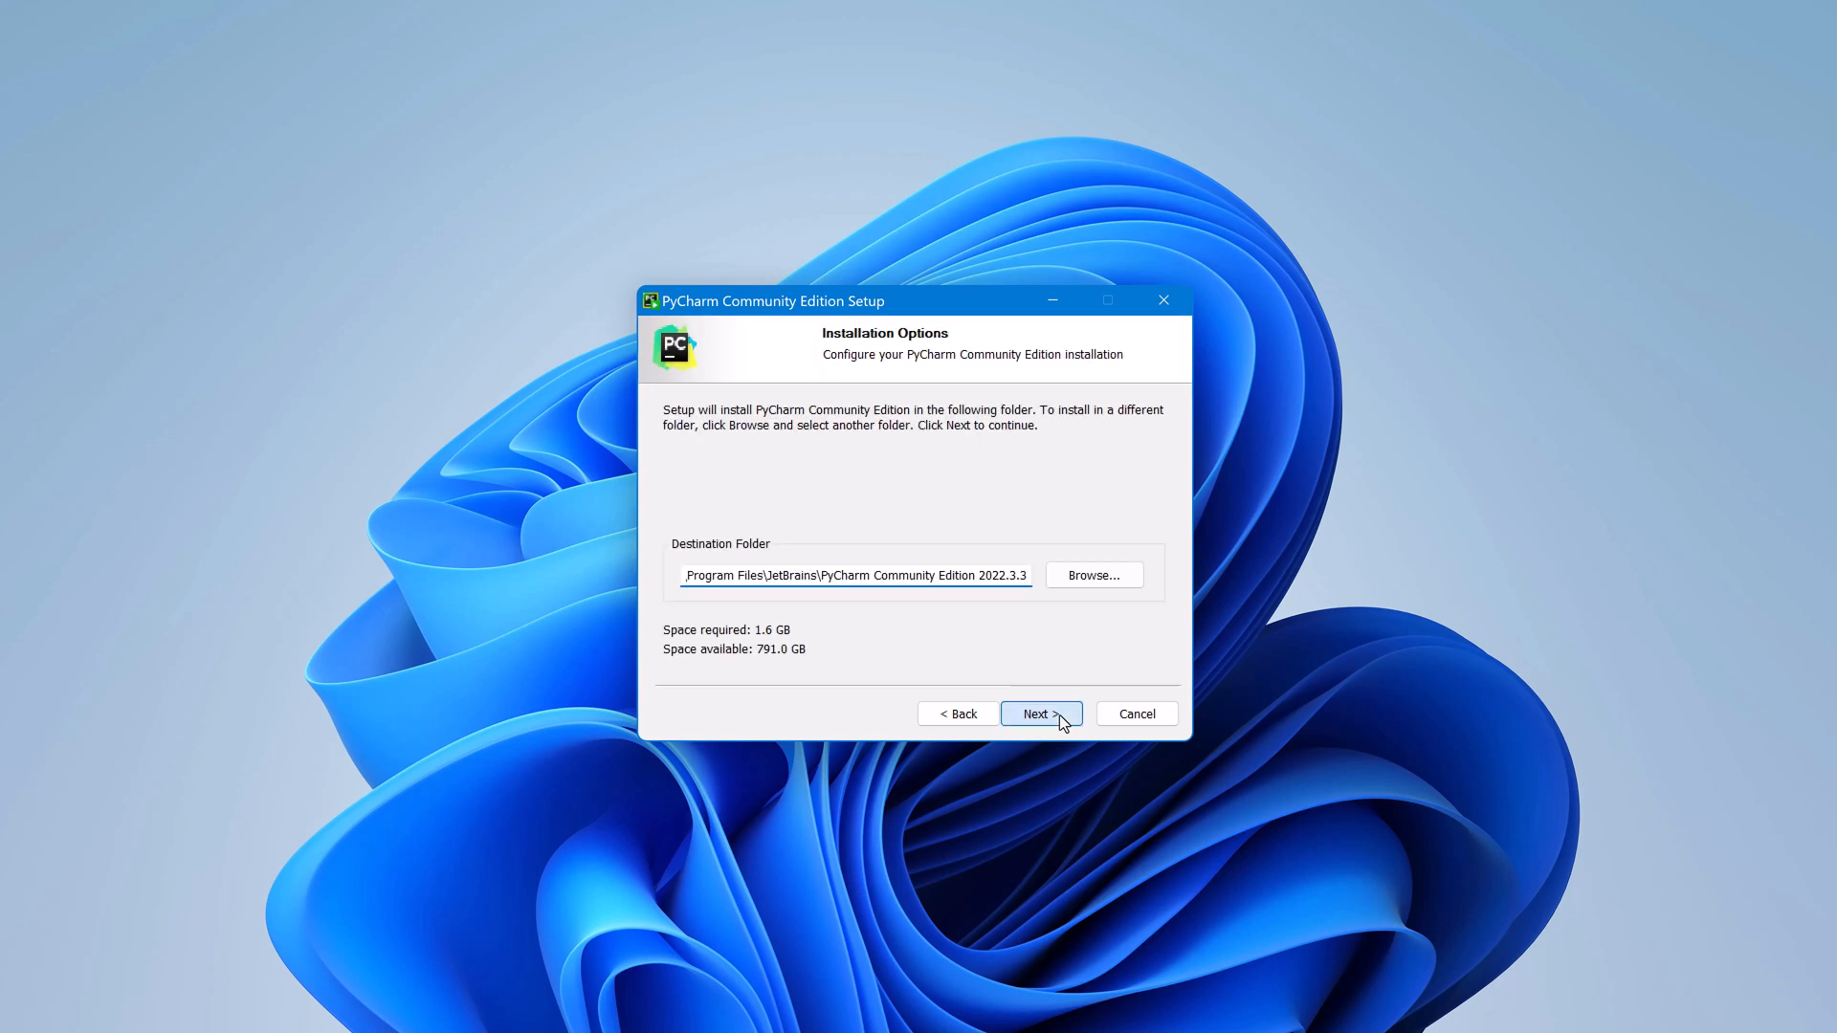
click(1038, 714)
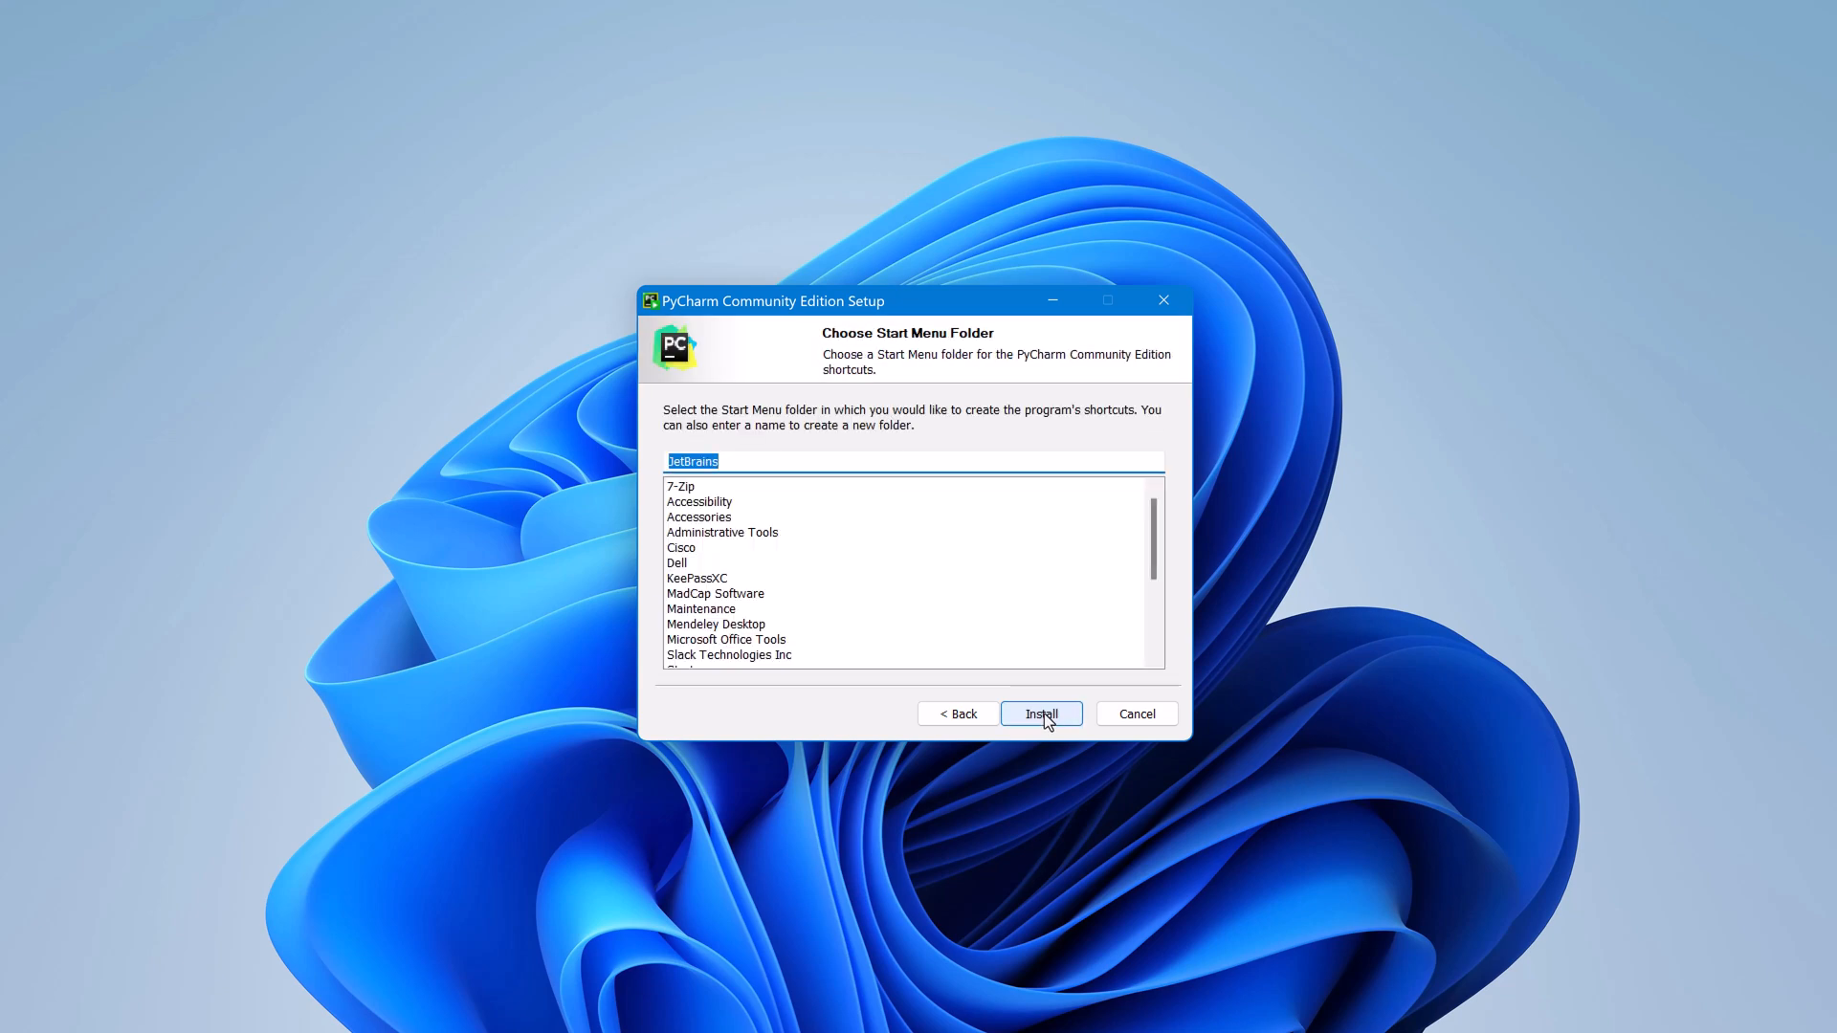
click(1039, 714)
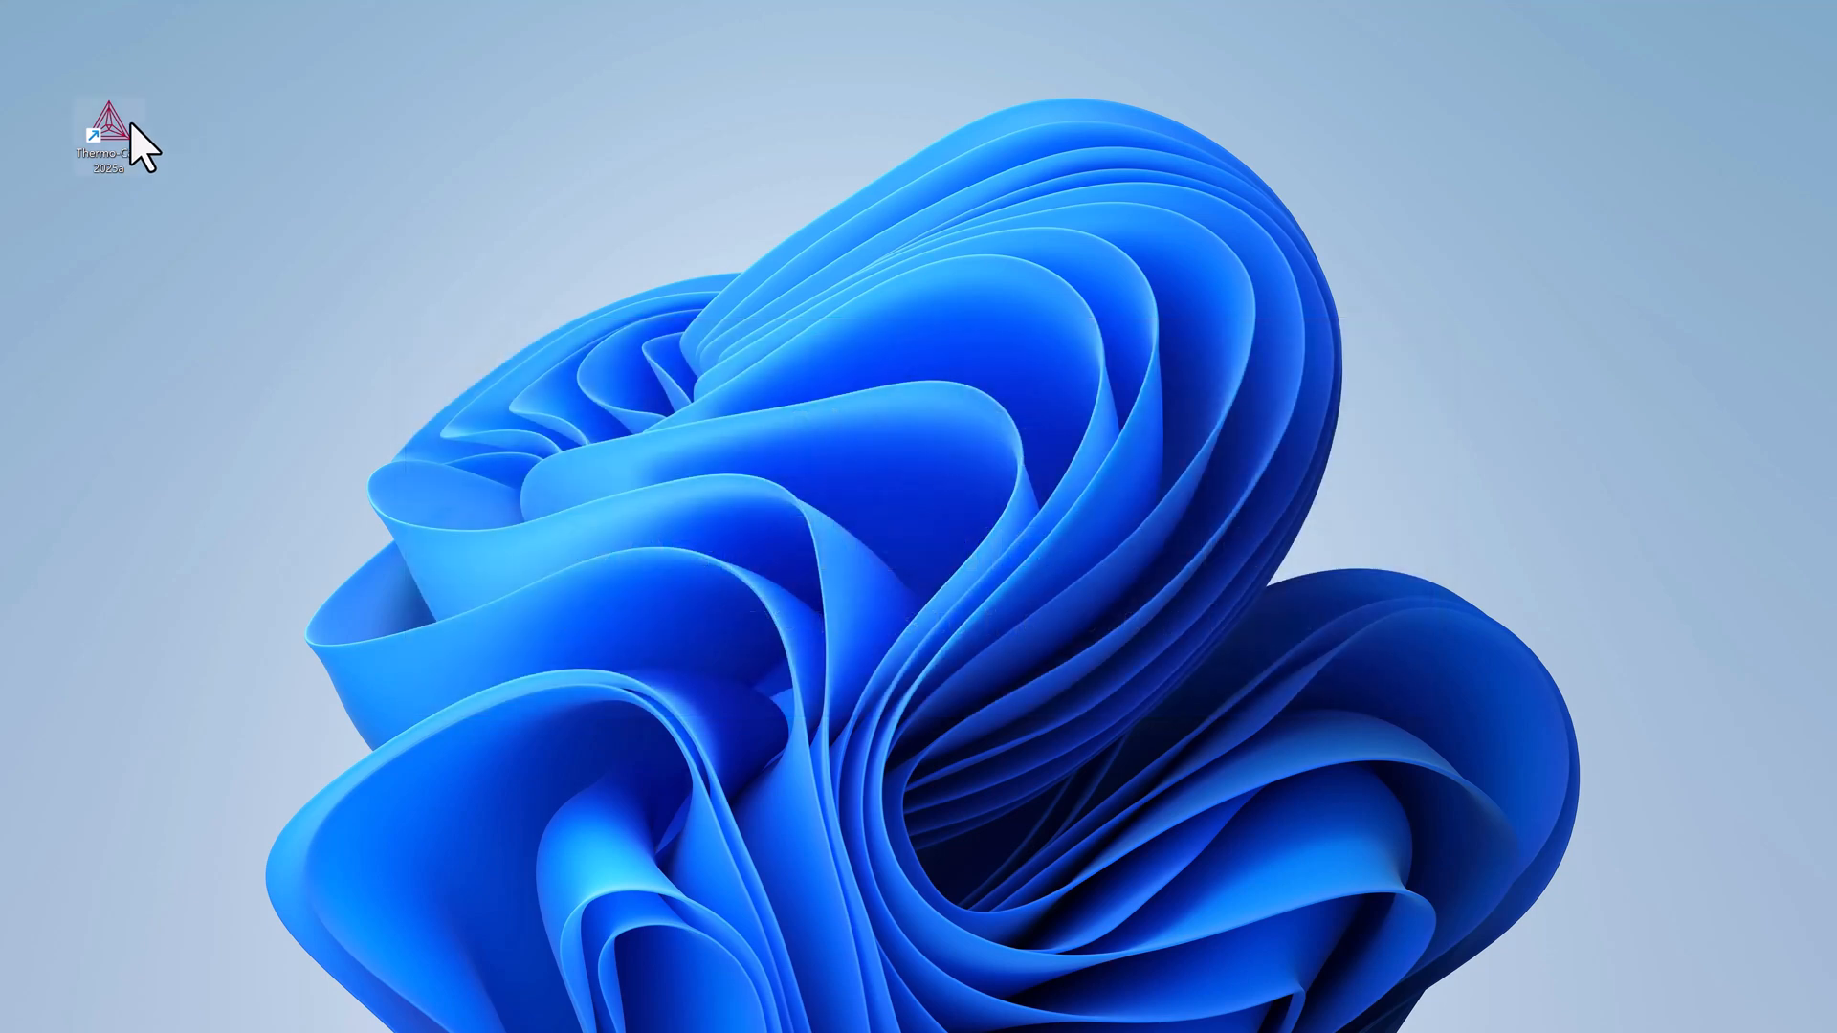
Start PyCharm Community Edition 2022.3.3 from its desktop shortcut.
double_click(105, 124)
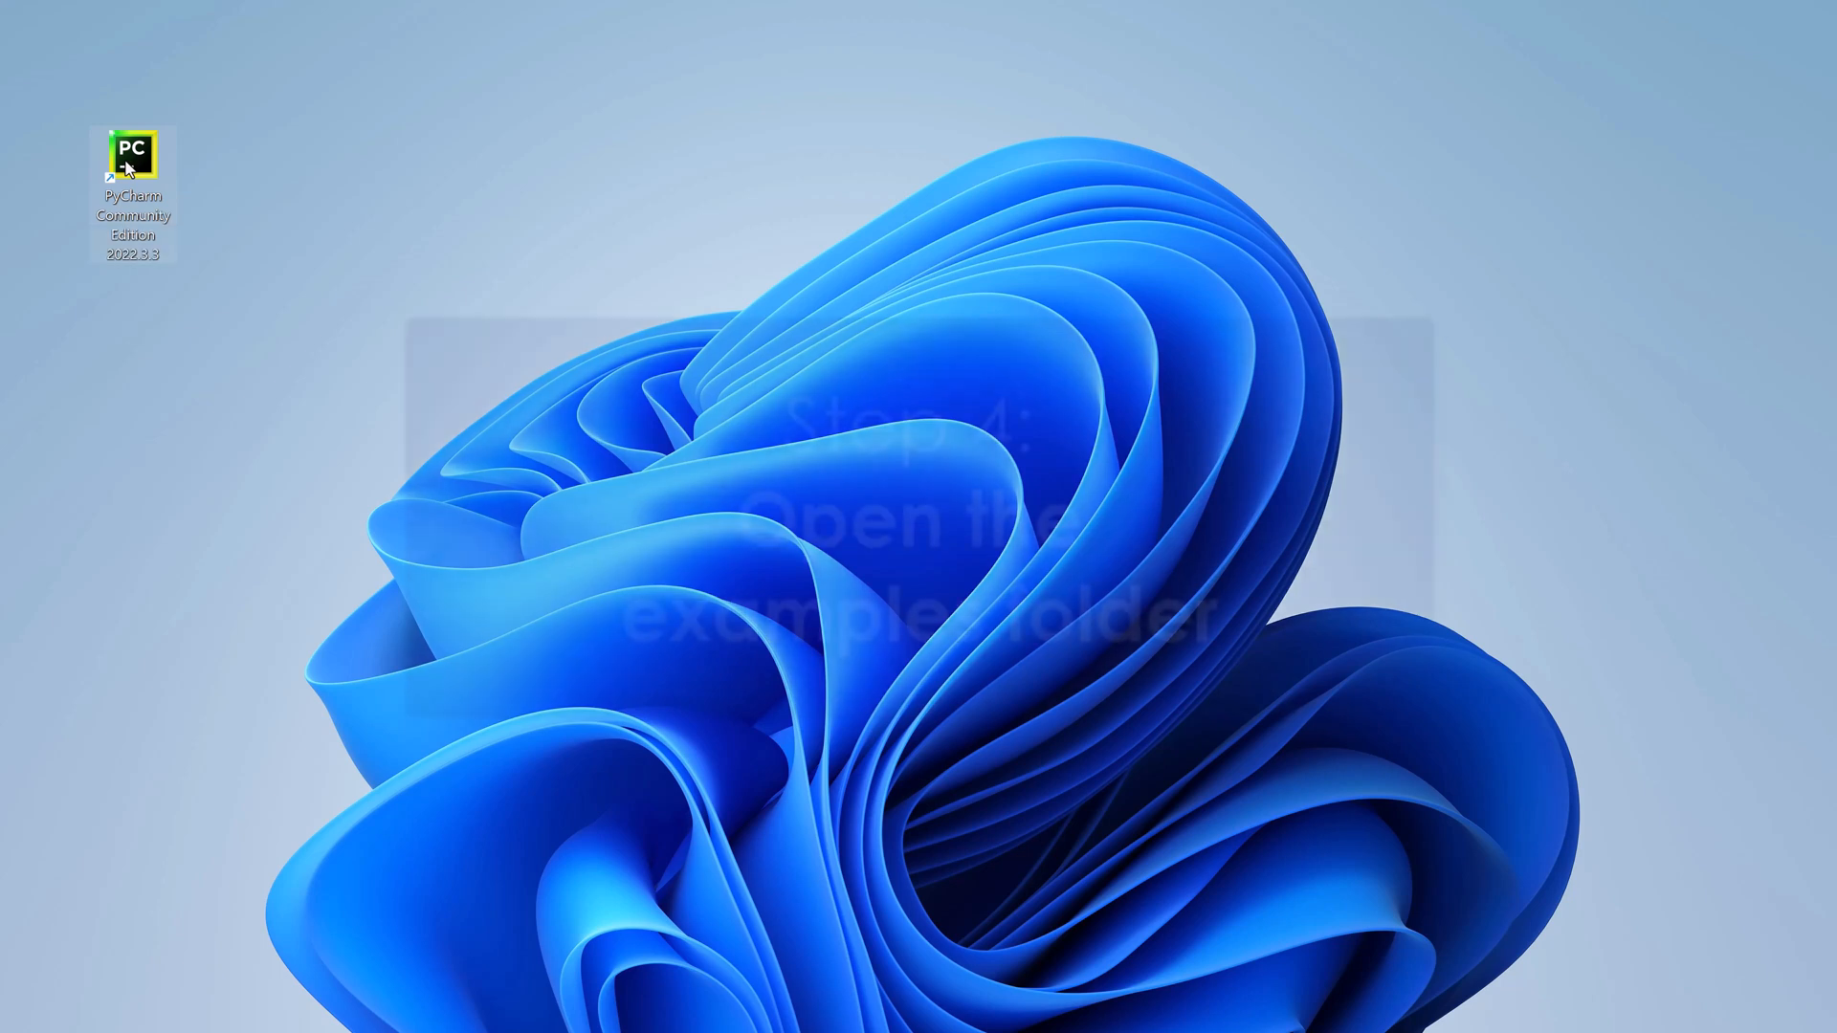
double_click(126, 153)
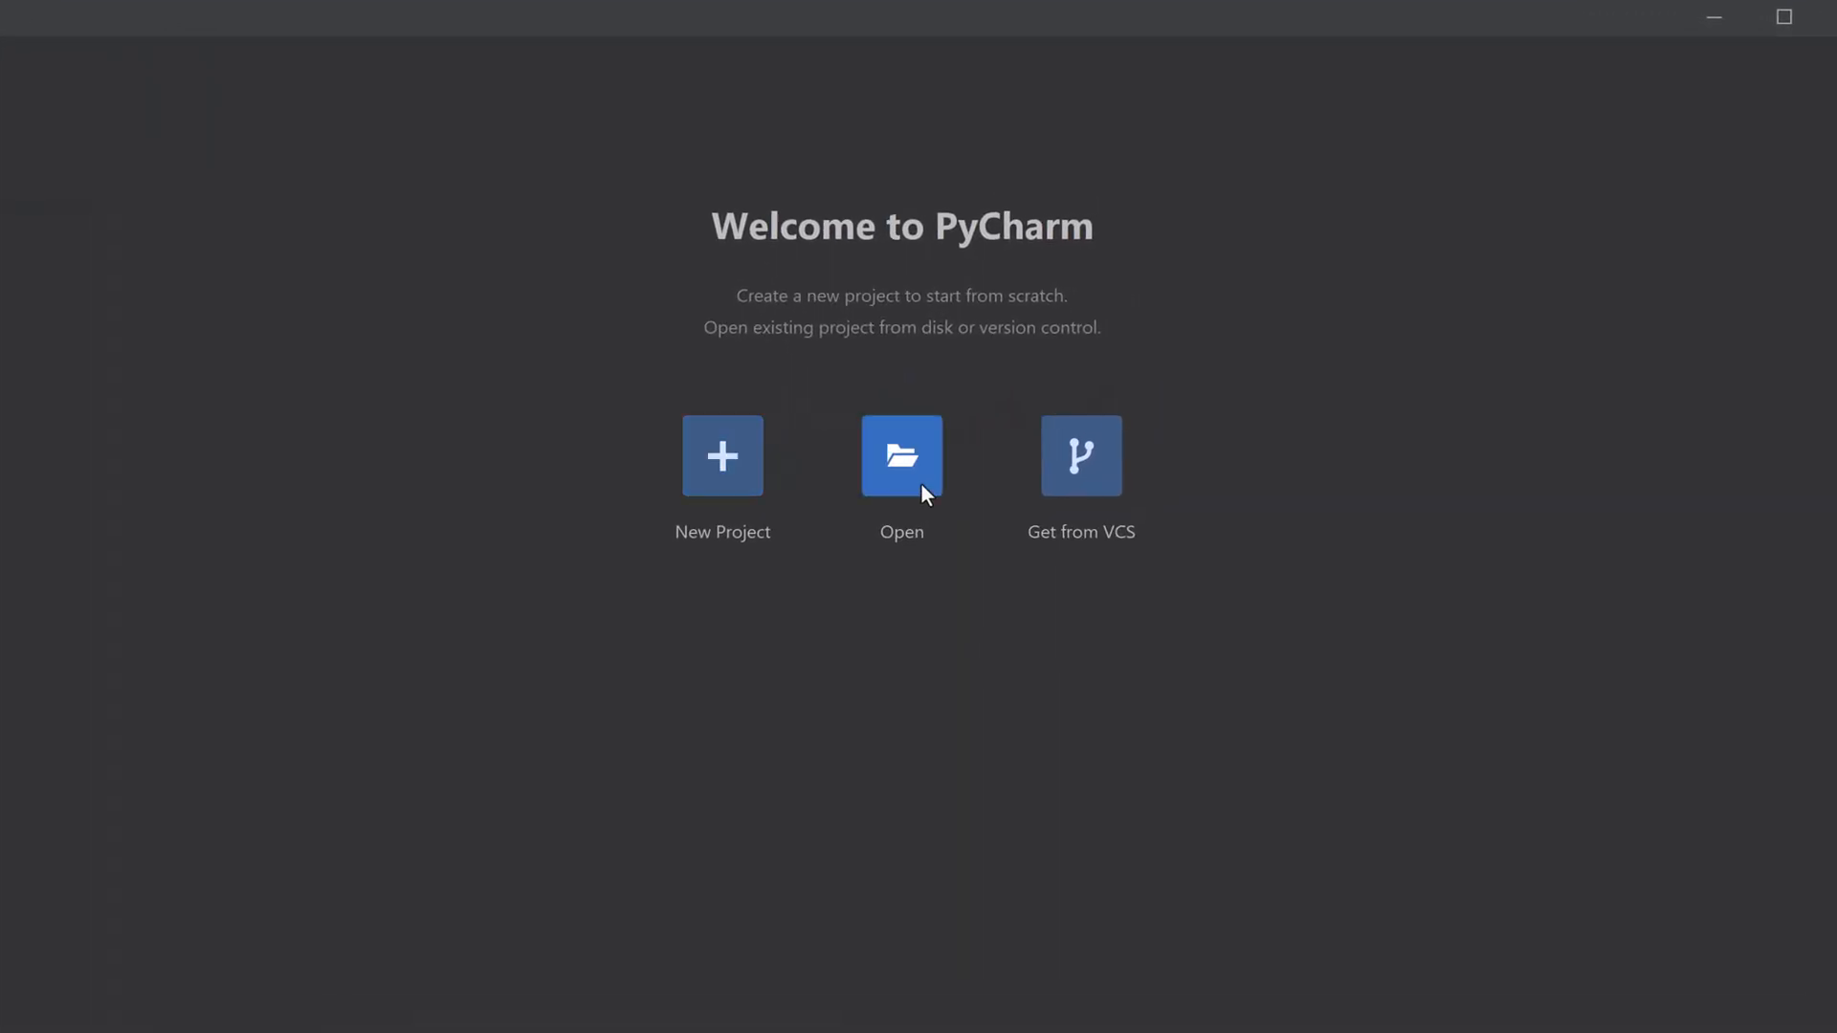
Open the SDK\TC-Python folder as a trusted project and expand its Examples folder.
click(902, 455)
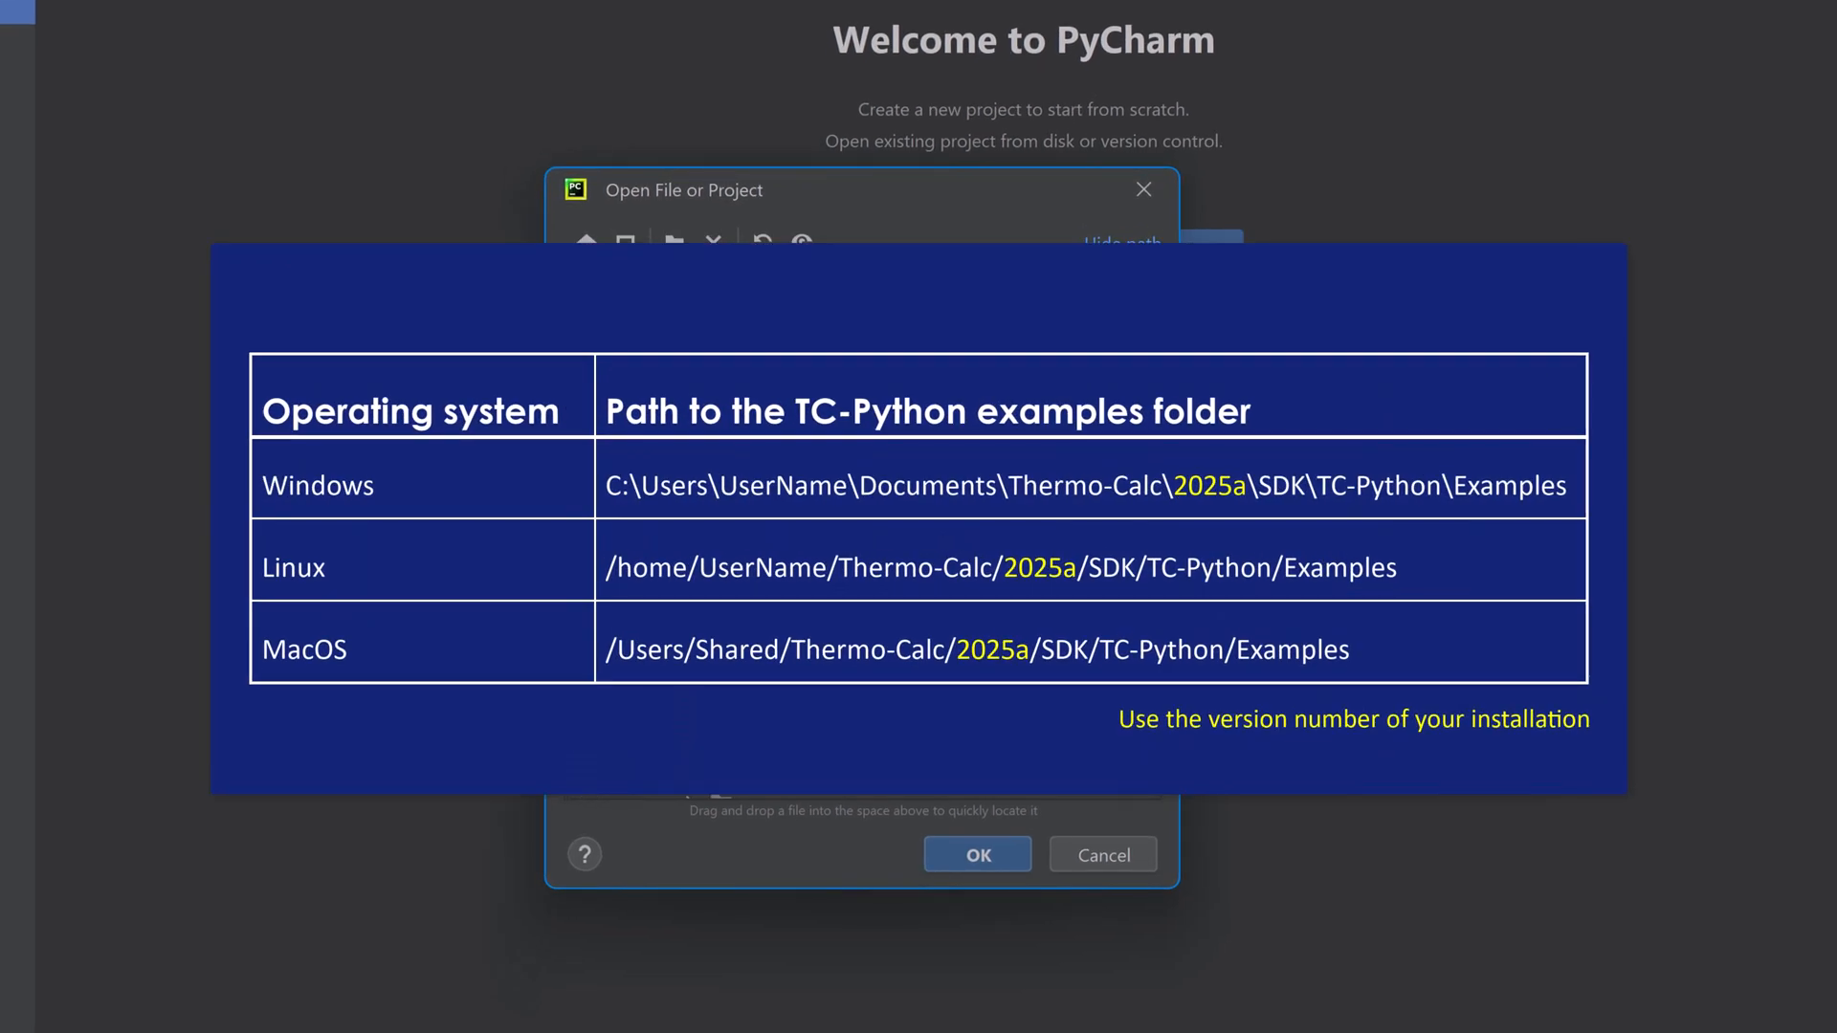
mouse_move(984, 855)
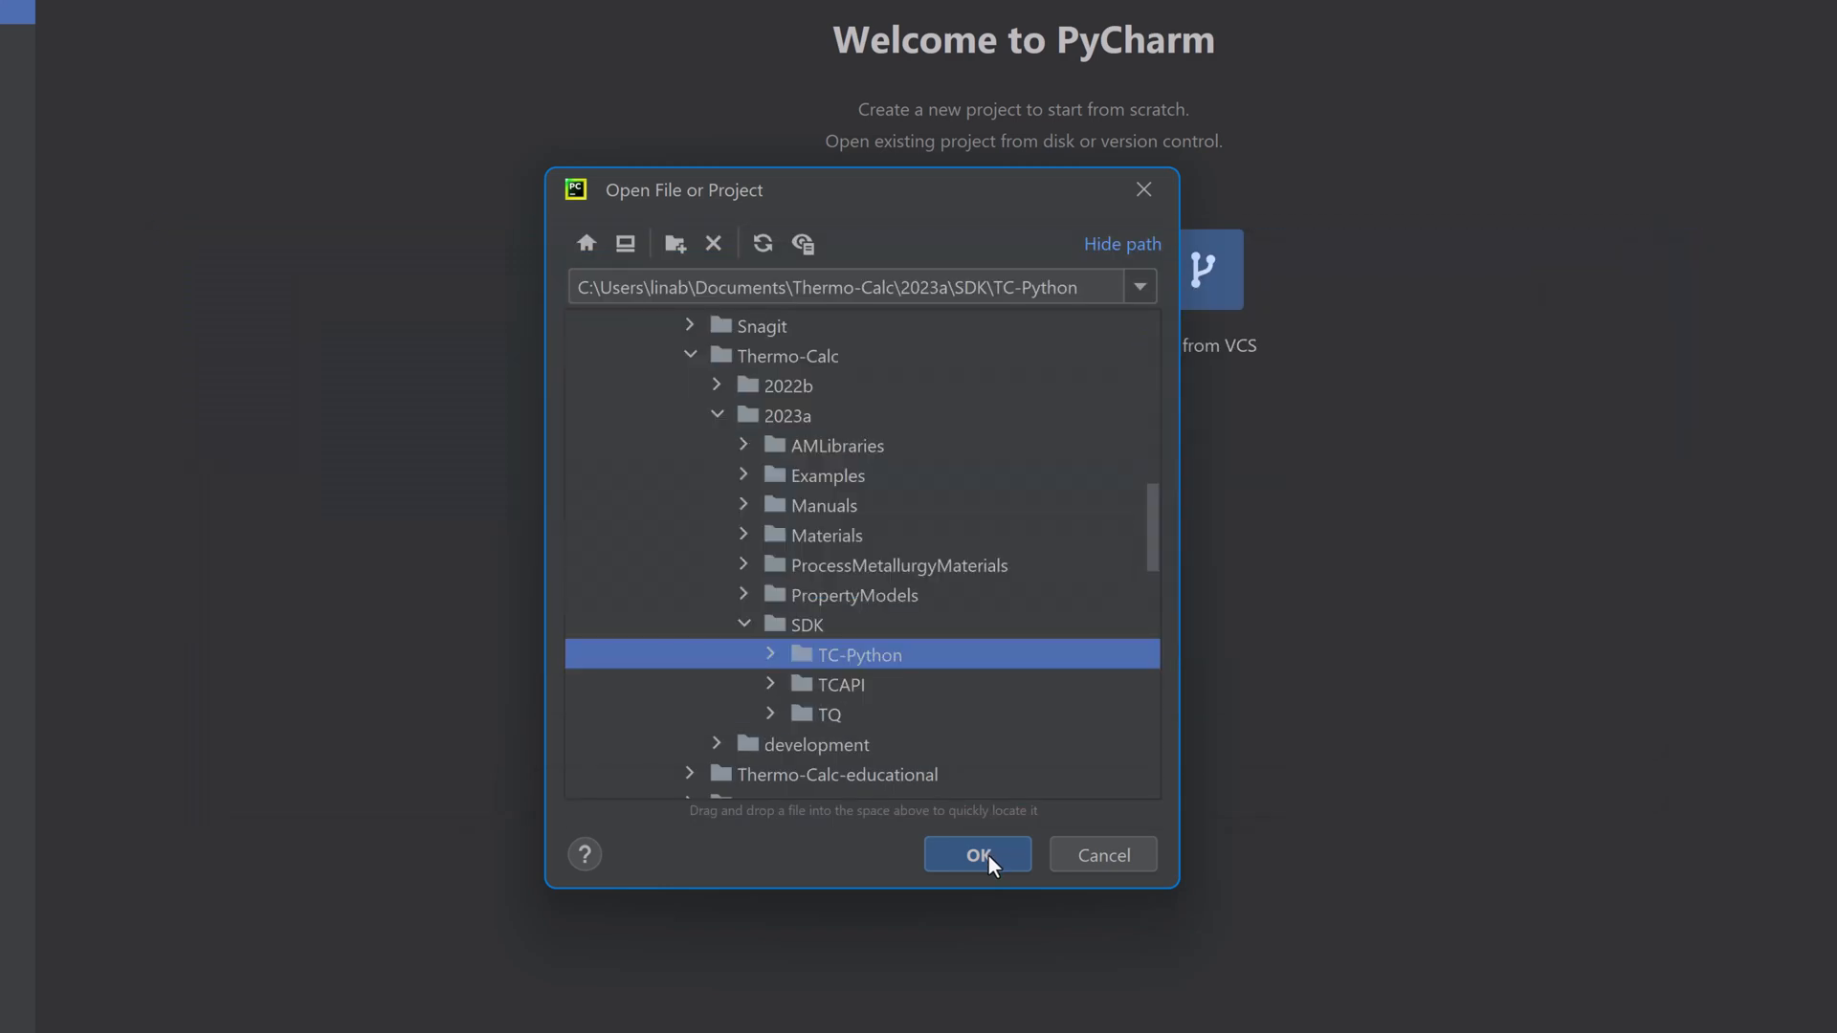
click(976, 854)
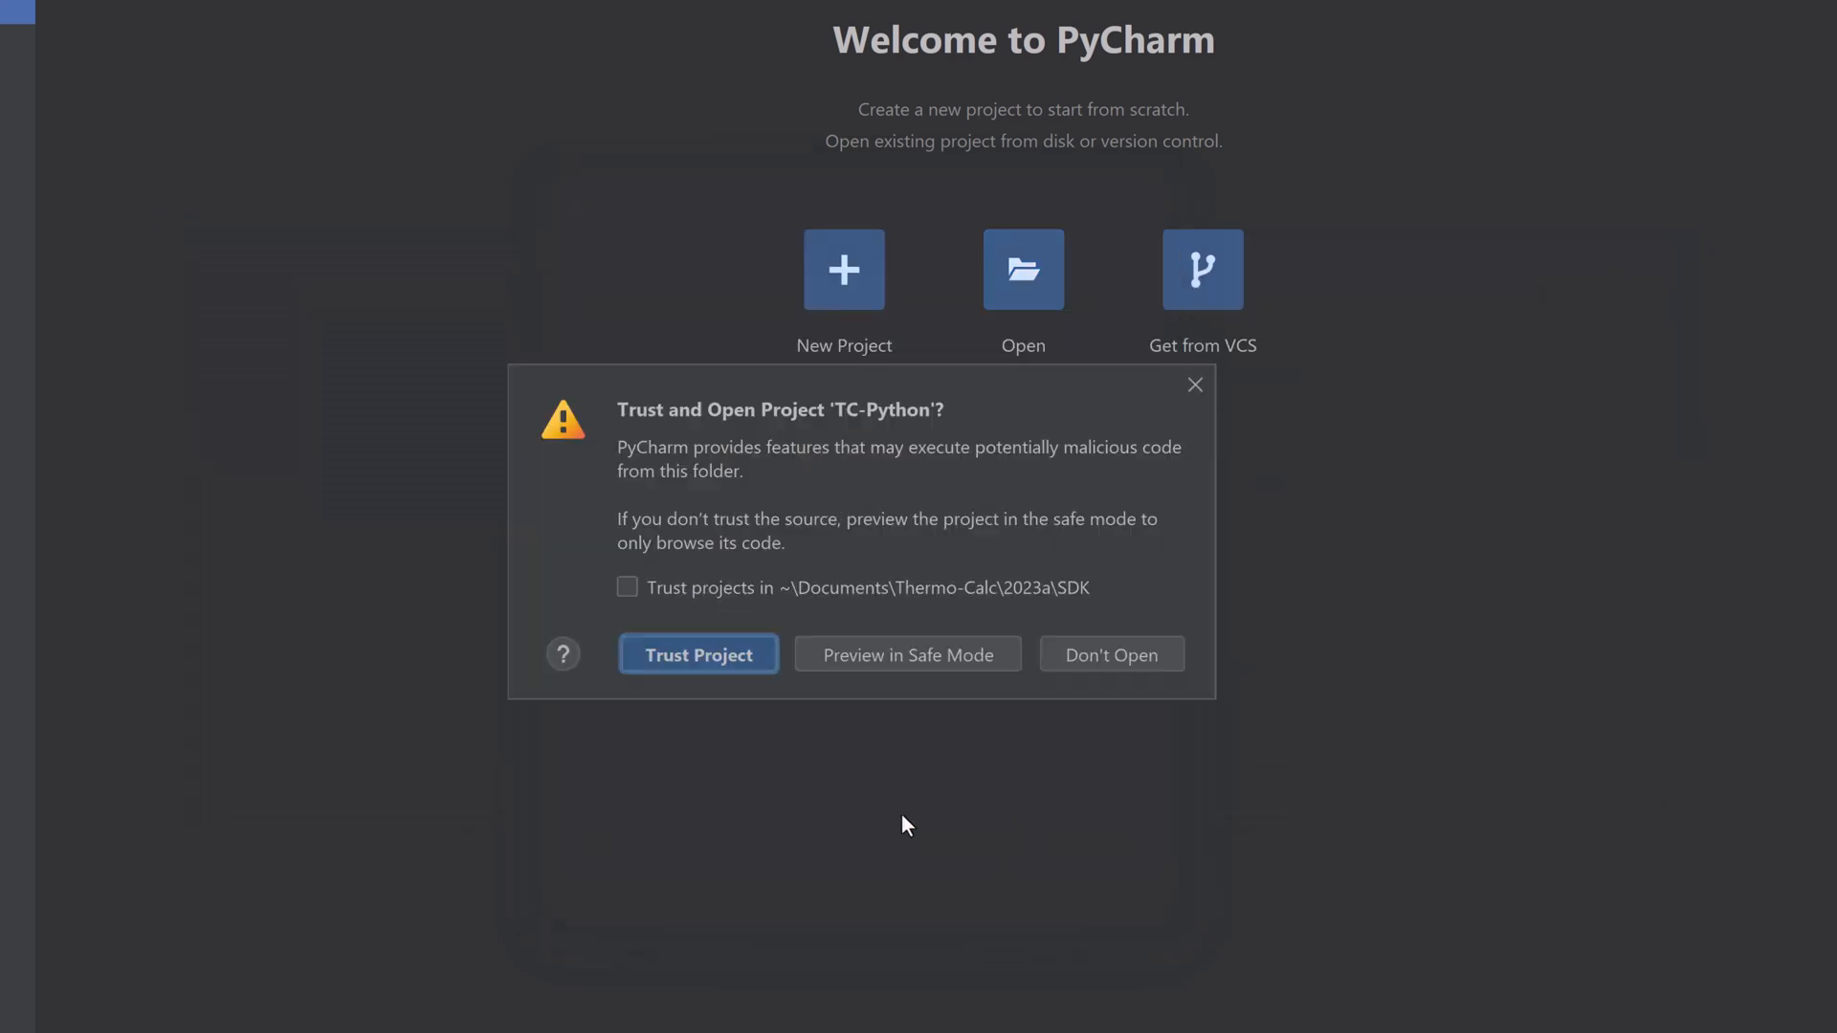
mouse_move(852, 804)
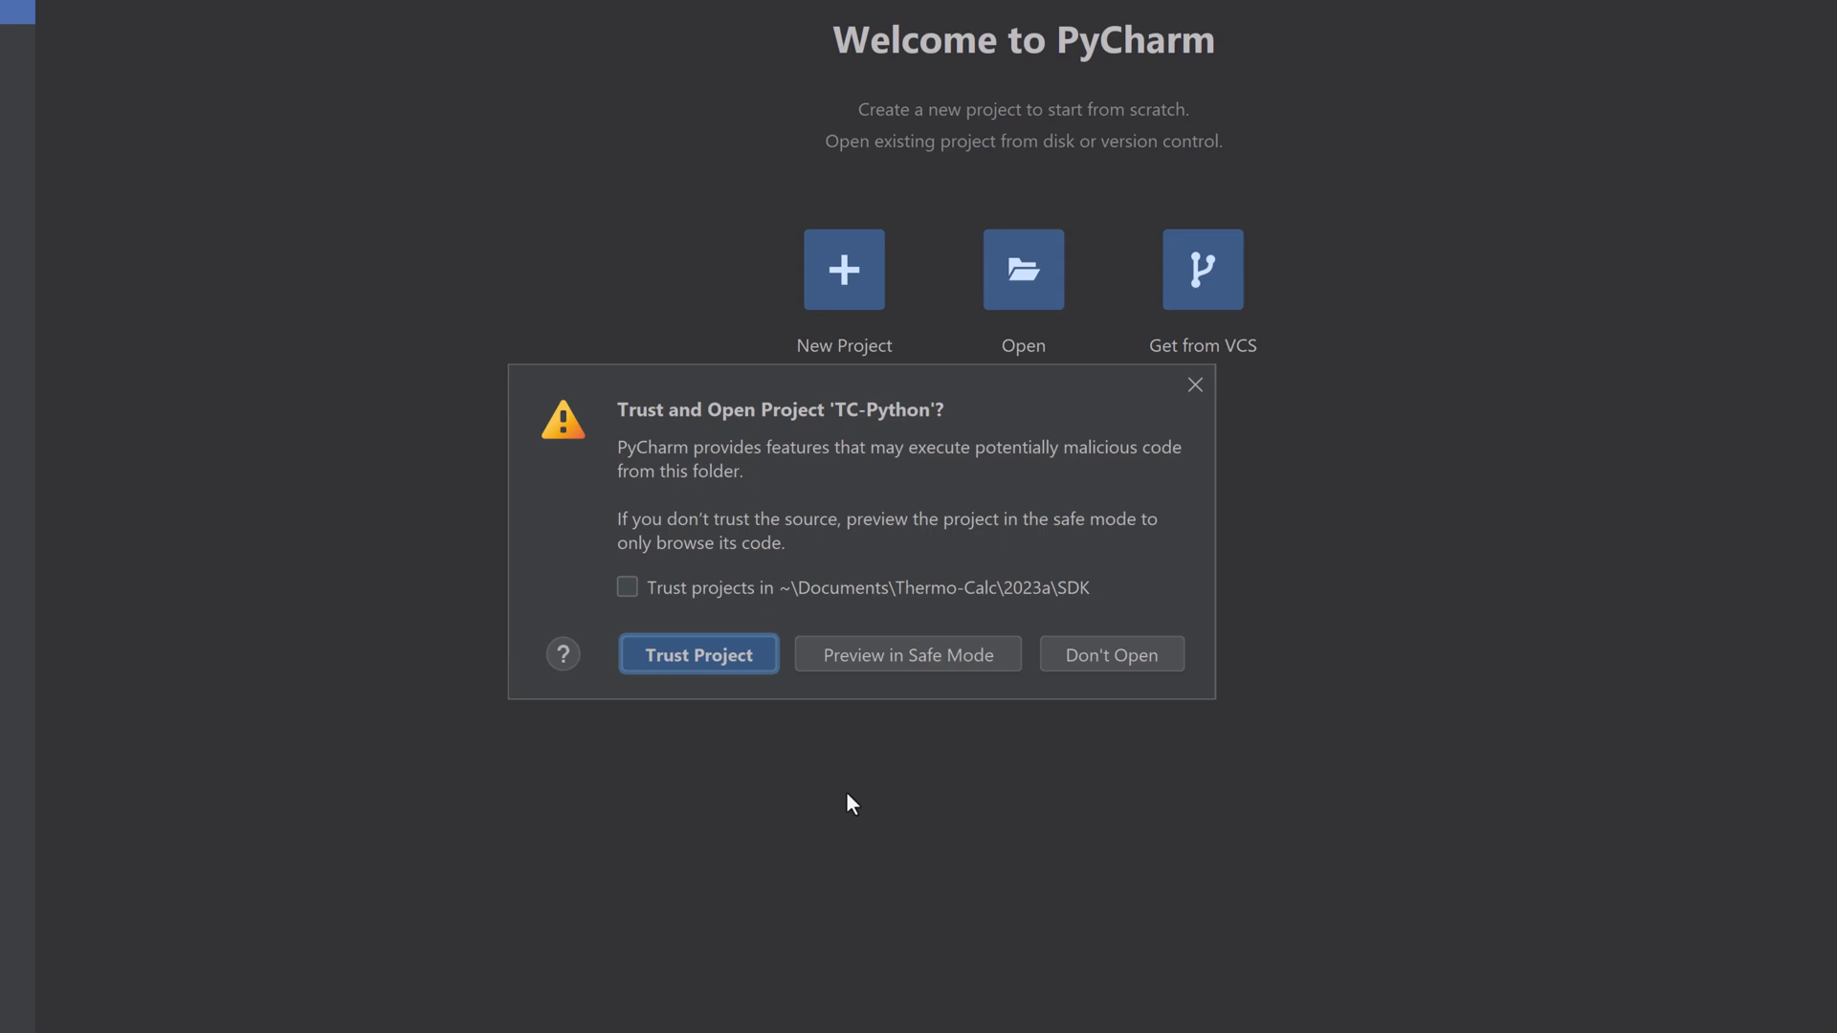
mouse_move(699, 653)
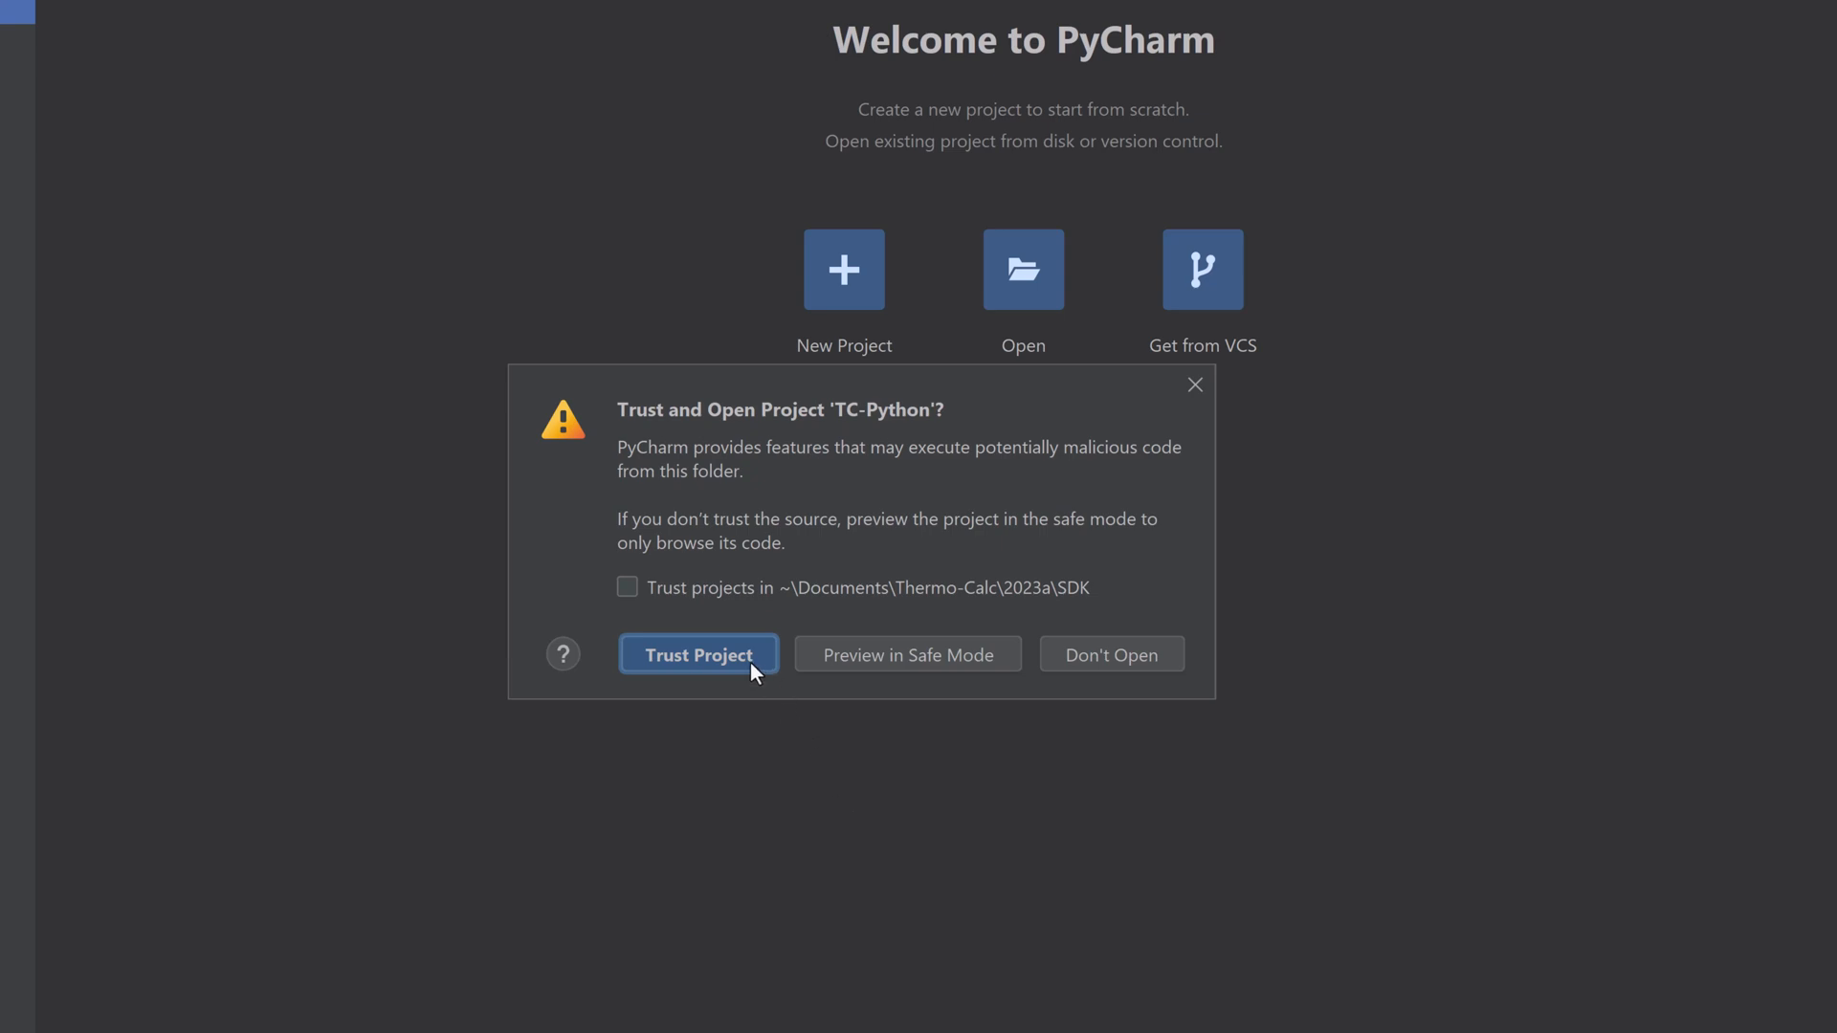
click(698, 654)
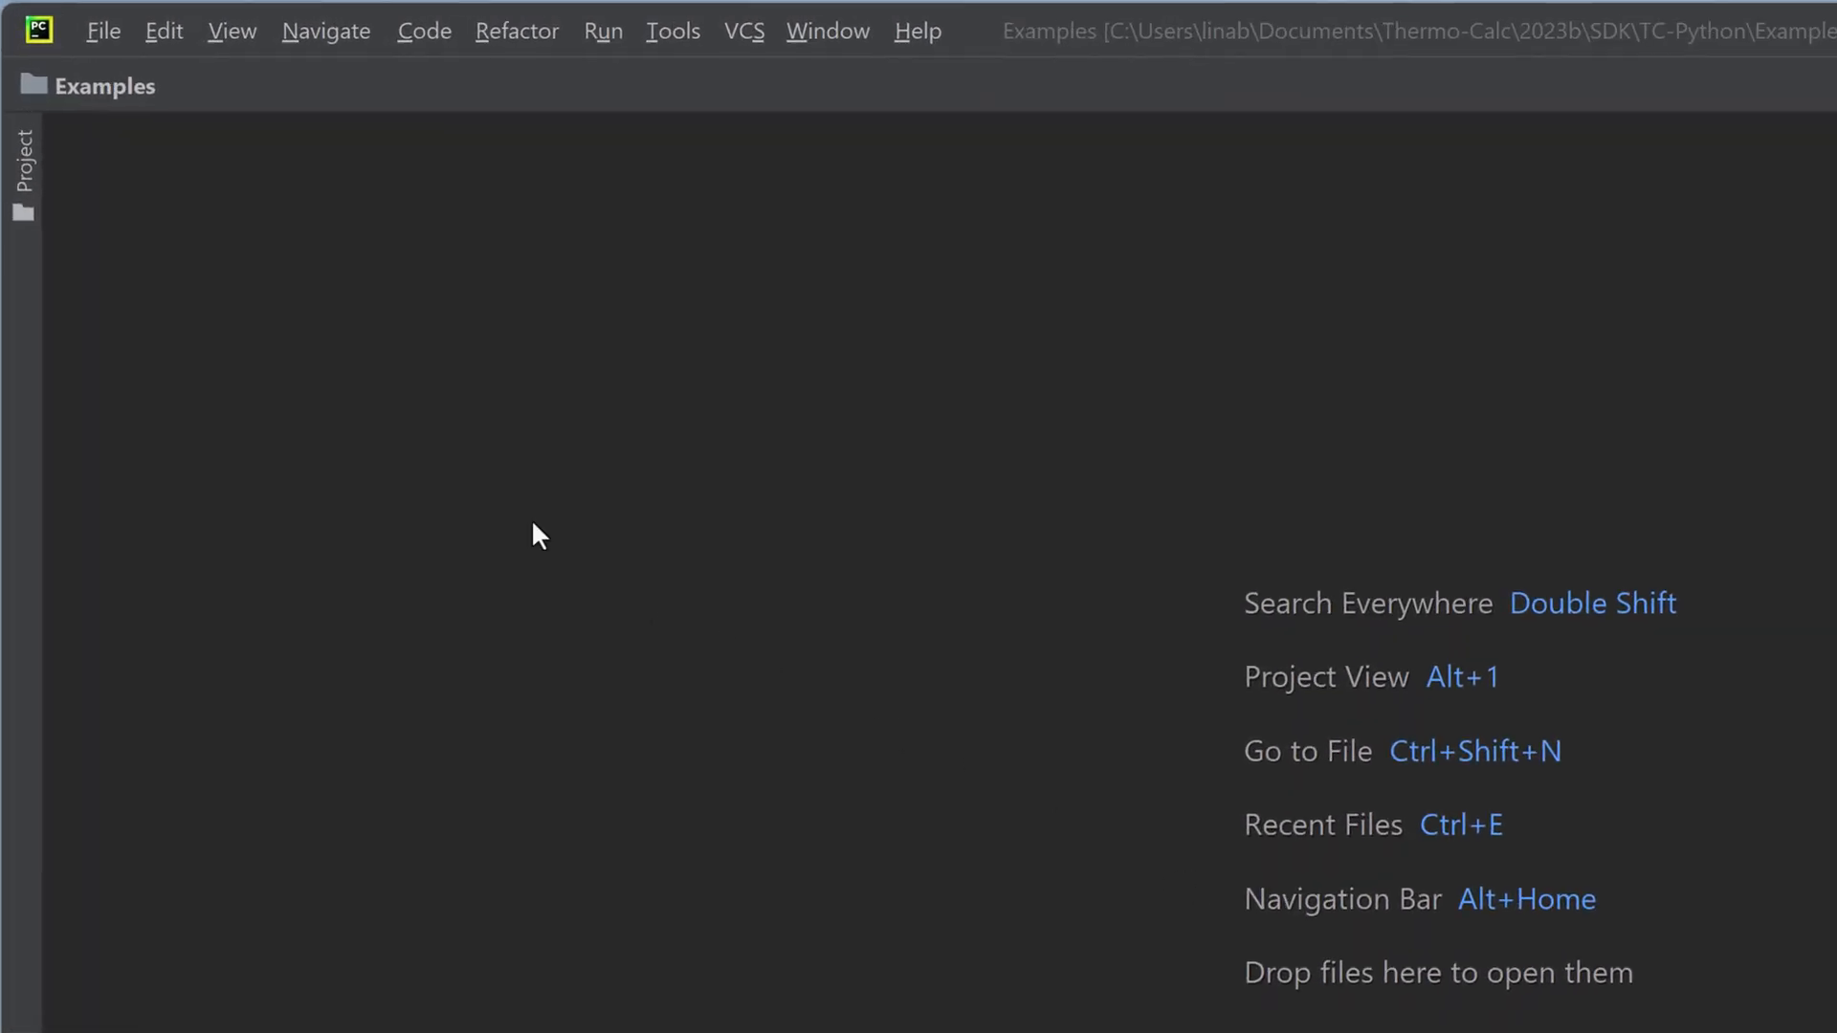
click(21, 164)
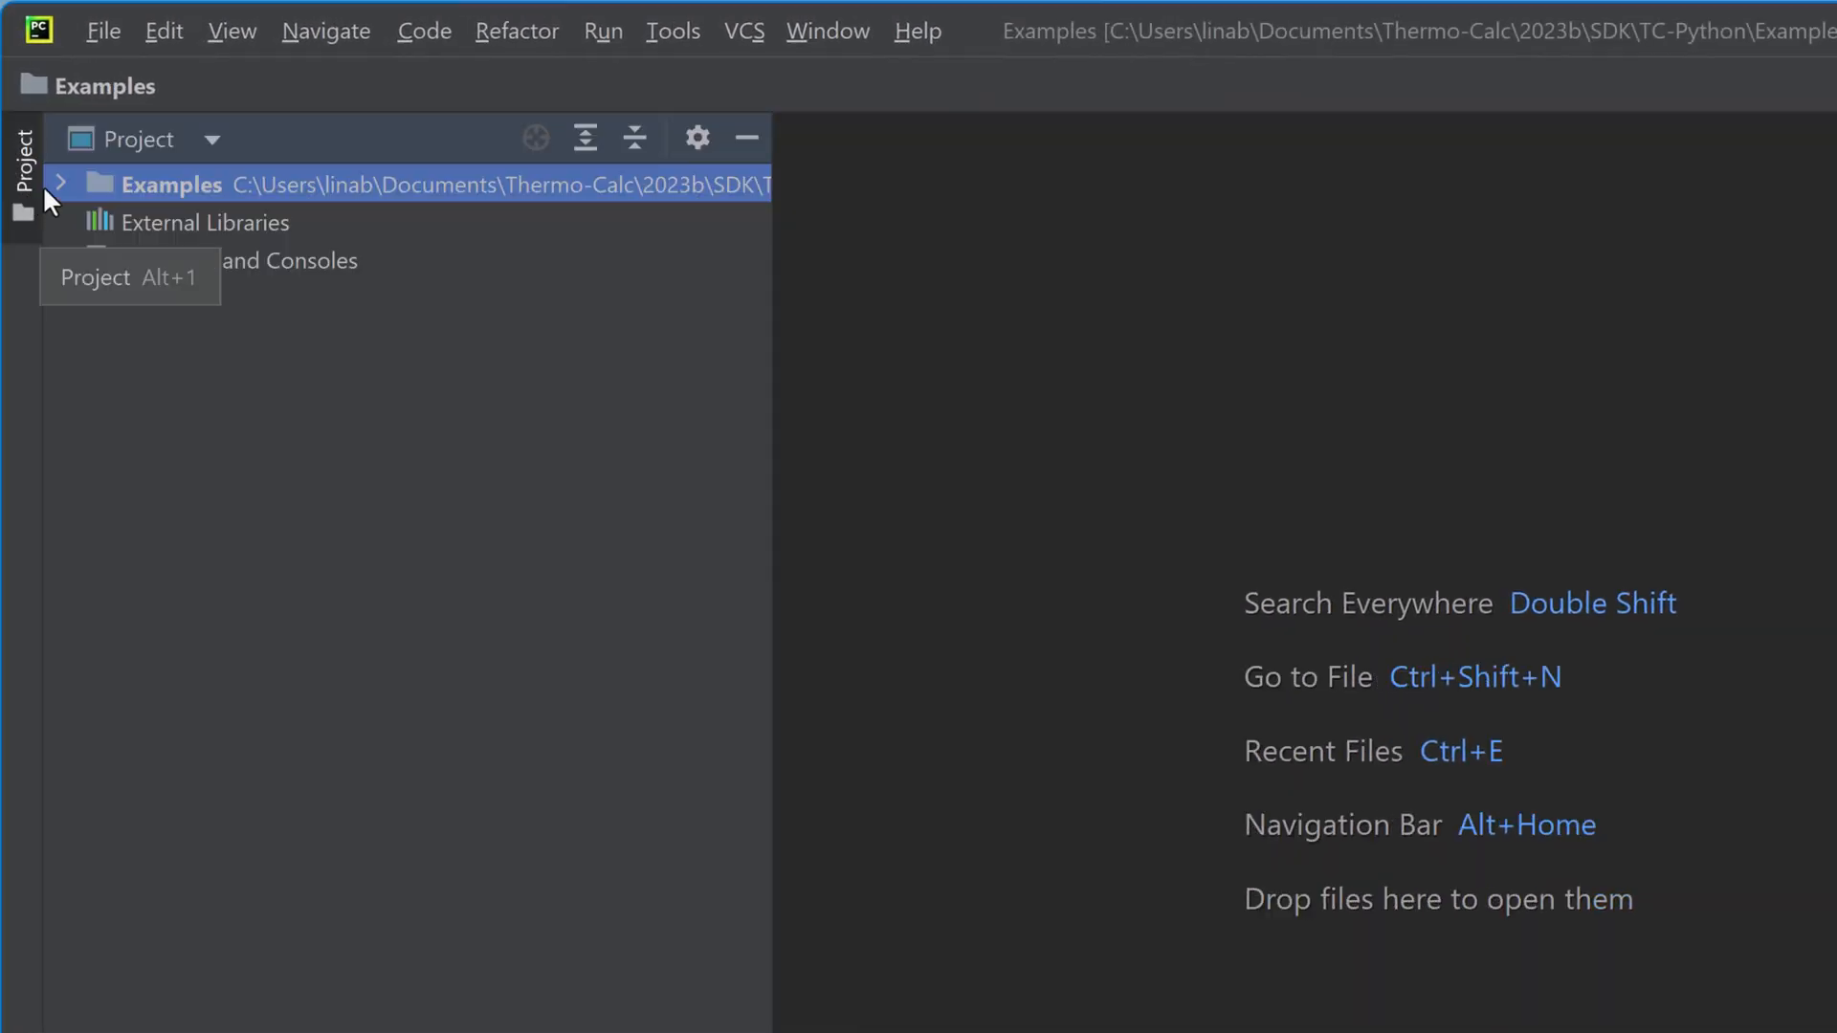
click(61, 183)
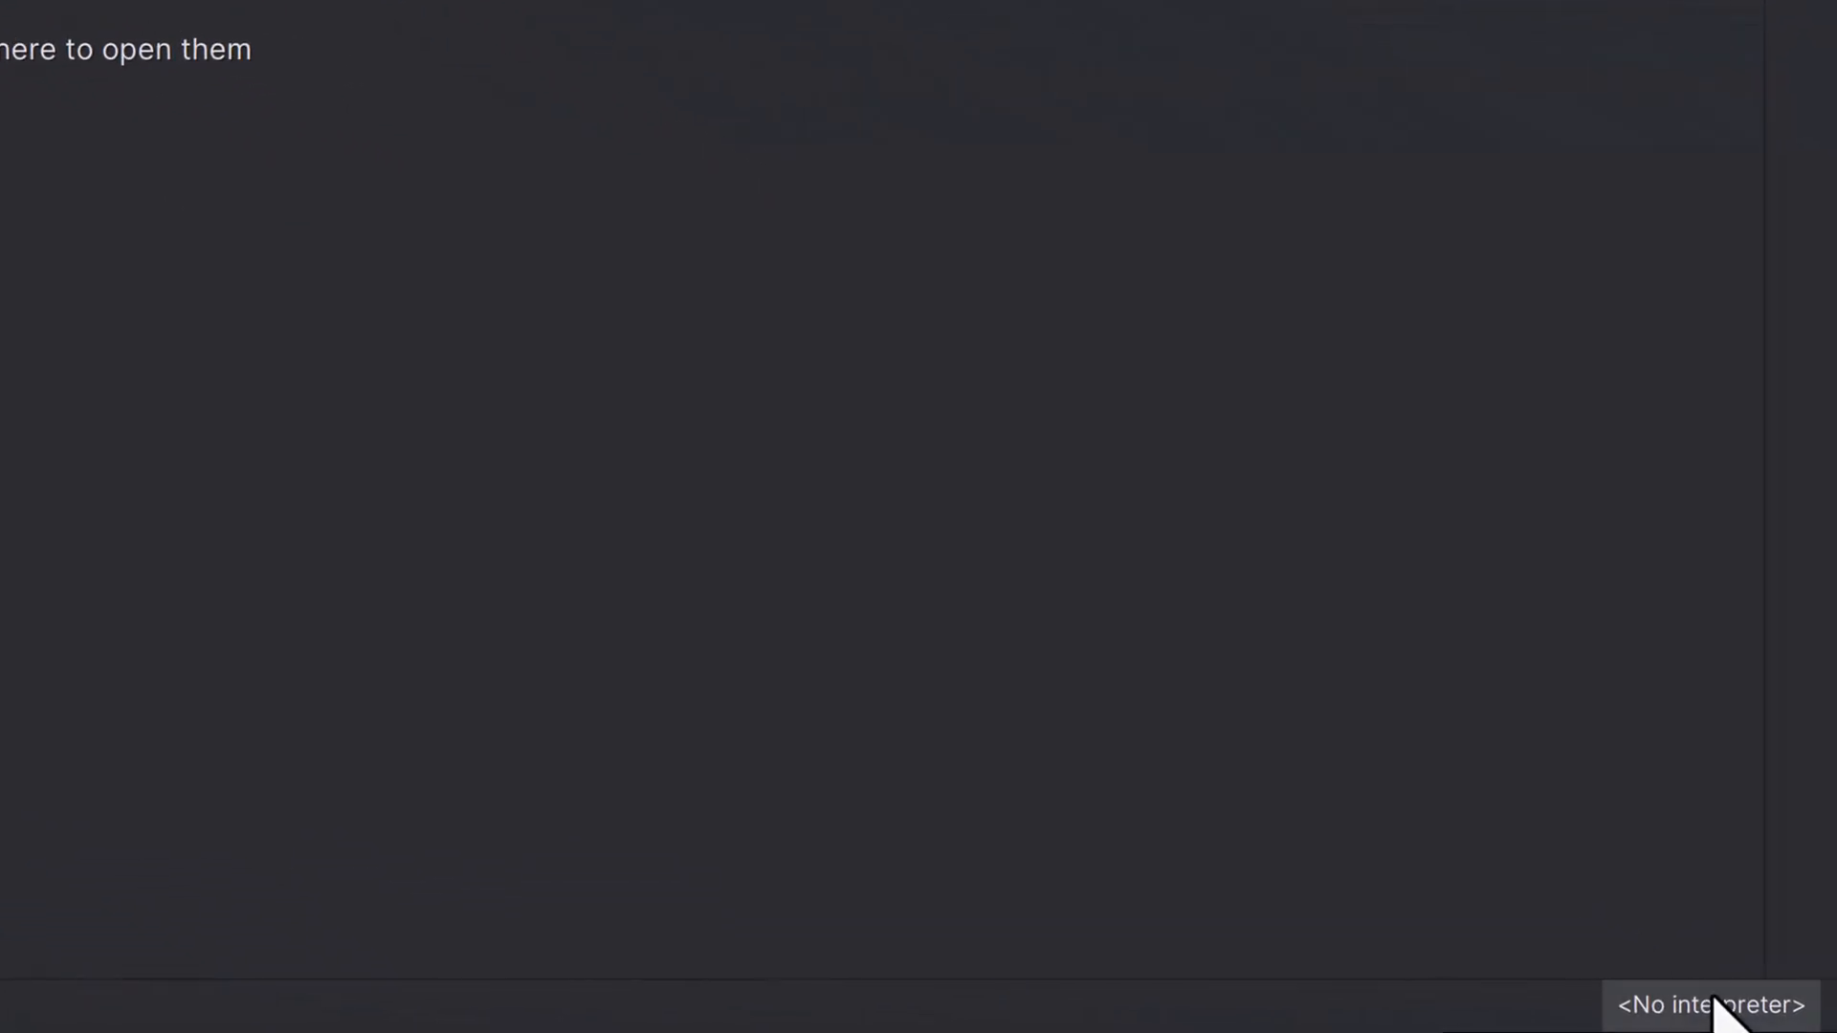
Add Thermo-Calc's bundled python.exe as an existing Python-type interpreter.
click(1707, 1004)
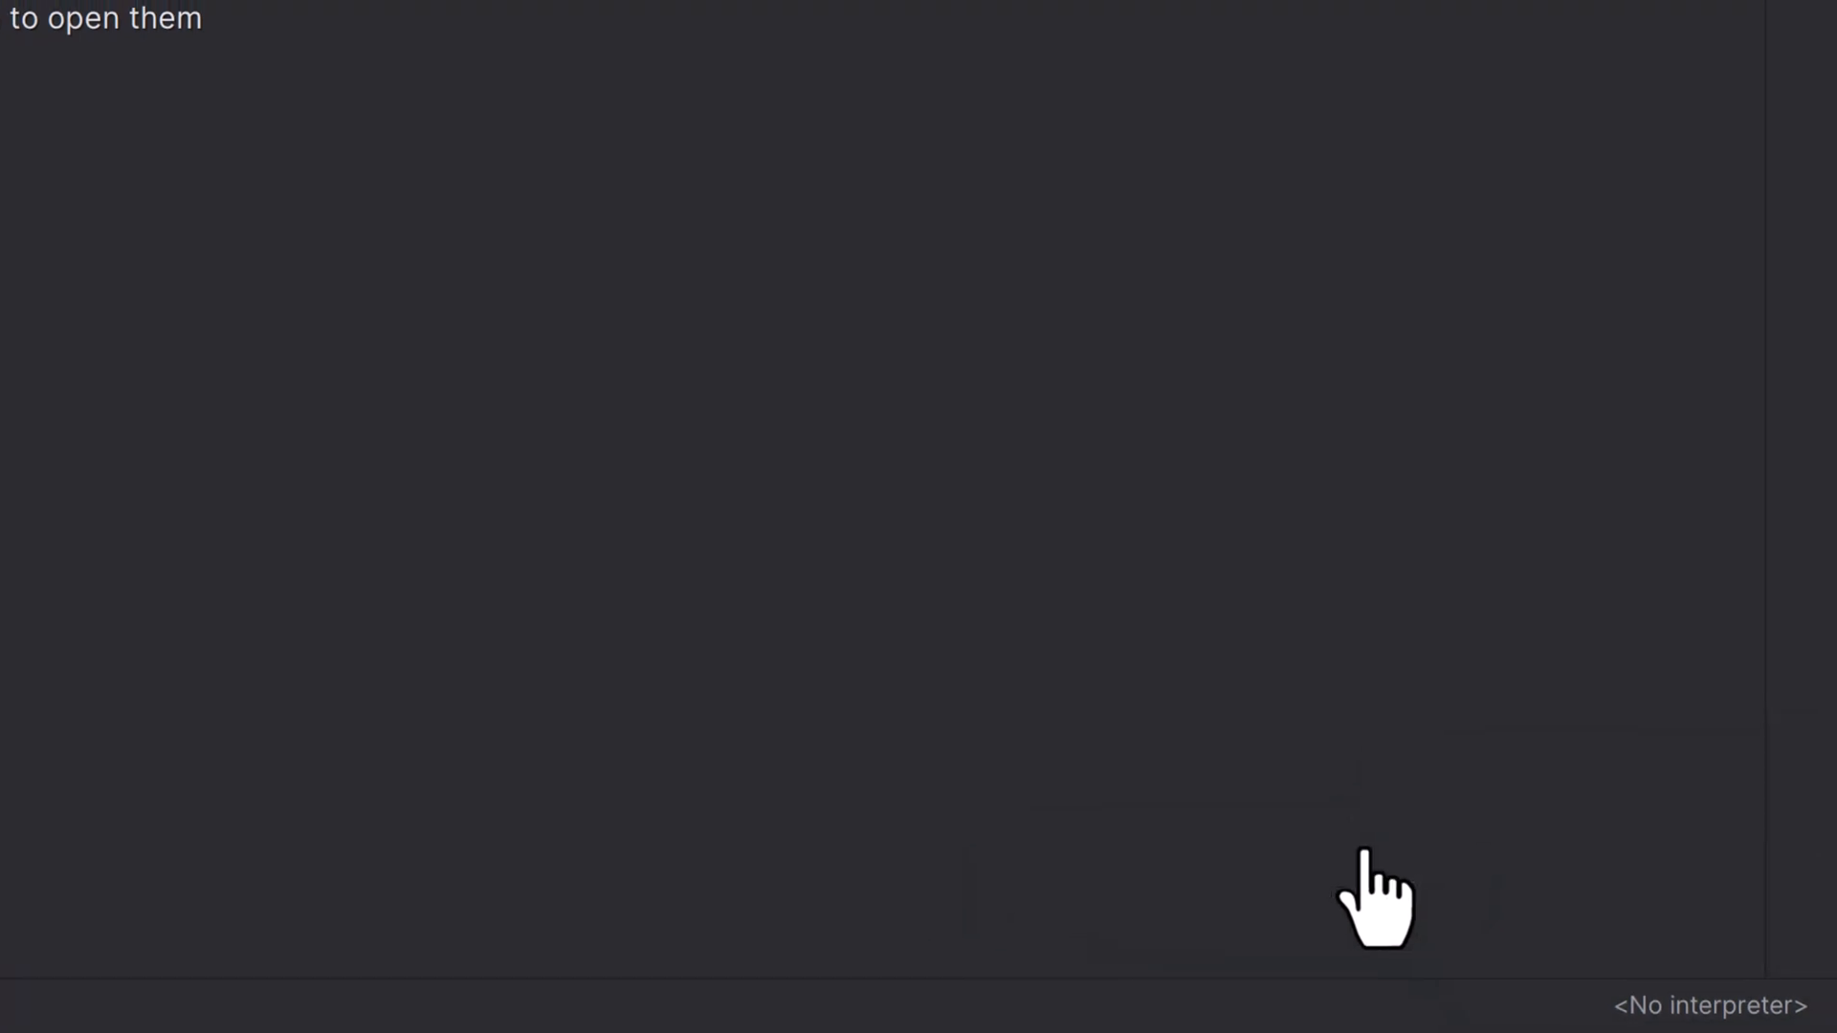
click(1710, 1006)
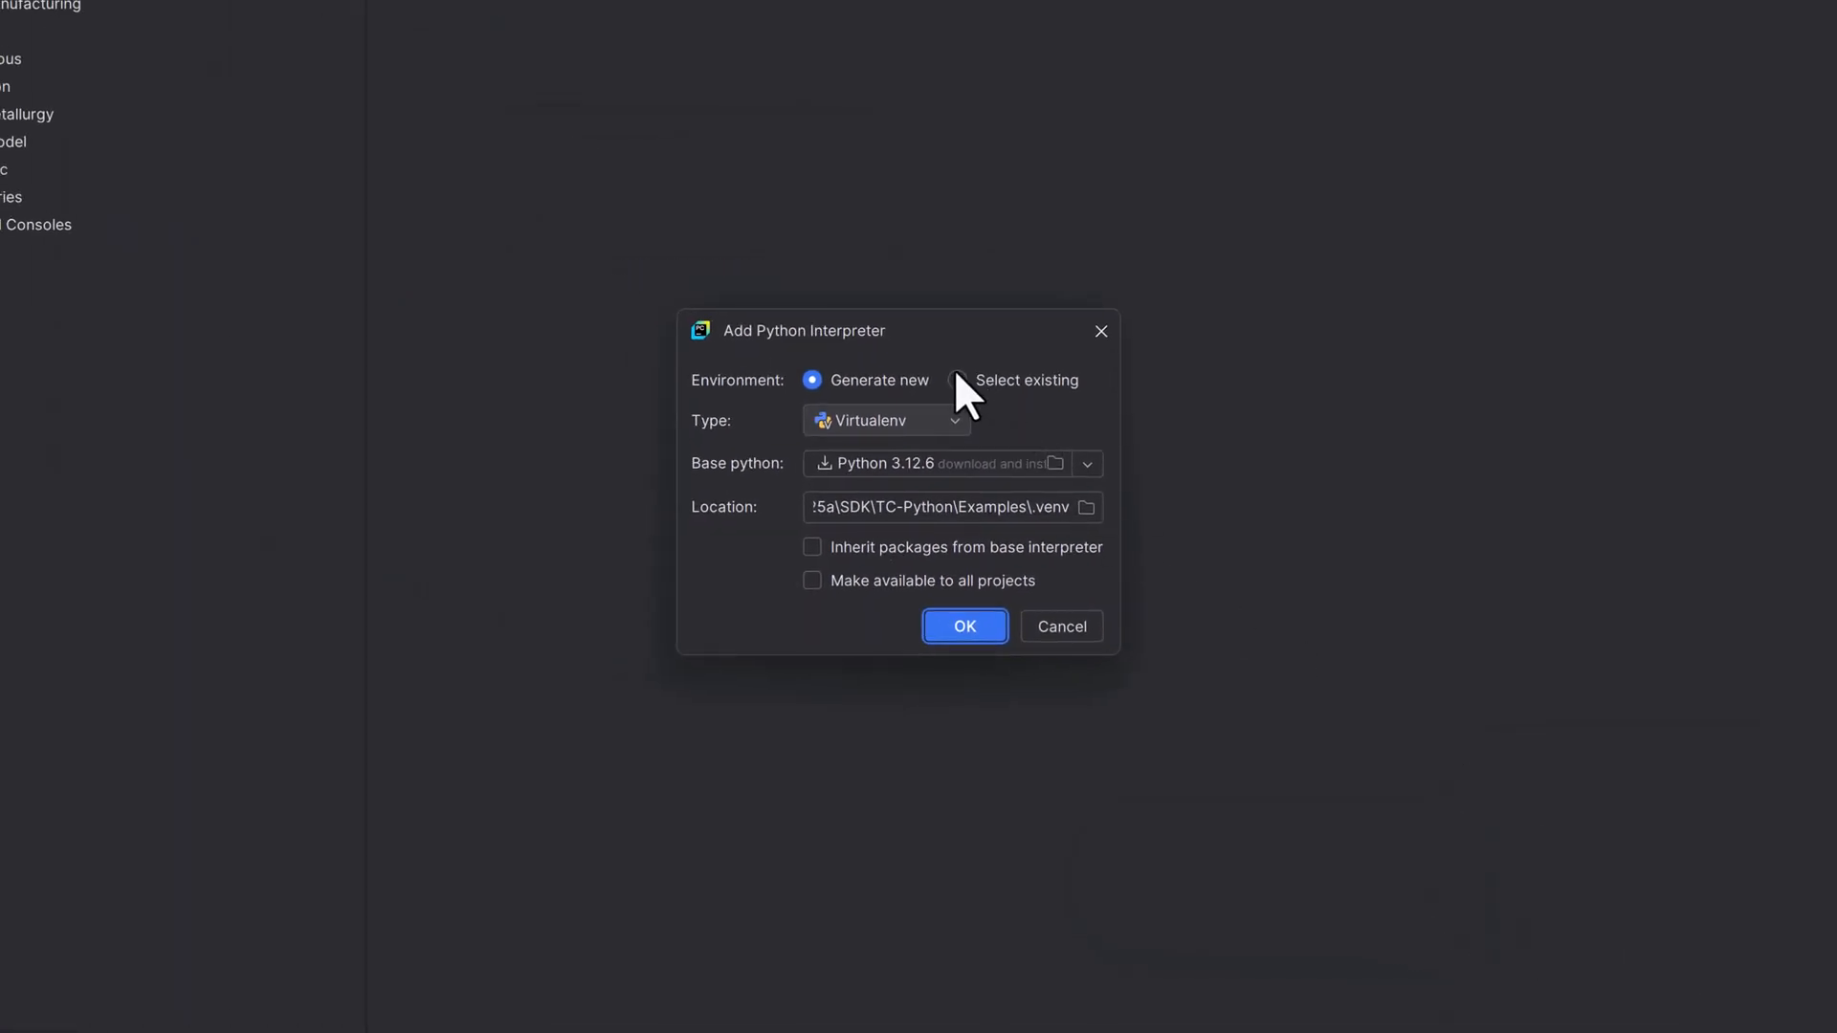
click(957, 380)
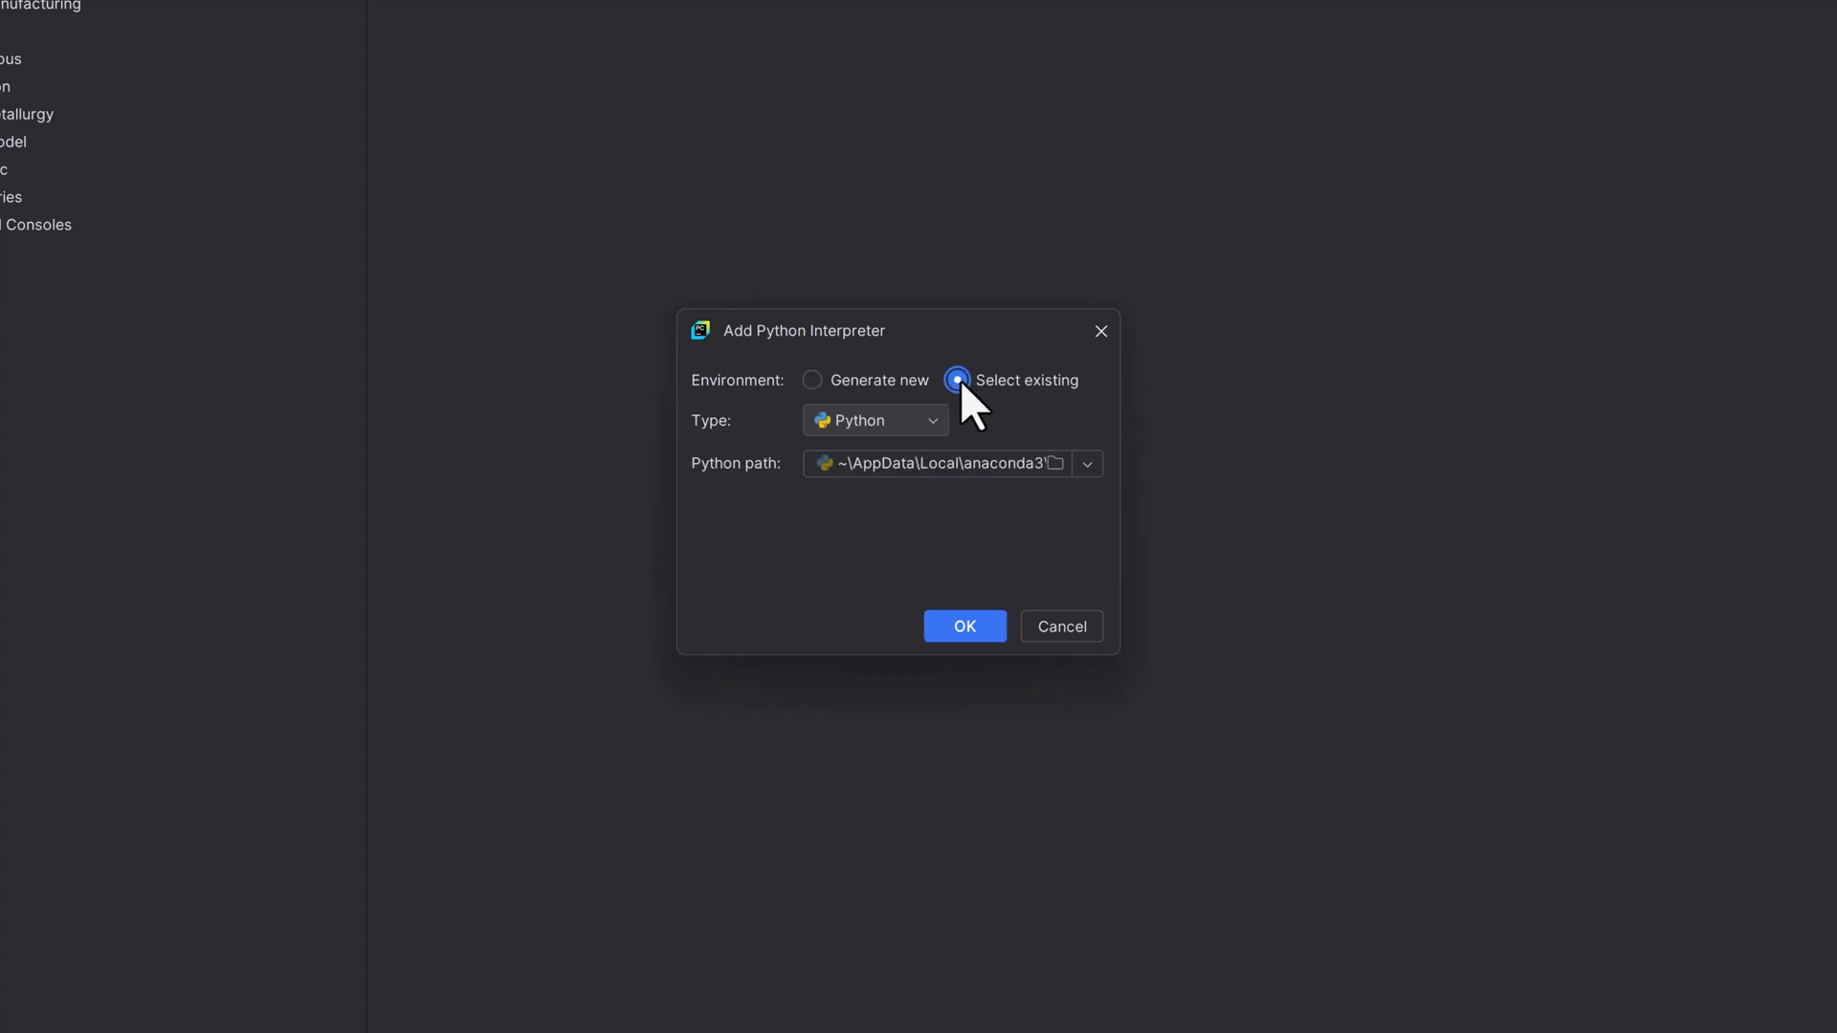
click(874, 419)
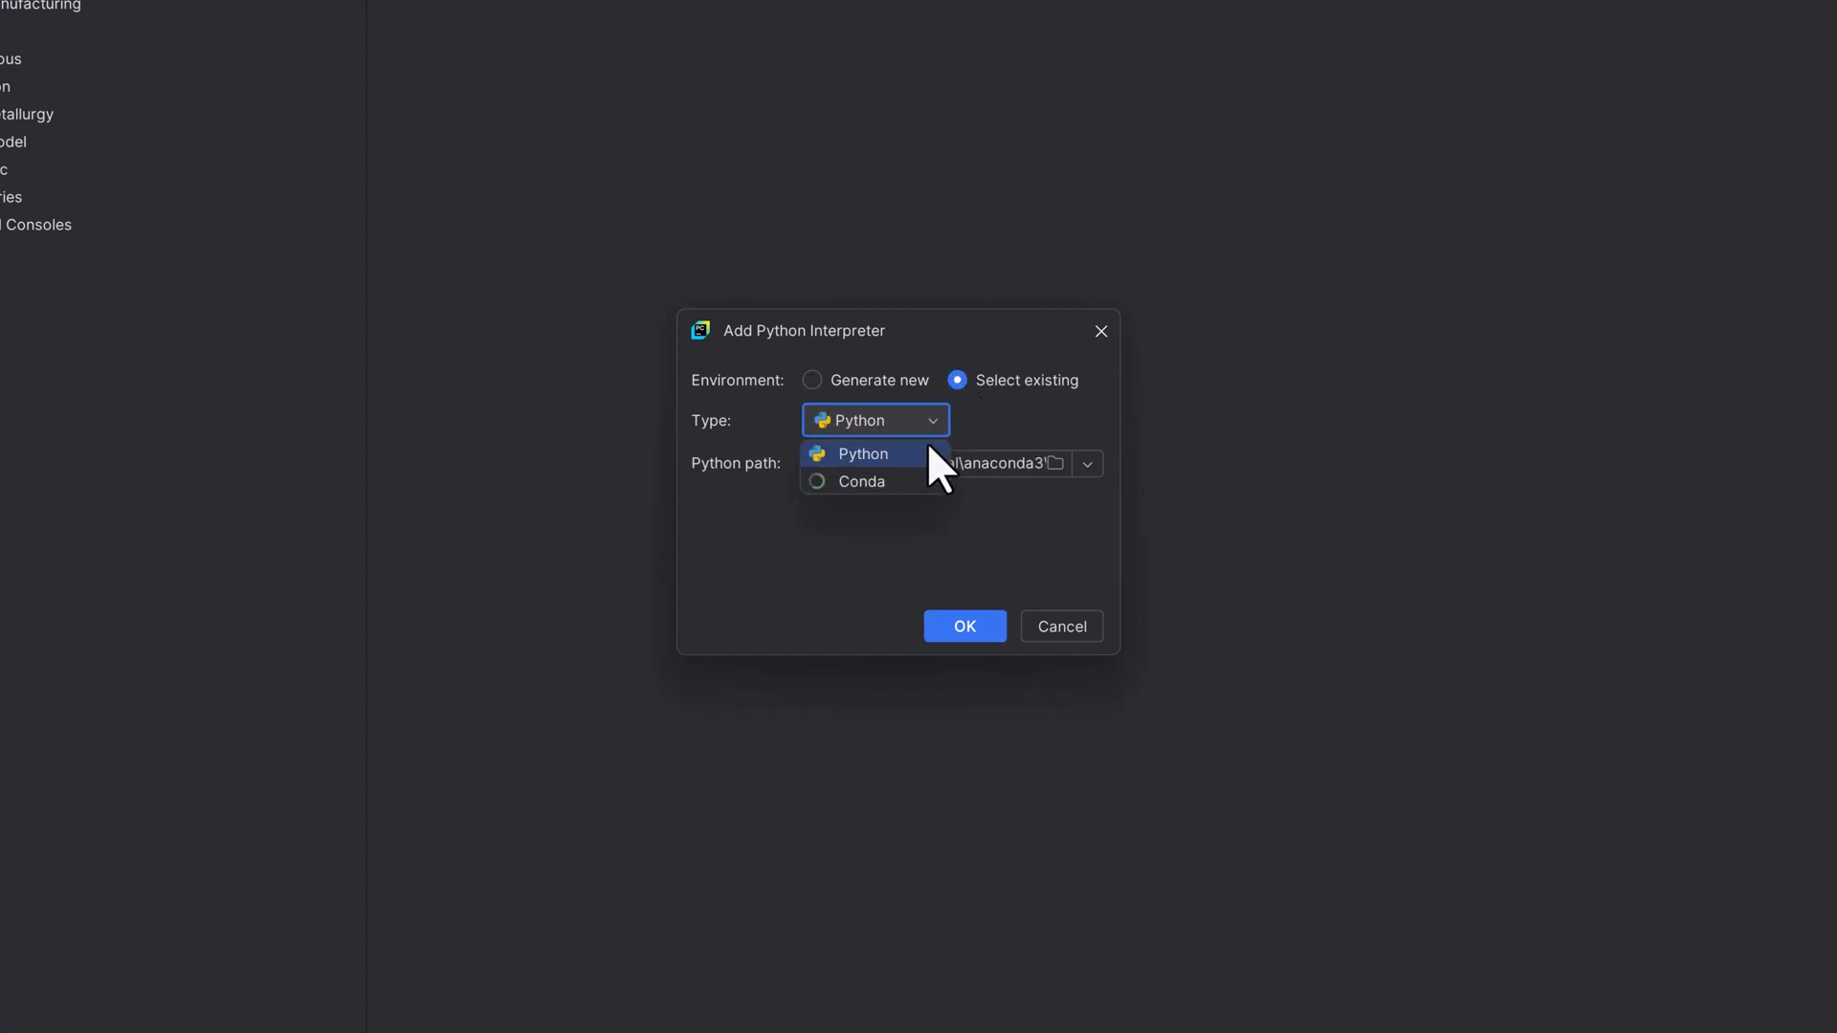
click(861, 454)
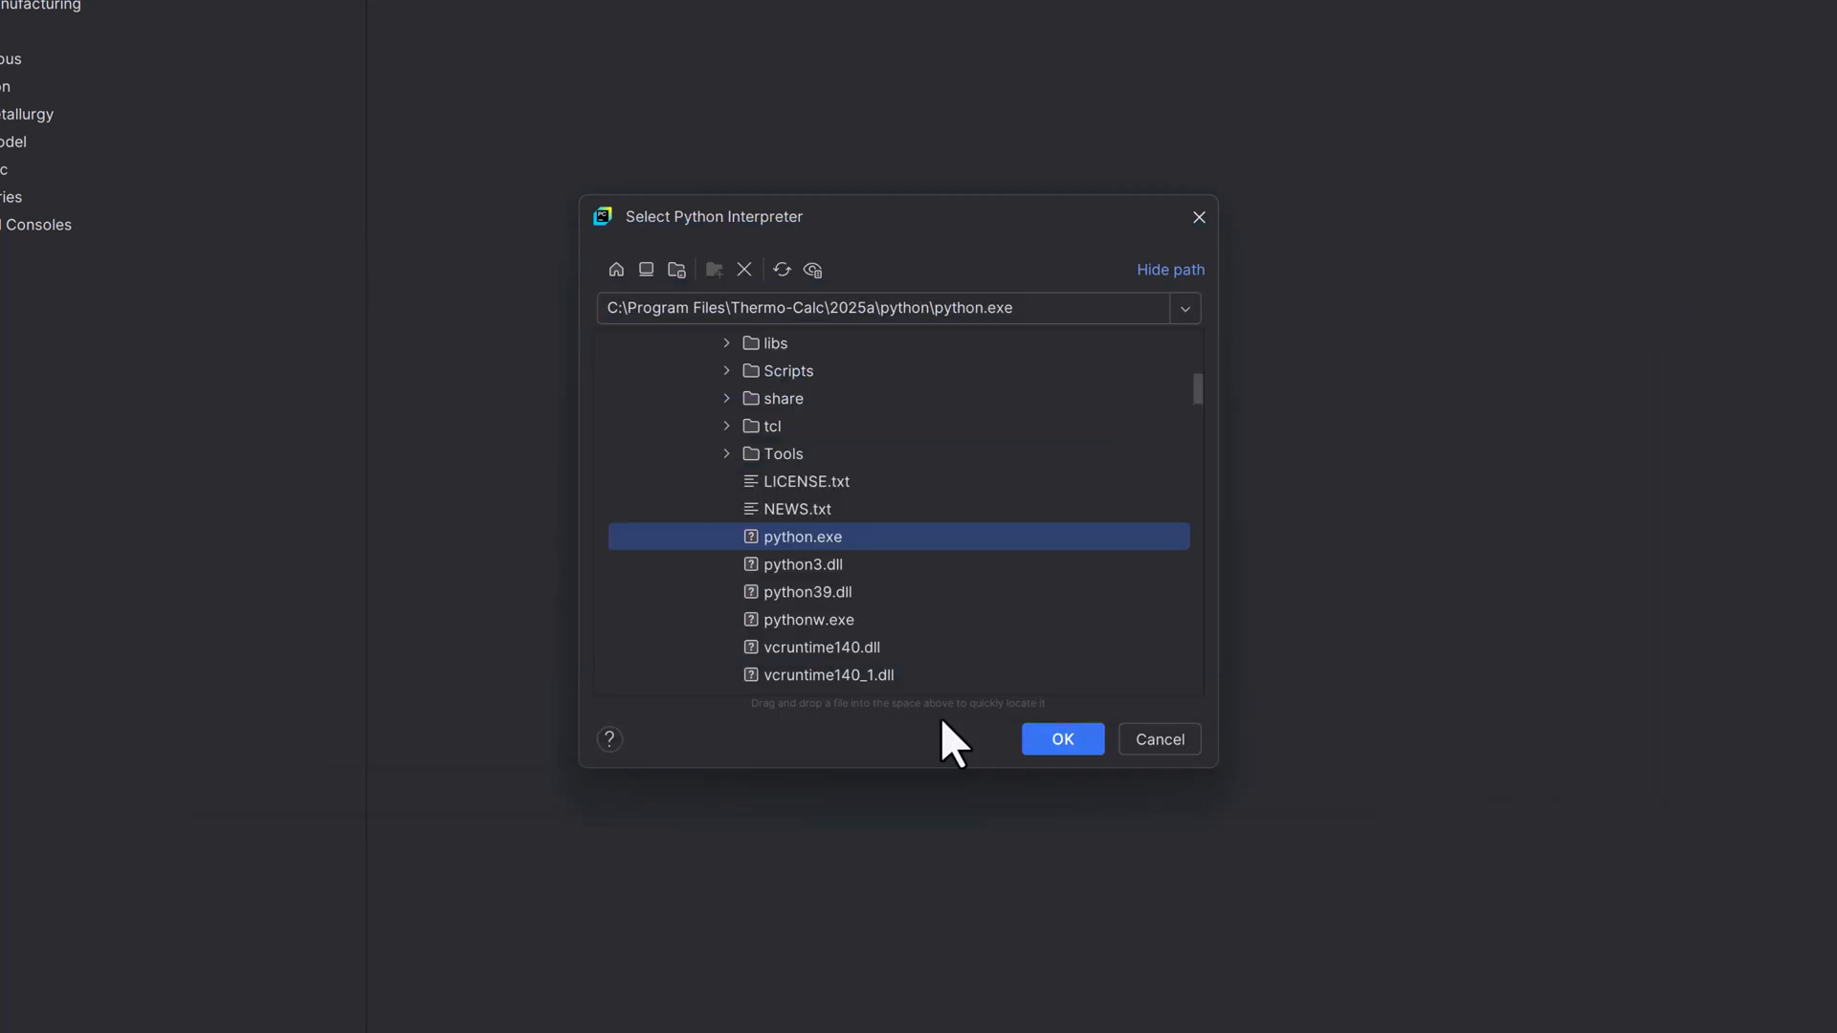
click(1060, 740)
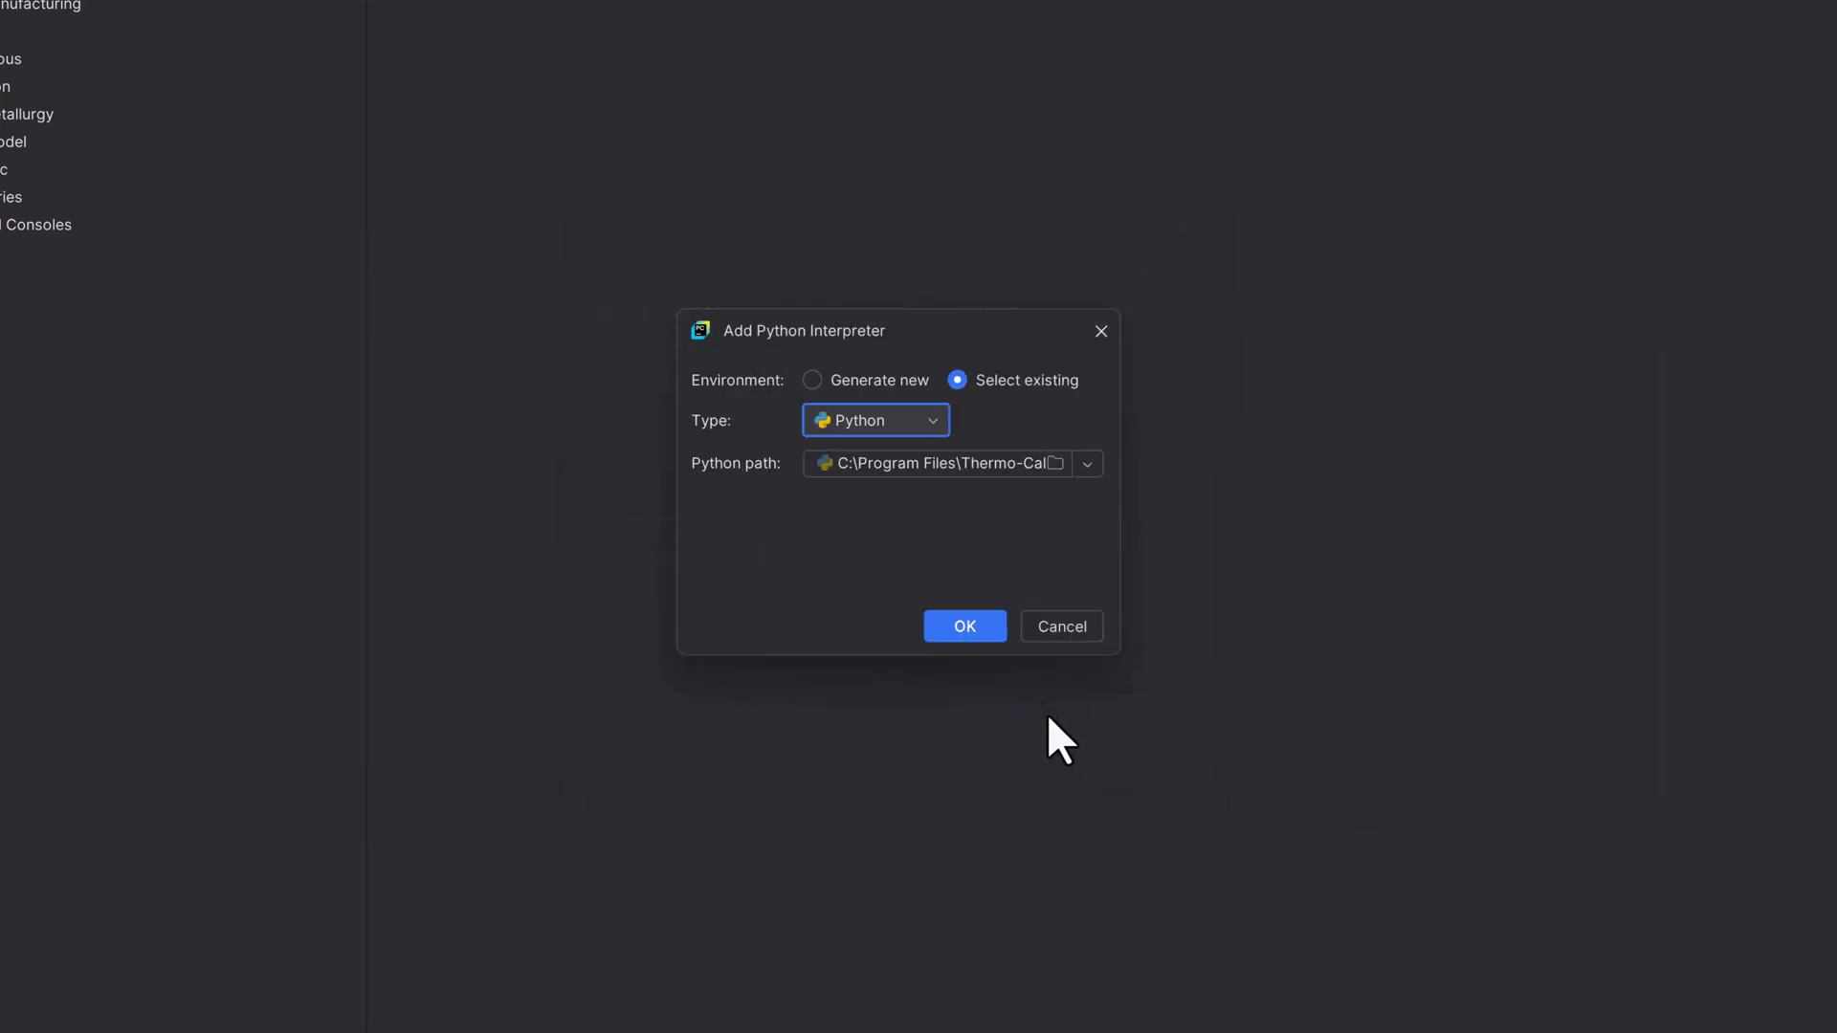
click(964, 626)
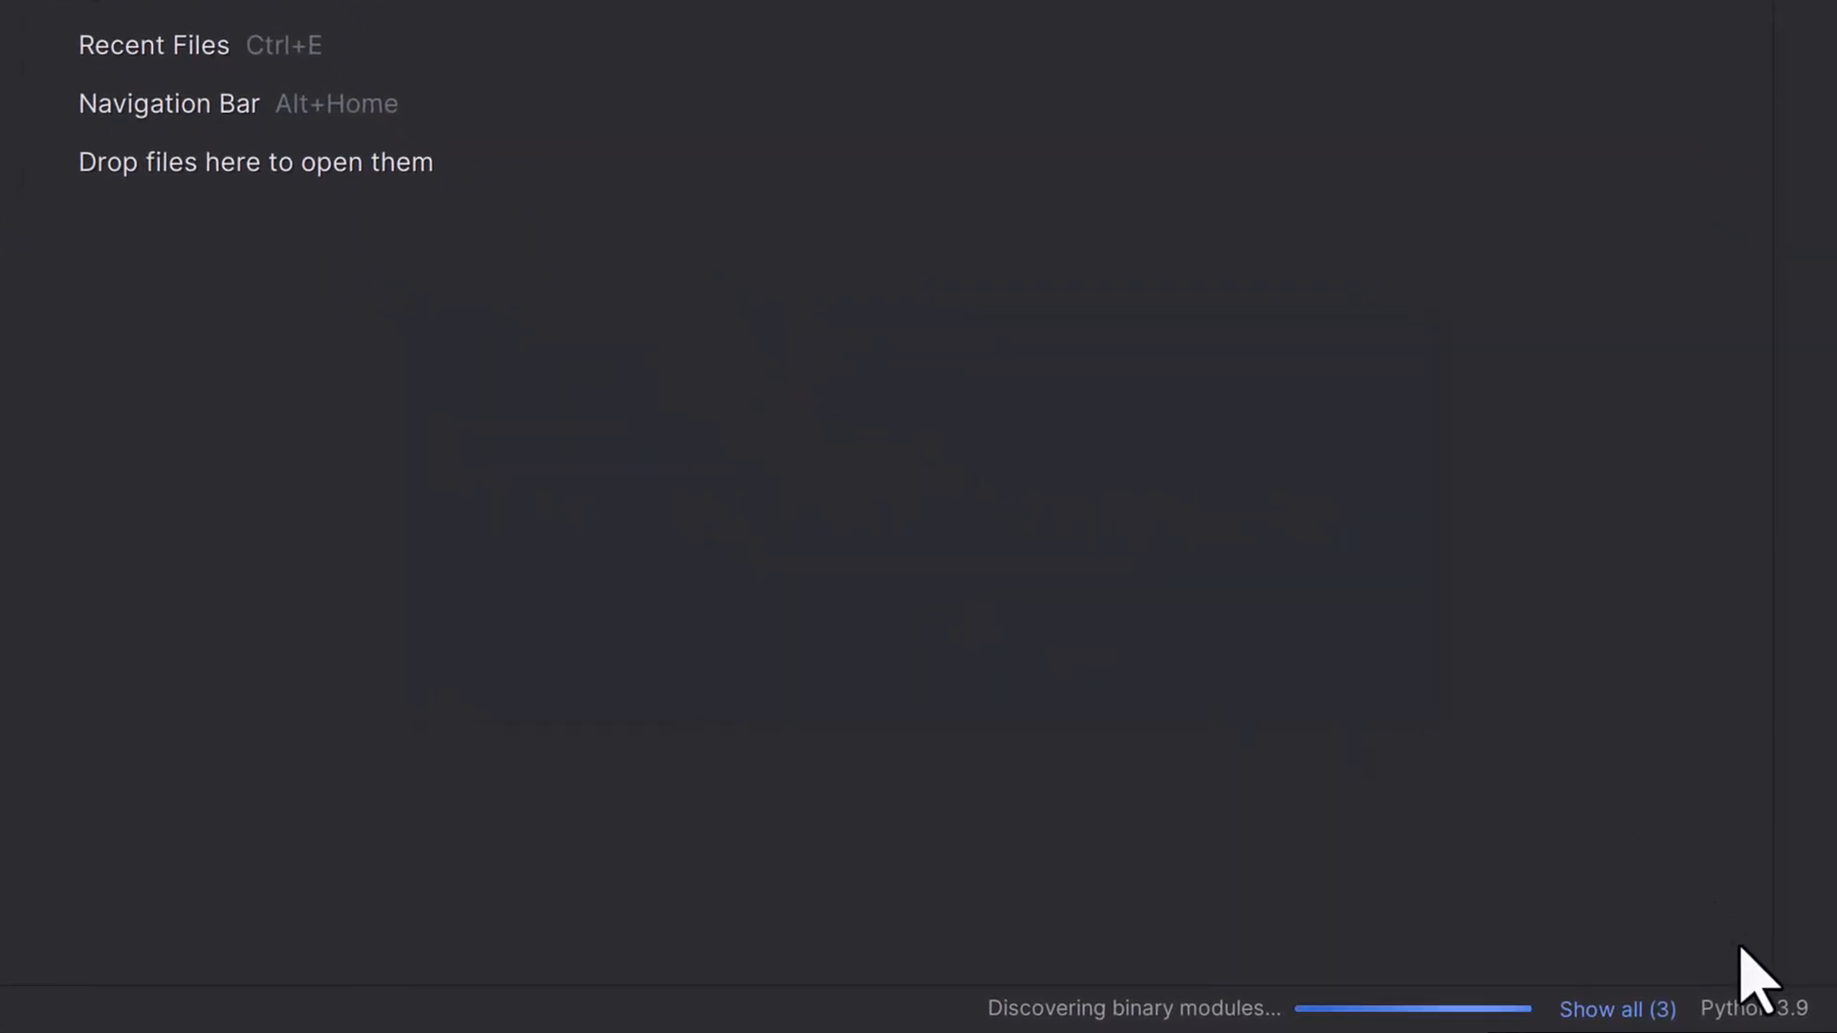
In Interpreter Settings, rename the interpreter 'Python 3.9 Thermo-Calc', apply and close Settings.
click(1755, 1009)
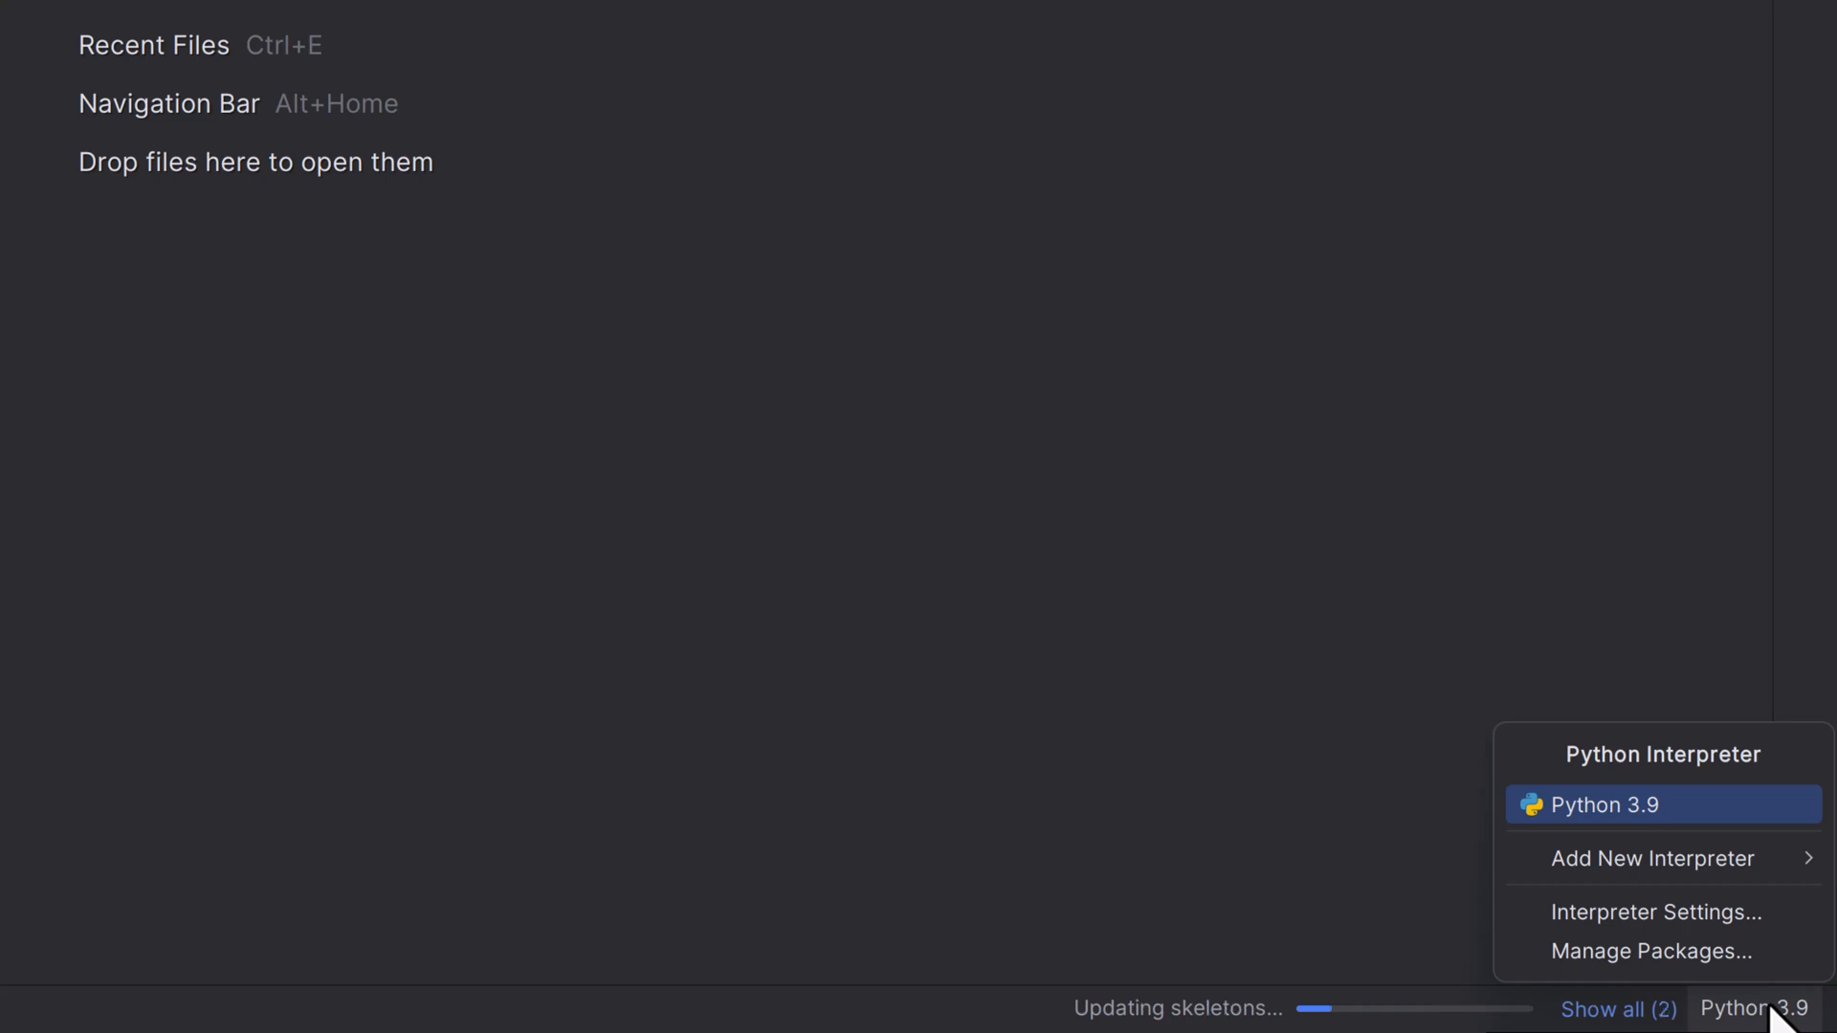
mouse_move(1655, 913)
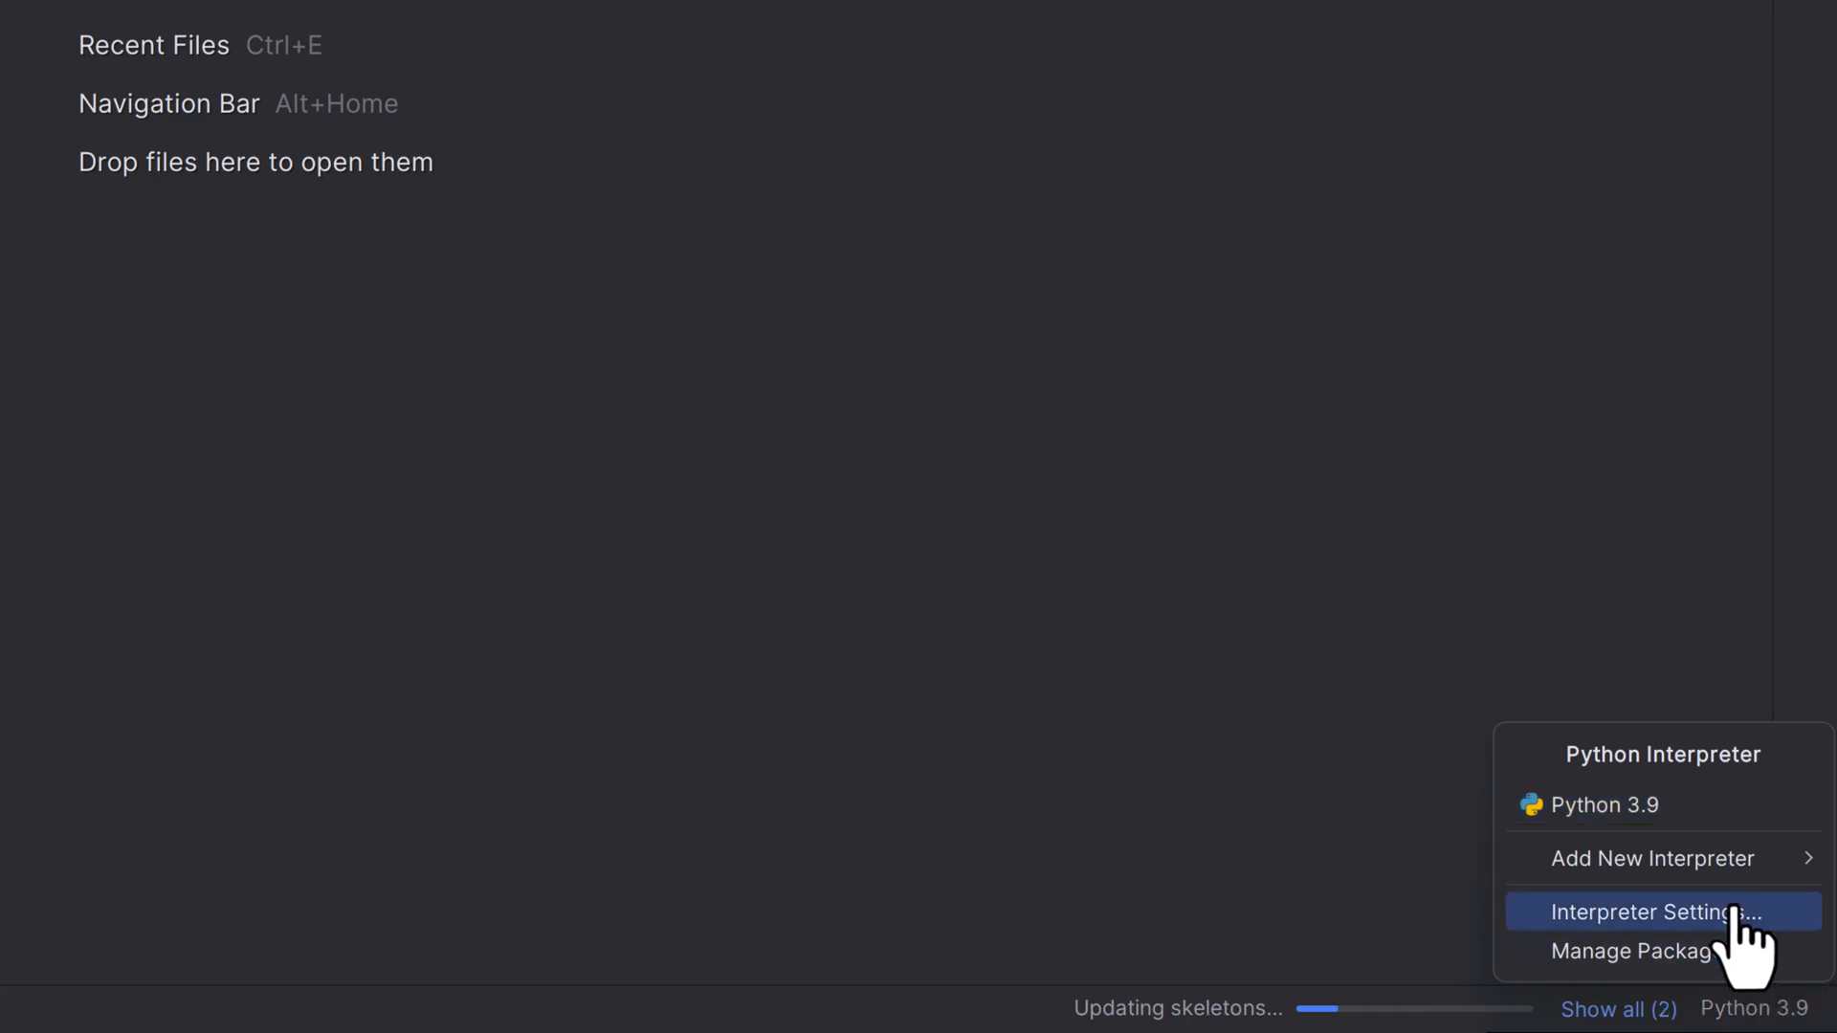
click(1653, 912)
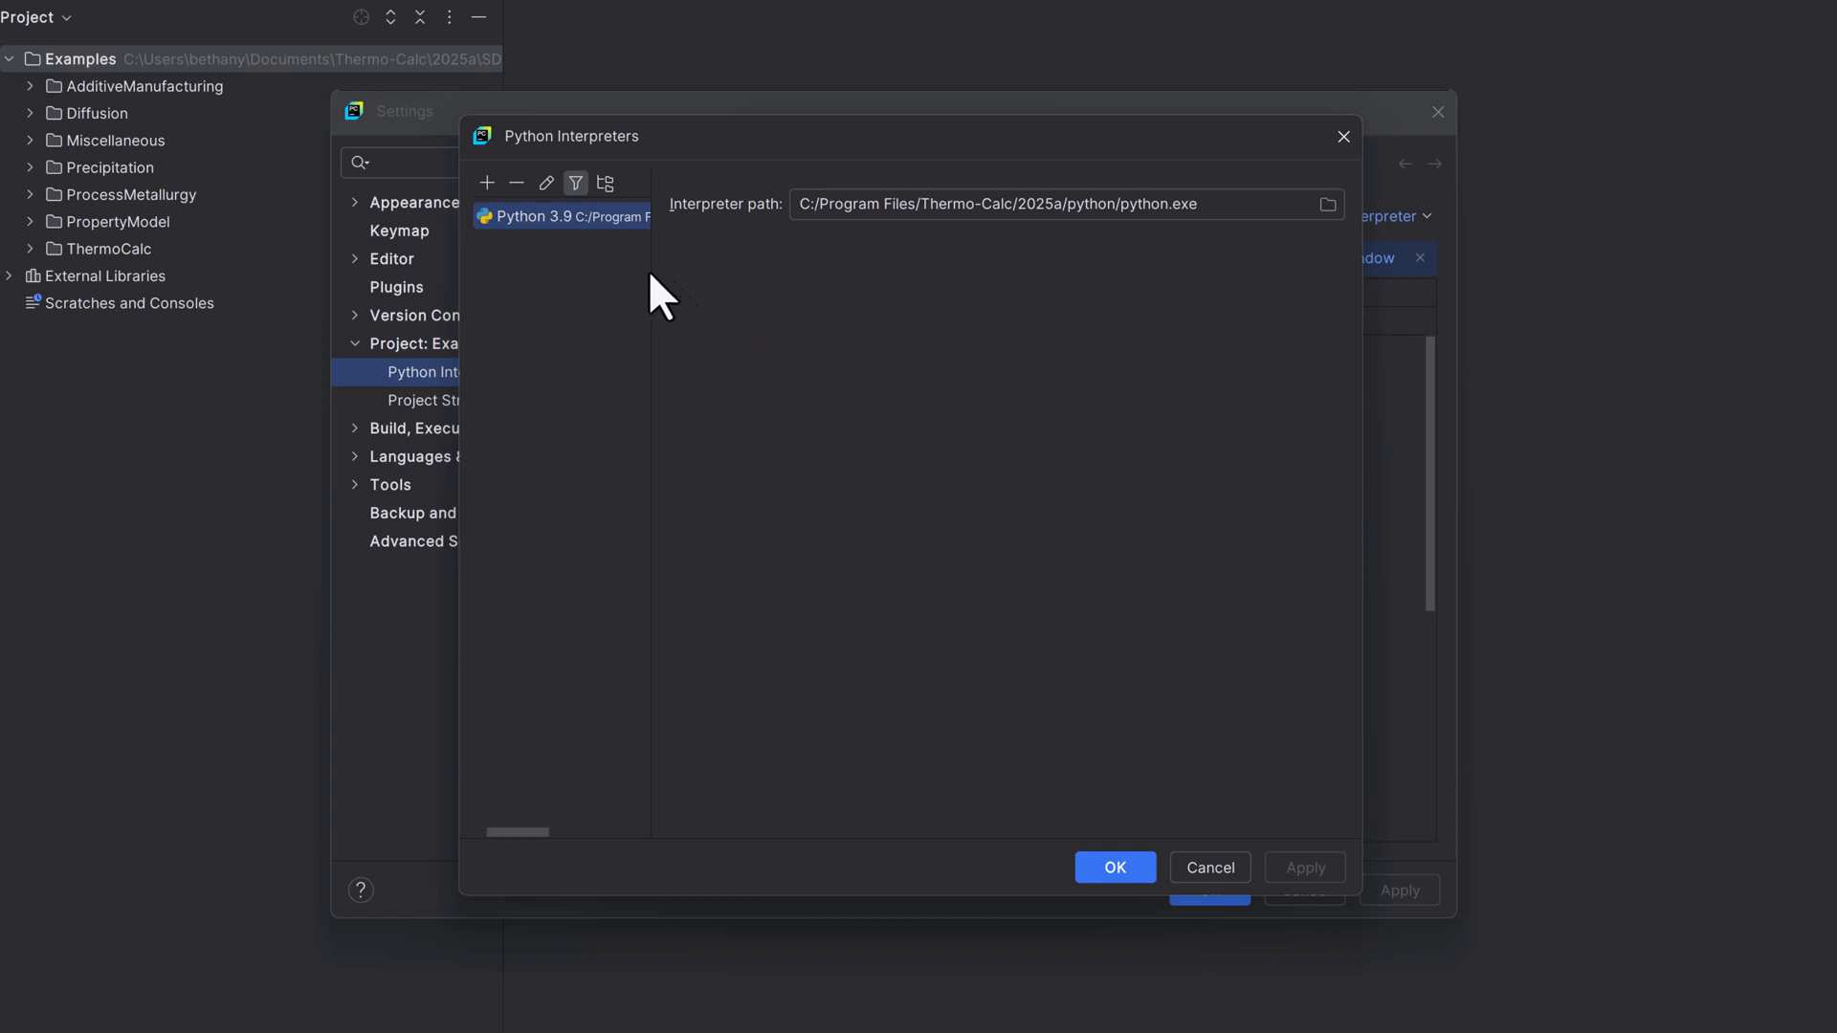
click(544, 183)
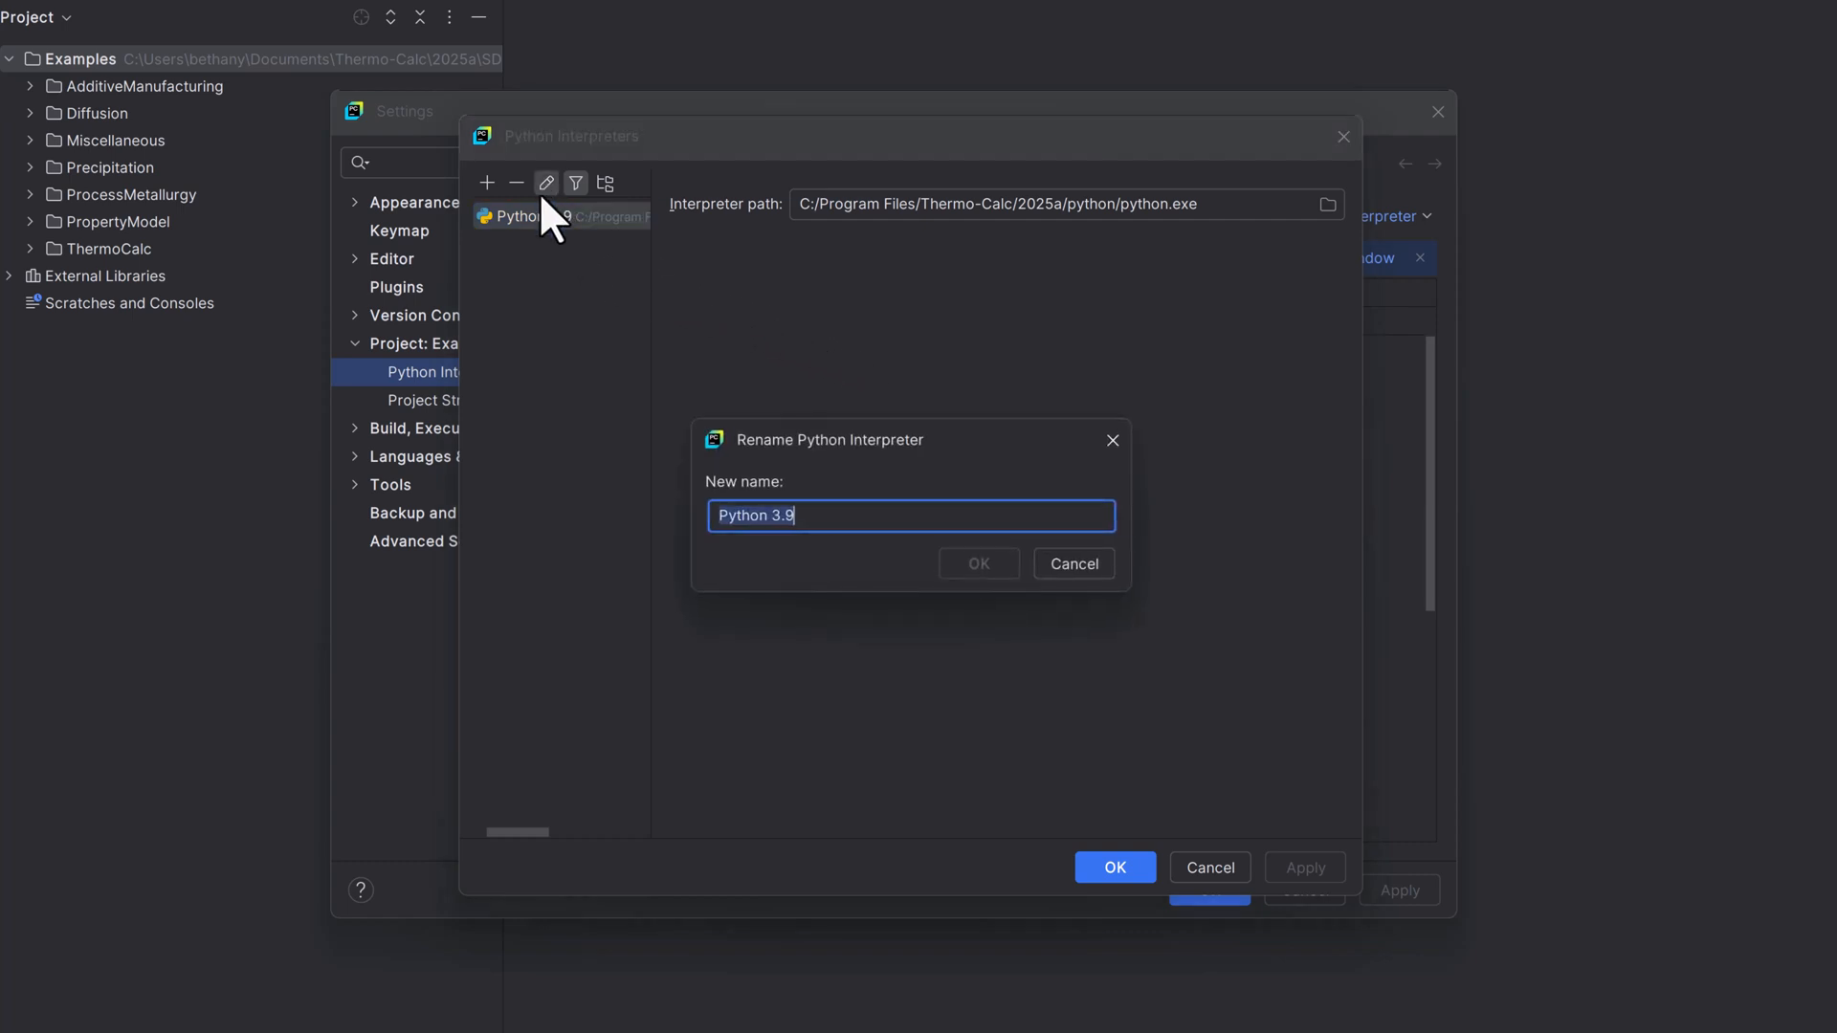
mouse_move(570, 319)
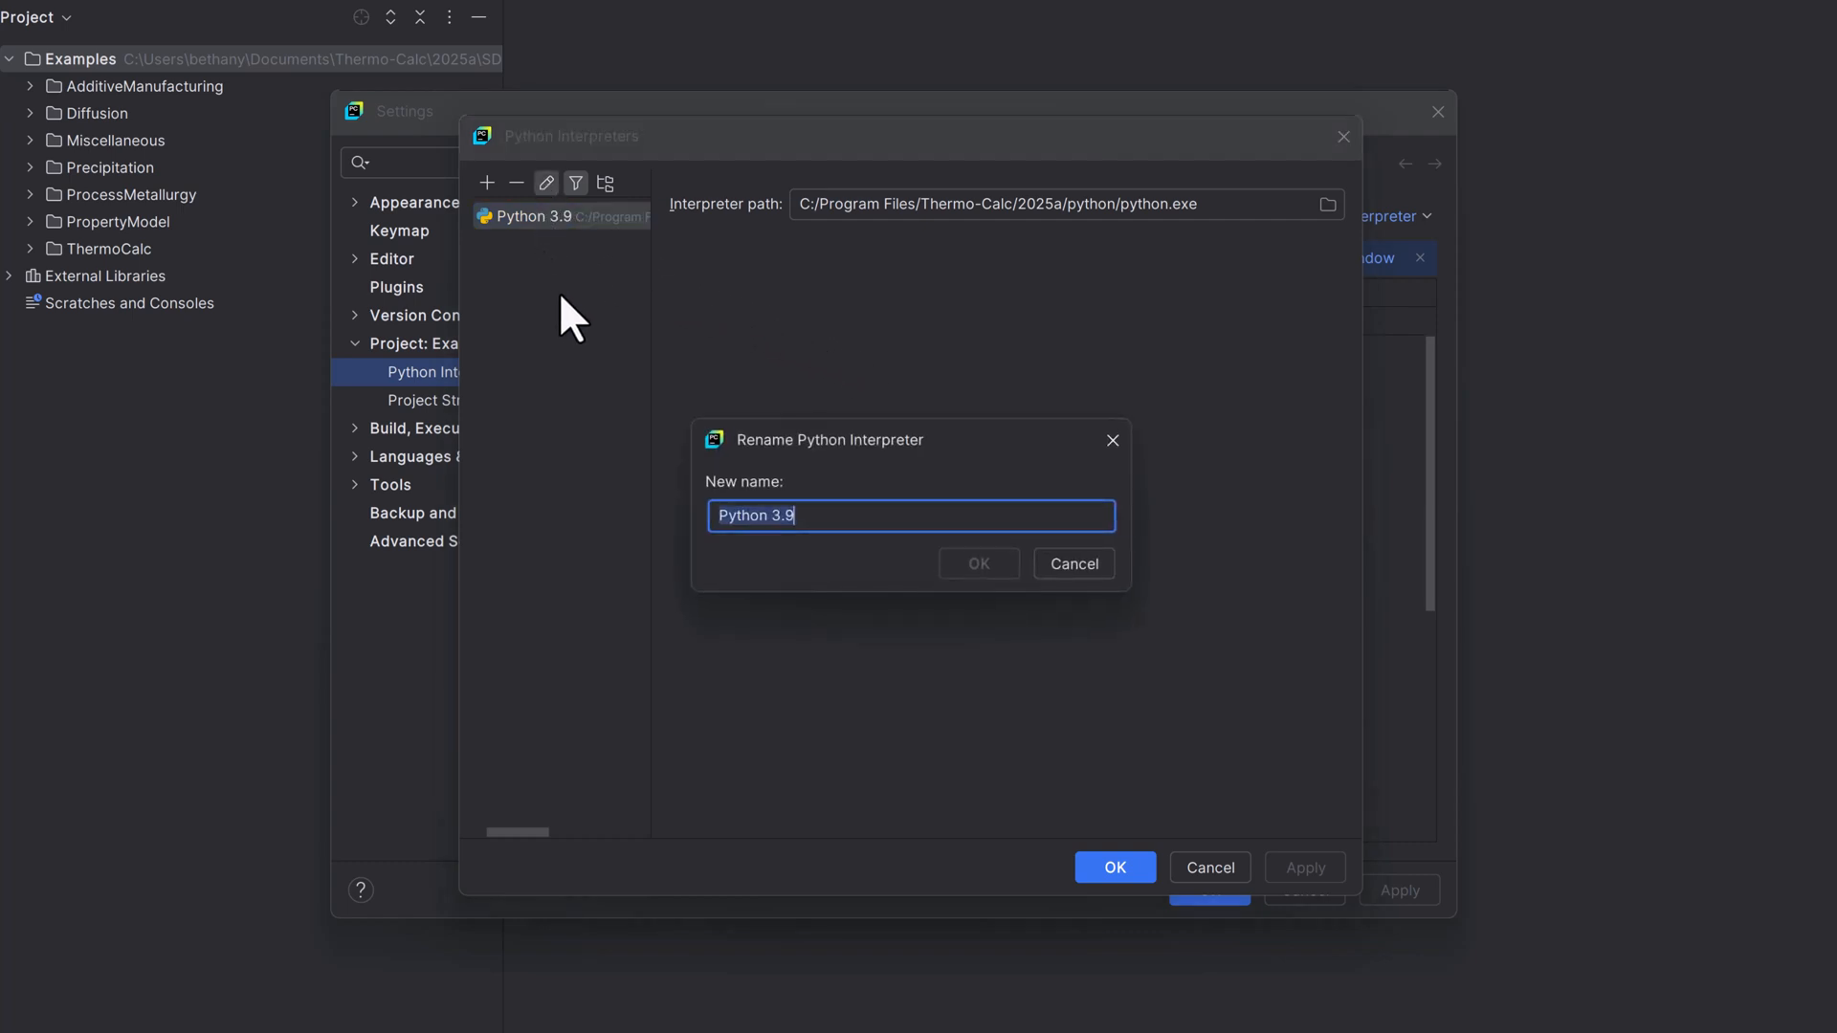
text(T)
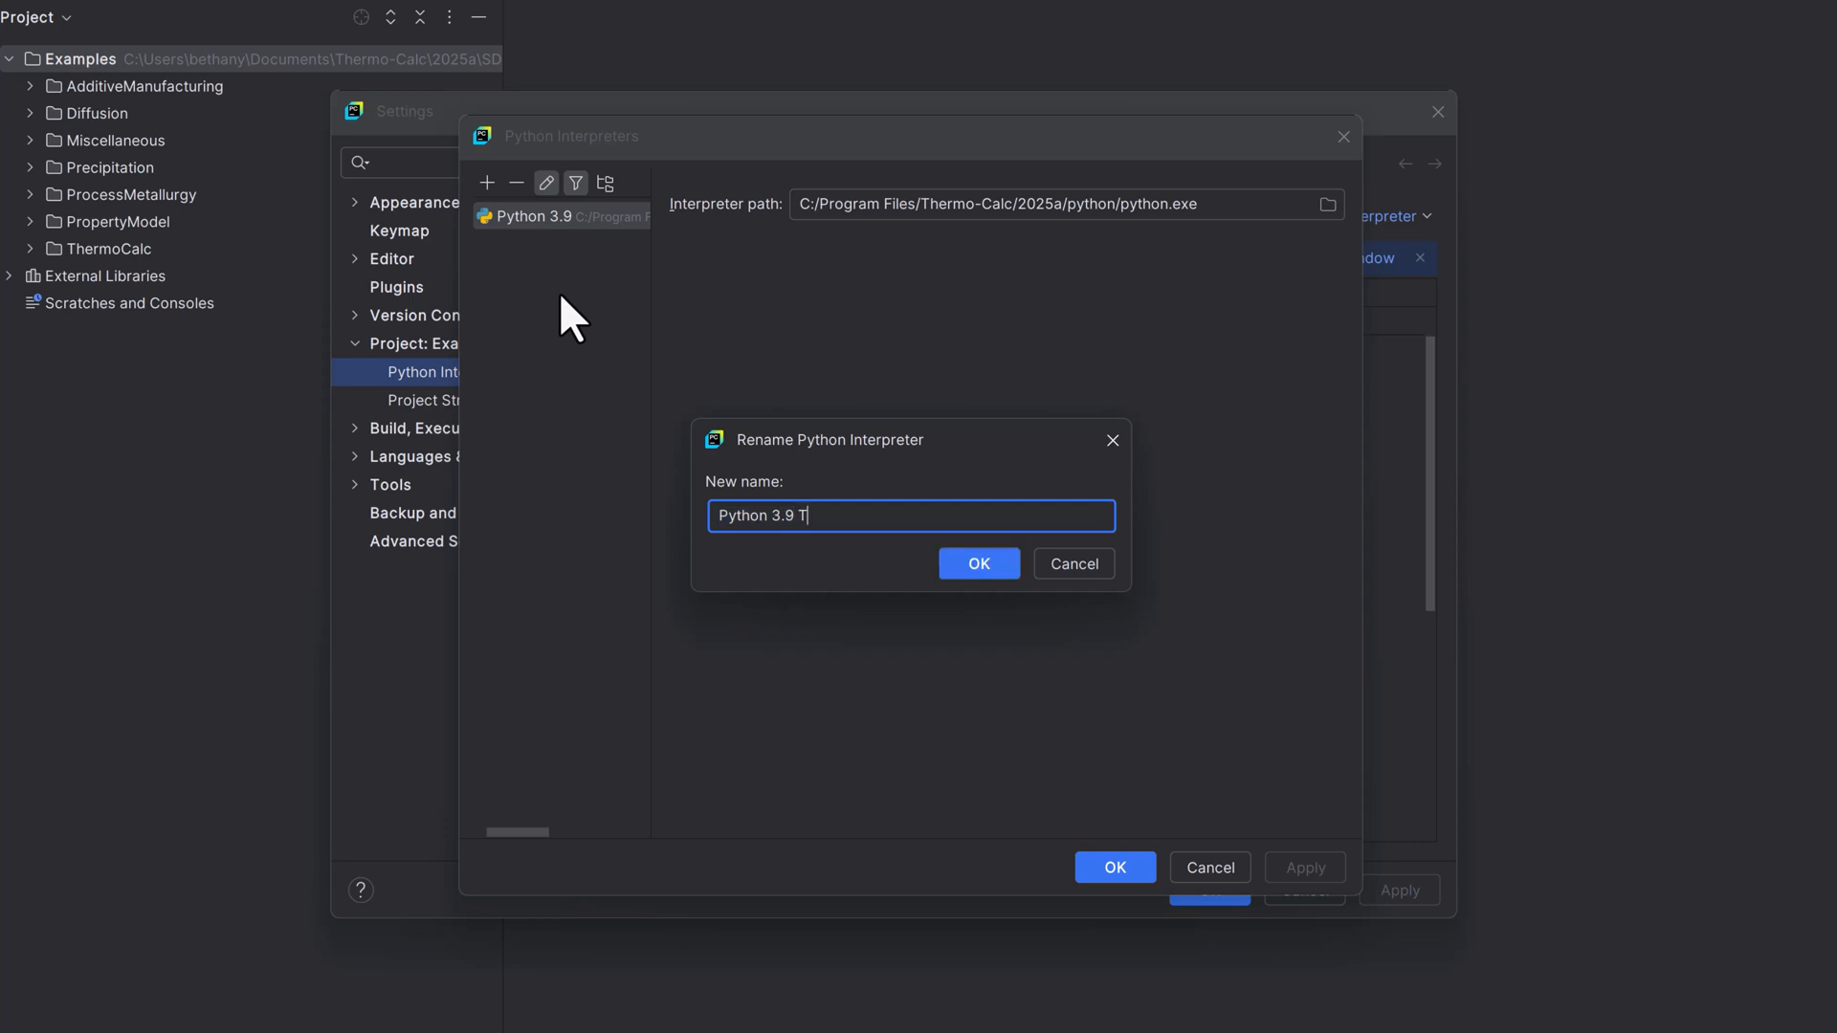
text(hermo-Calc)
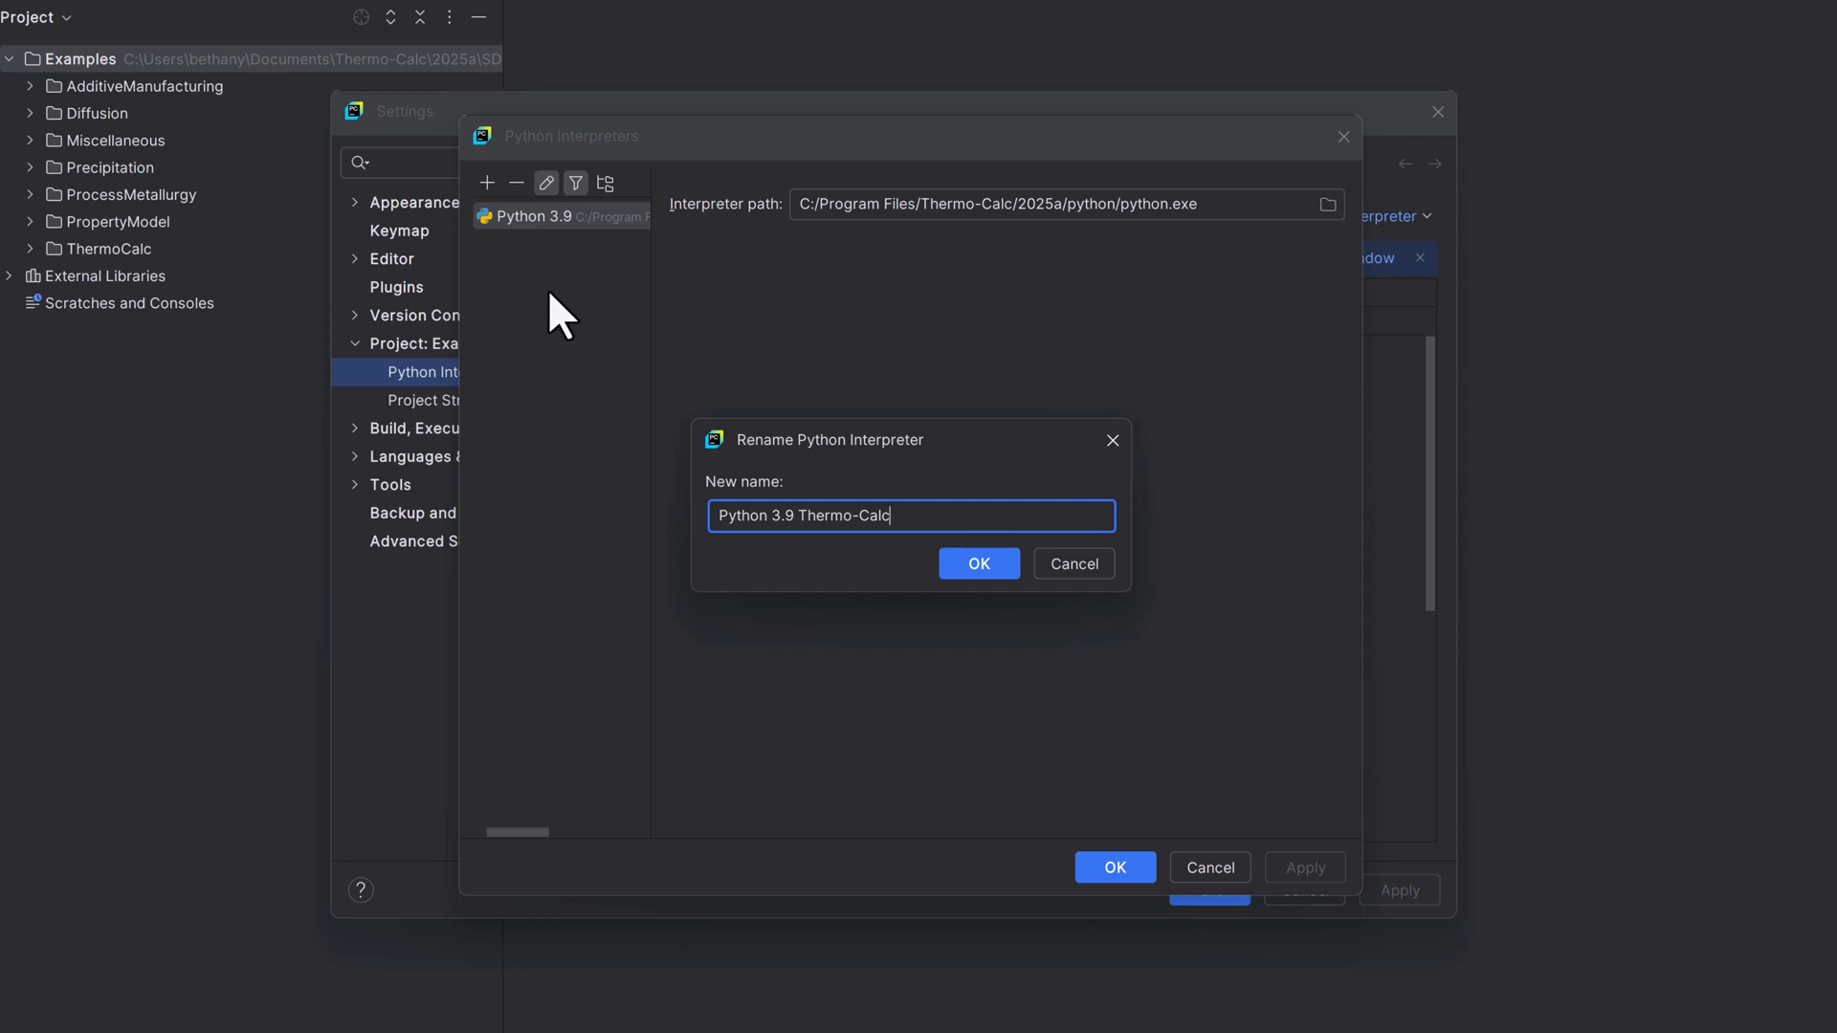
click(978, 564)
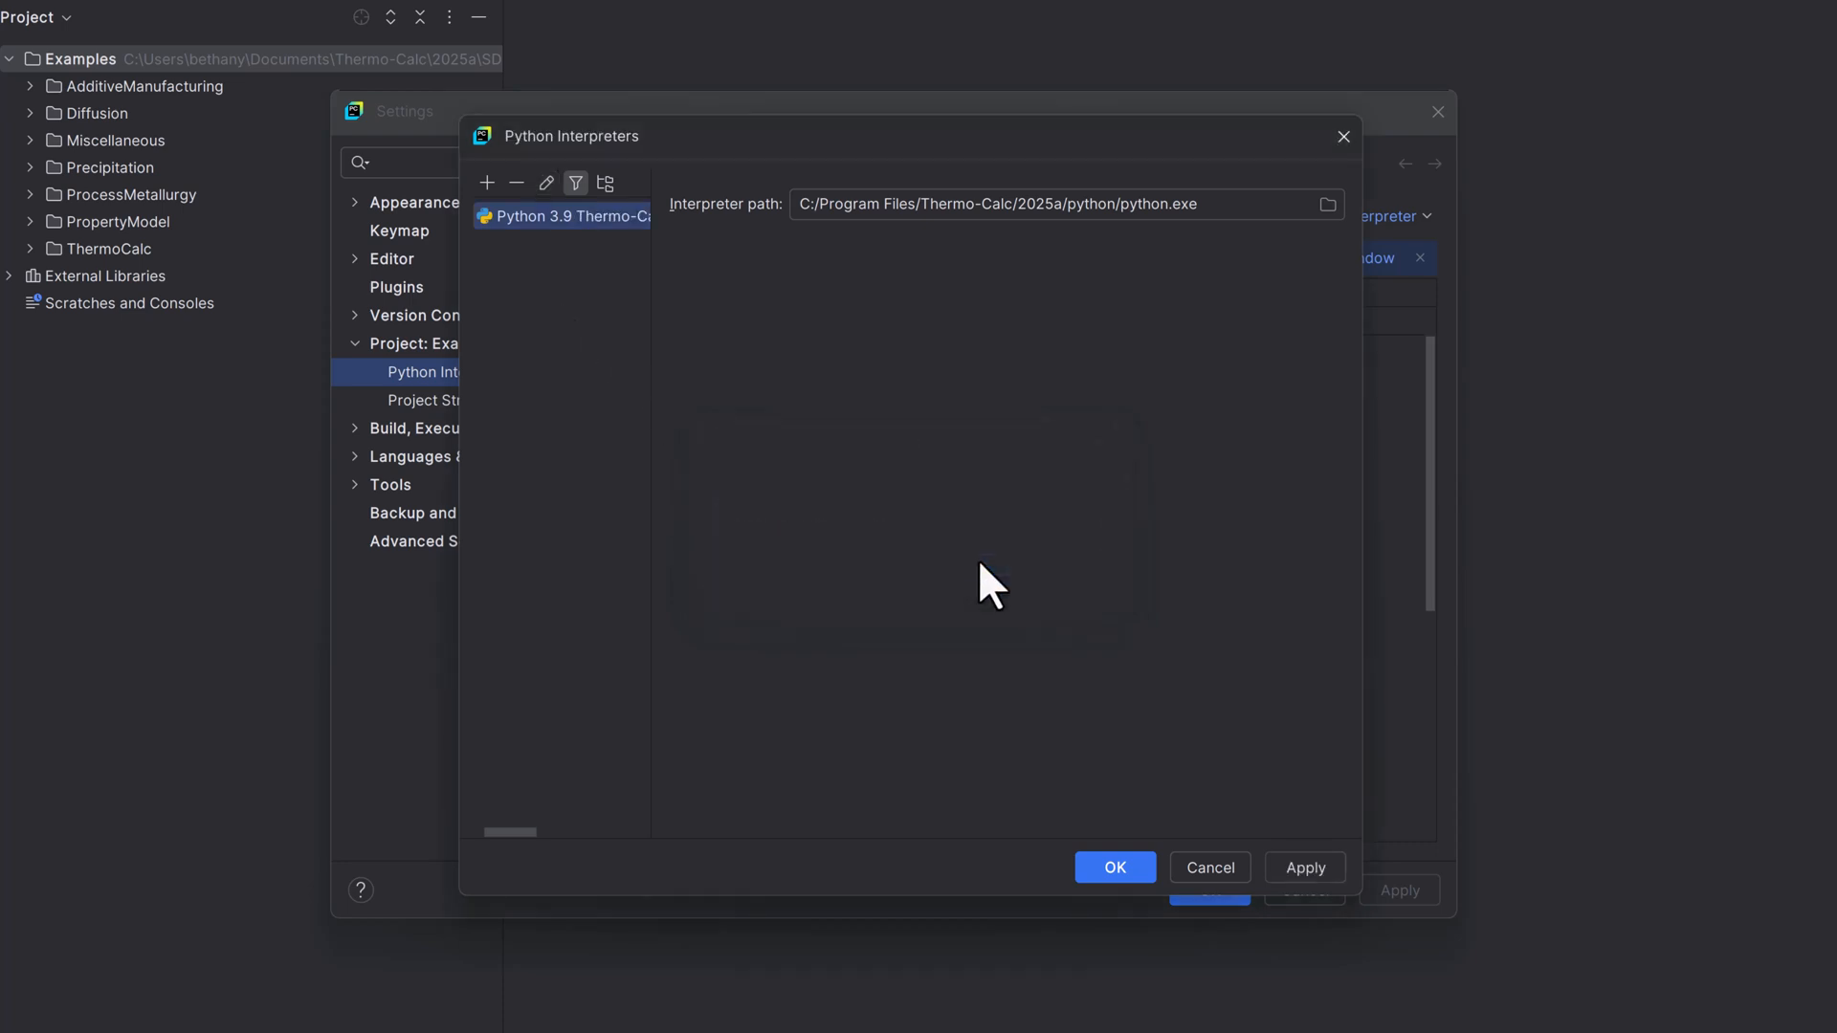
mouse_move(1304, 868)
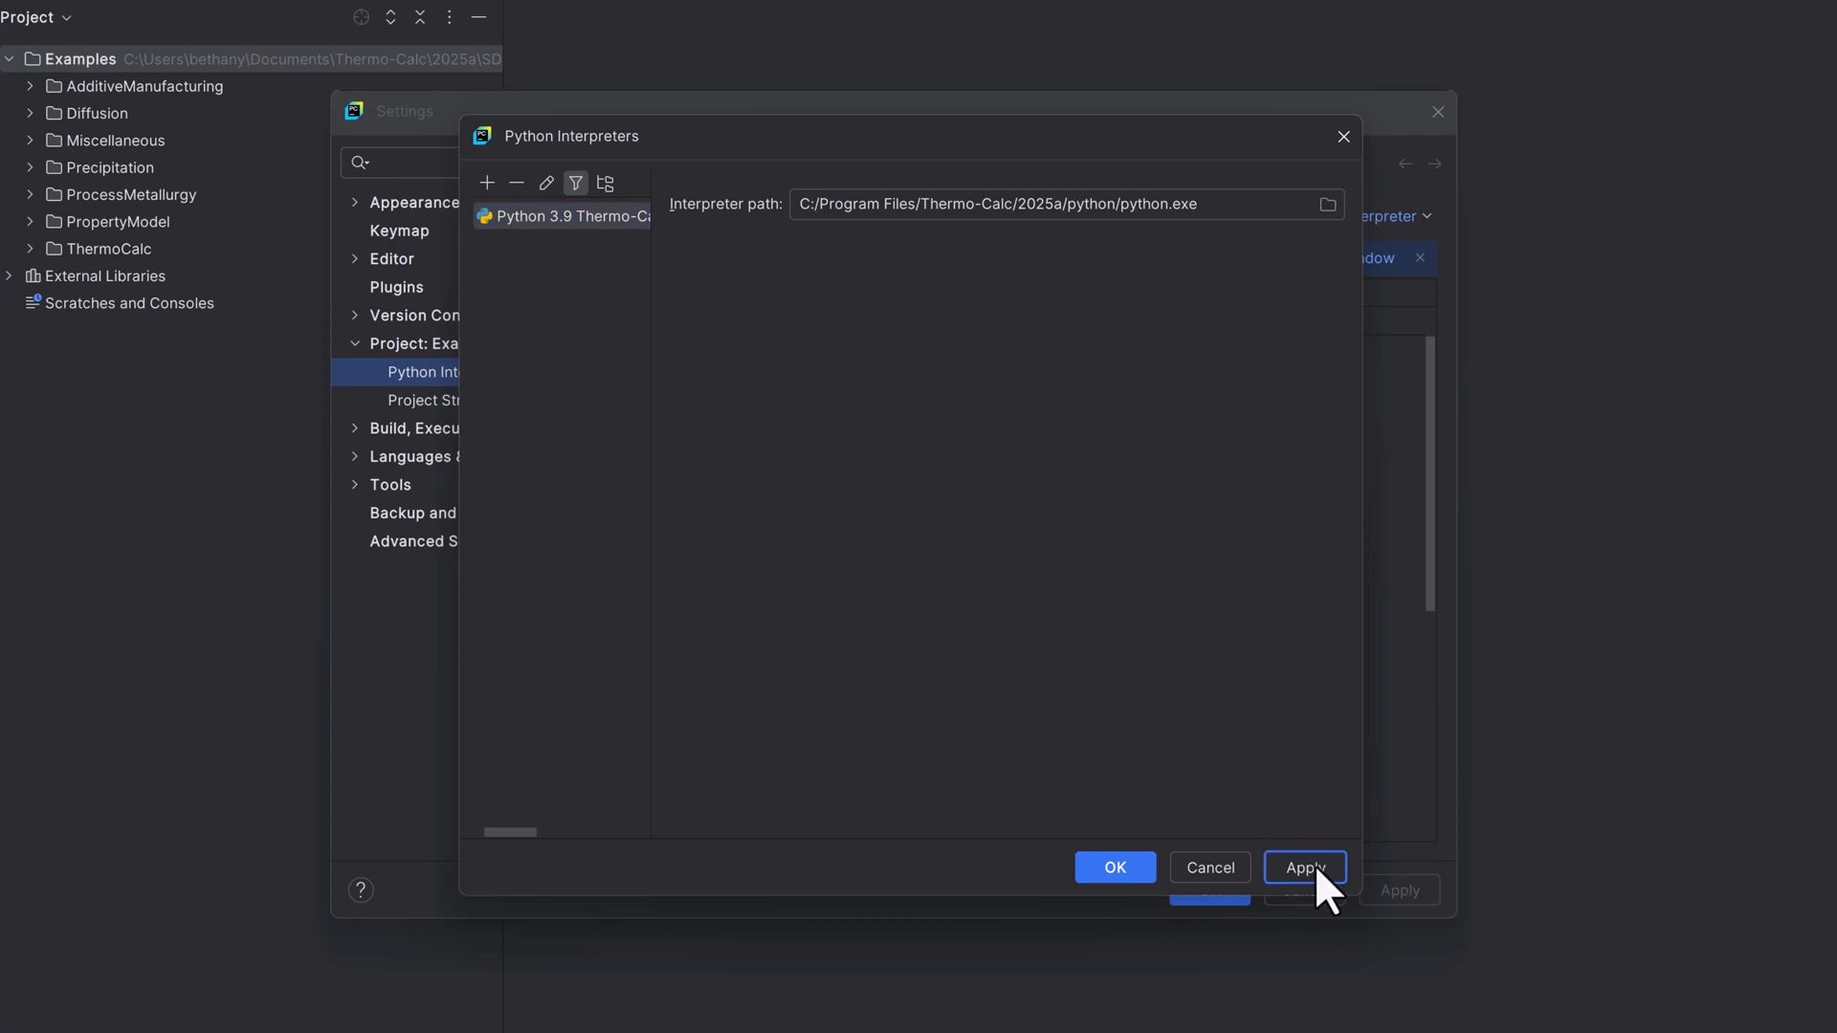
click(1304, 867)
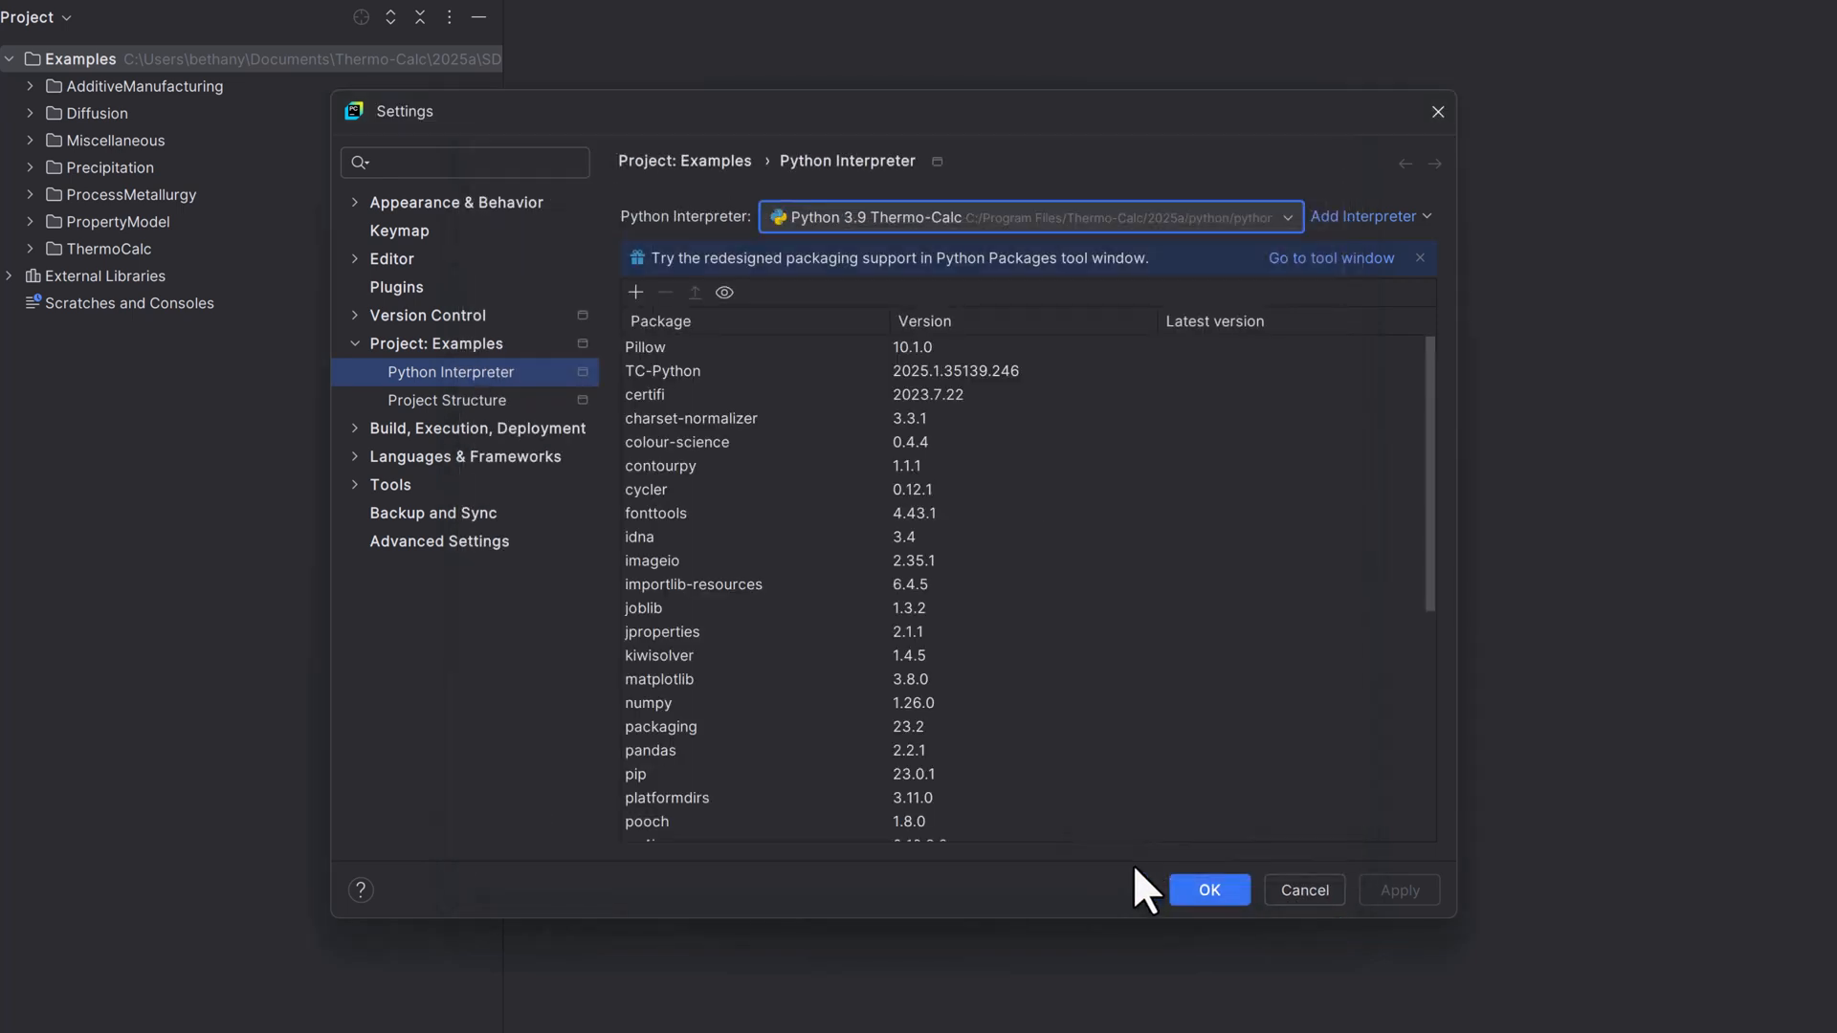
click(1207, 889)
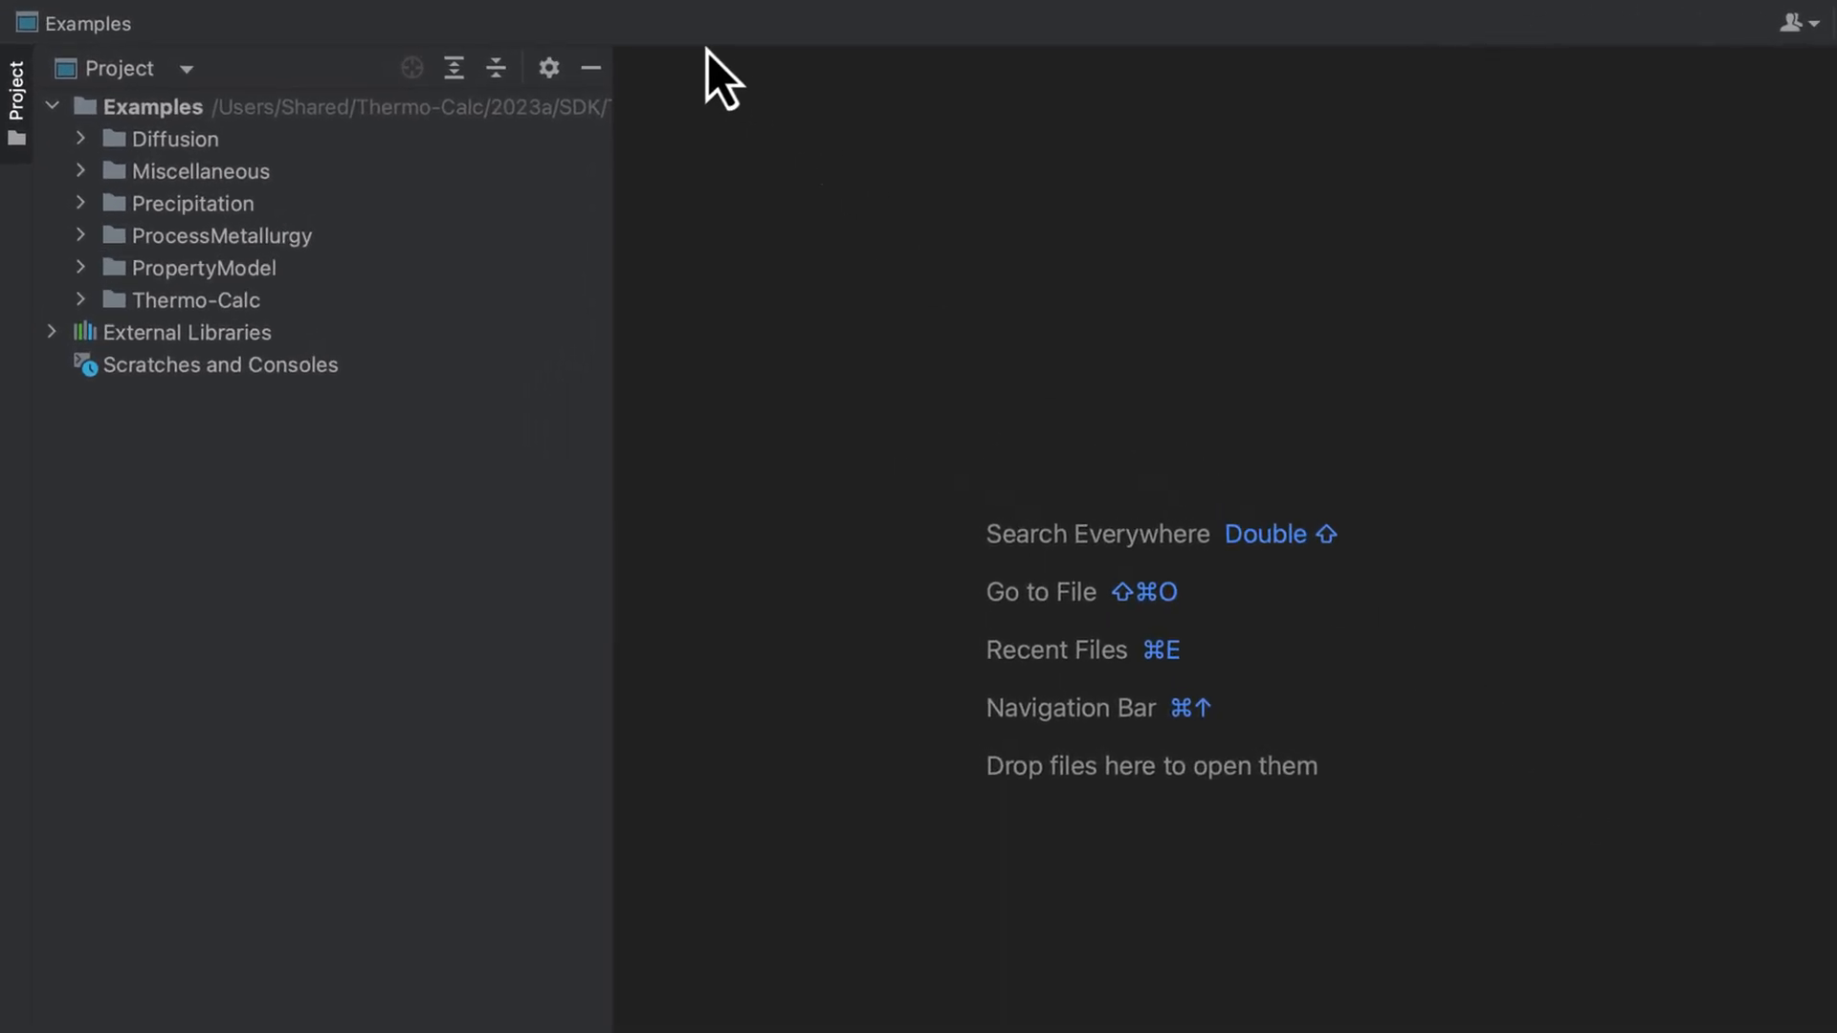
Open the Python configuration template's environment variables editor and add a new variable.
click(772, 19)
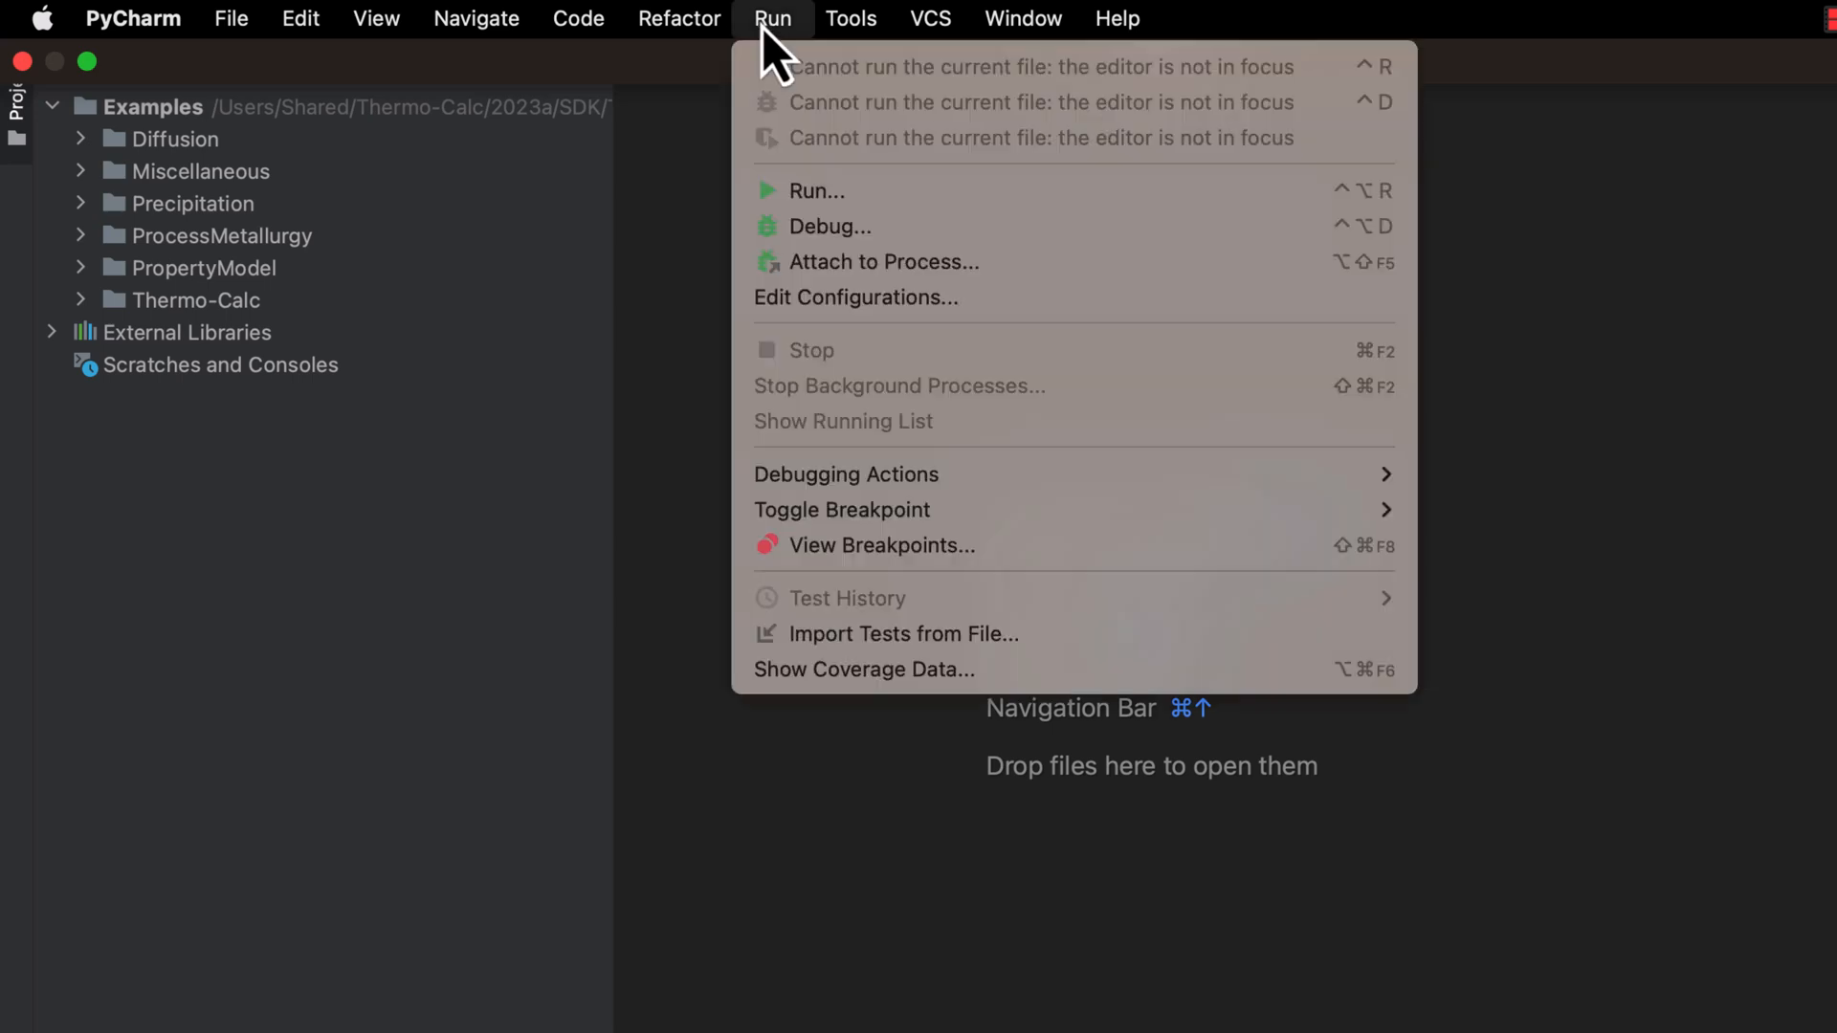
click(855, 297)
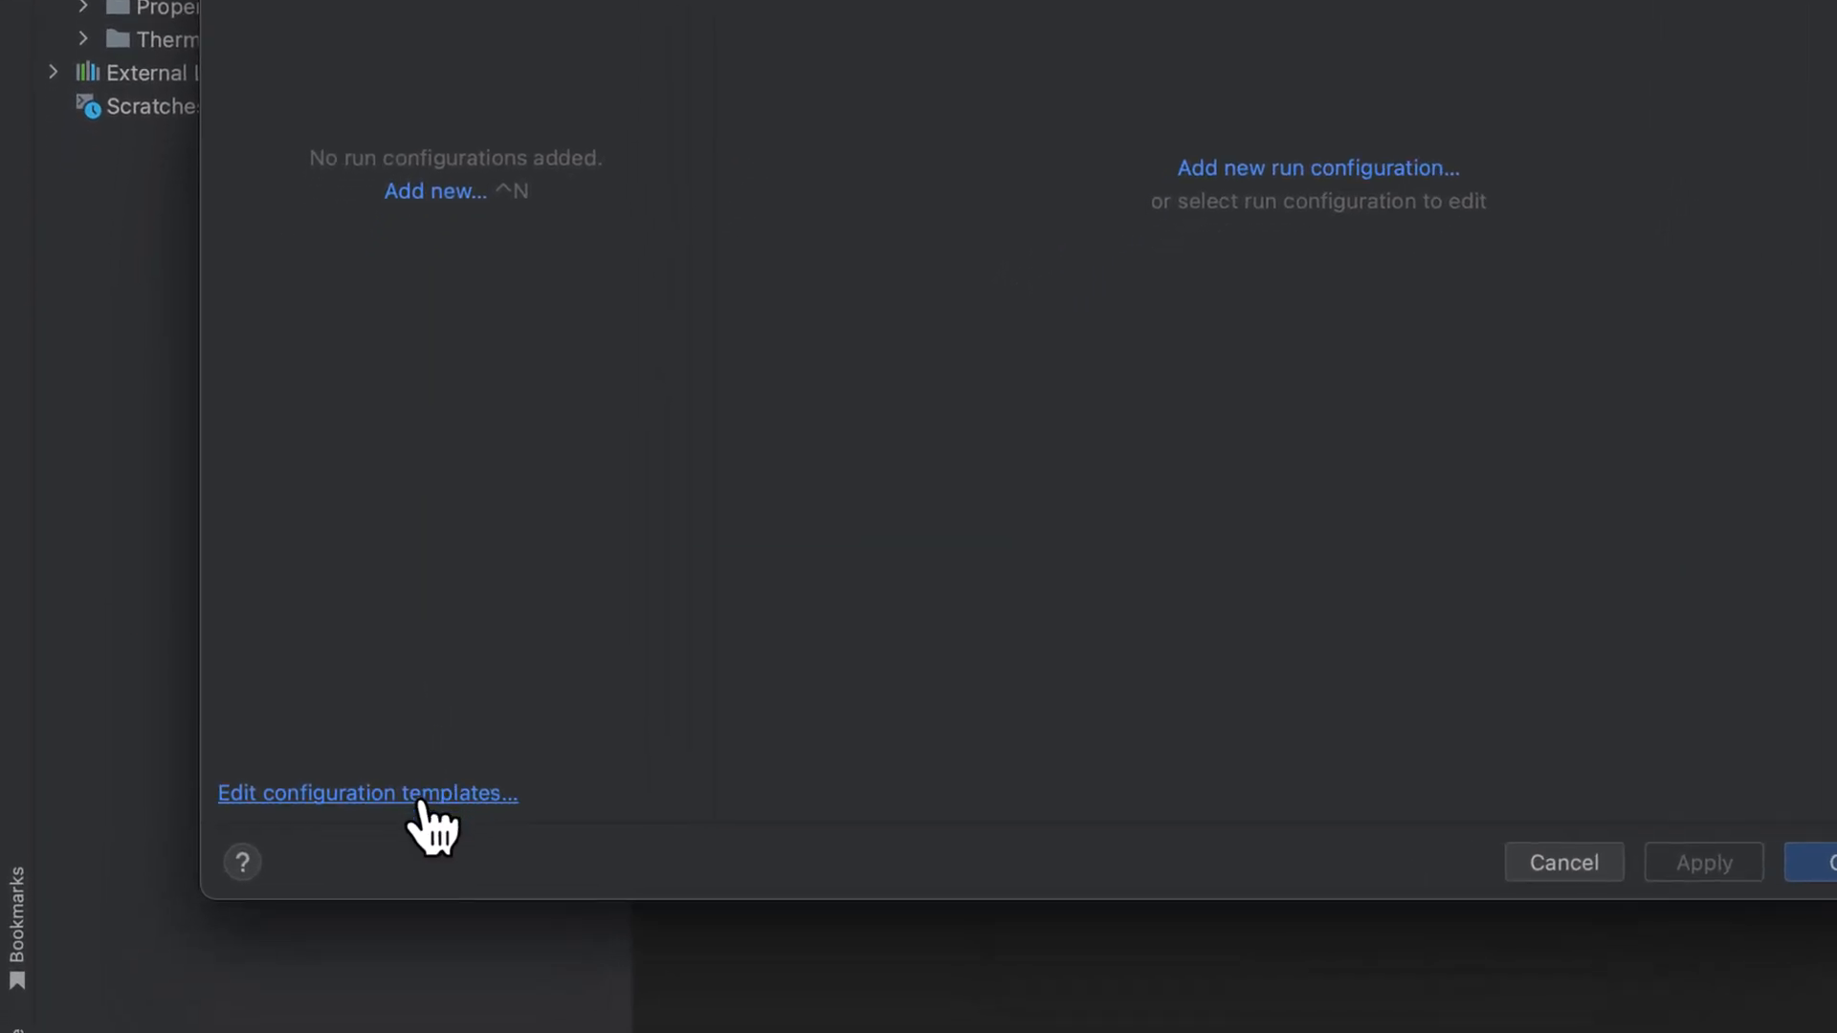
click(367, 793)
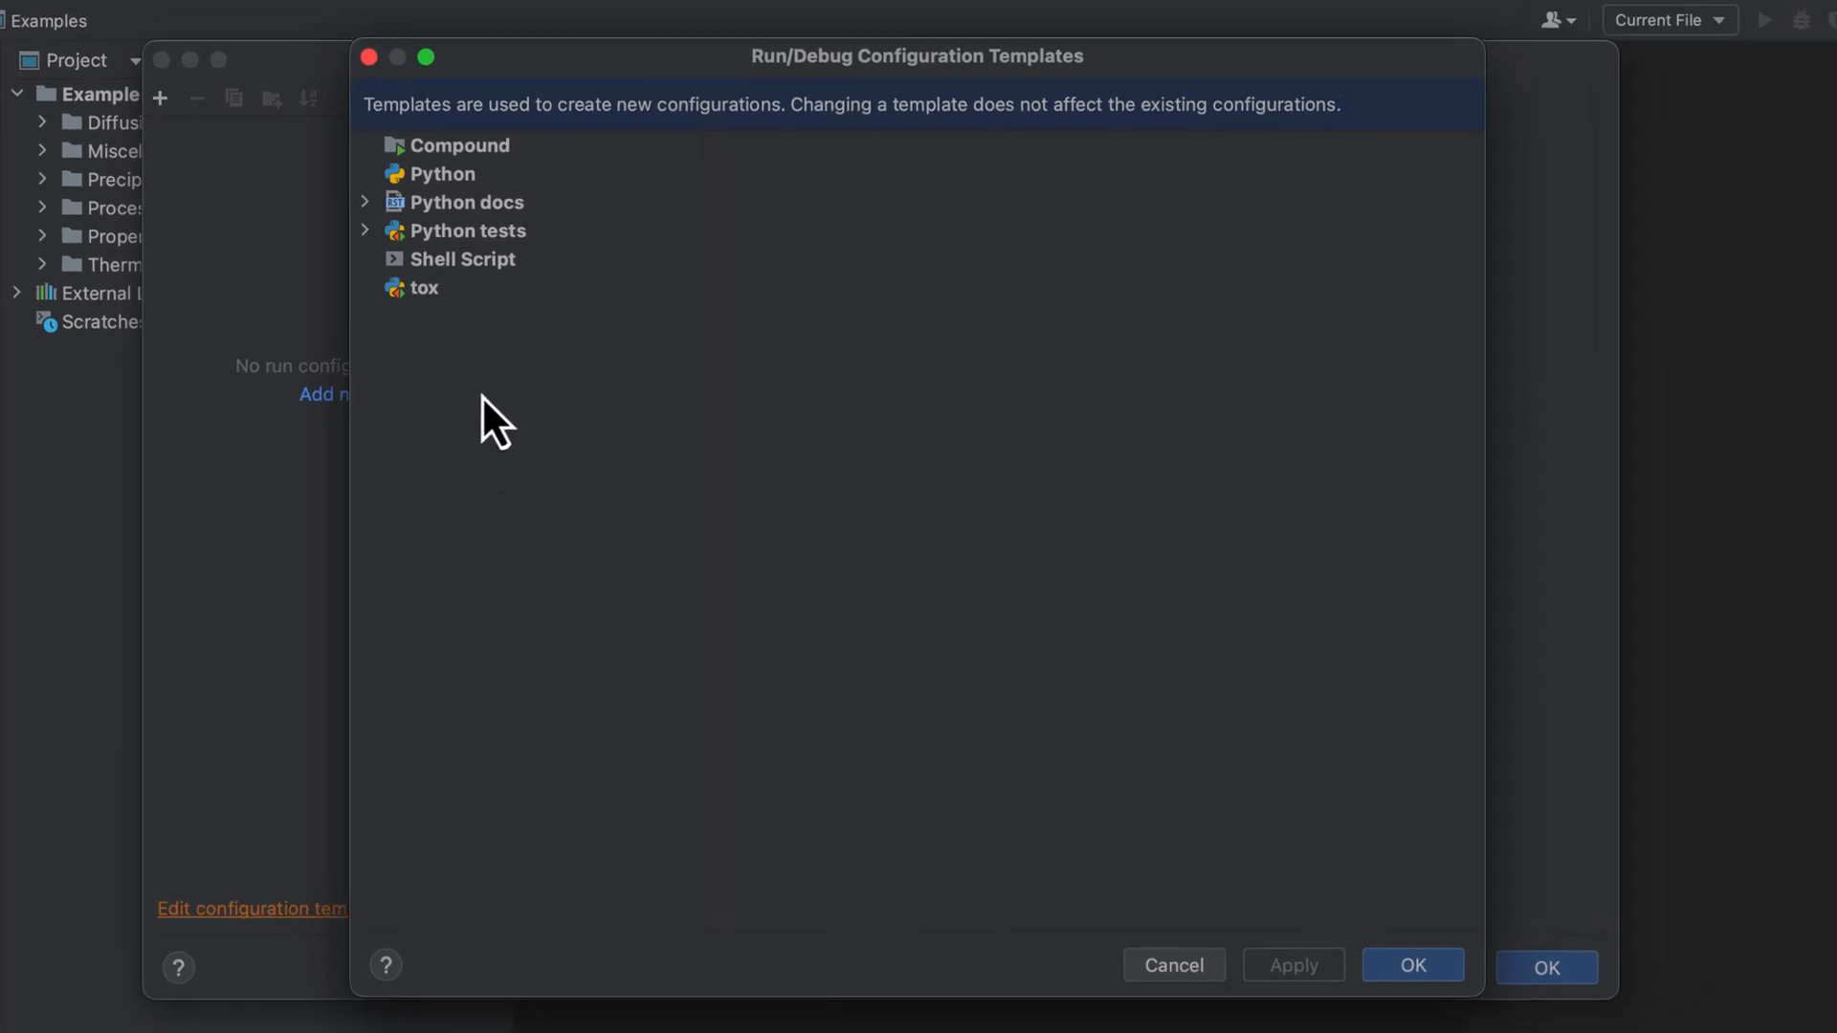
click(444, 173)
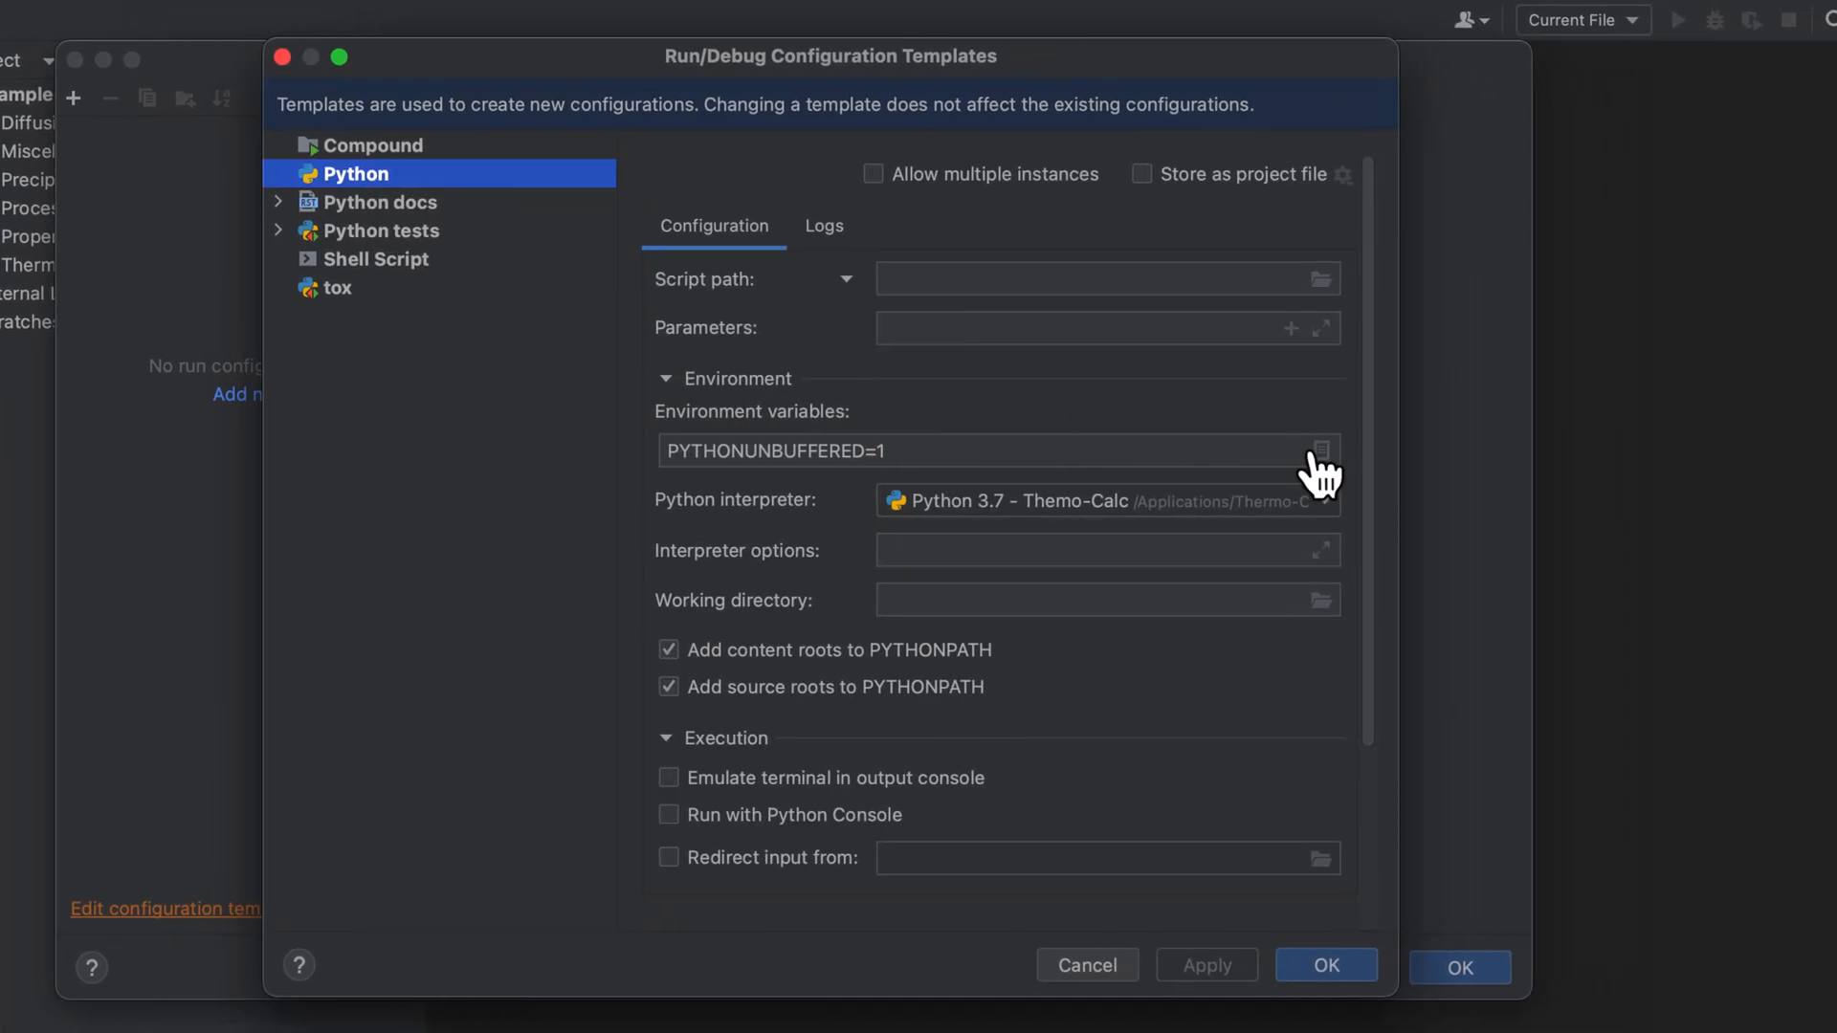
click(1322, 451)
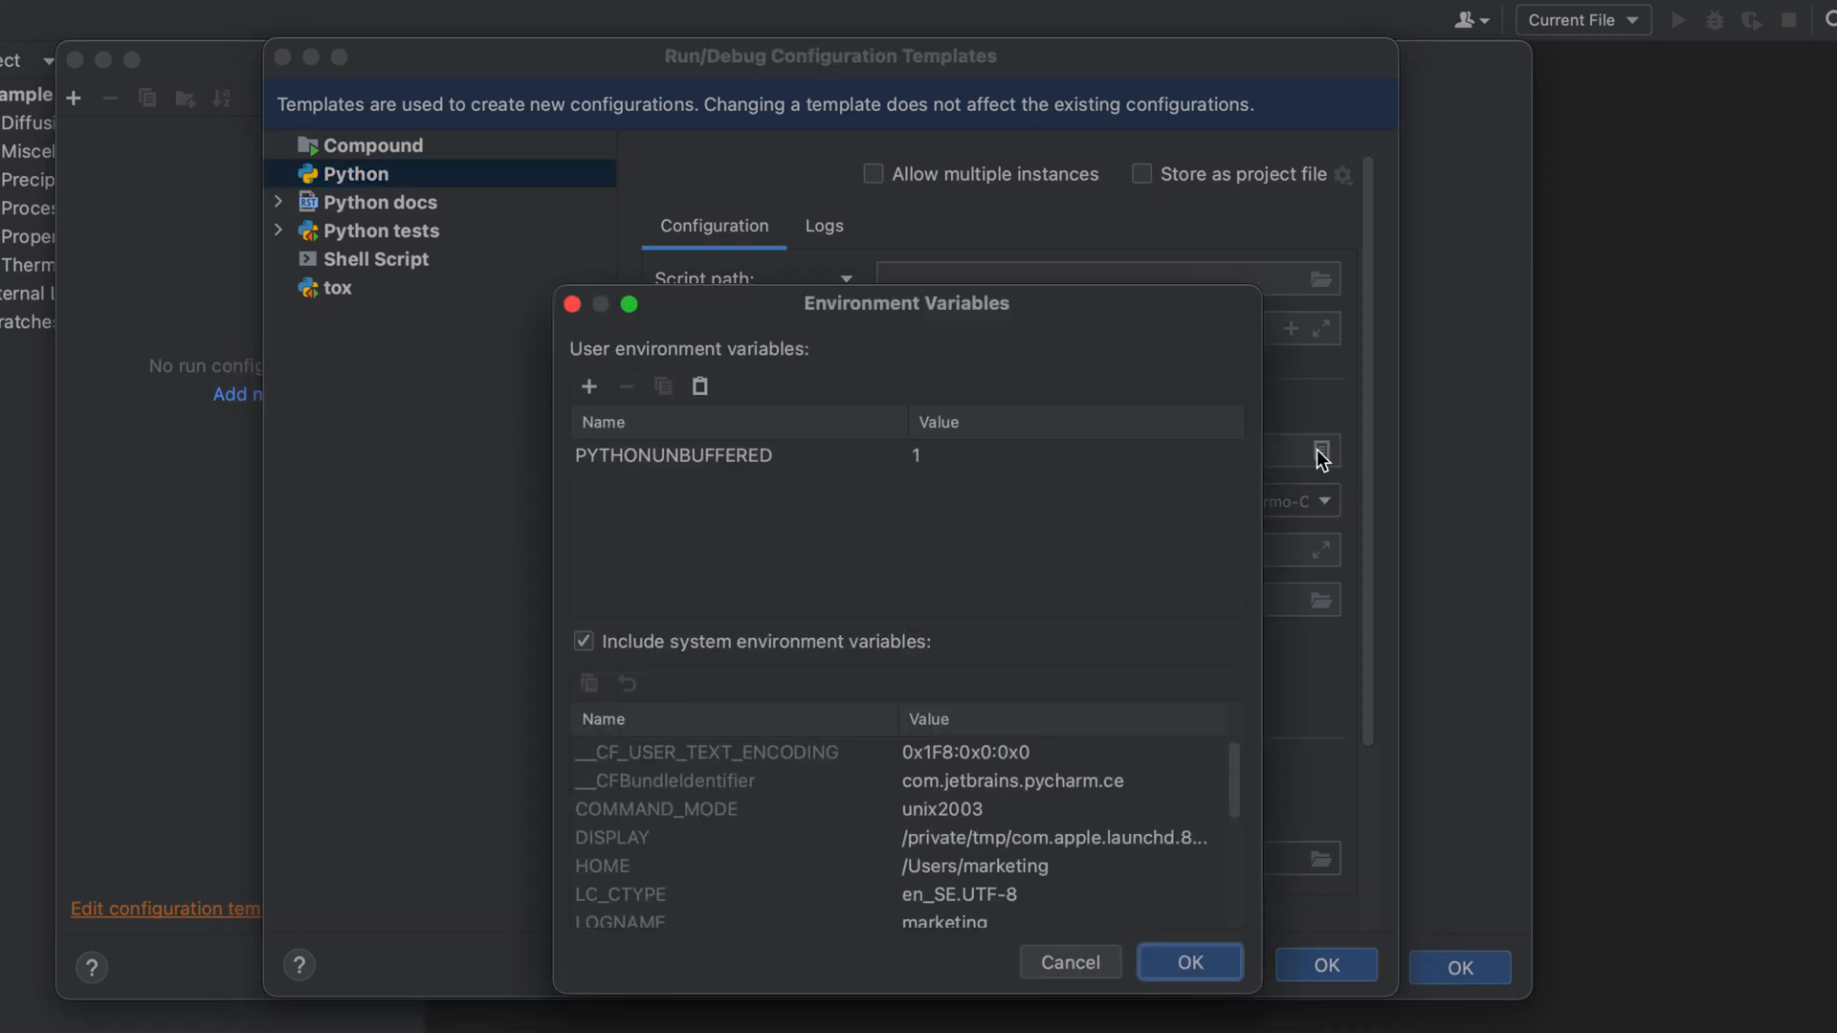
mouse_move(1301, 484)
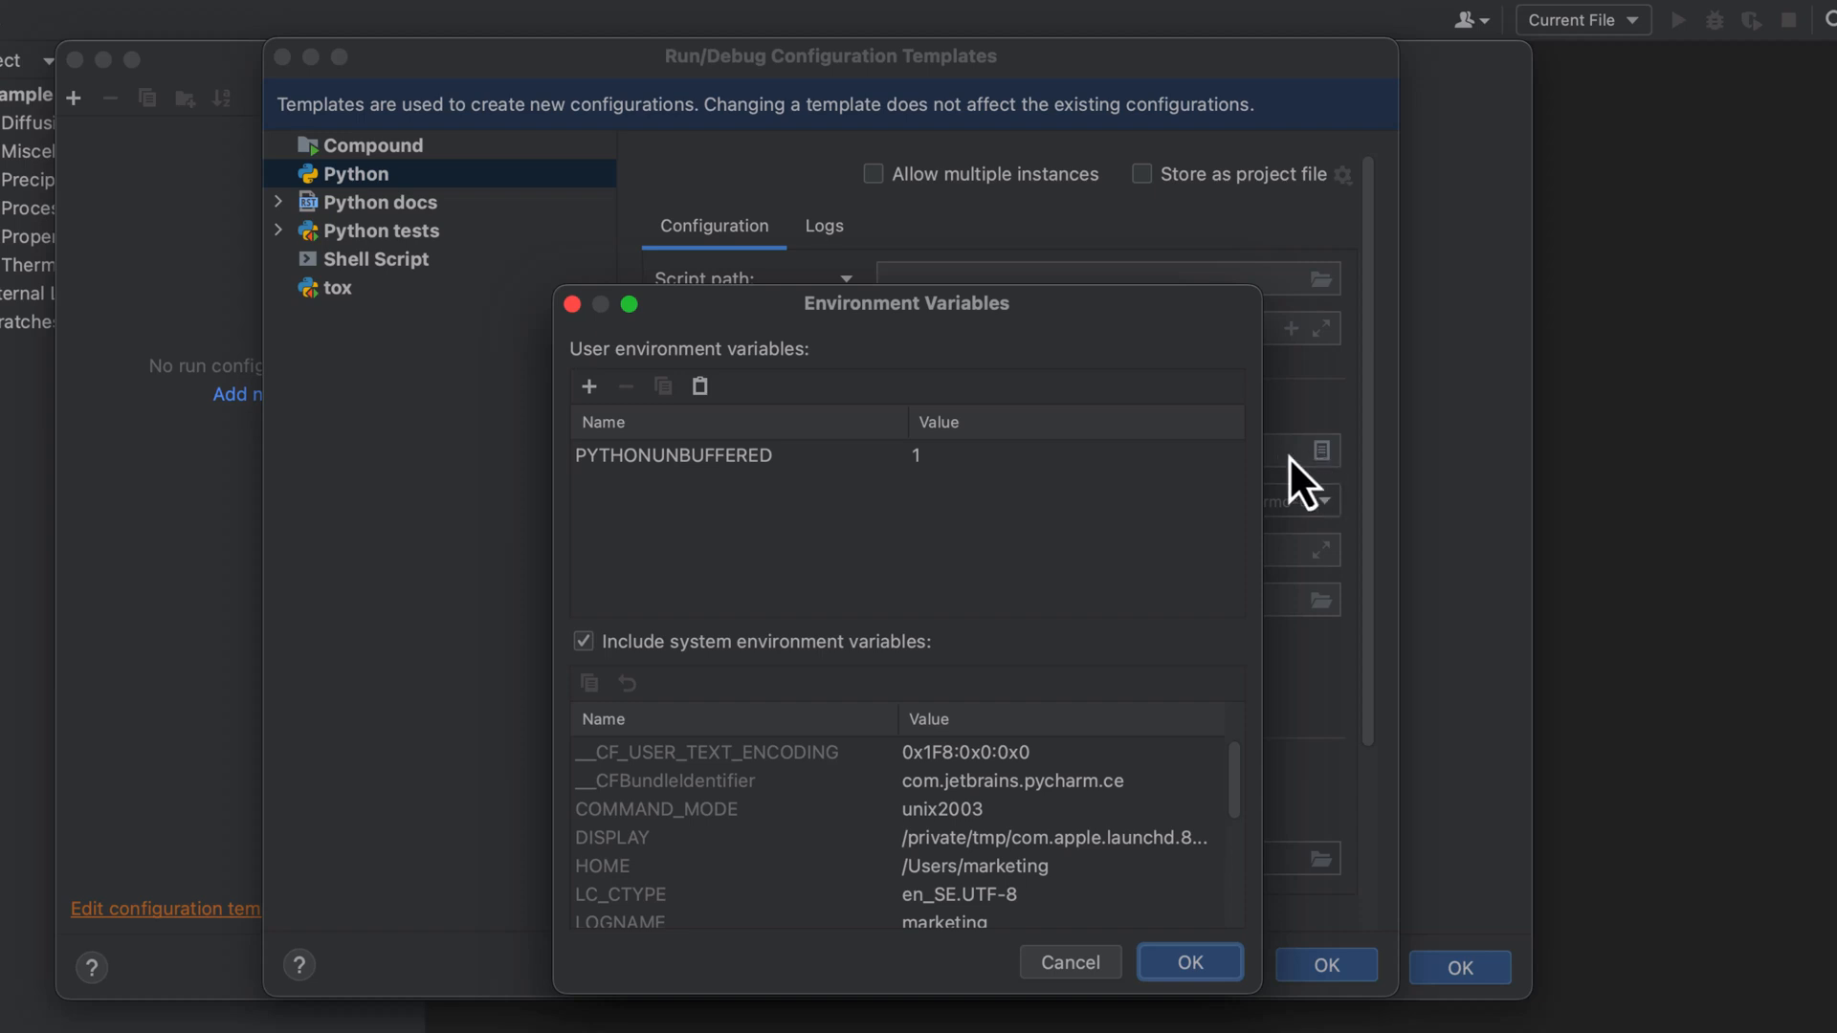
mouse_move(588, 385)
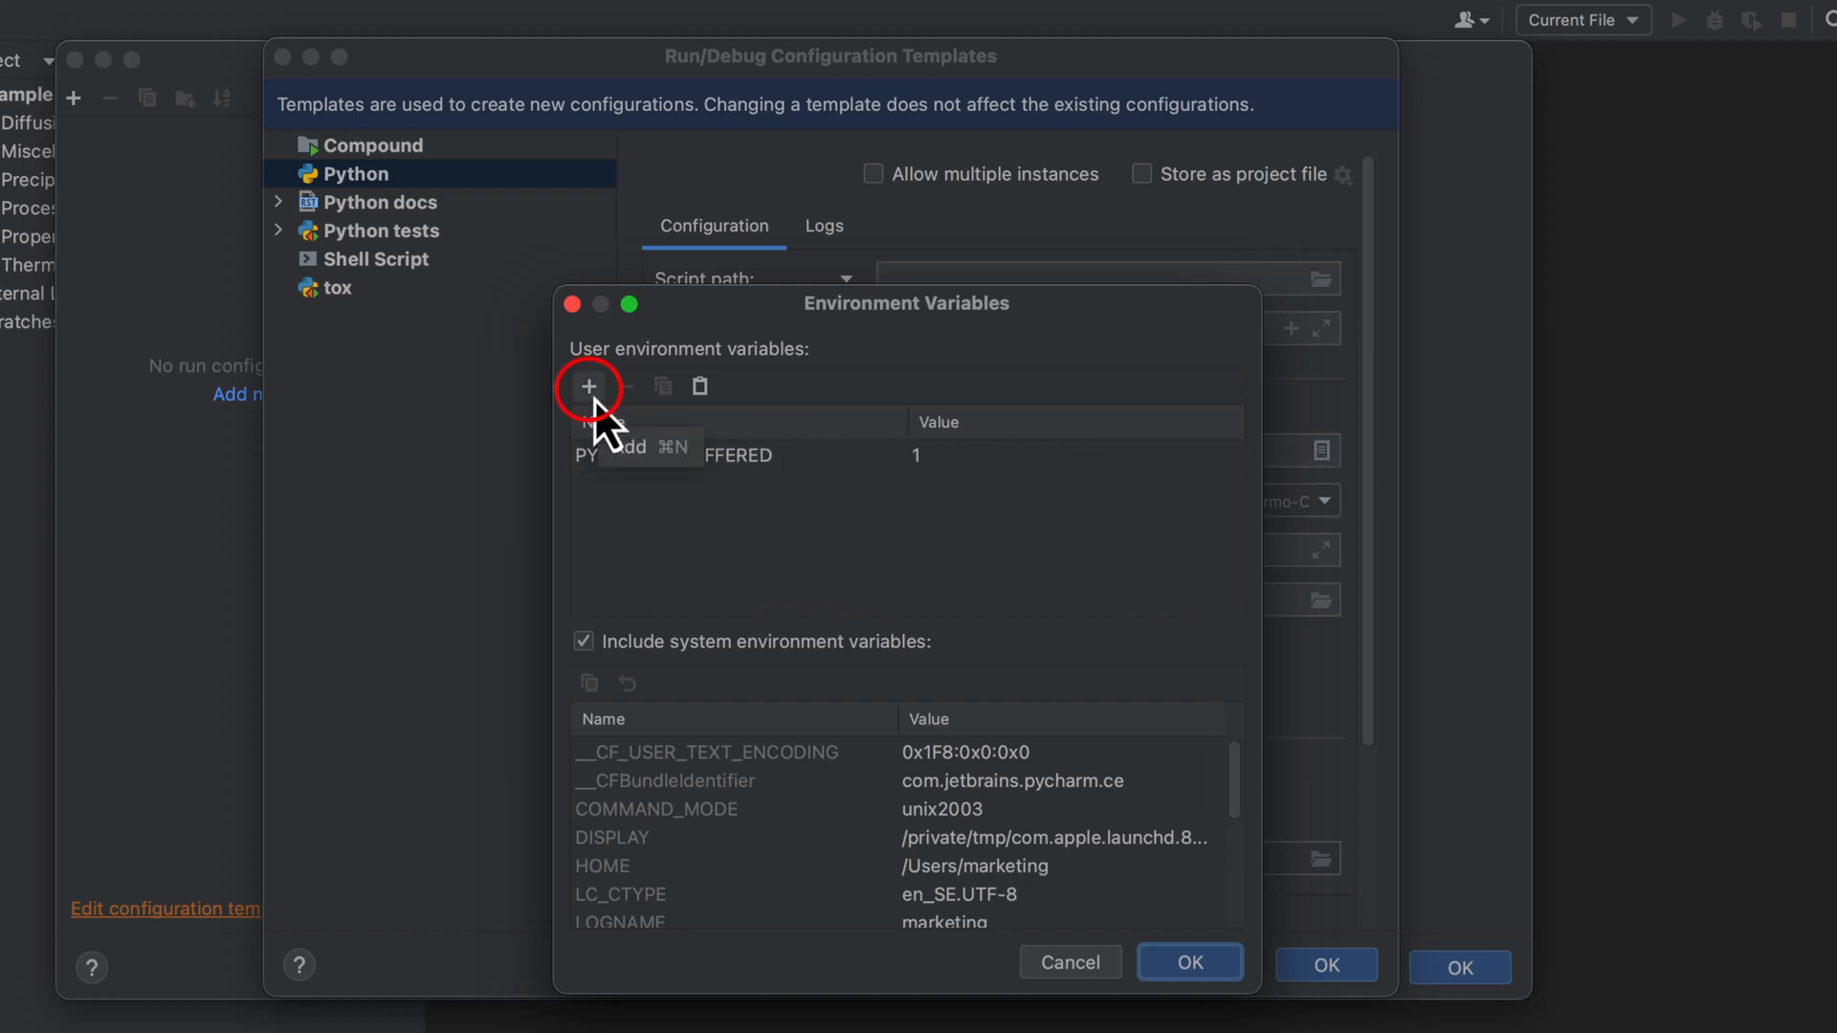
click(589, 387)
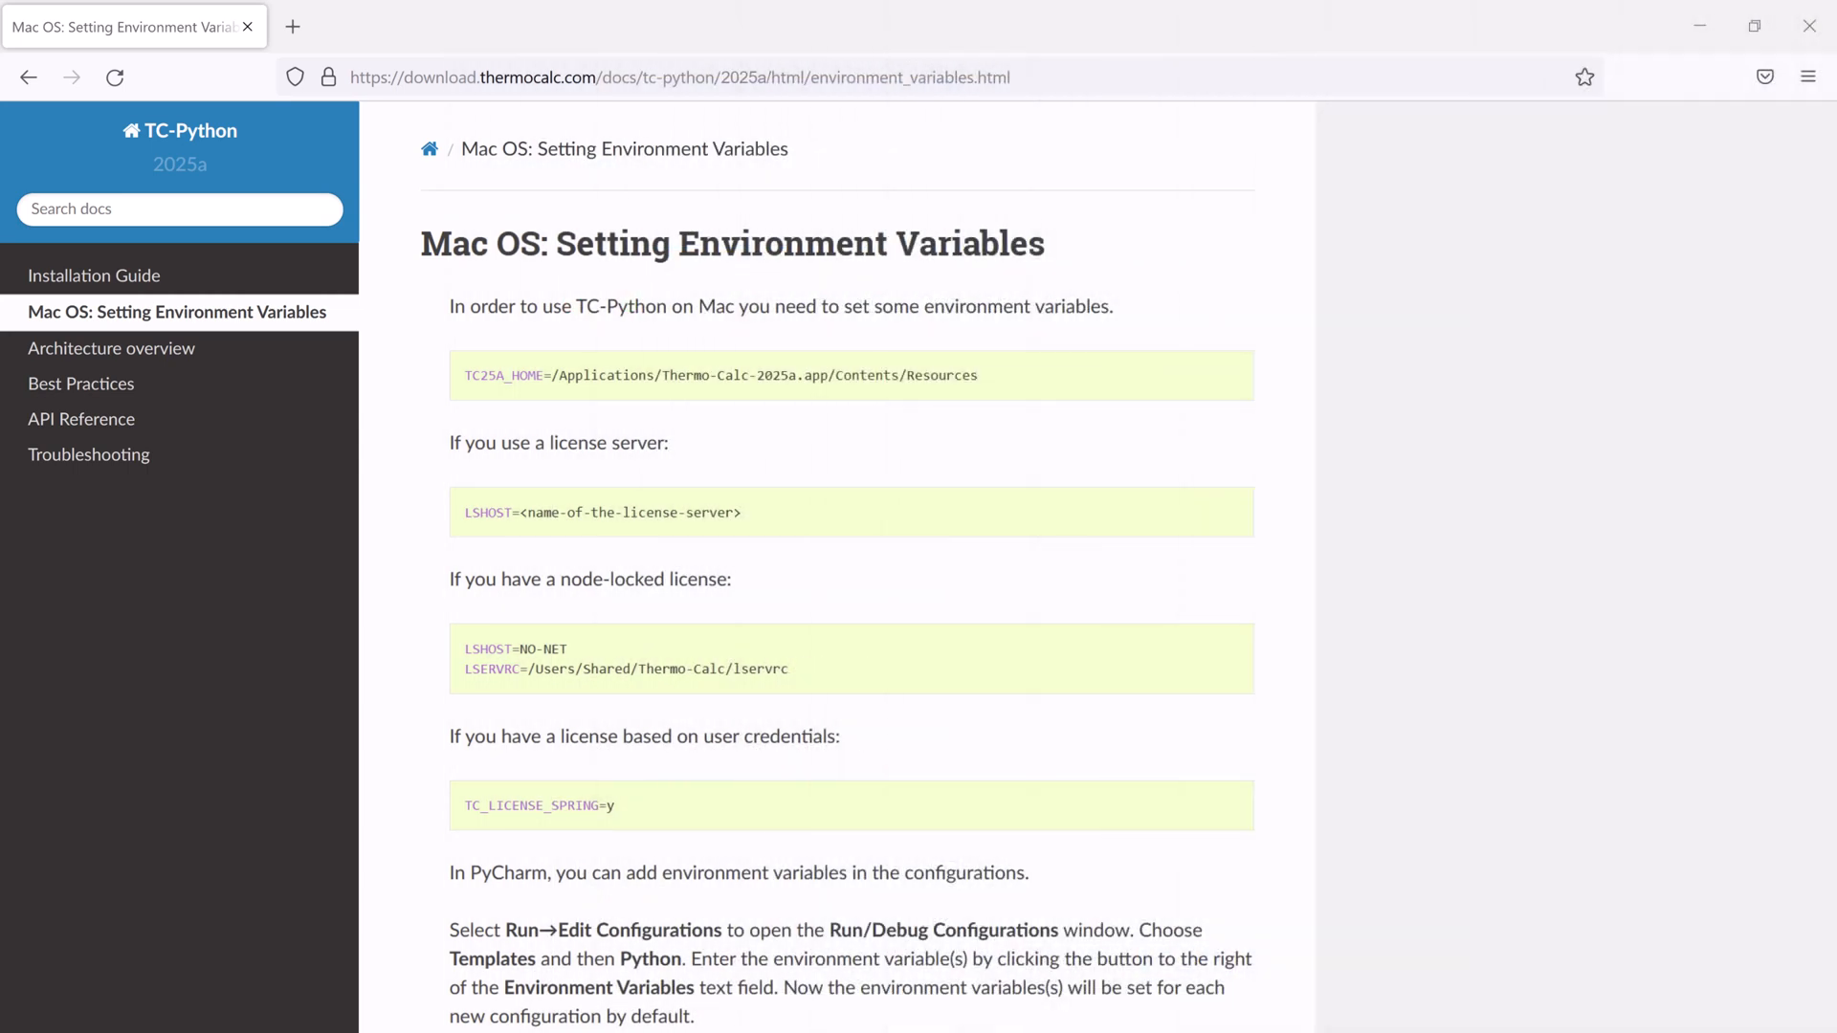
Scroll the TC-Python 'Mac OS: Setting Environment Variables' documentation page.
scroll(up, 3)
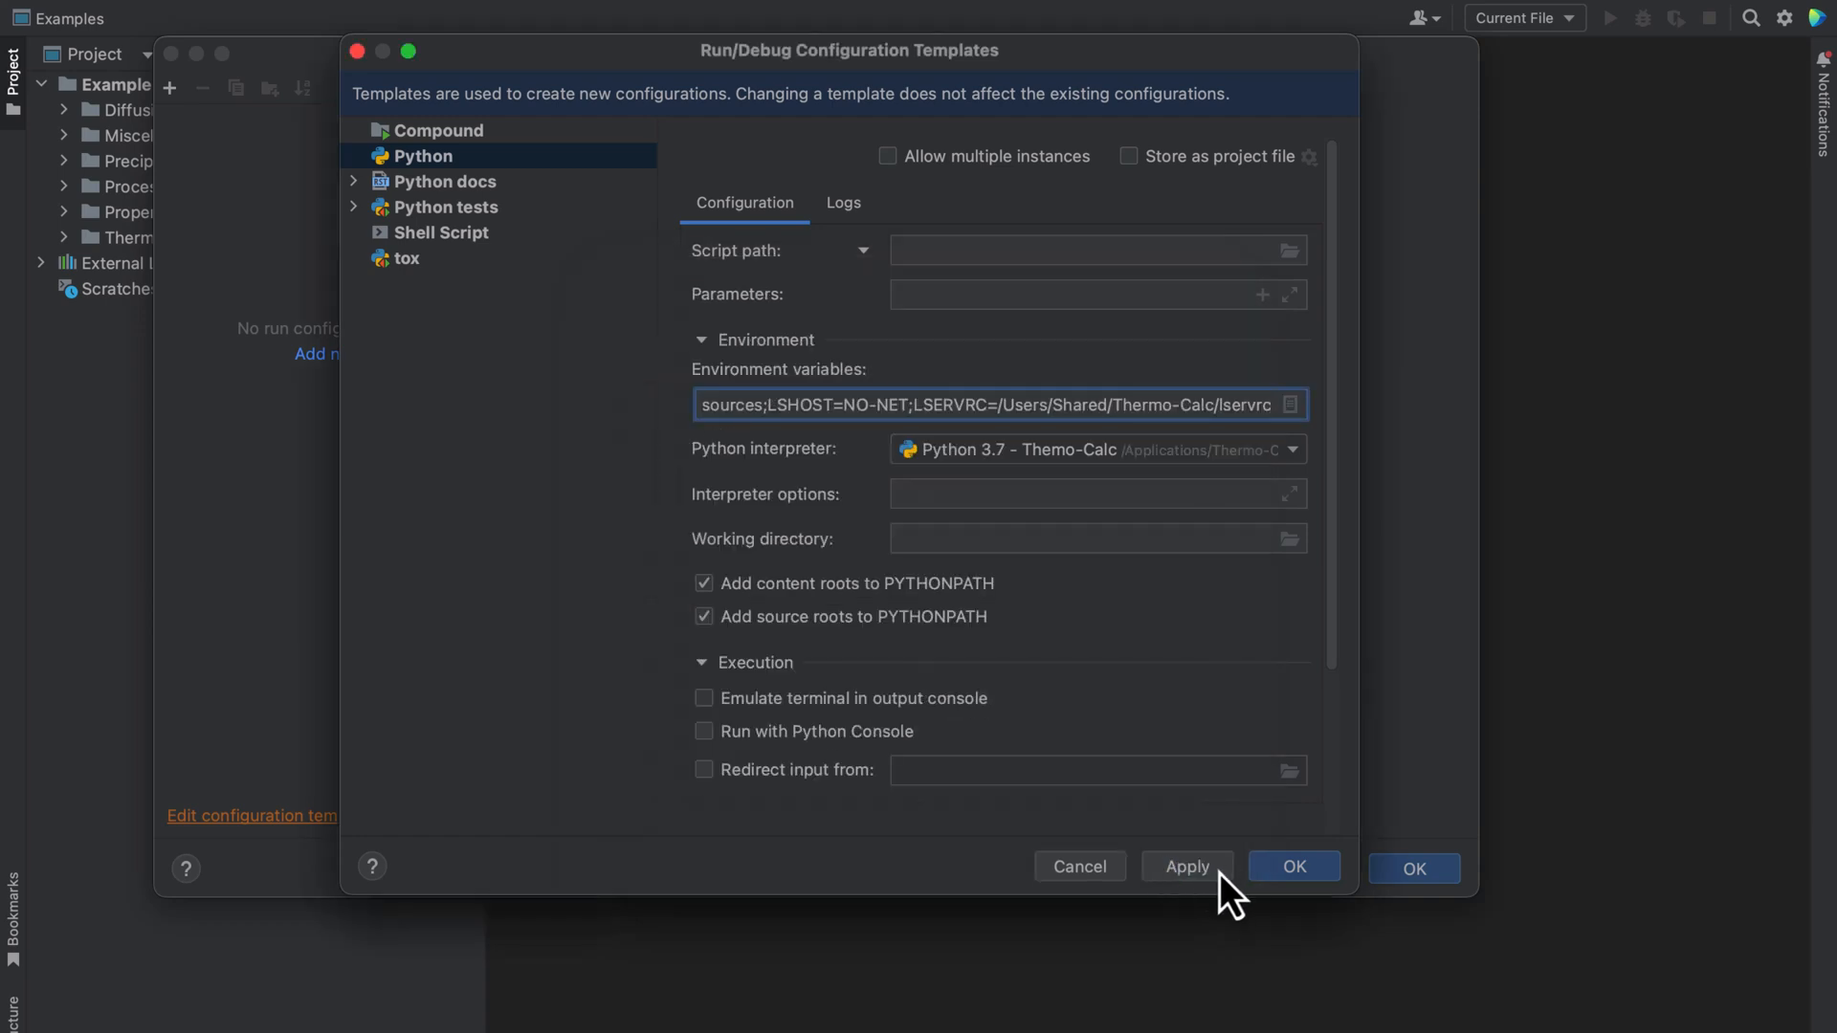
Apply the LSHOST=NO-NET and LSERVRC variables to the Python template and confirm both dialogs.
click(1293, 866)
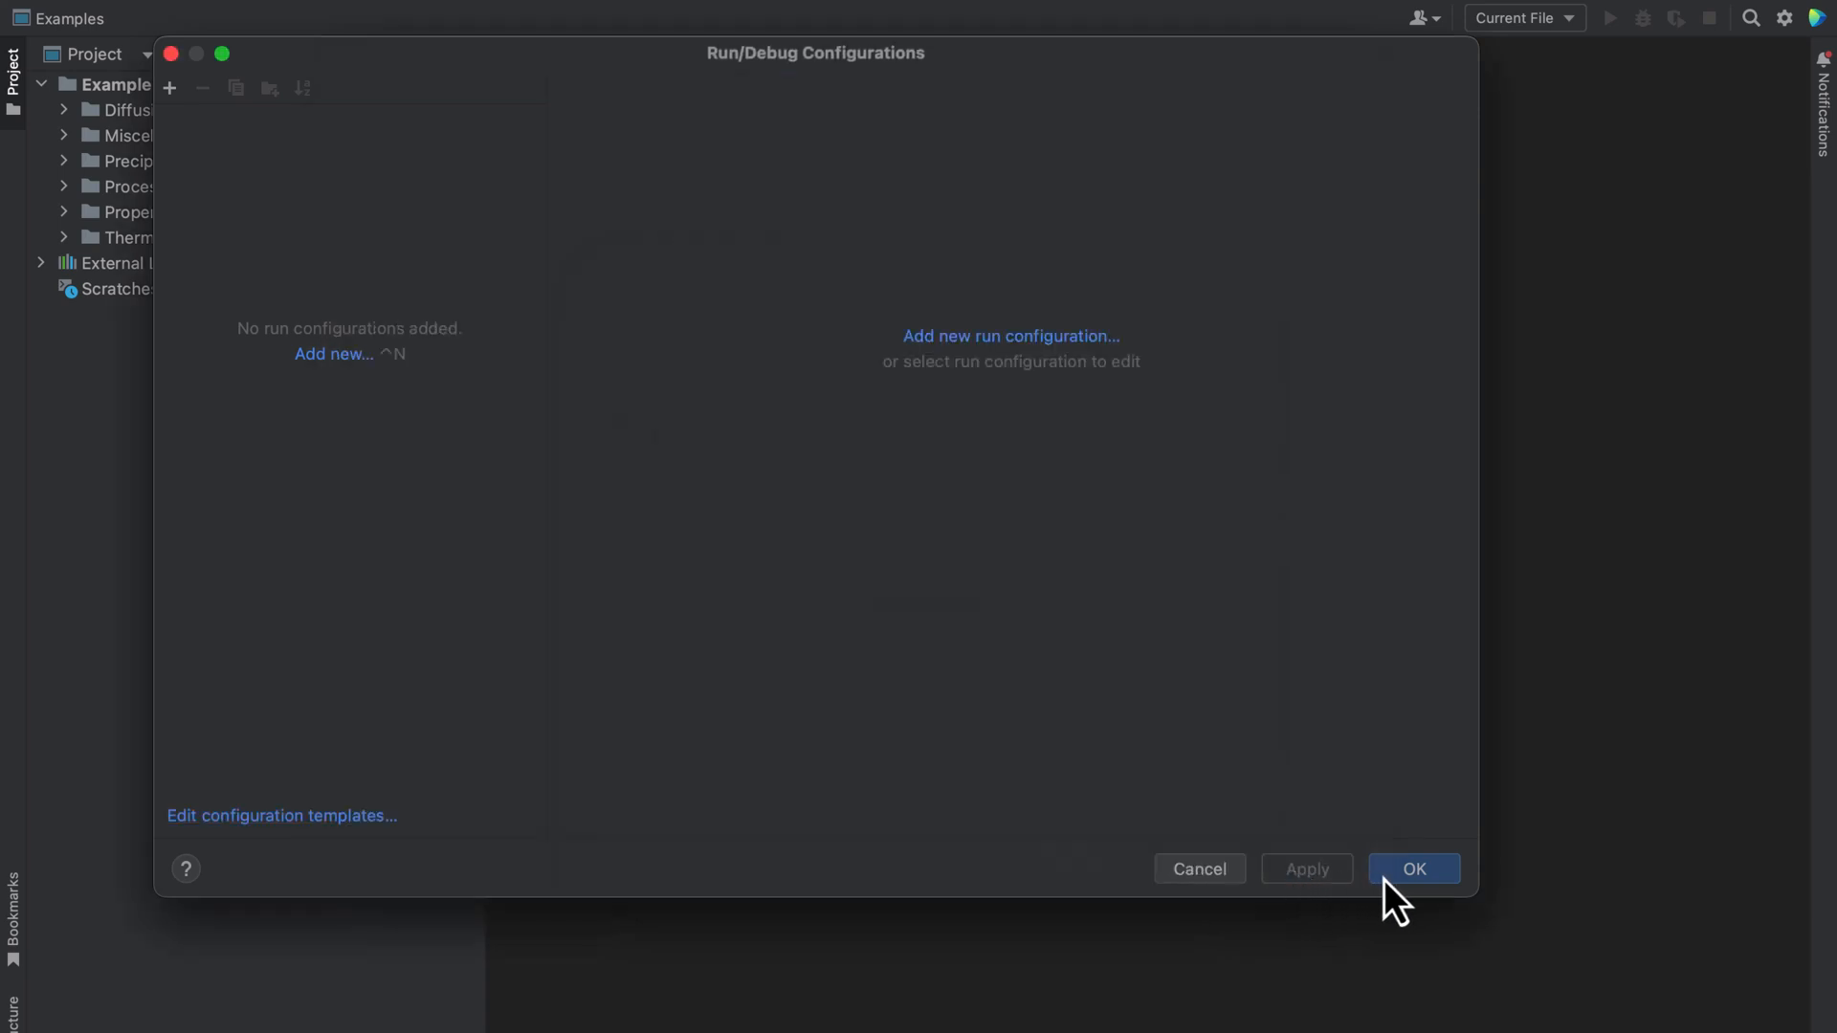
click(1413, 868)
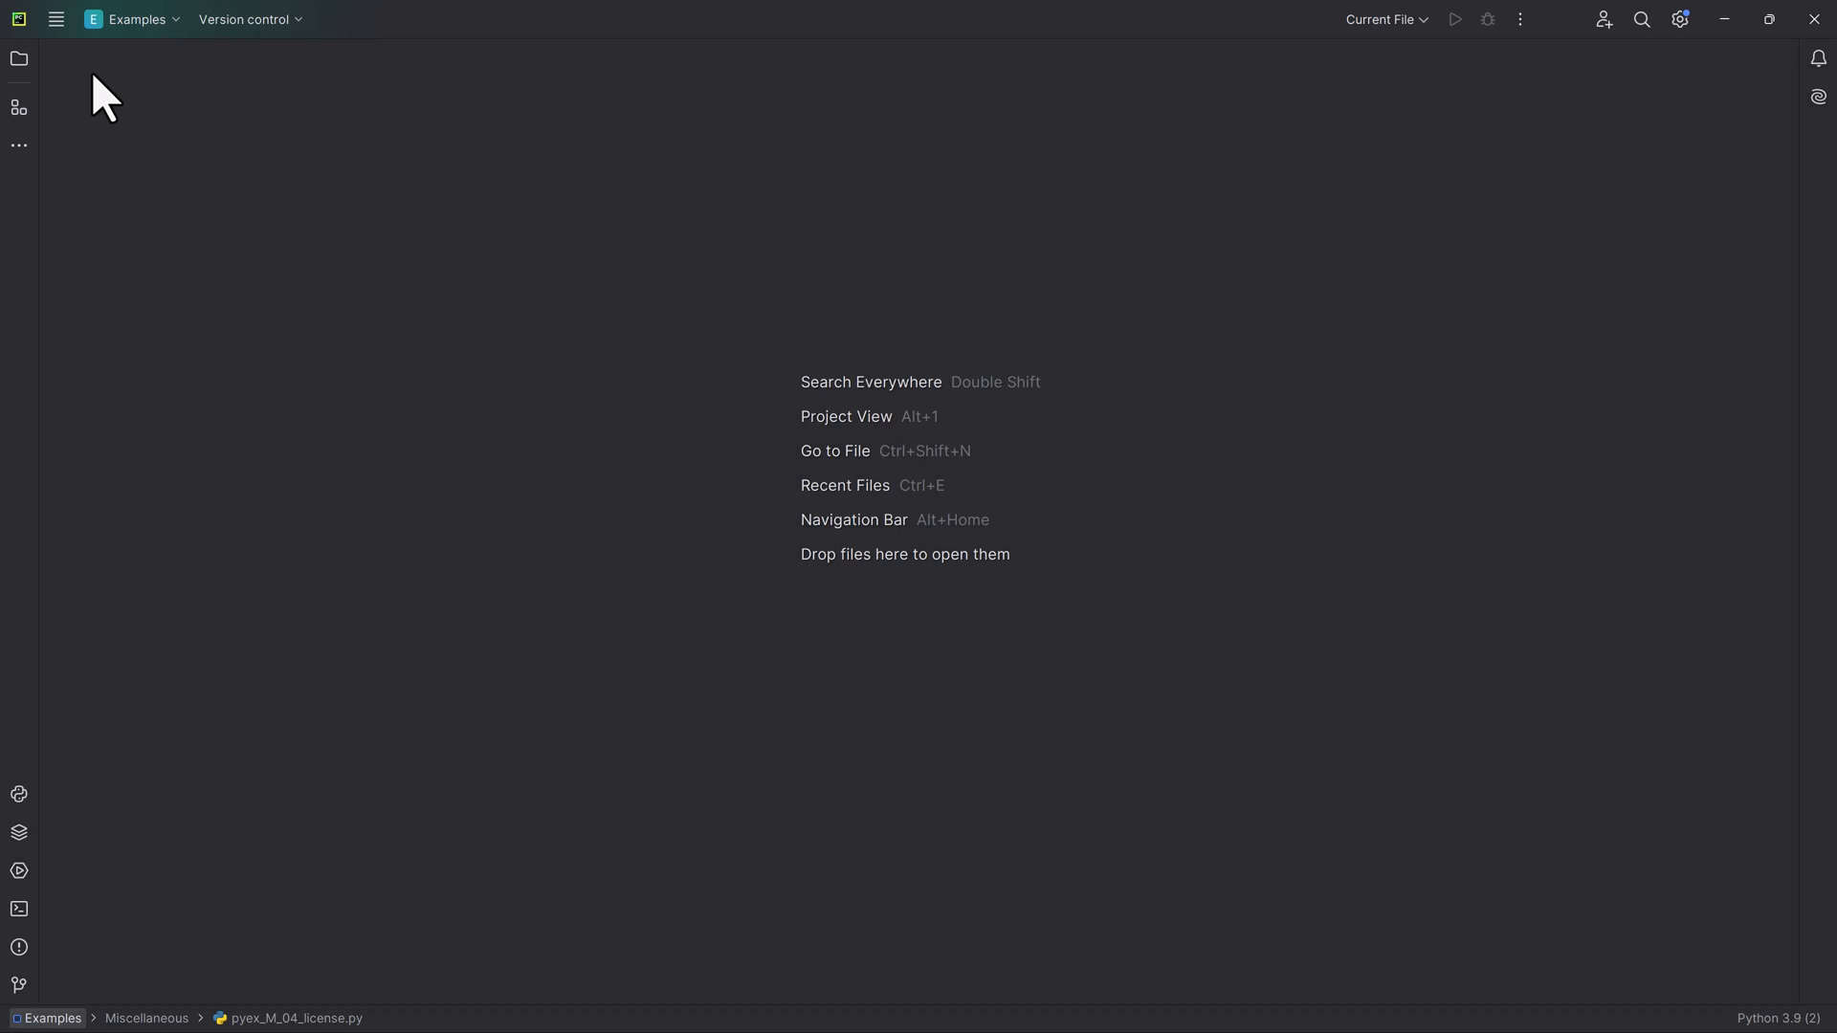
mouse_move(19, 58)
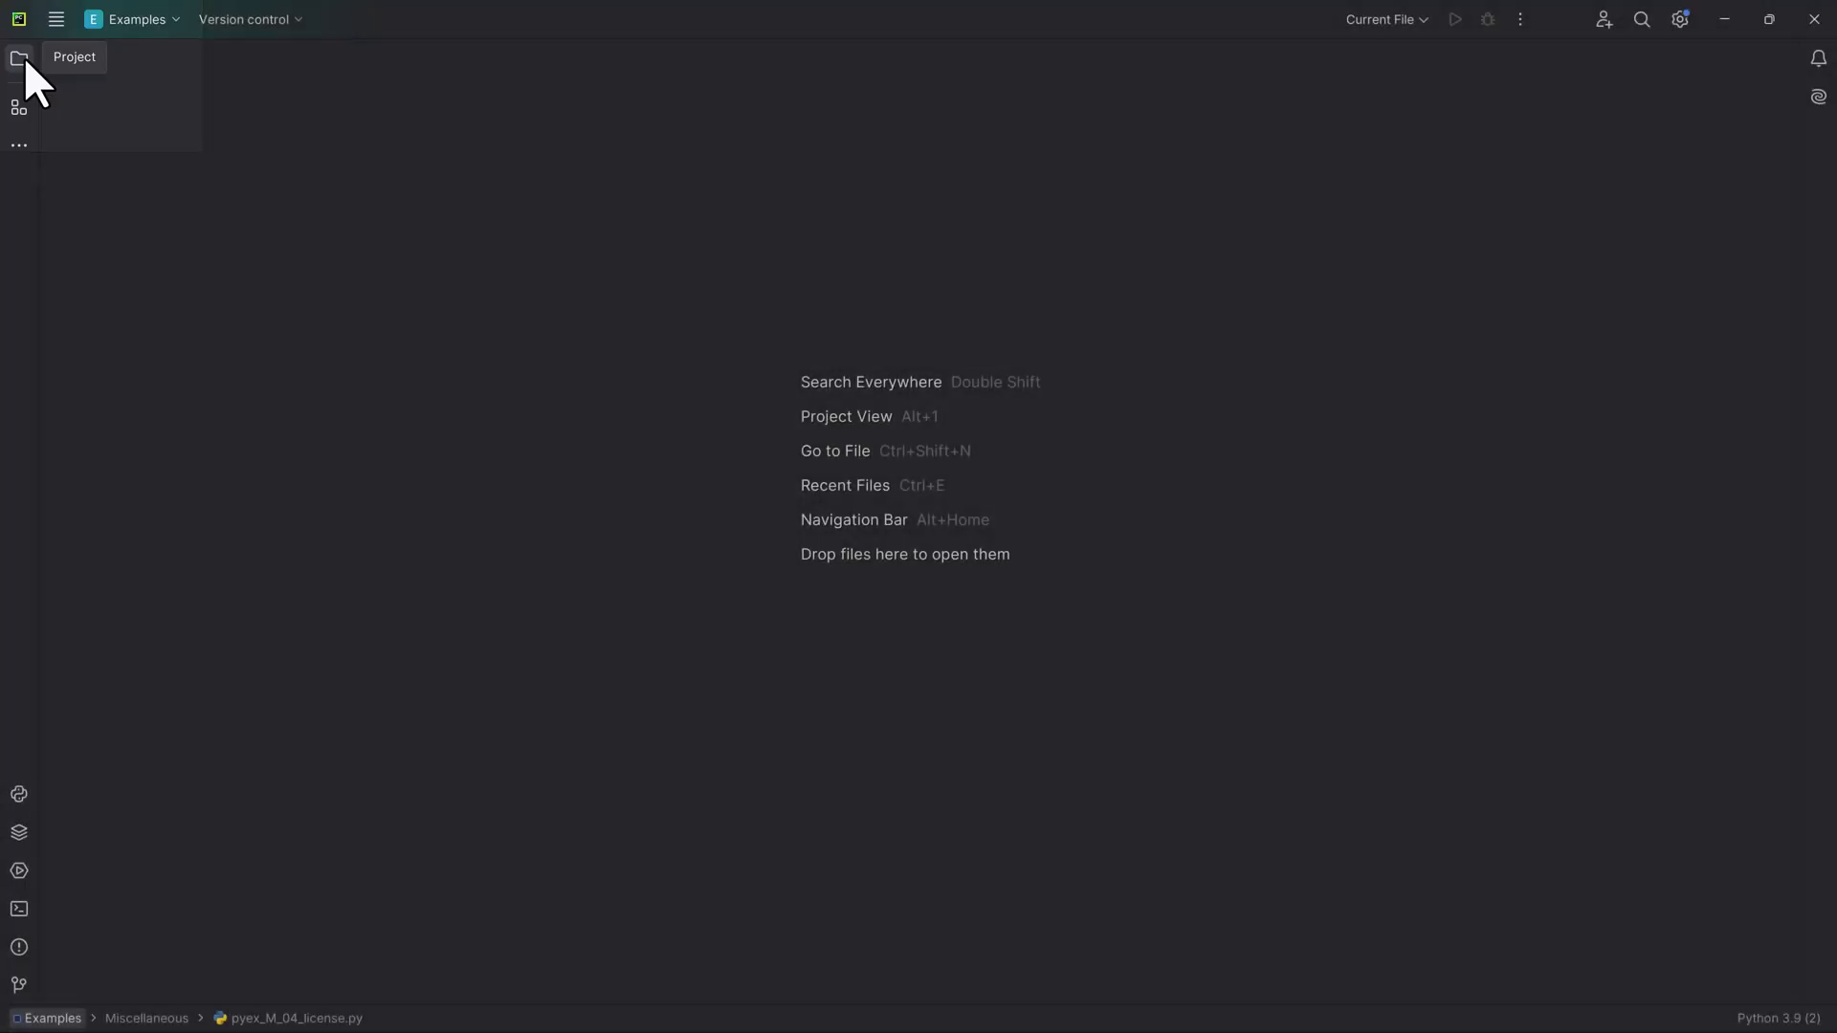
Expand Examples > Miscellaneous in the project tree and open pyex_M_04_license.py.
click(19, 58)
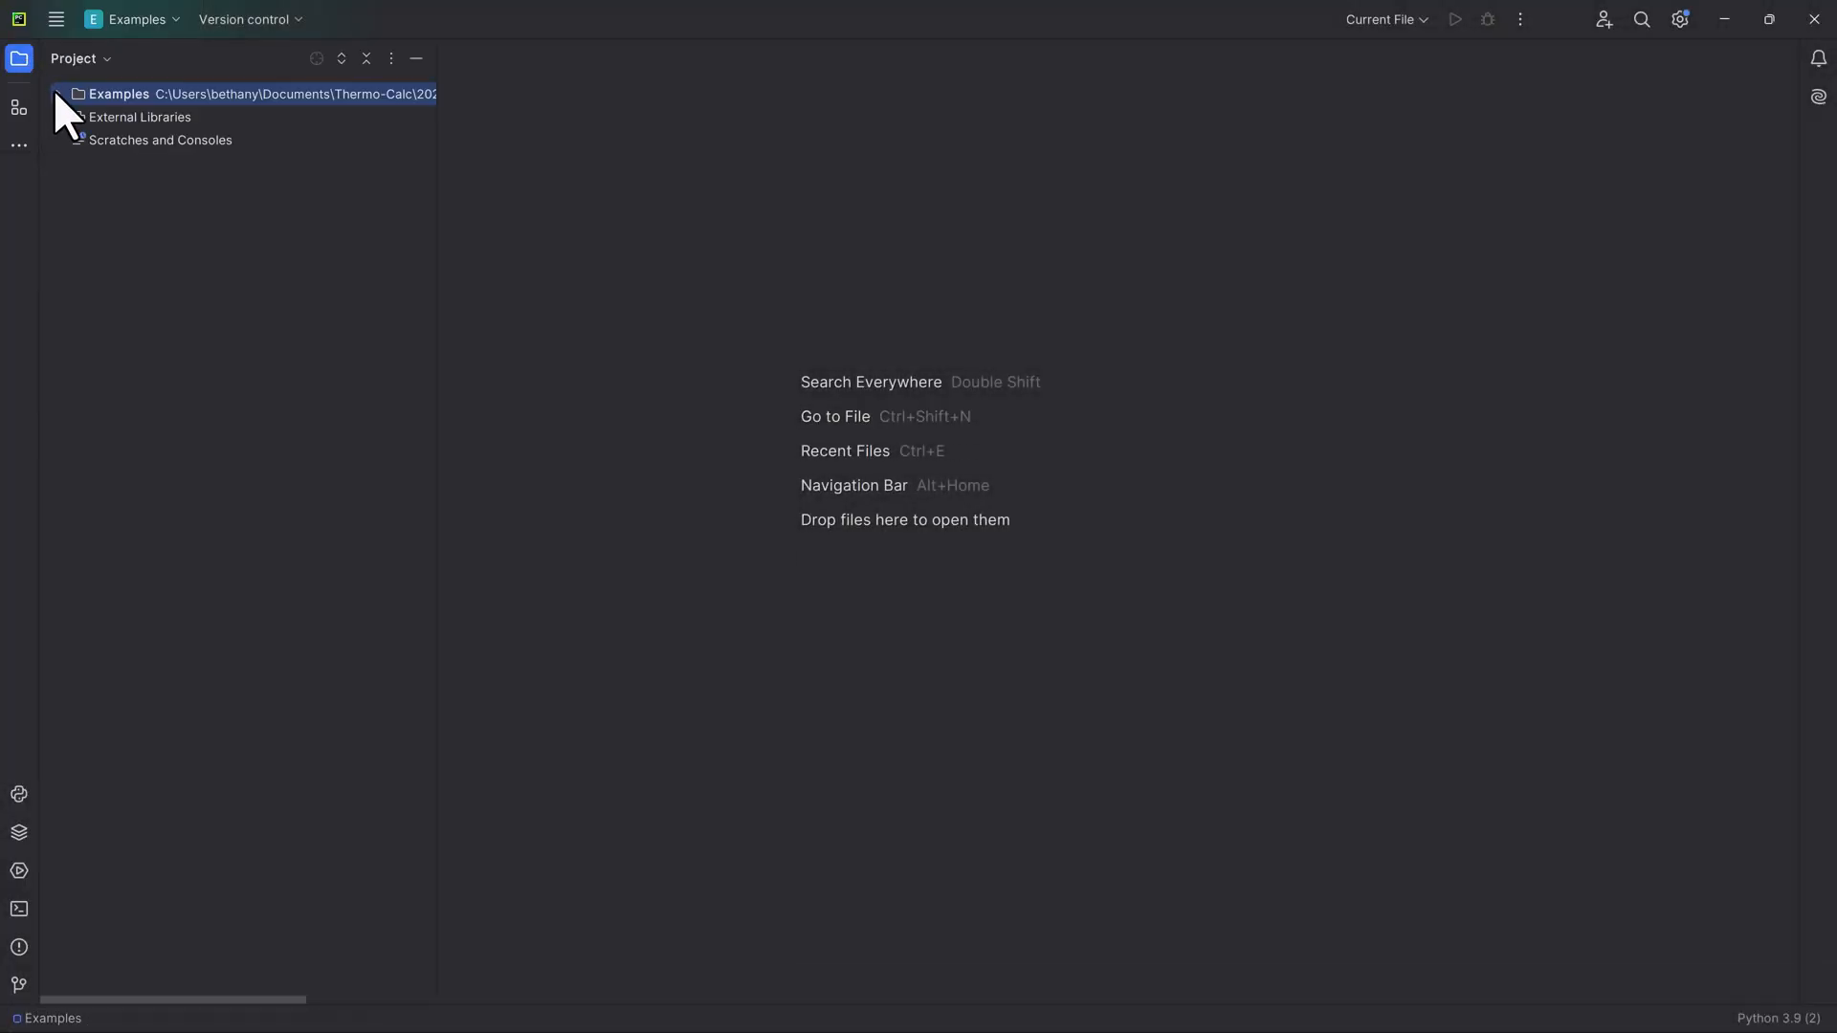
click(58, 93)
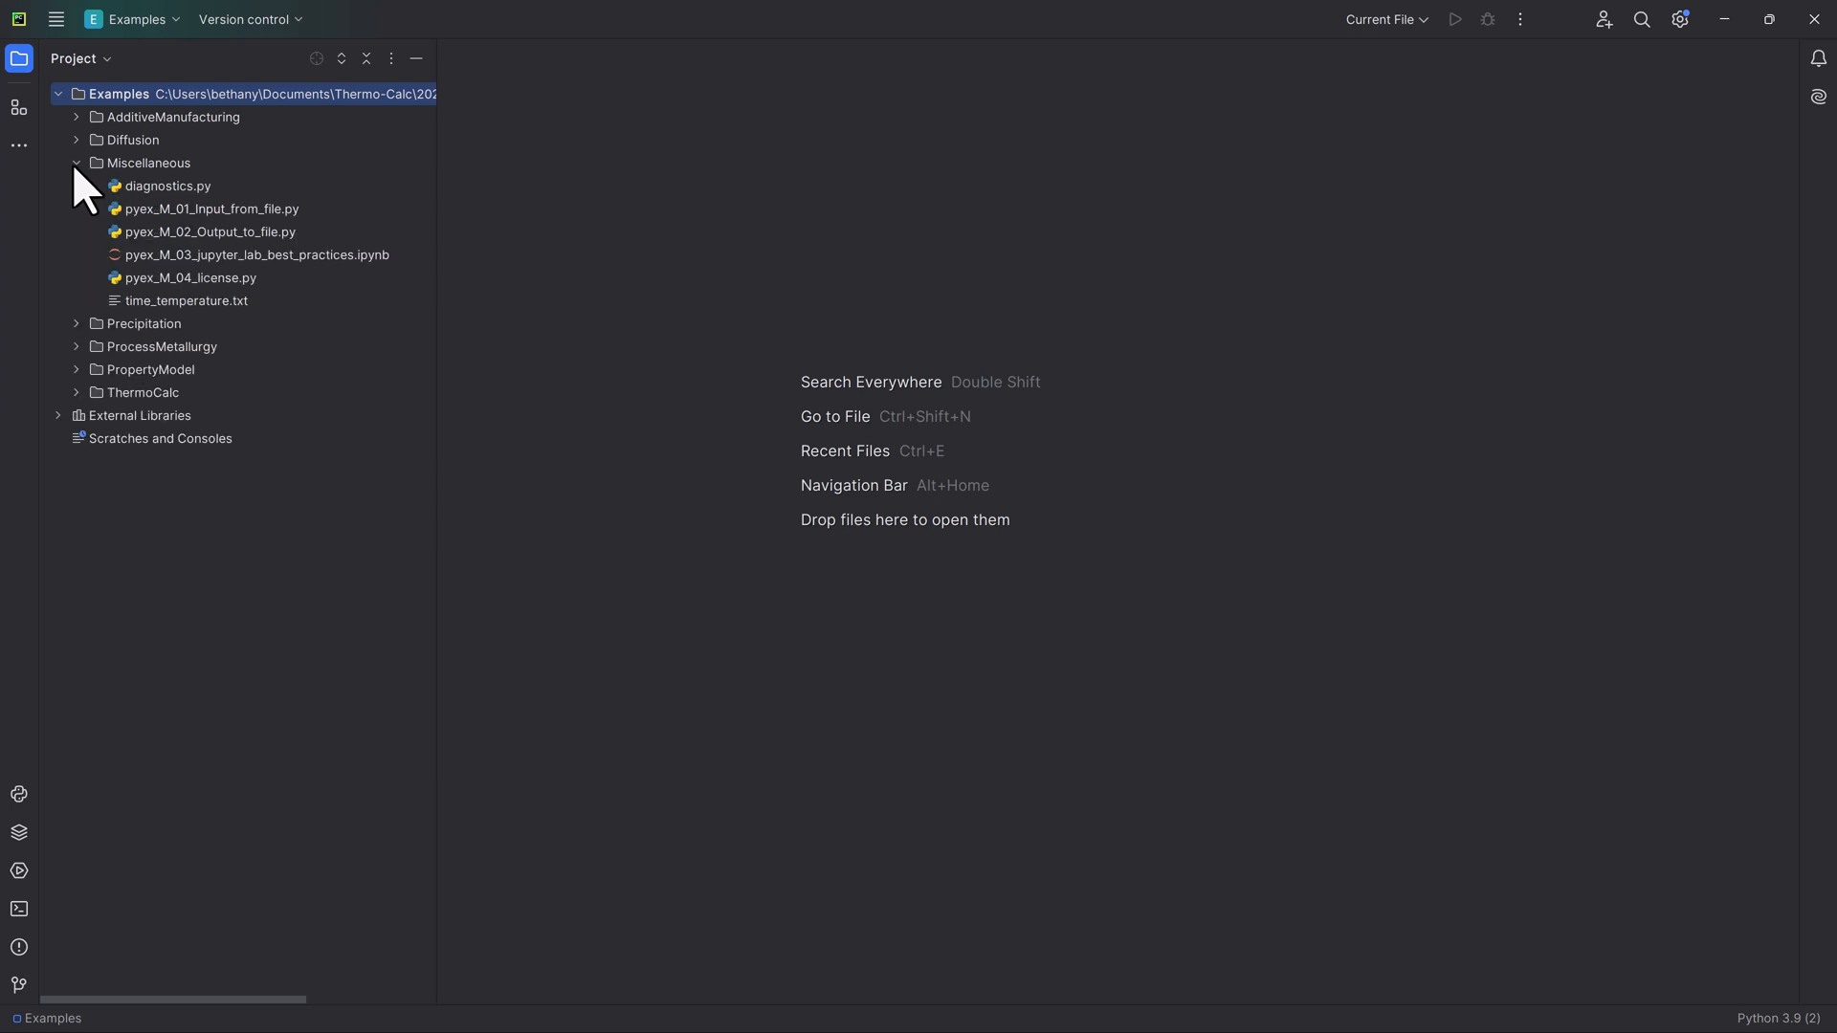
mouse_move(252, 305)
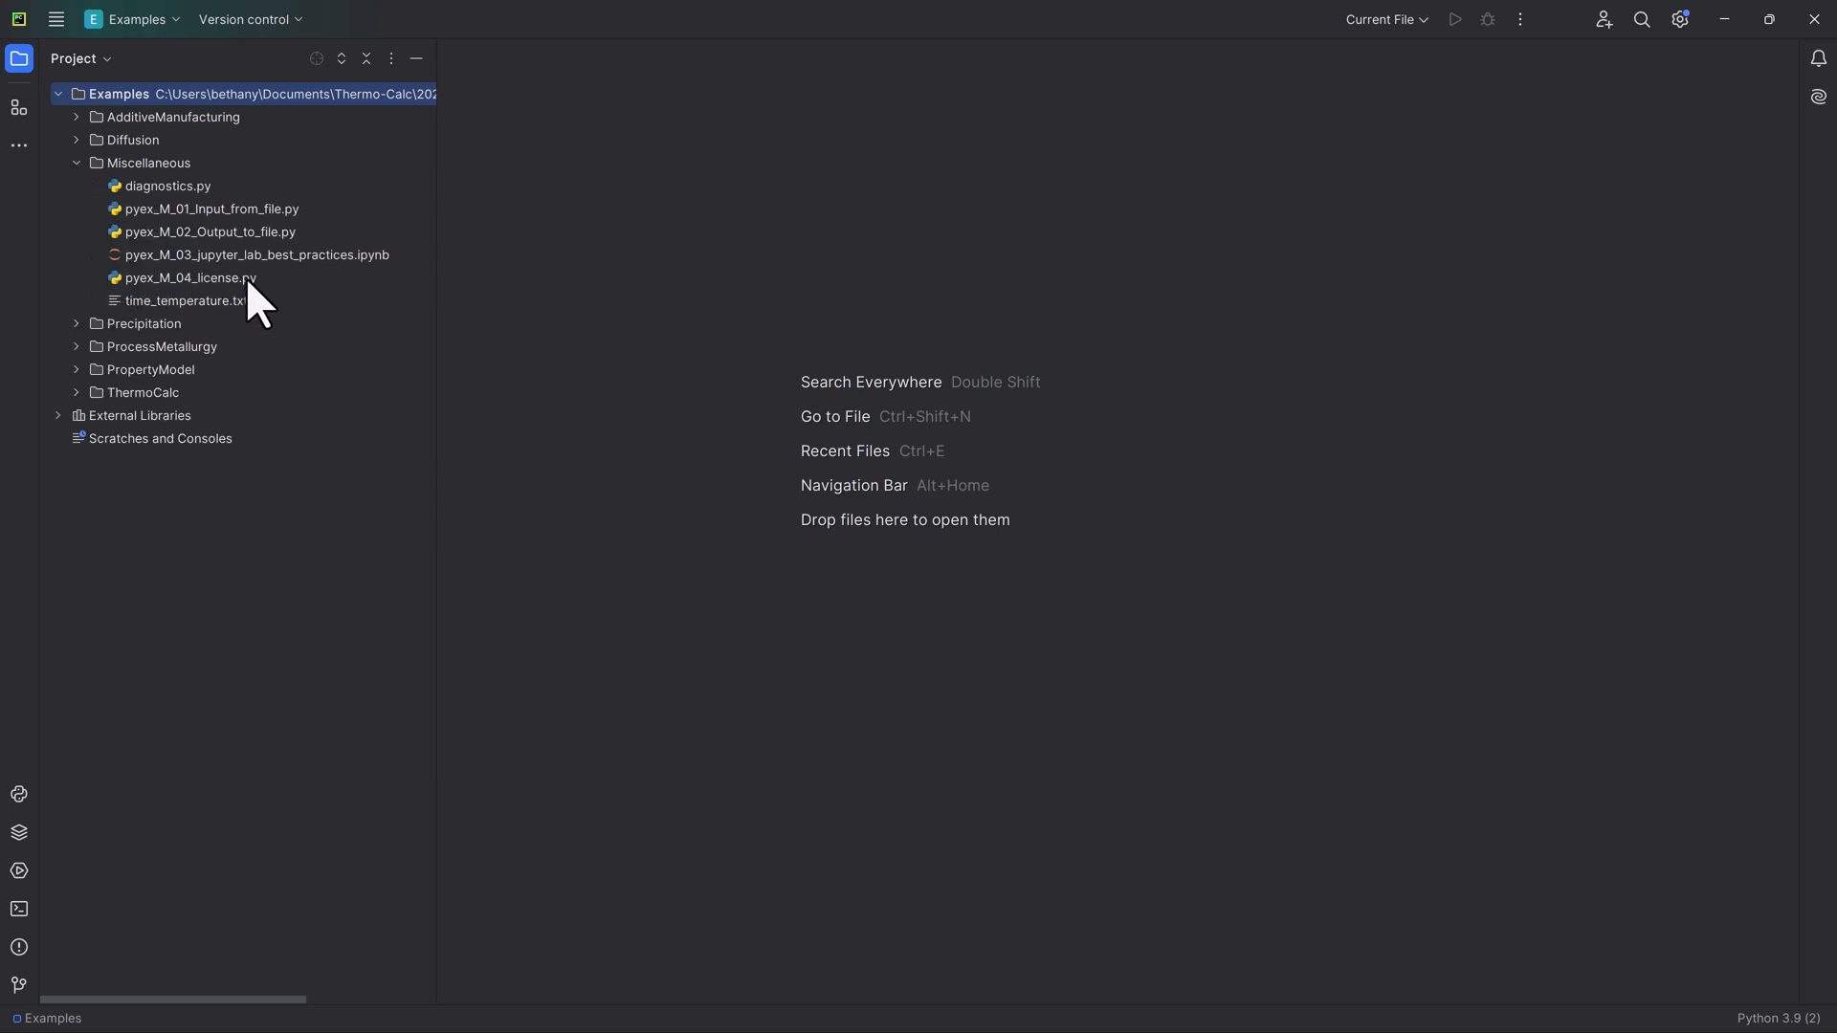
double_click(192, 277)
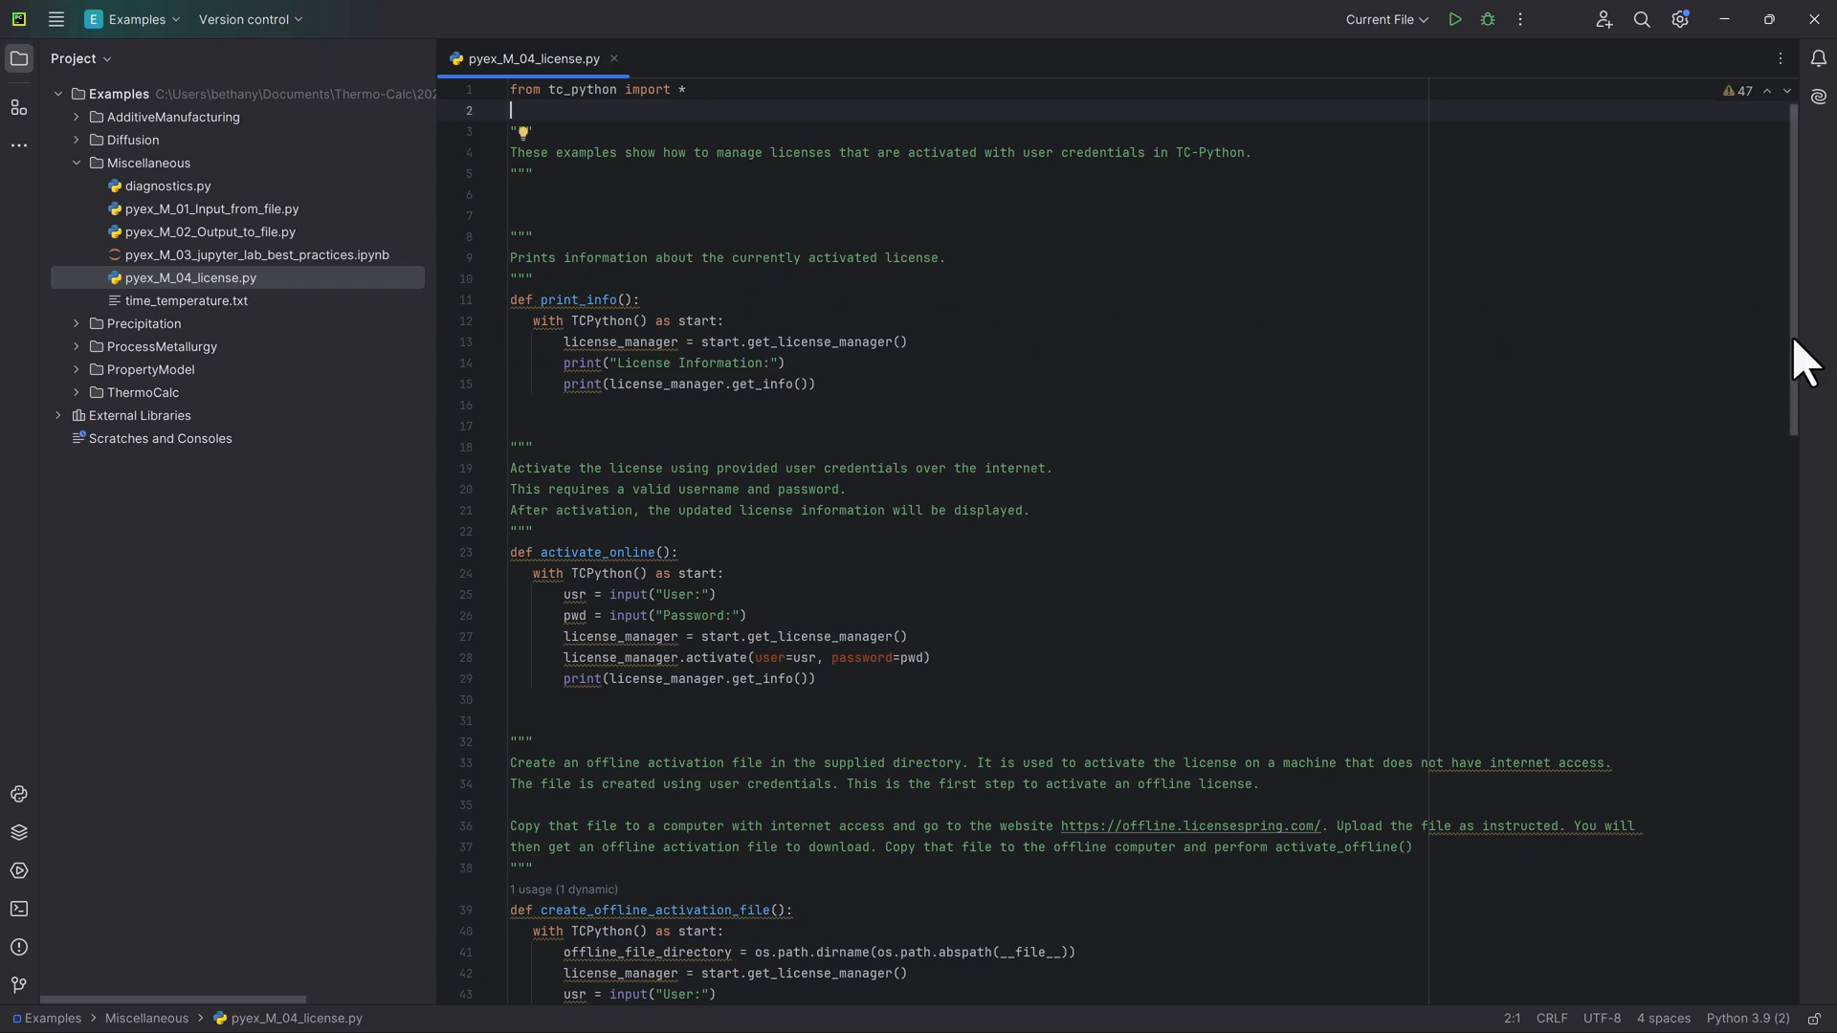
At the script's end, uncomment activate_online() and comment out deactivate_license() with Ctrl+/.
scroll(down, 3)
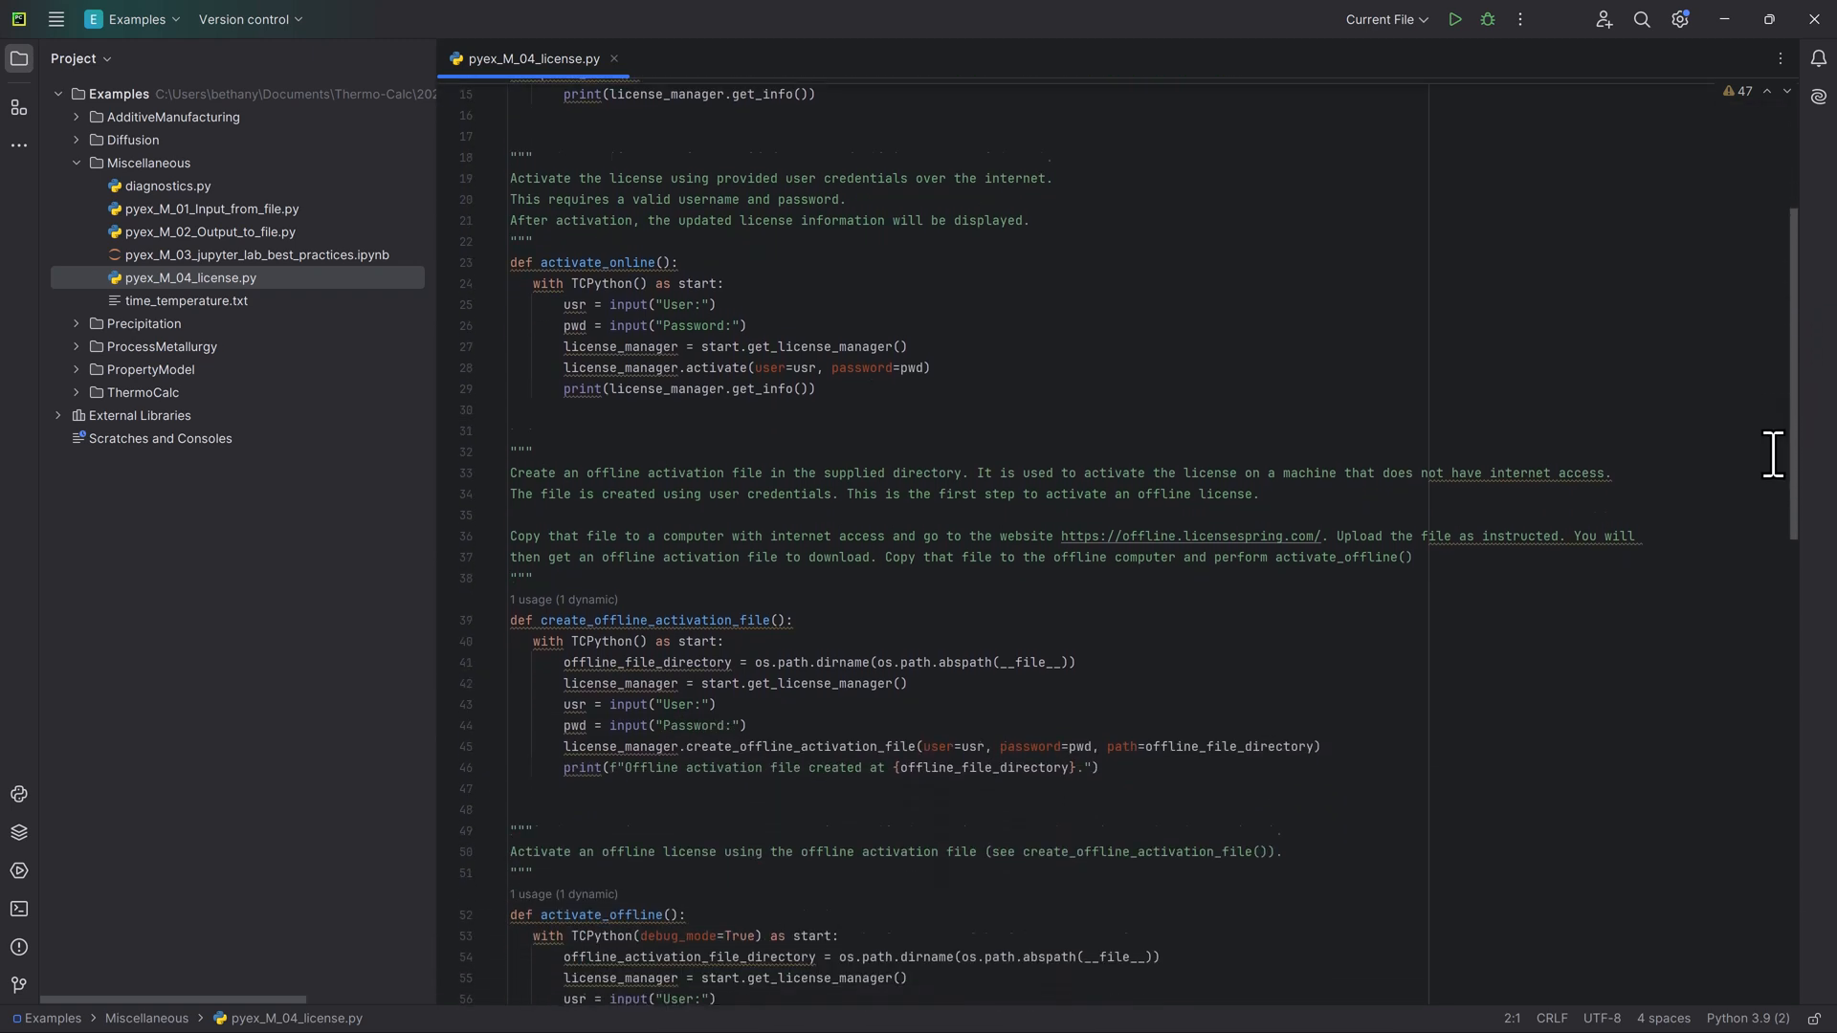
scroll(down, 3)
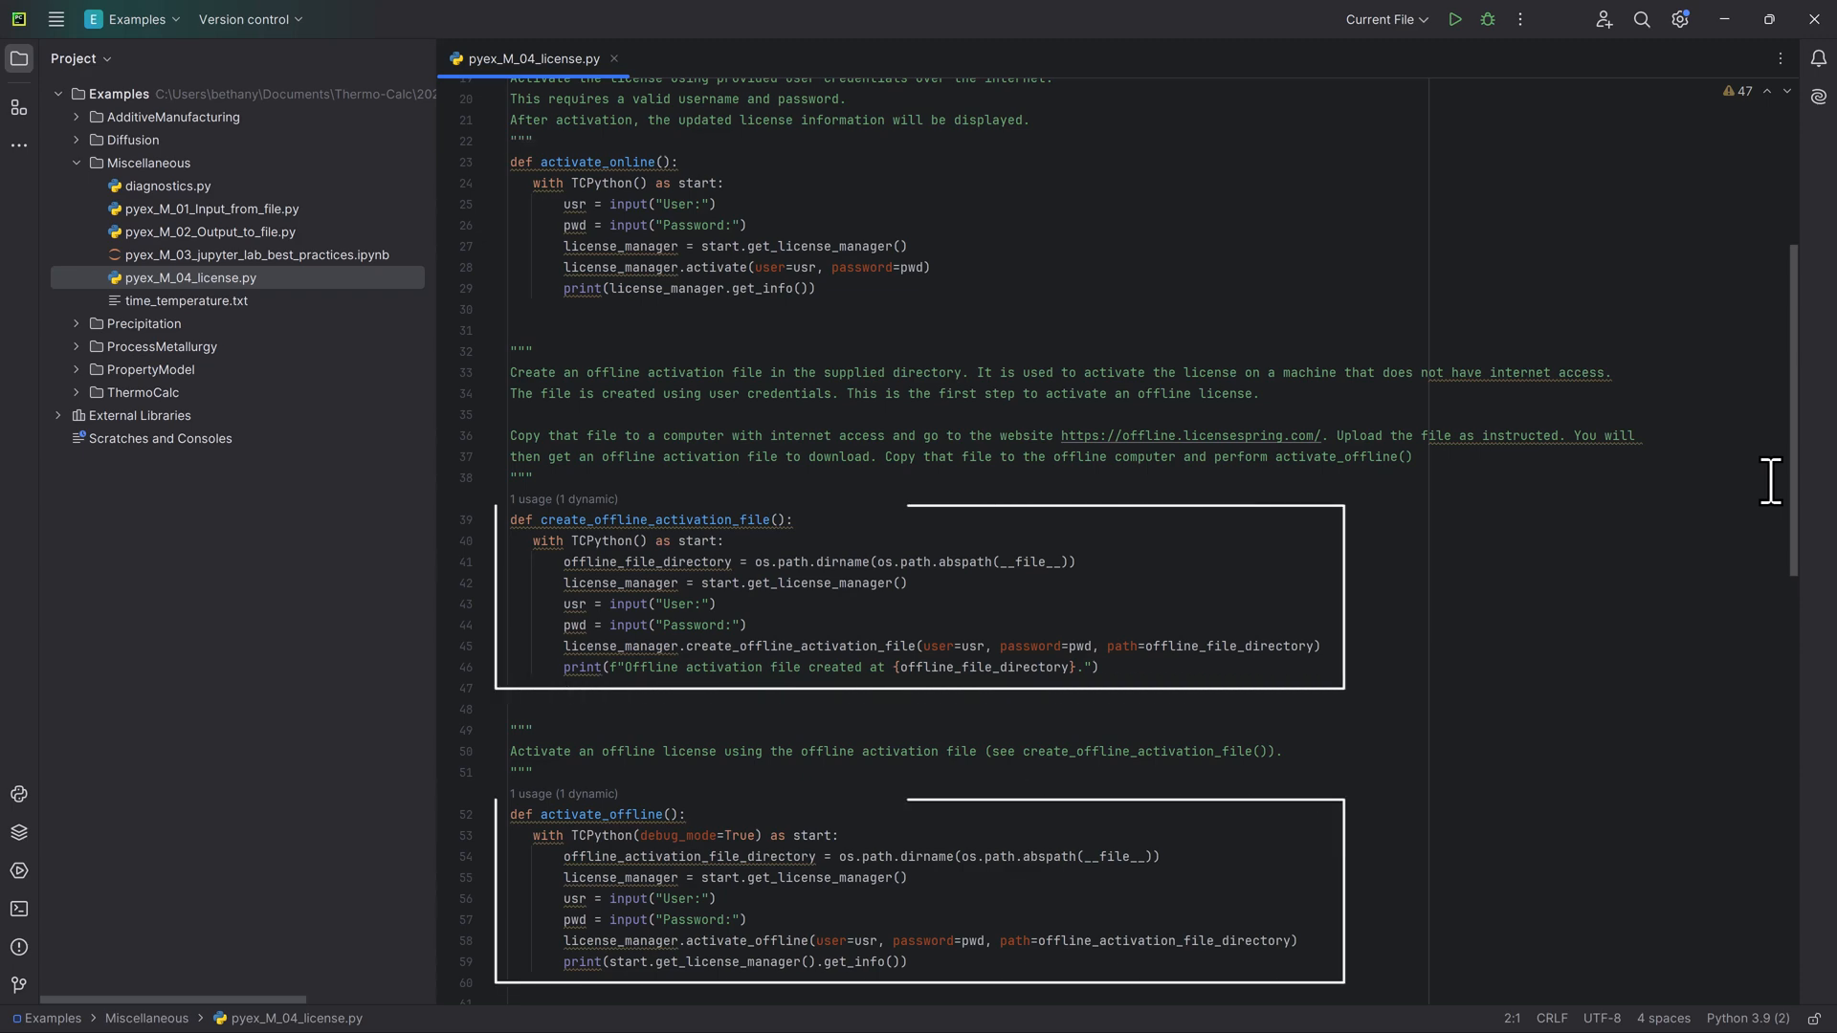
scroll(down, 3)
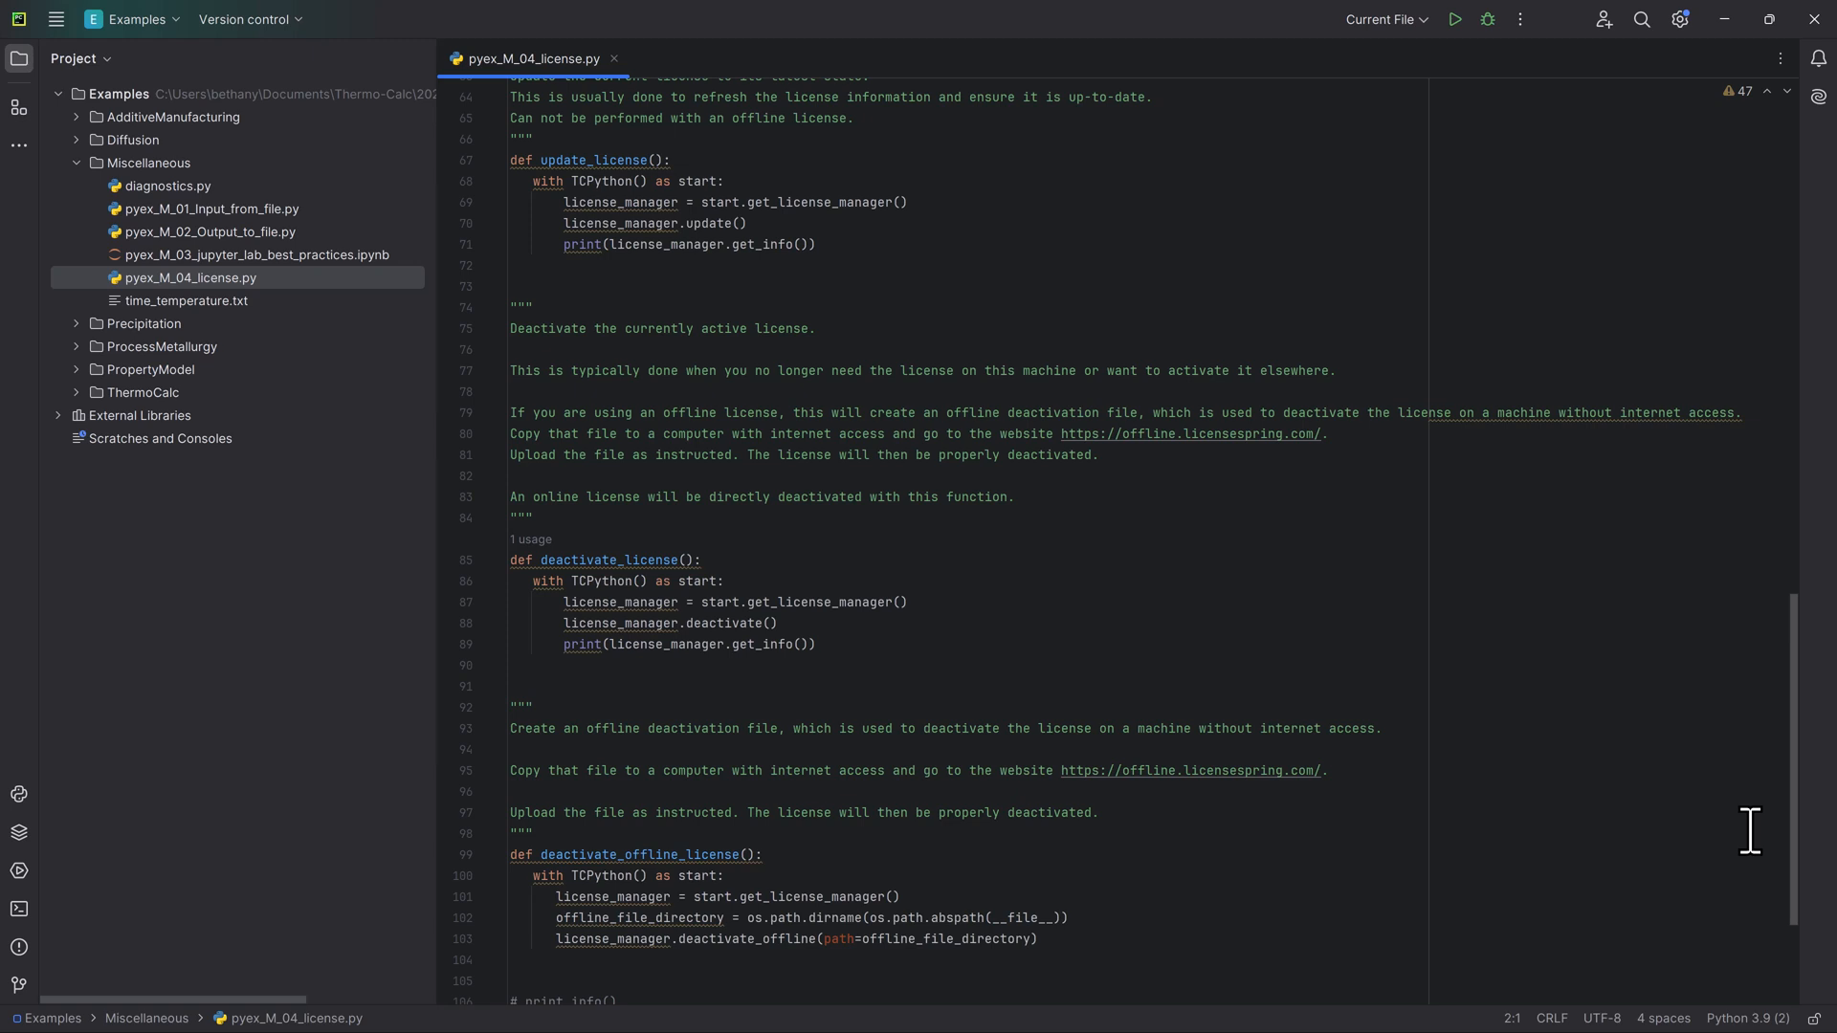
scroll(down, 3)
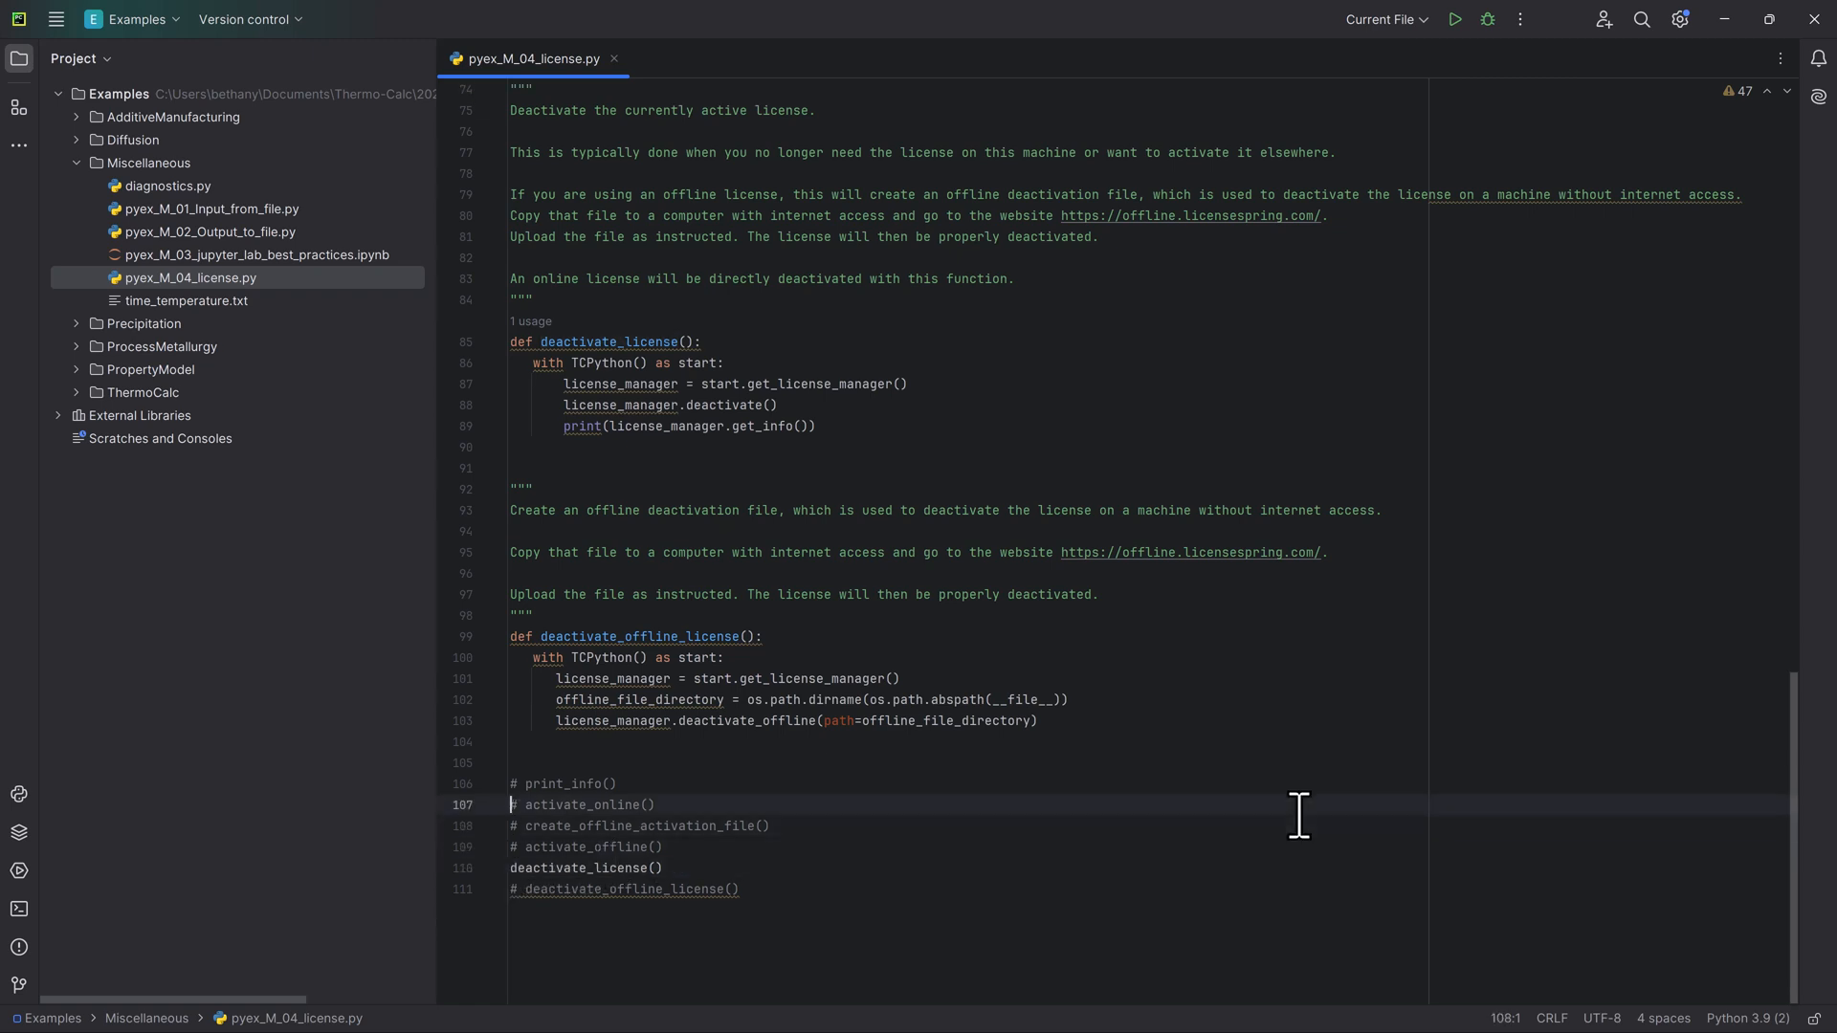
click(522, 783)
text(# )
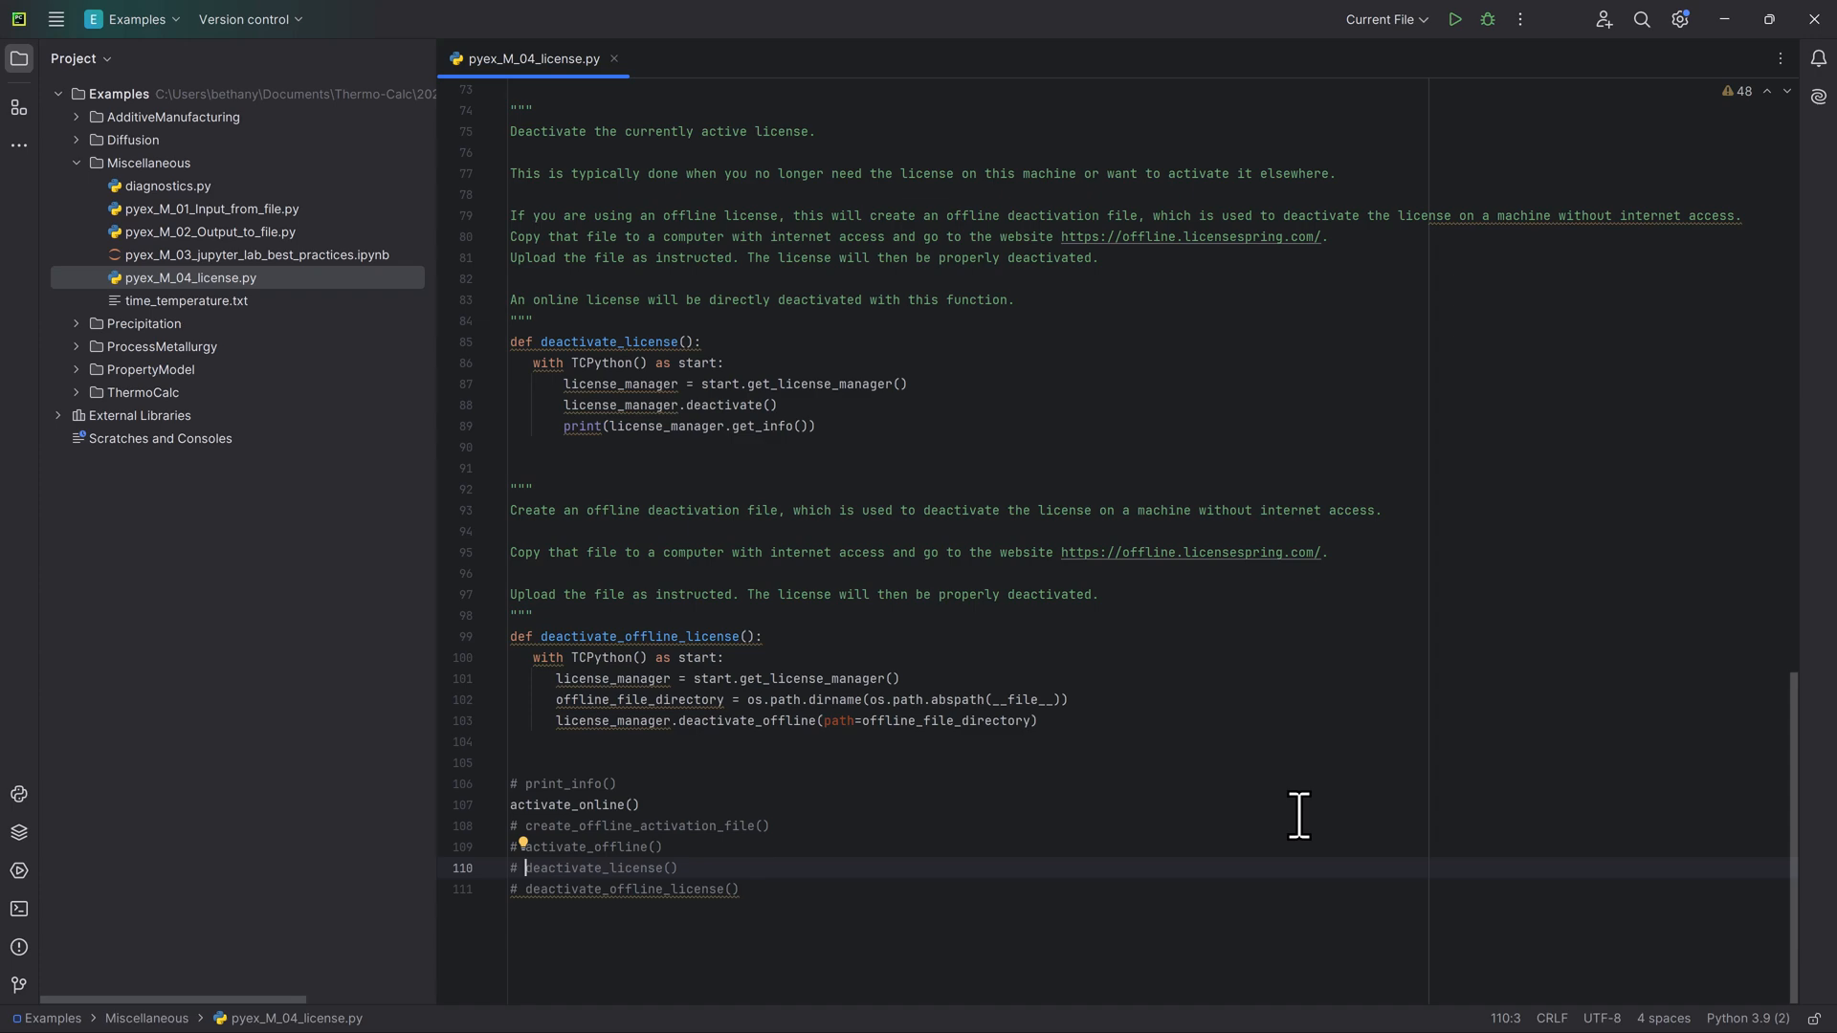
mouse_move(1792, 820)
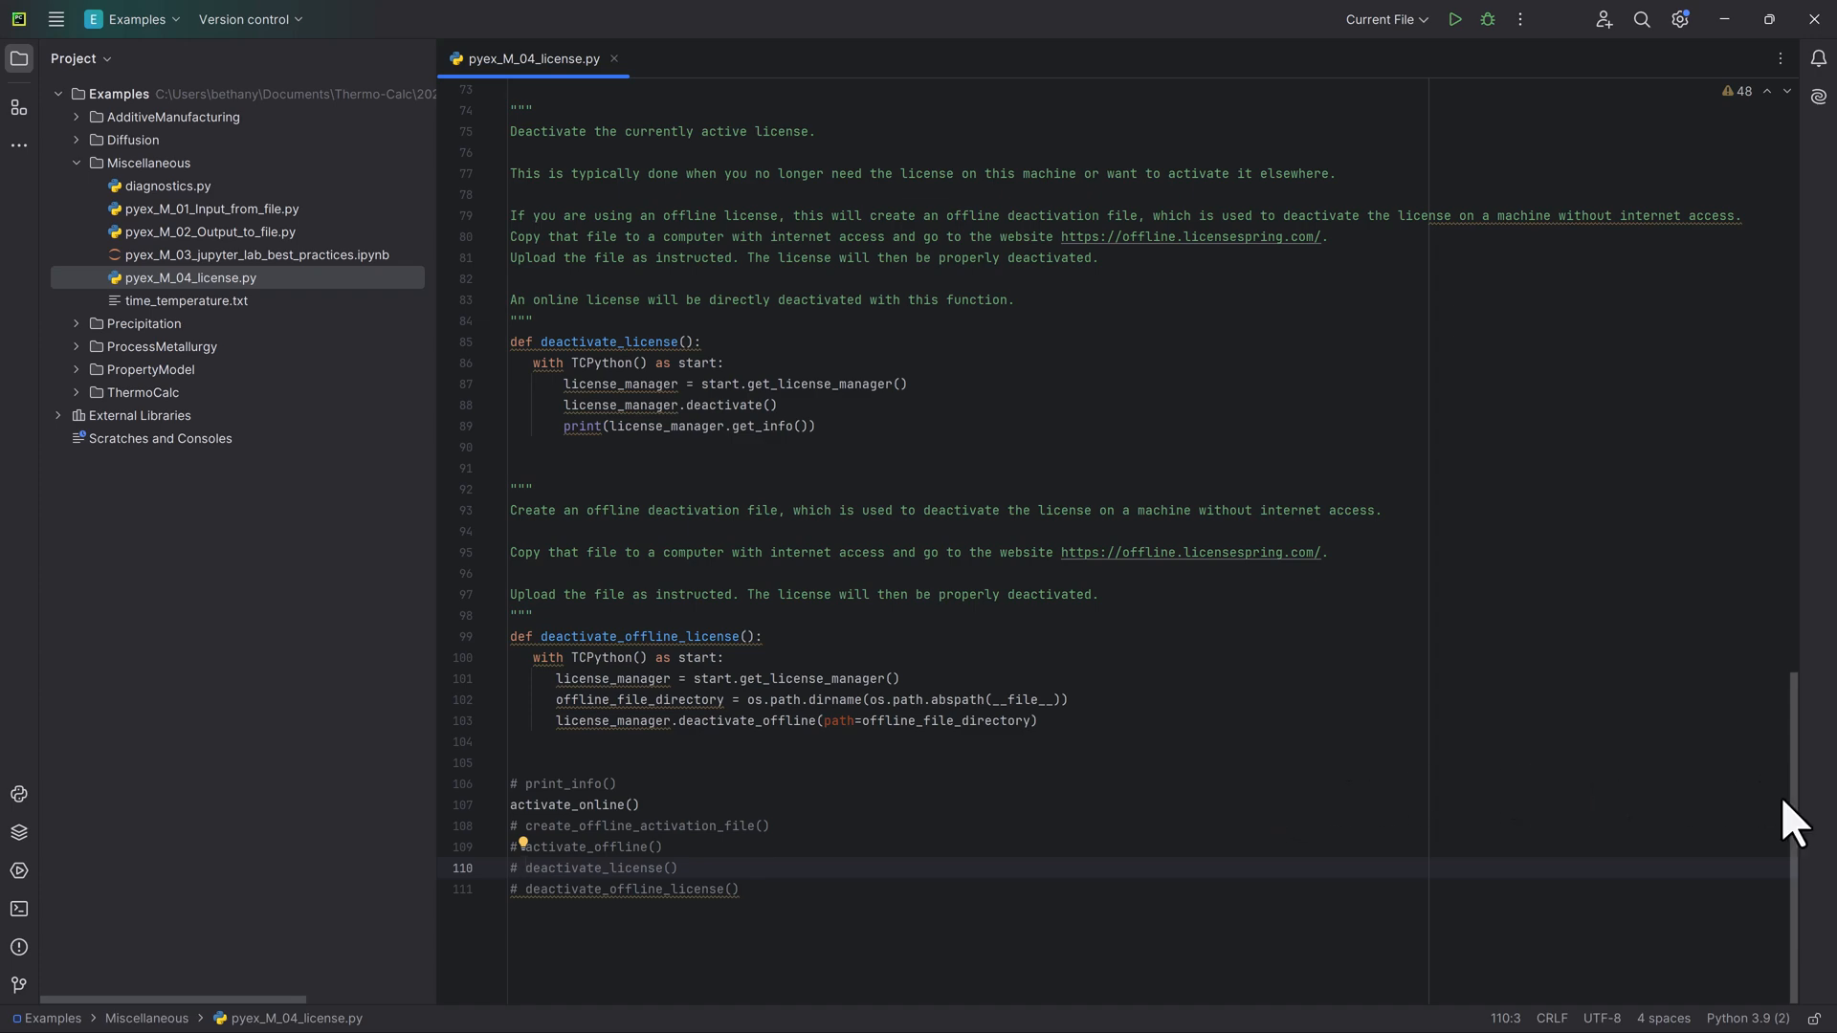
scroll(up, 3)
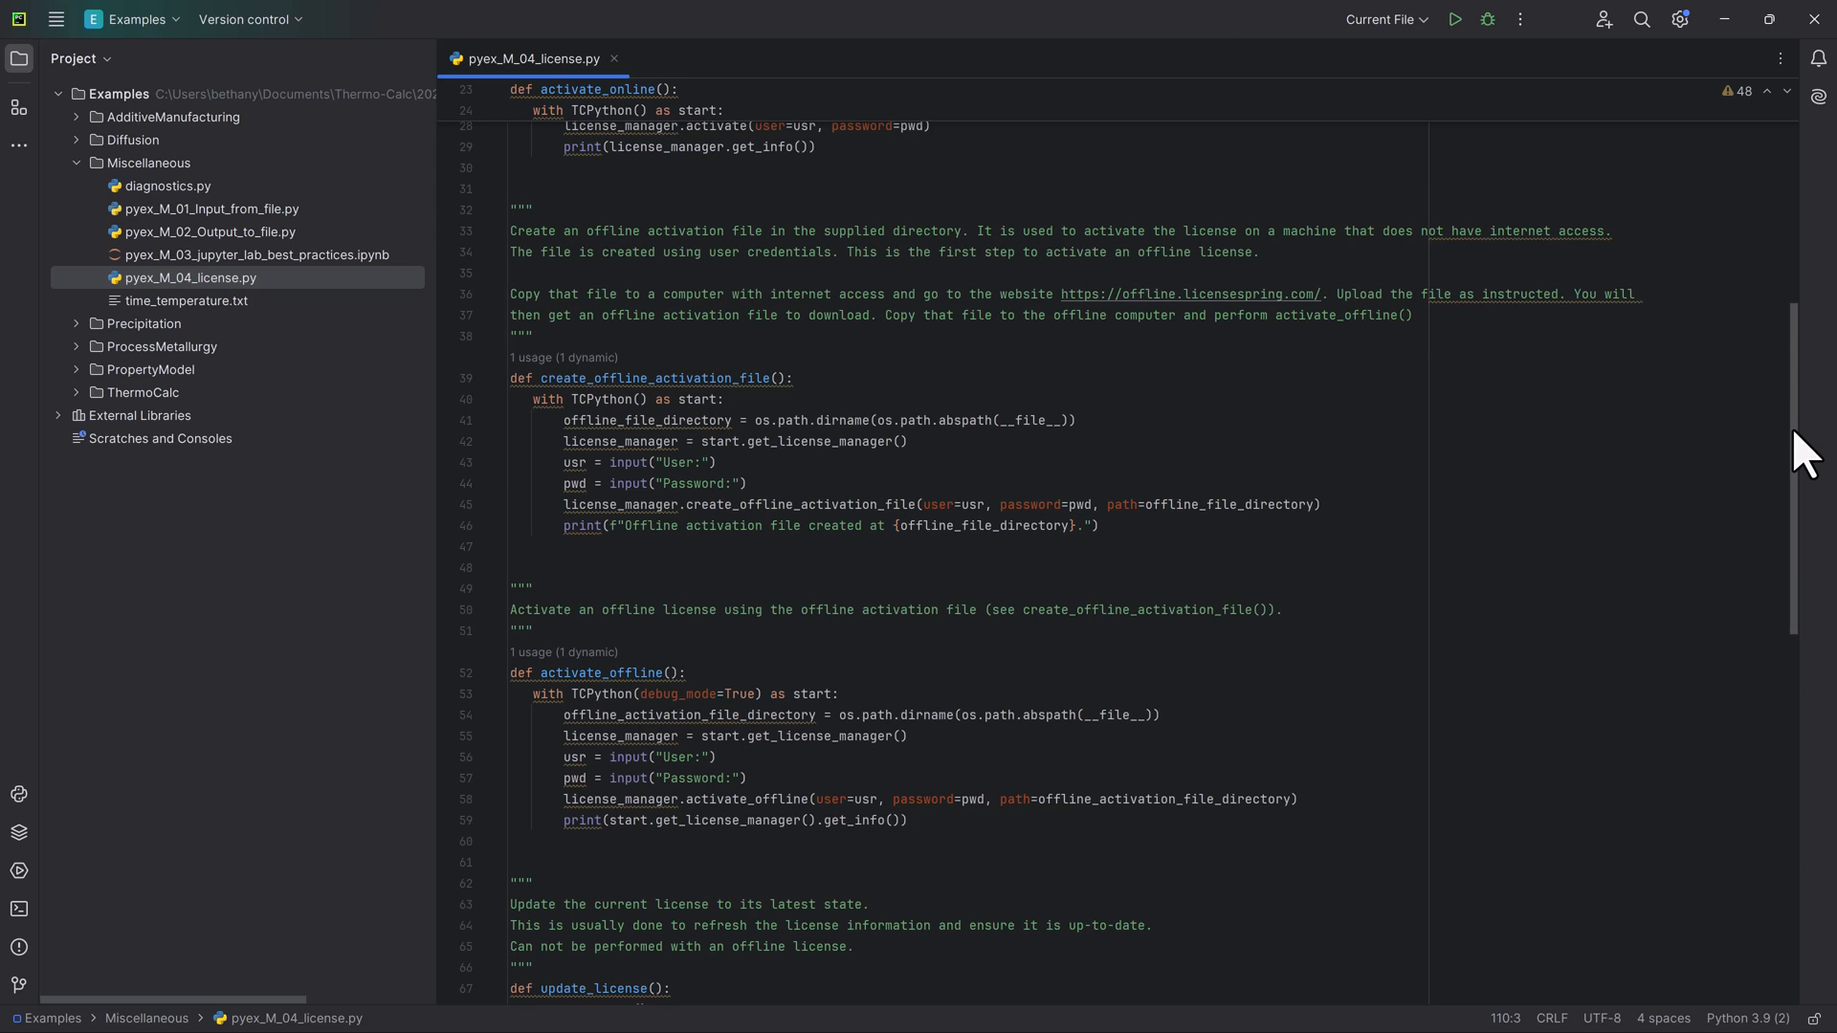
scroll(down, 3)
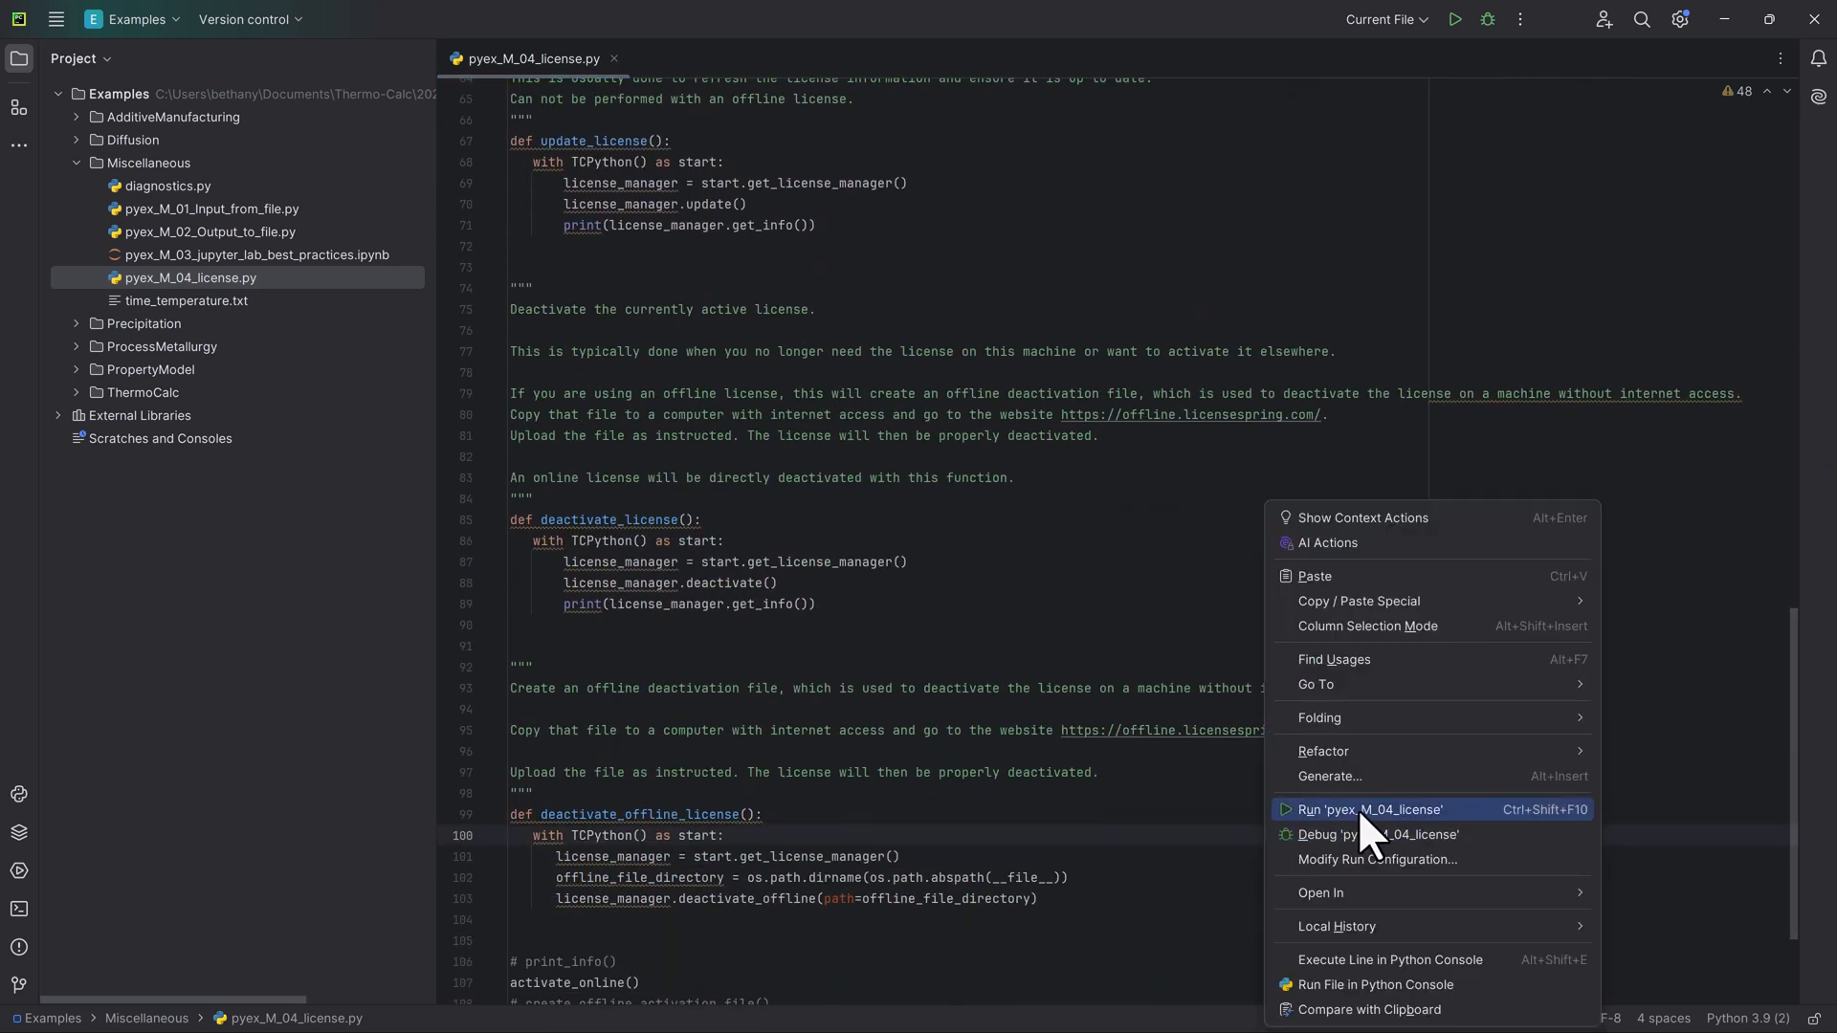
Run pyex_M_04_license and review the licensed-products output ending with exit code 0.
click(1367, 810)
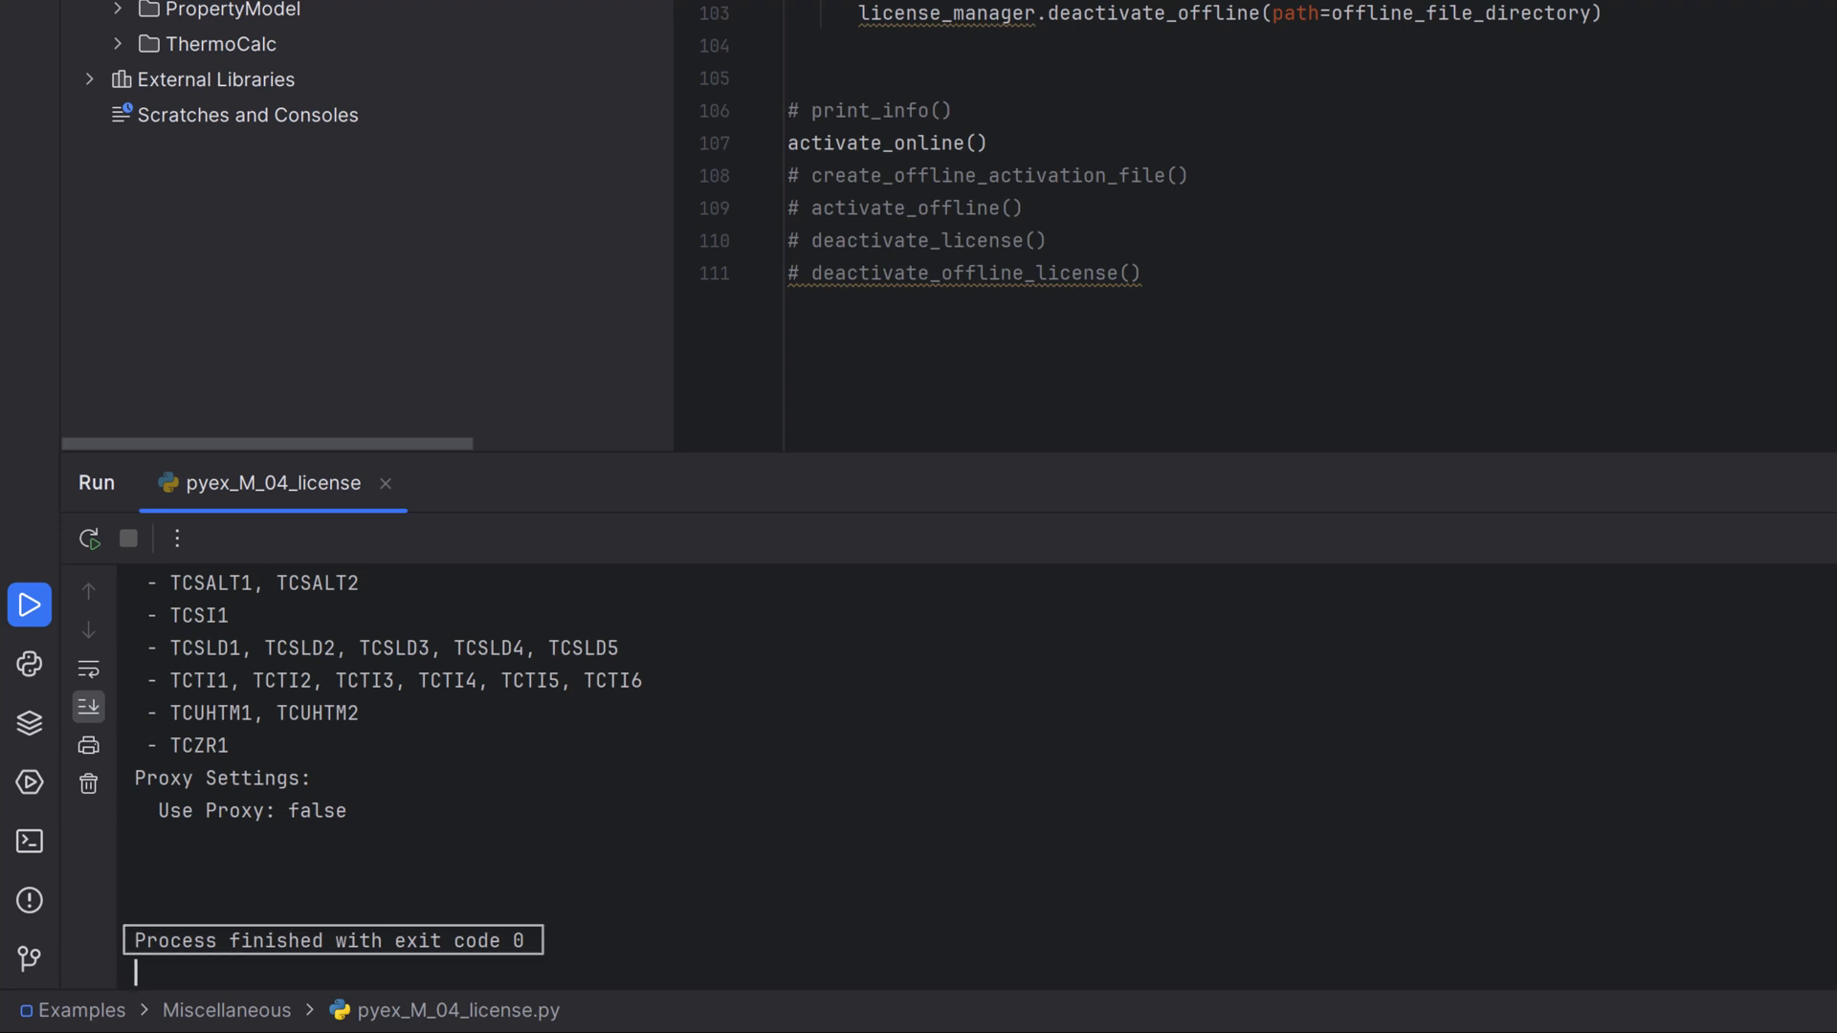
scroll(up, 3)
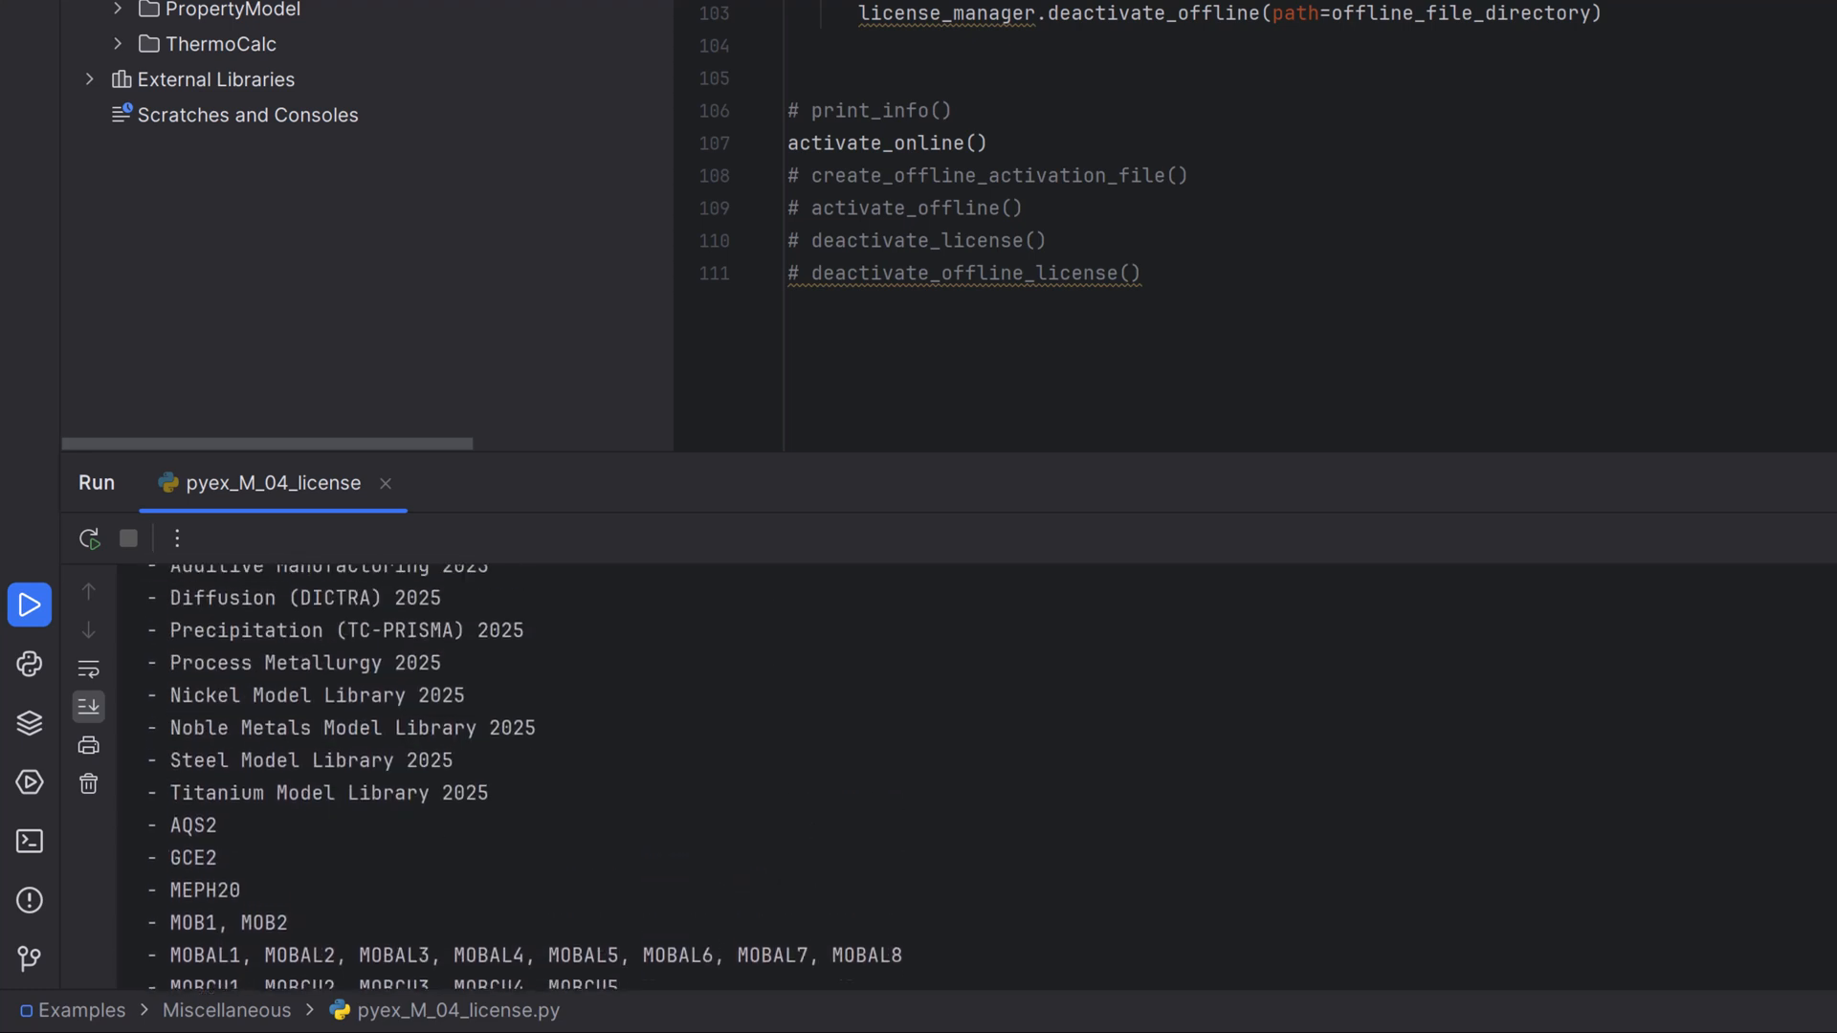
scroll(up, 3)
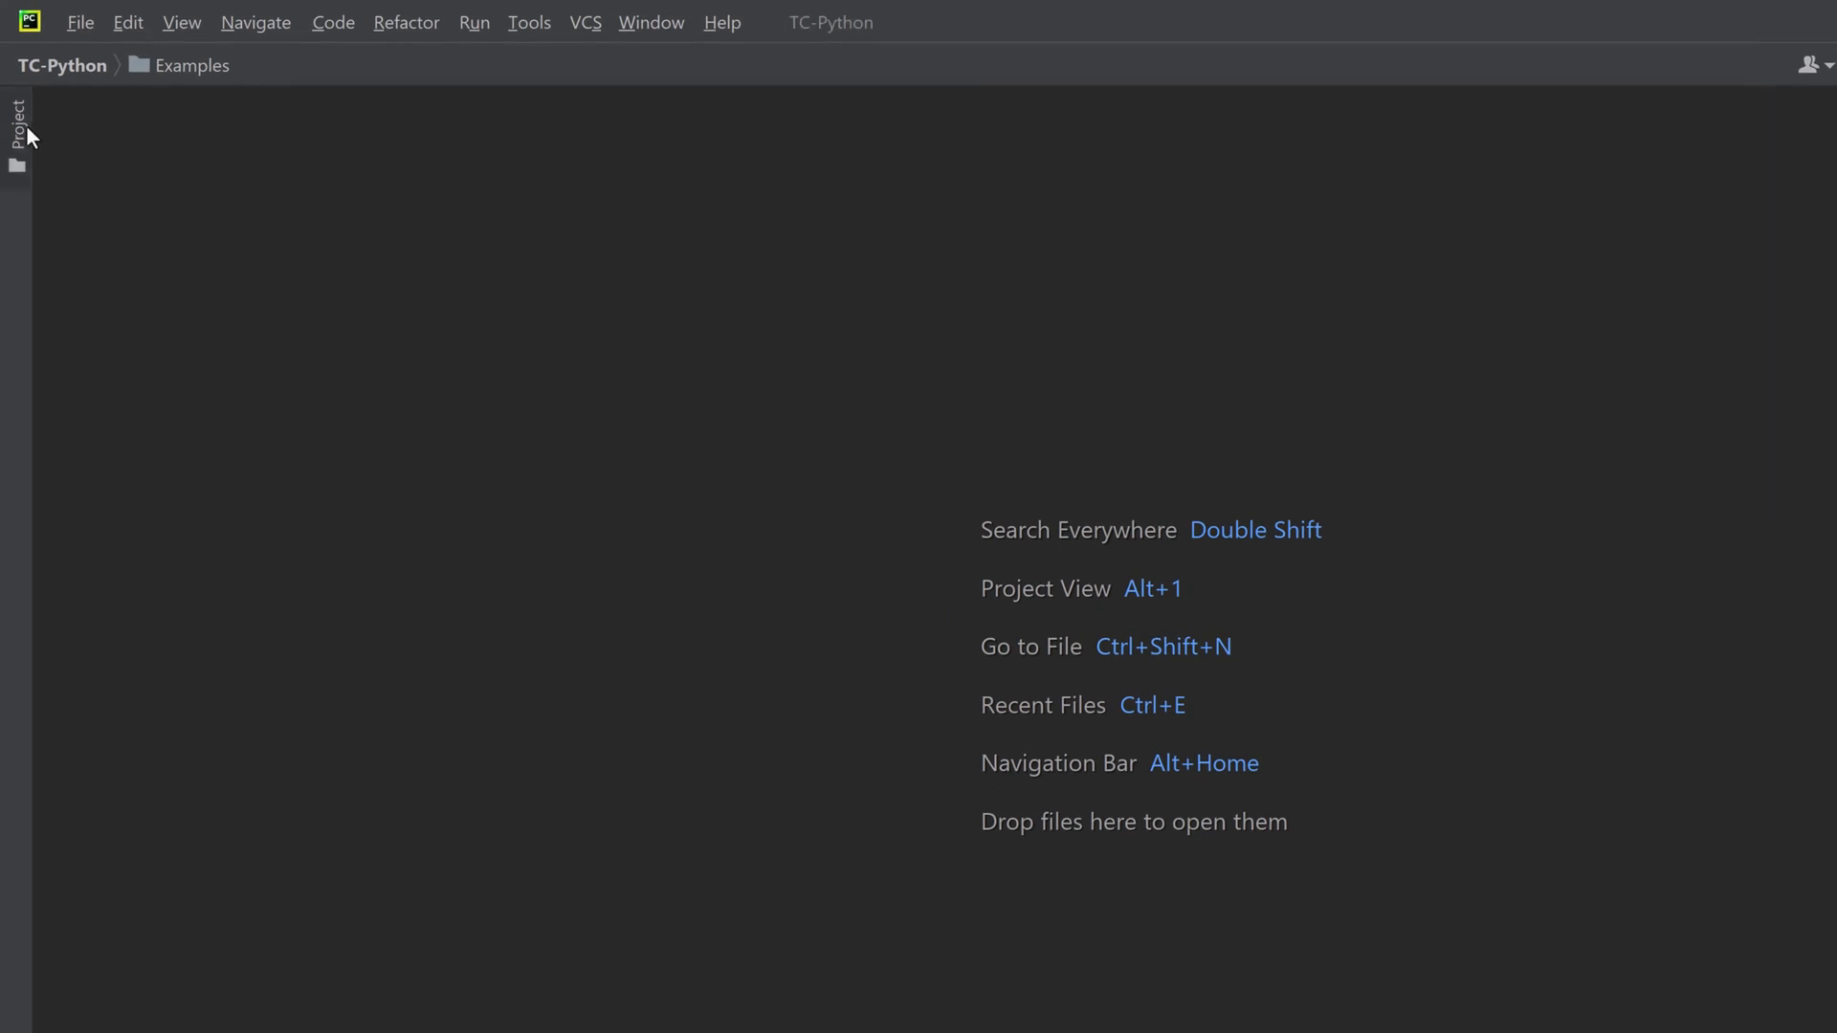
Expand the Diffusion and Miscellaneous folders under Examples to list their scripts.
click(16, 120)
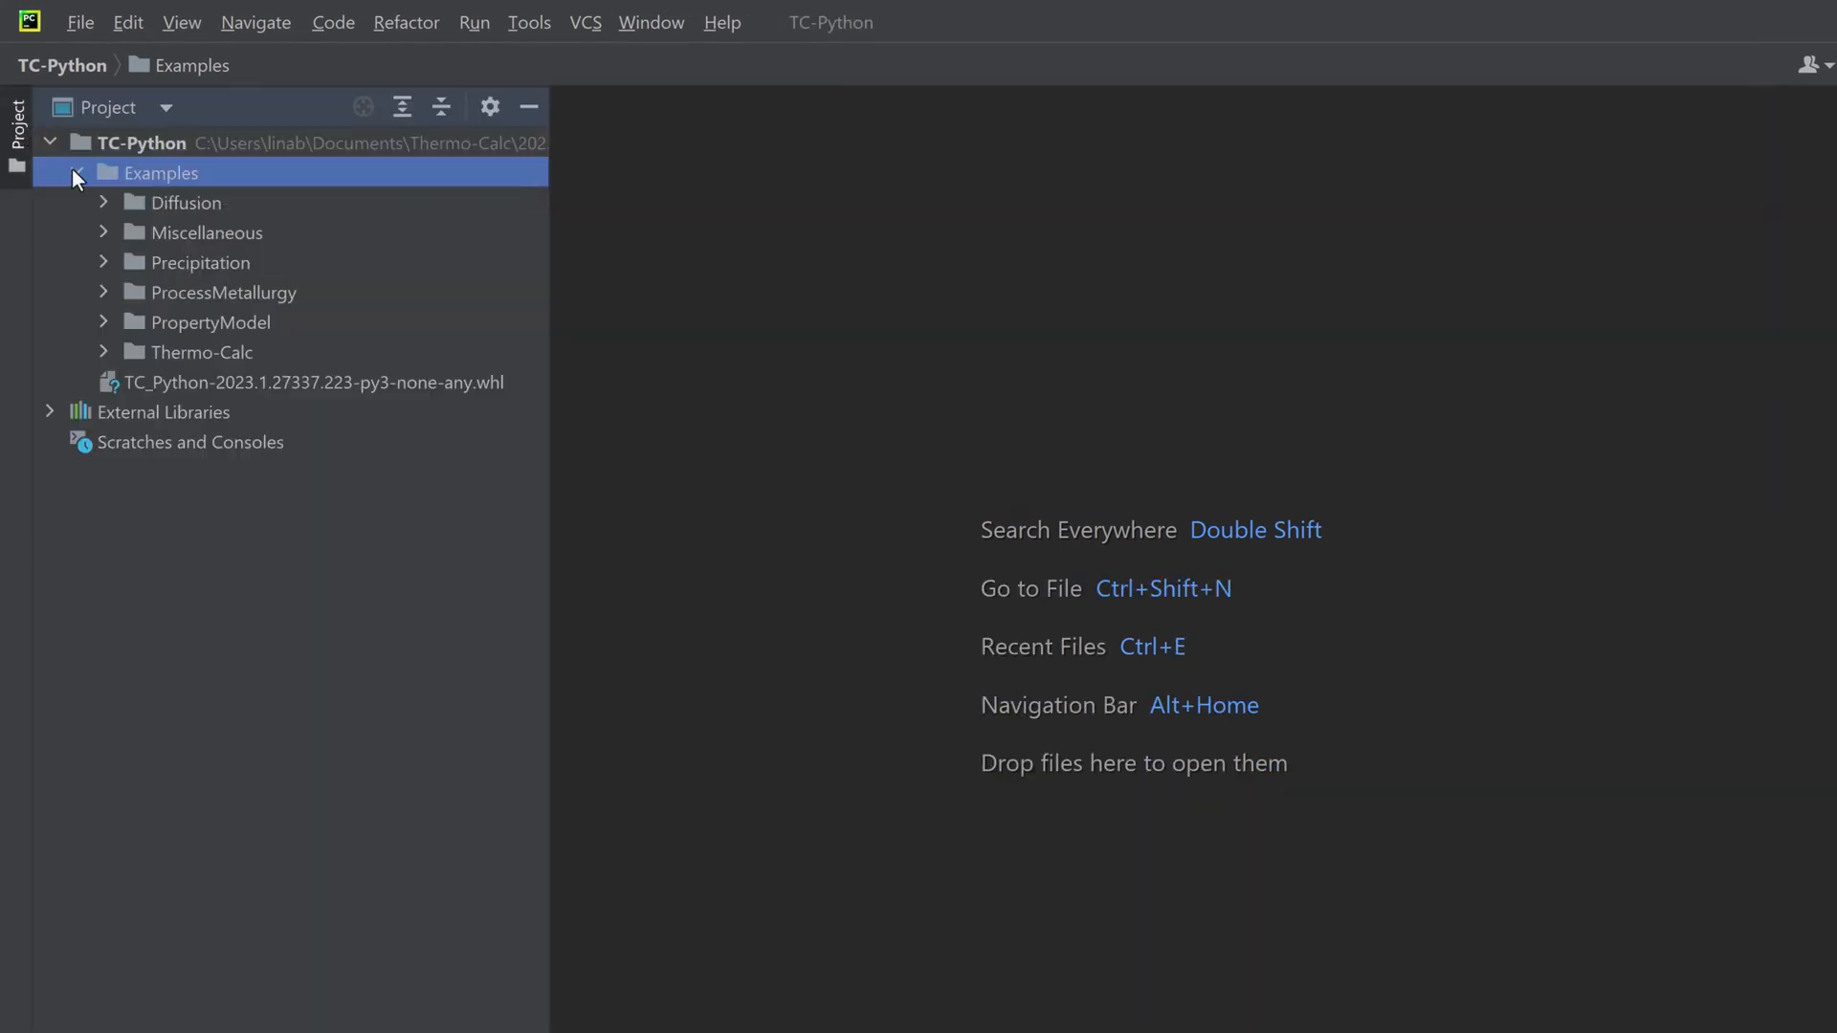
click(103, 203)
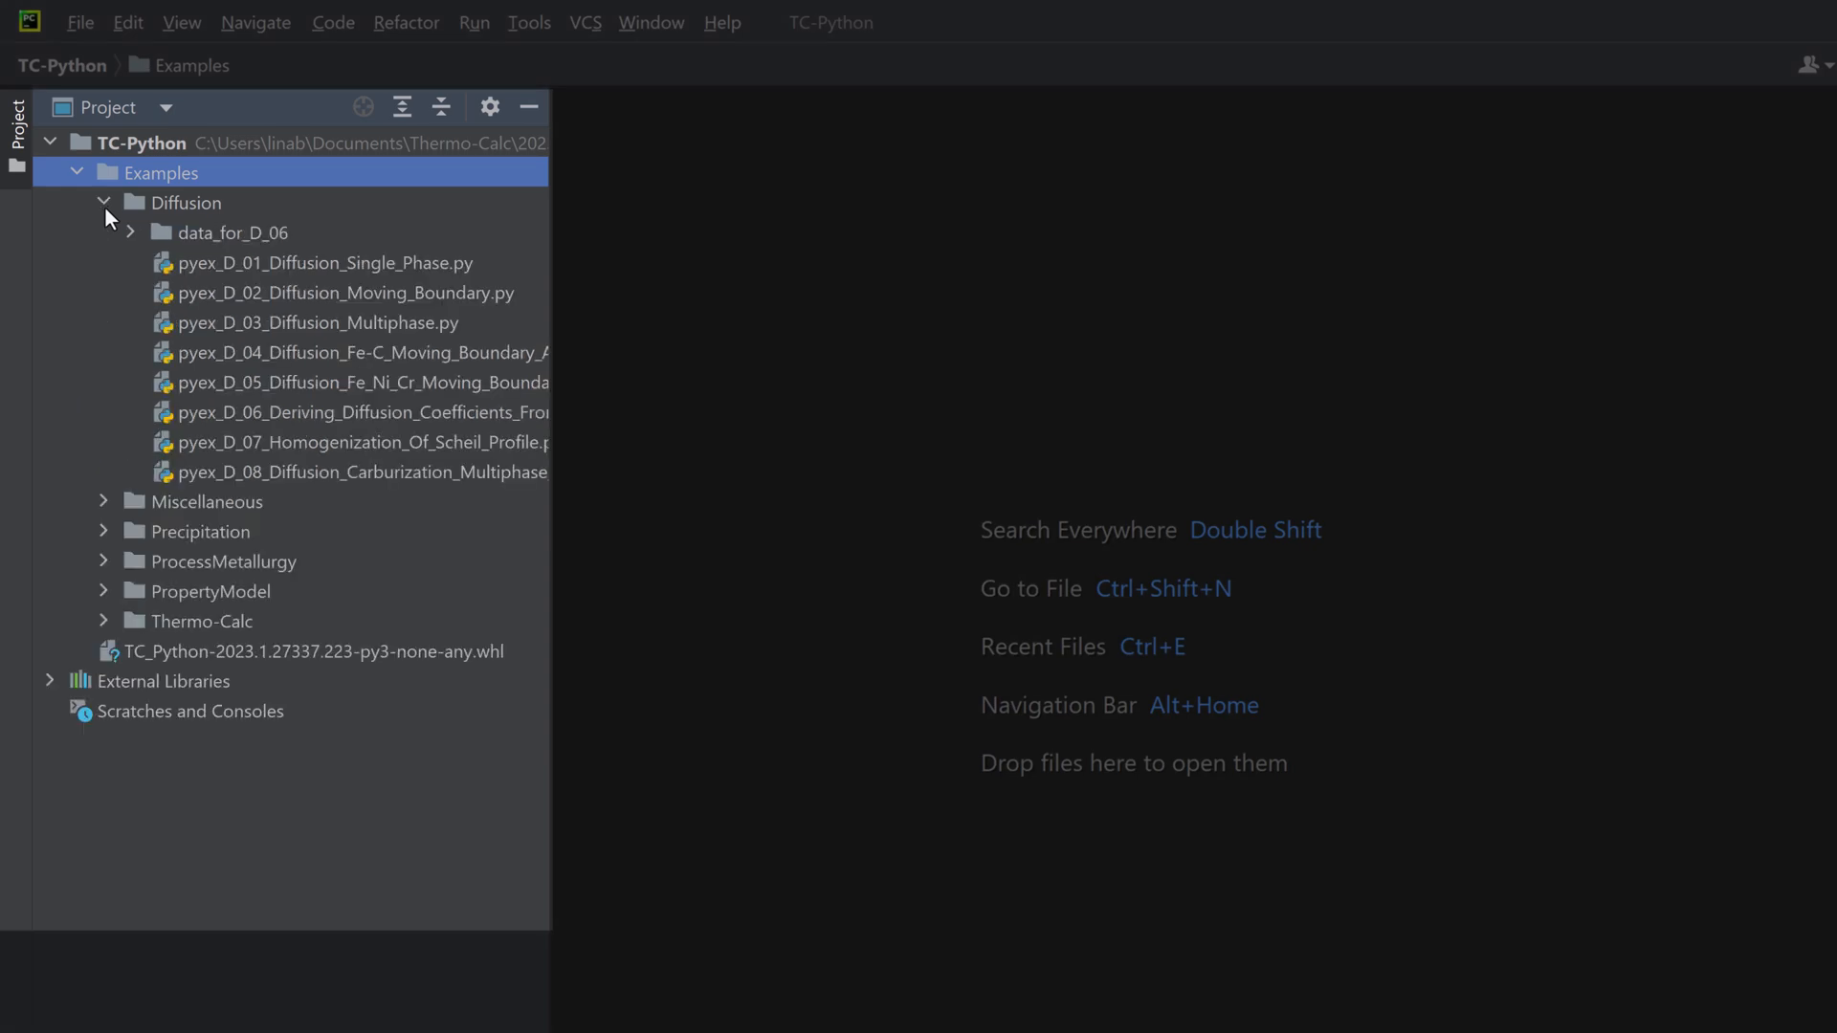
click(103, 502)
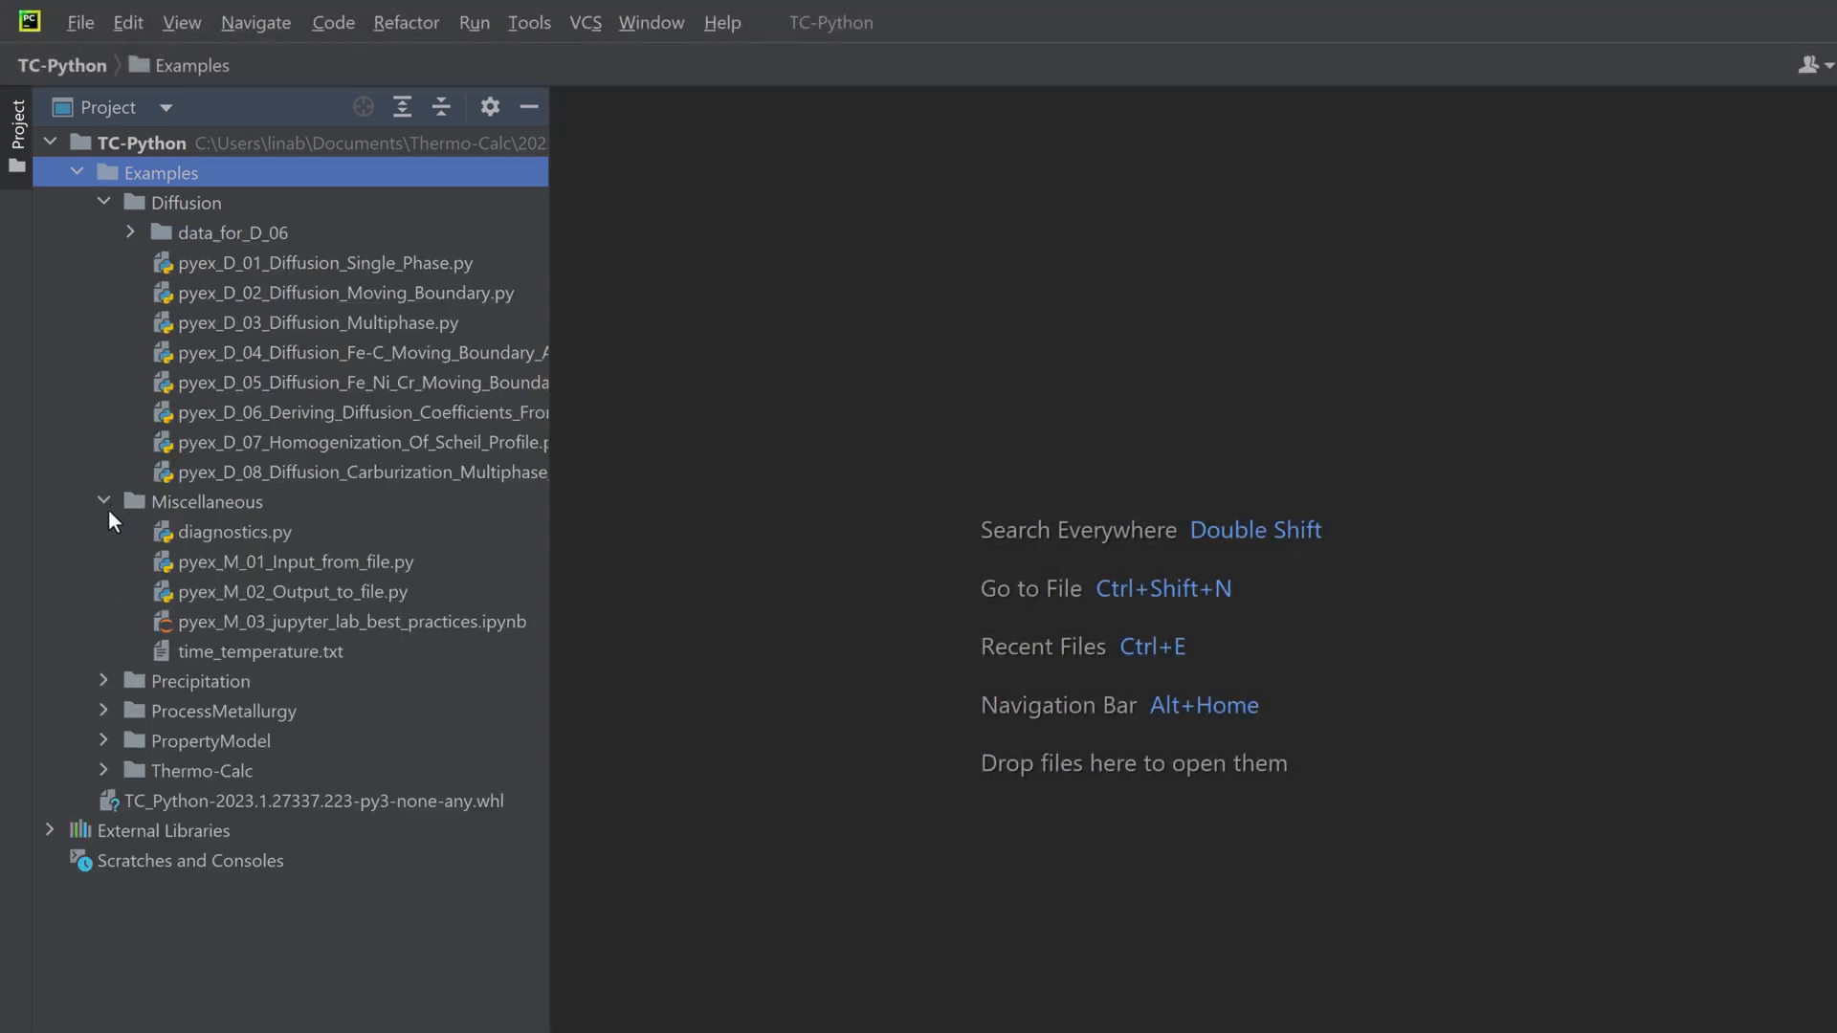
click(297, 592)
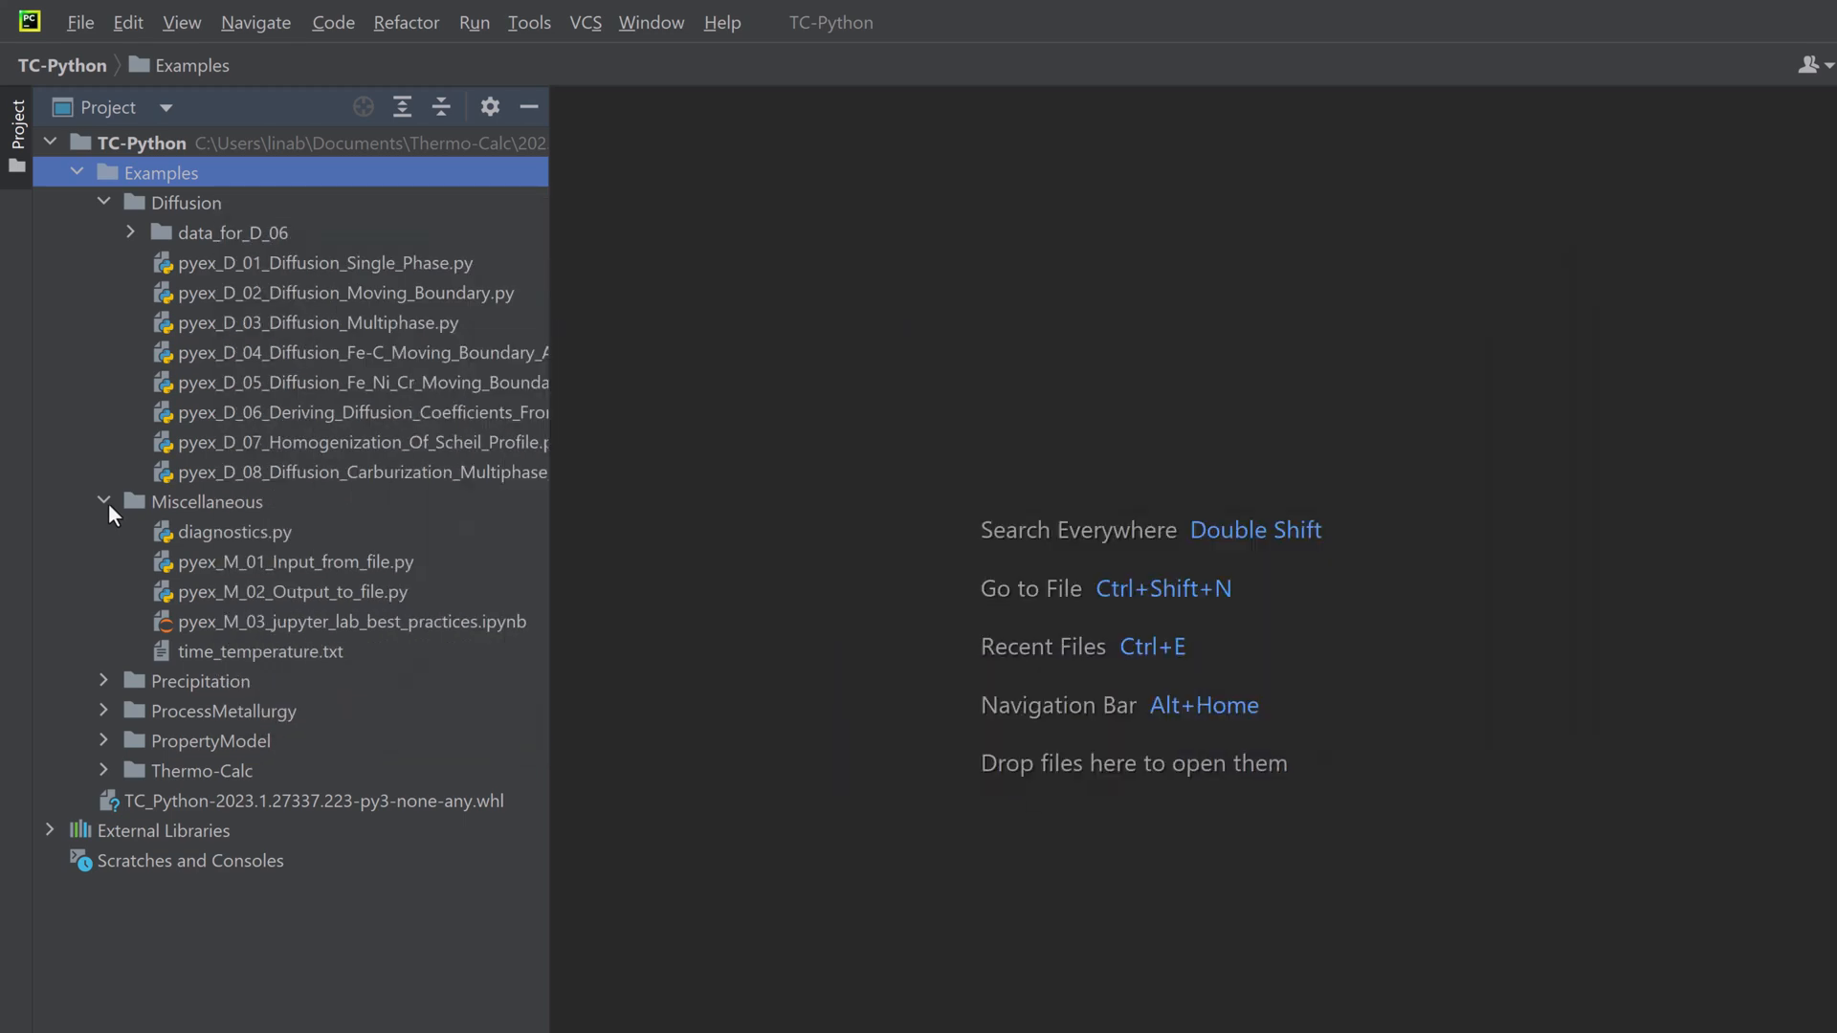
mouse_move(252, 310)
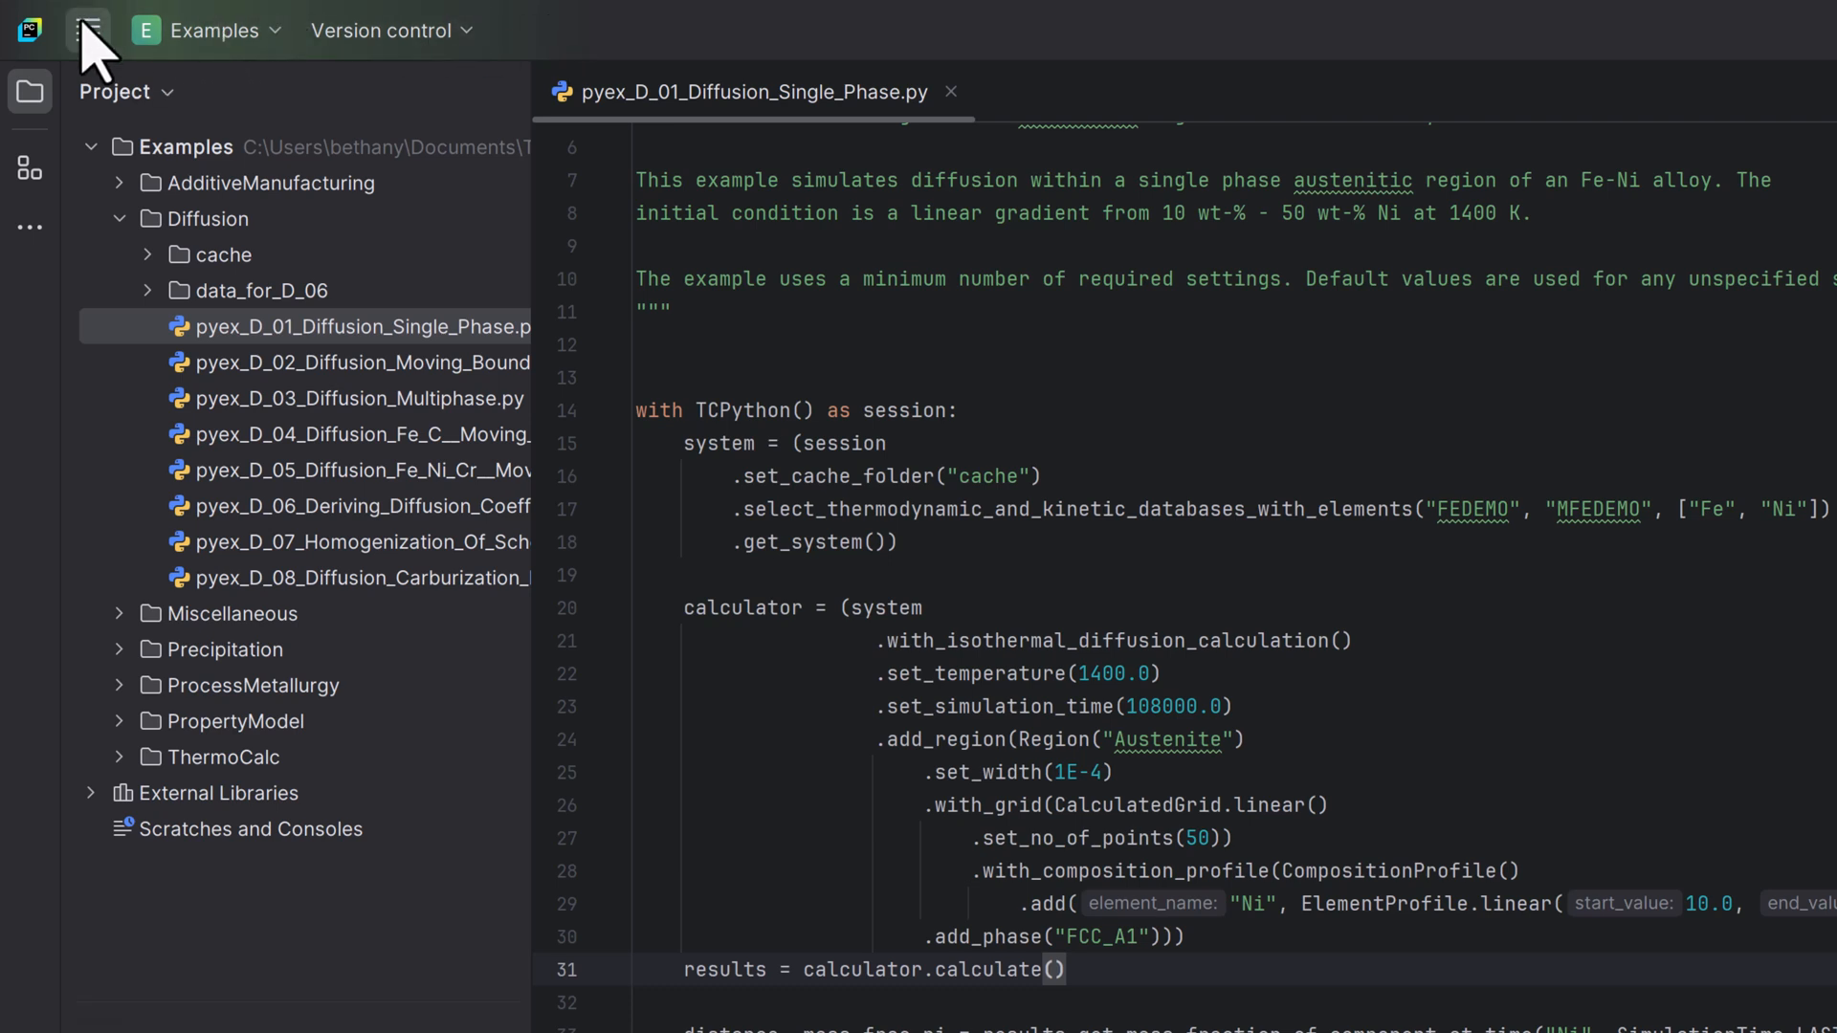
Create Pure Python project PythonProject with the existing Thermo-Calc python.exe (3.9.20) interpreter.
click(89, 31)
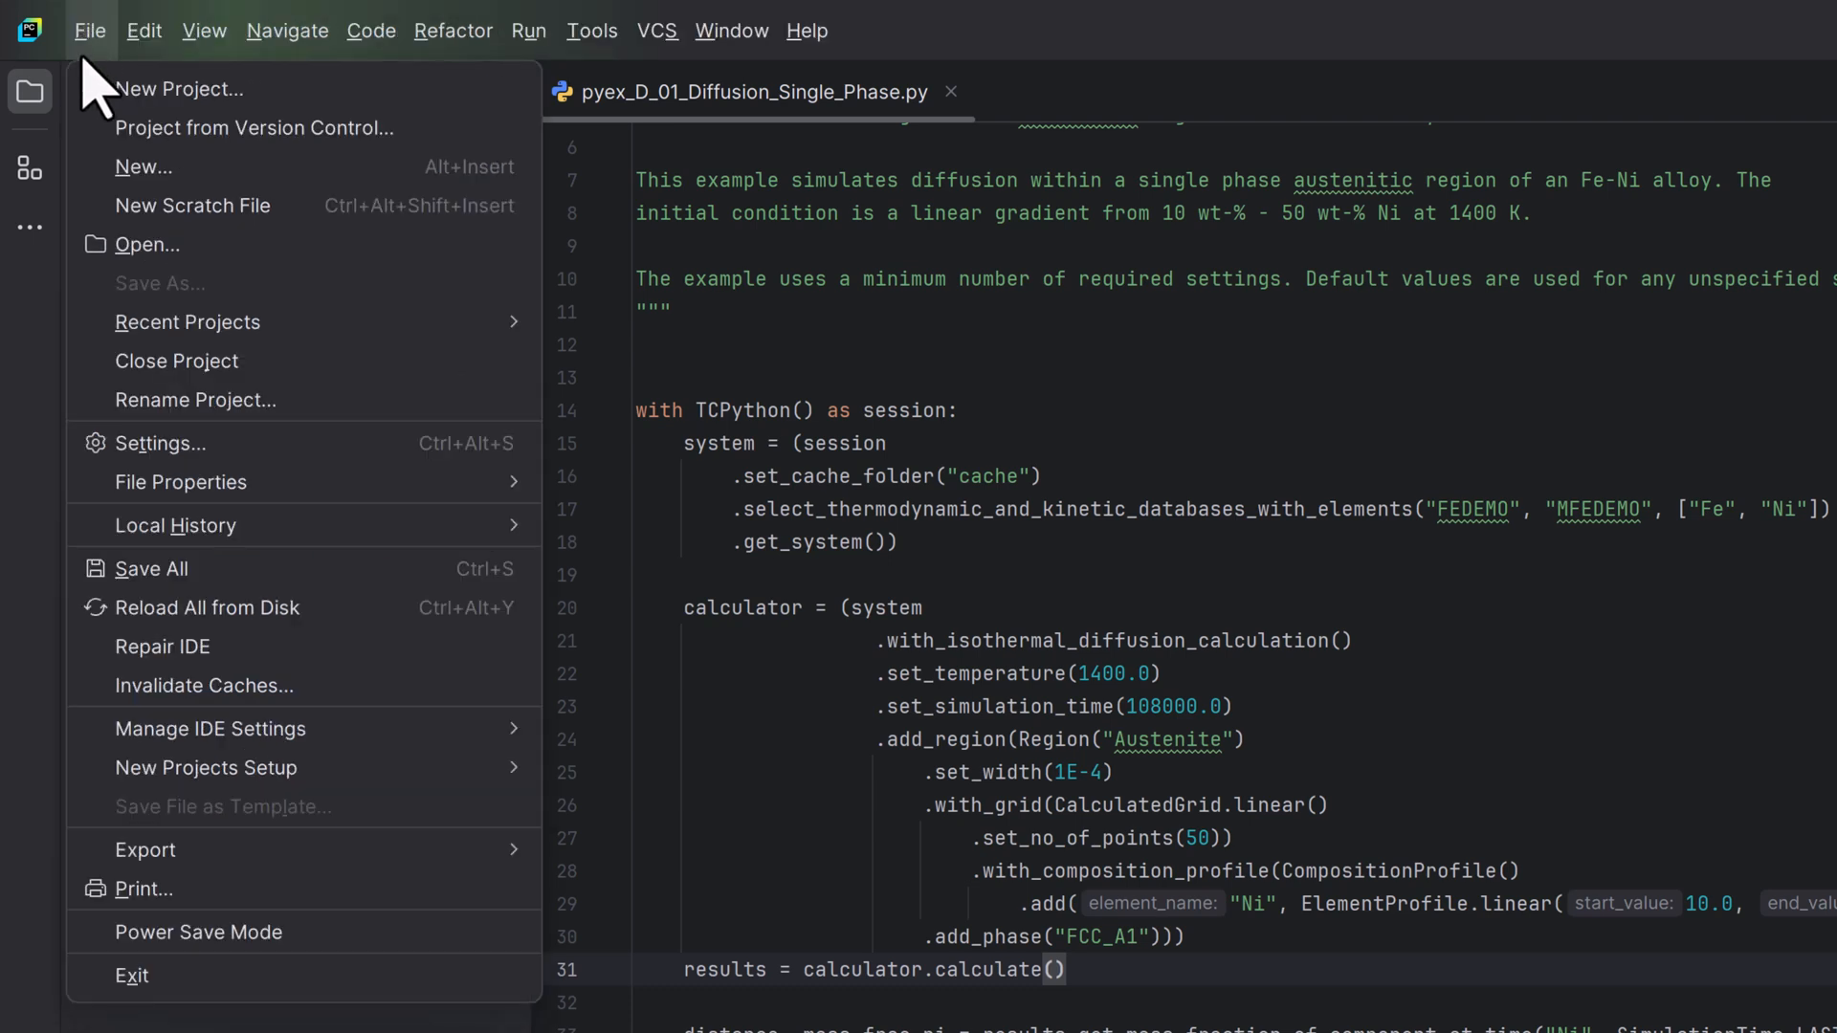
click(178, 89)
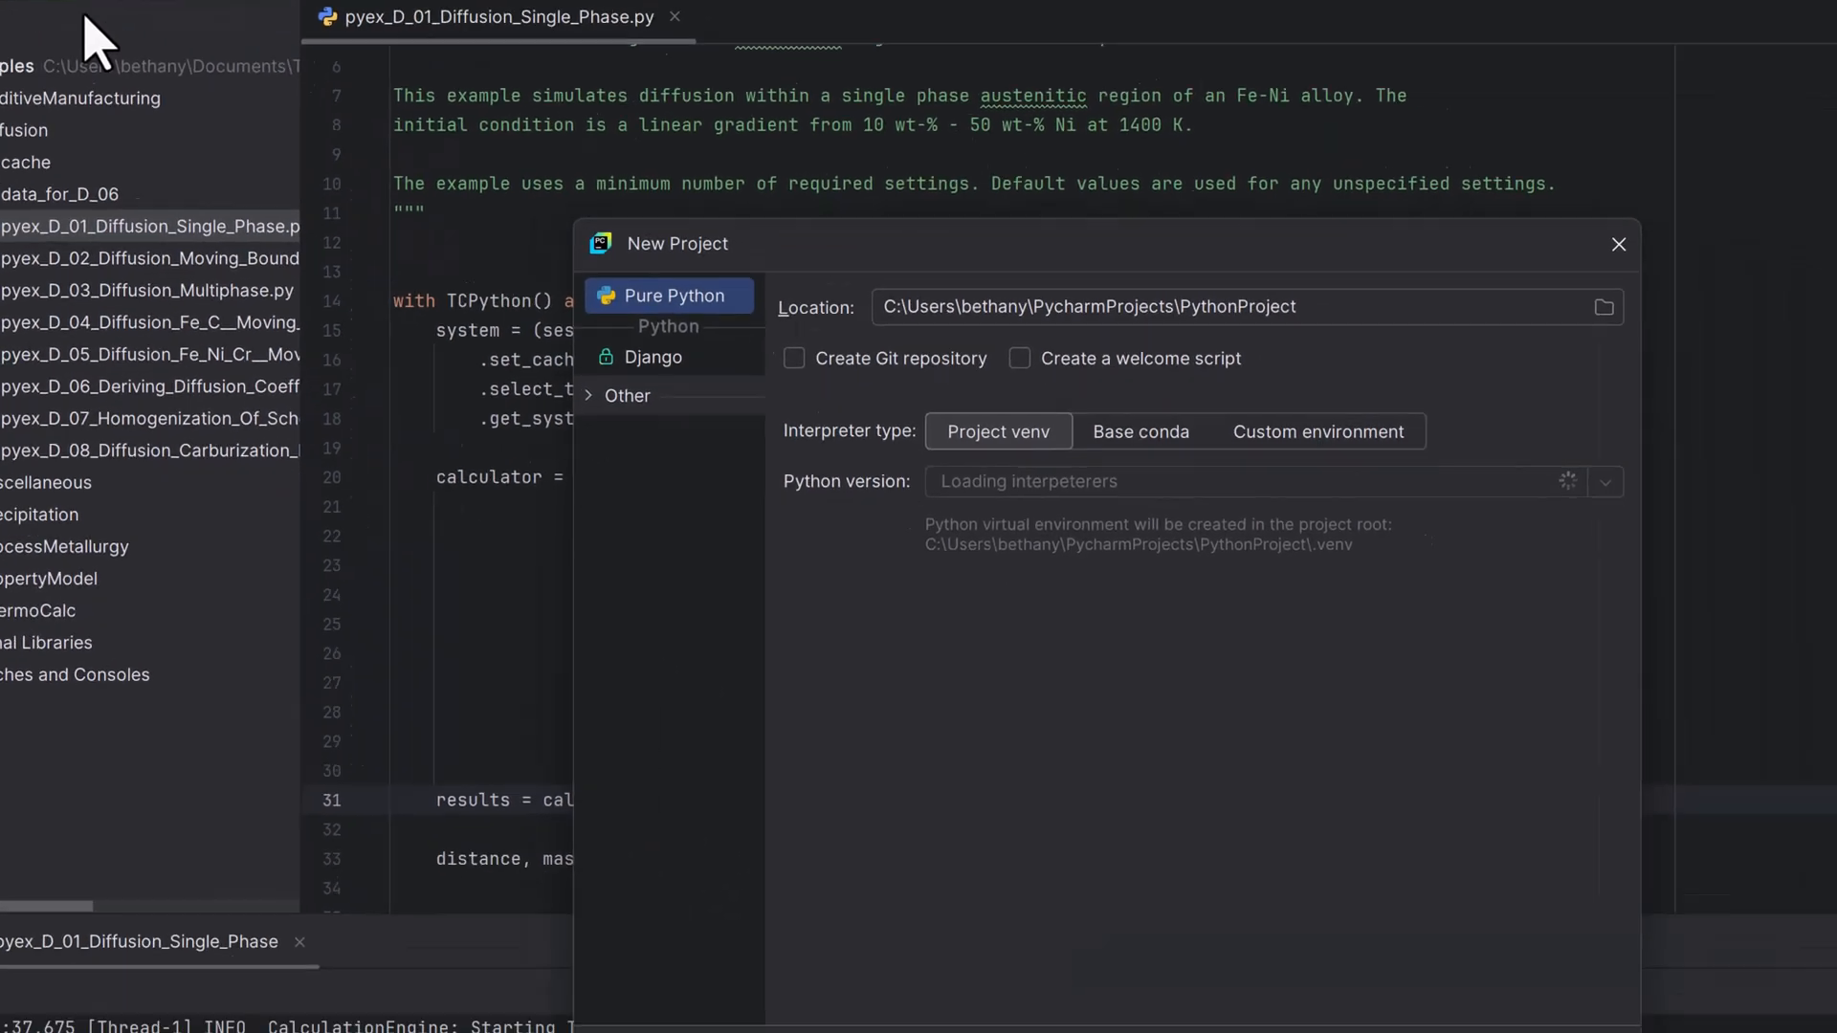
click(1317, 431)
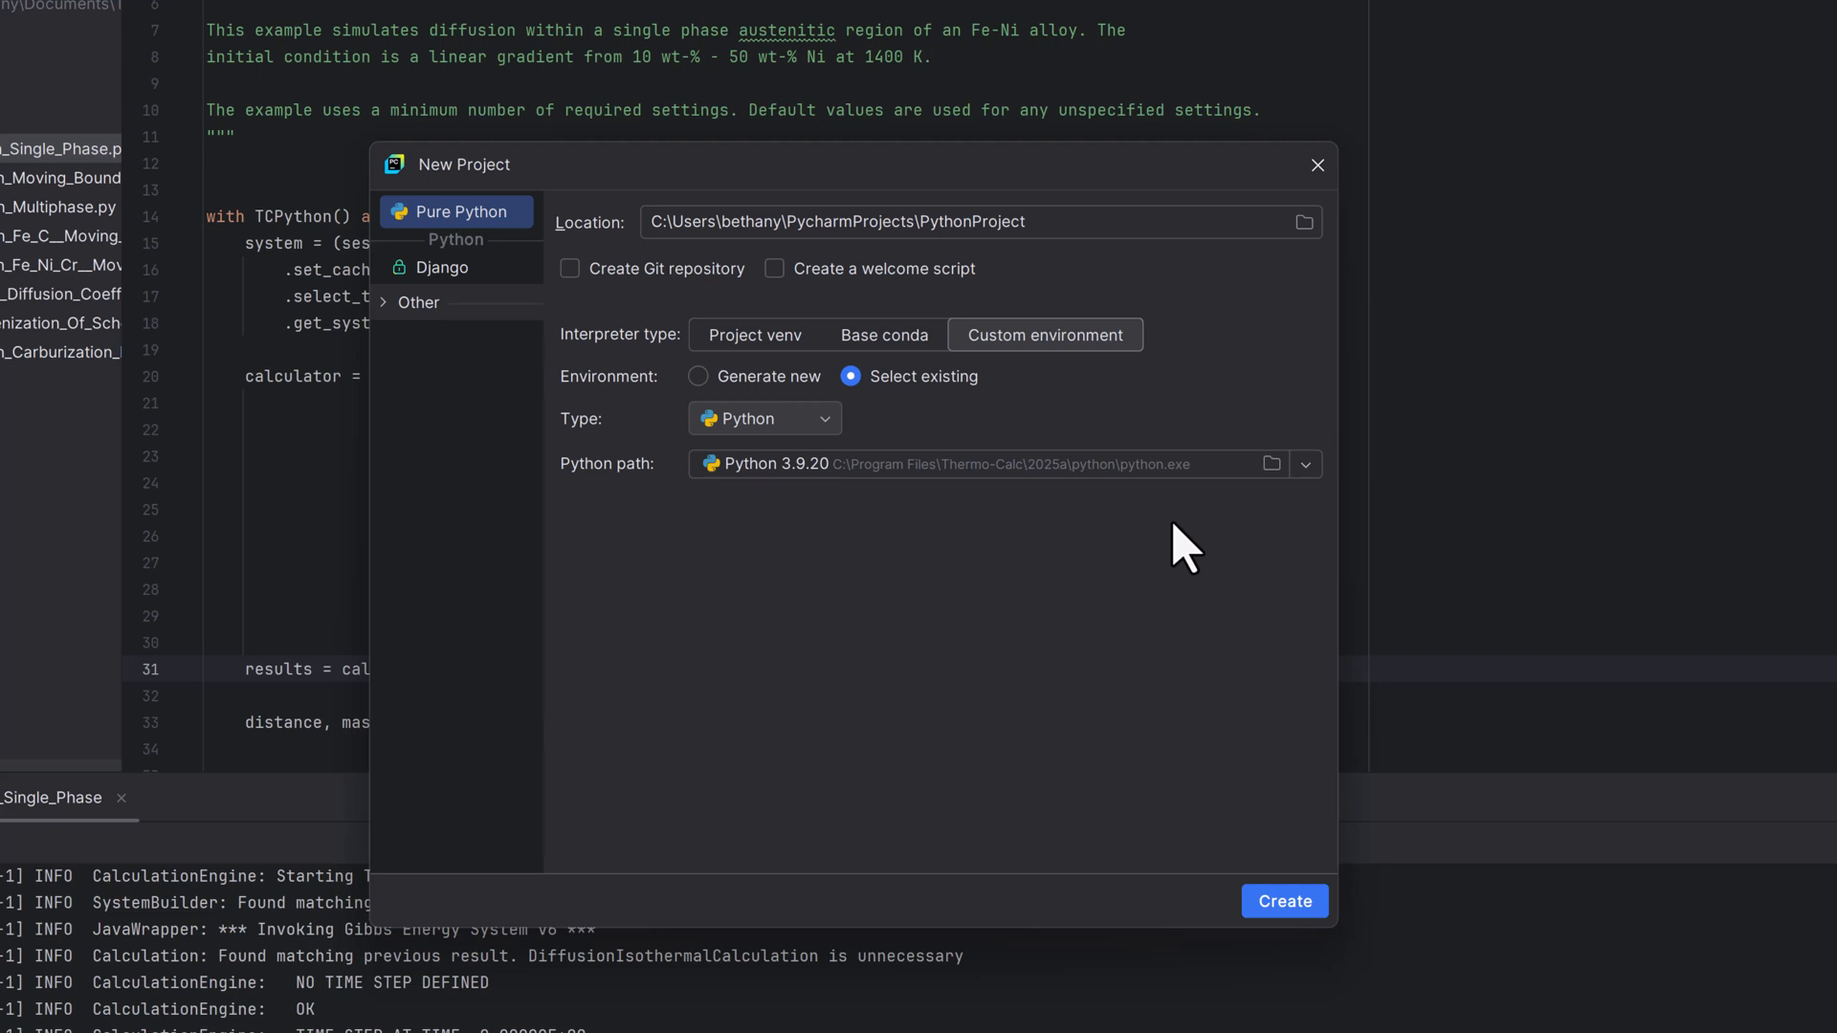
mouse_move(1084, 363)
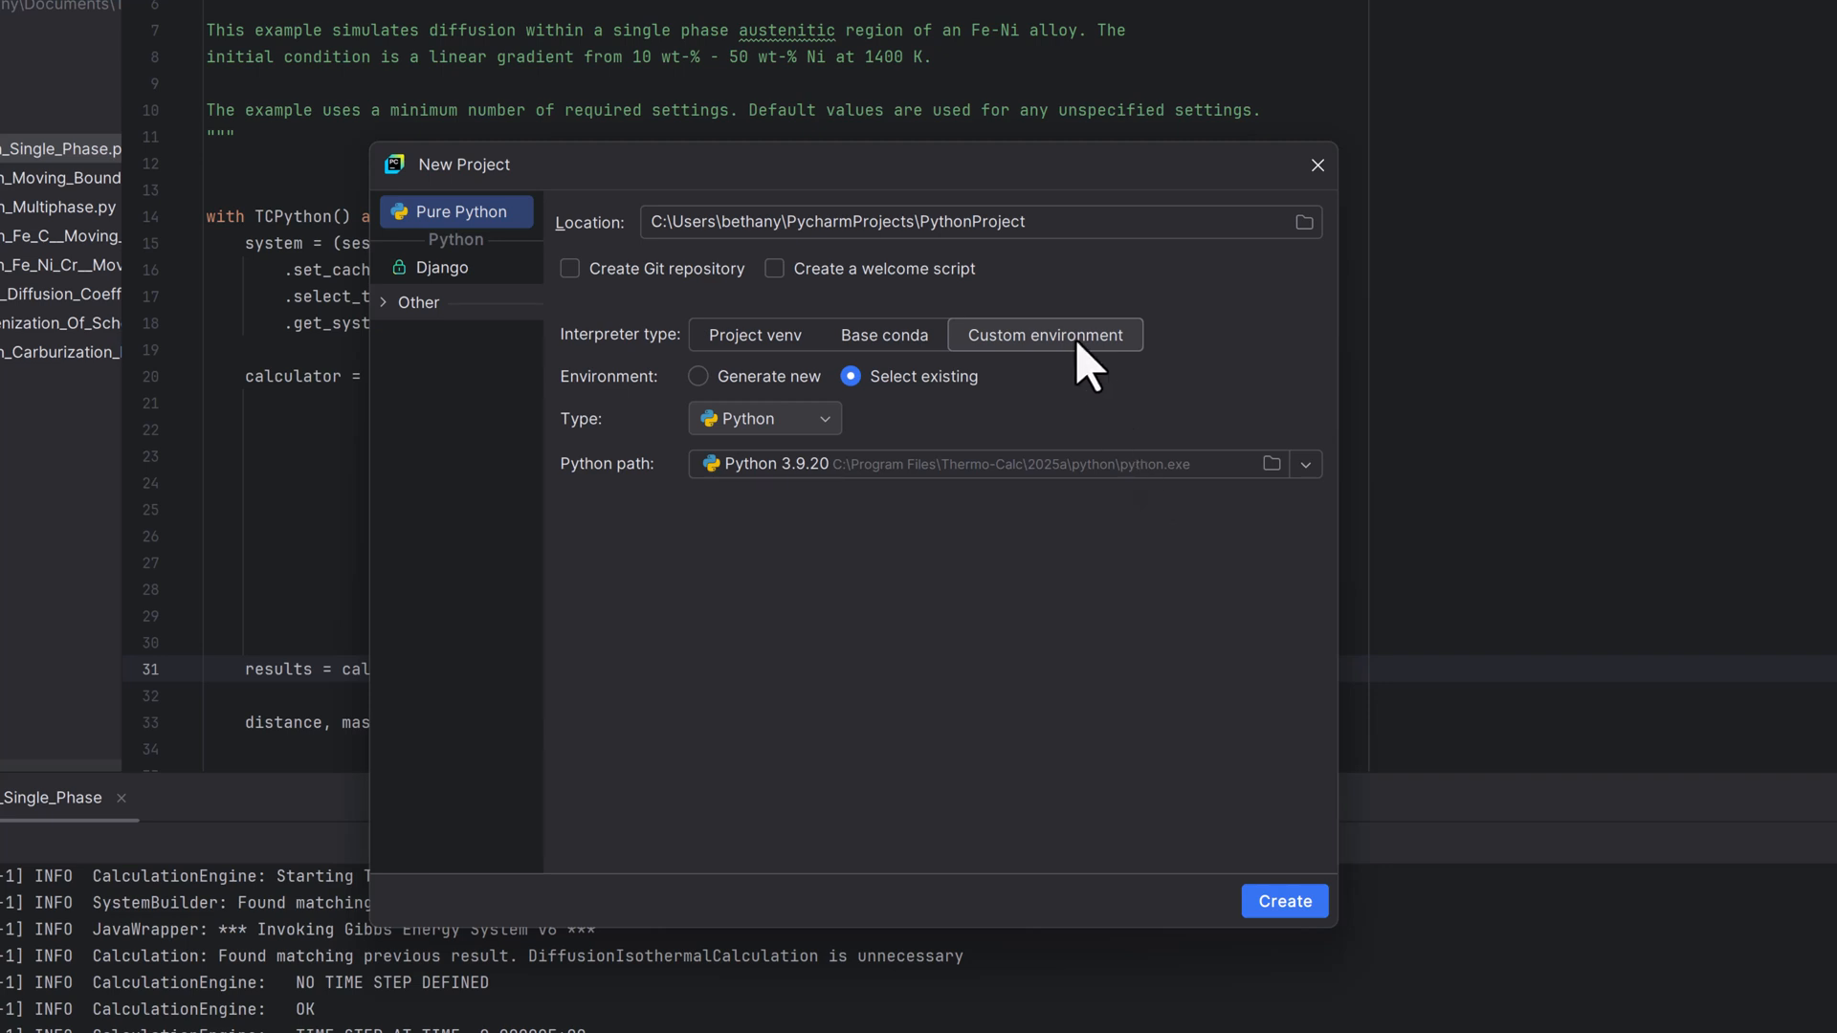
mouse_move(851, 381)
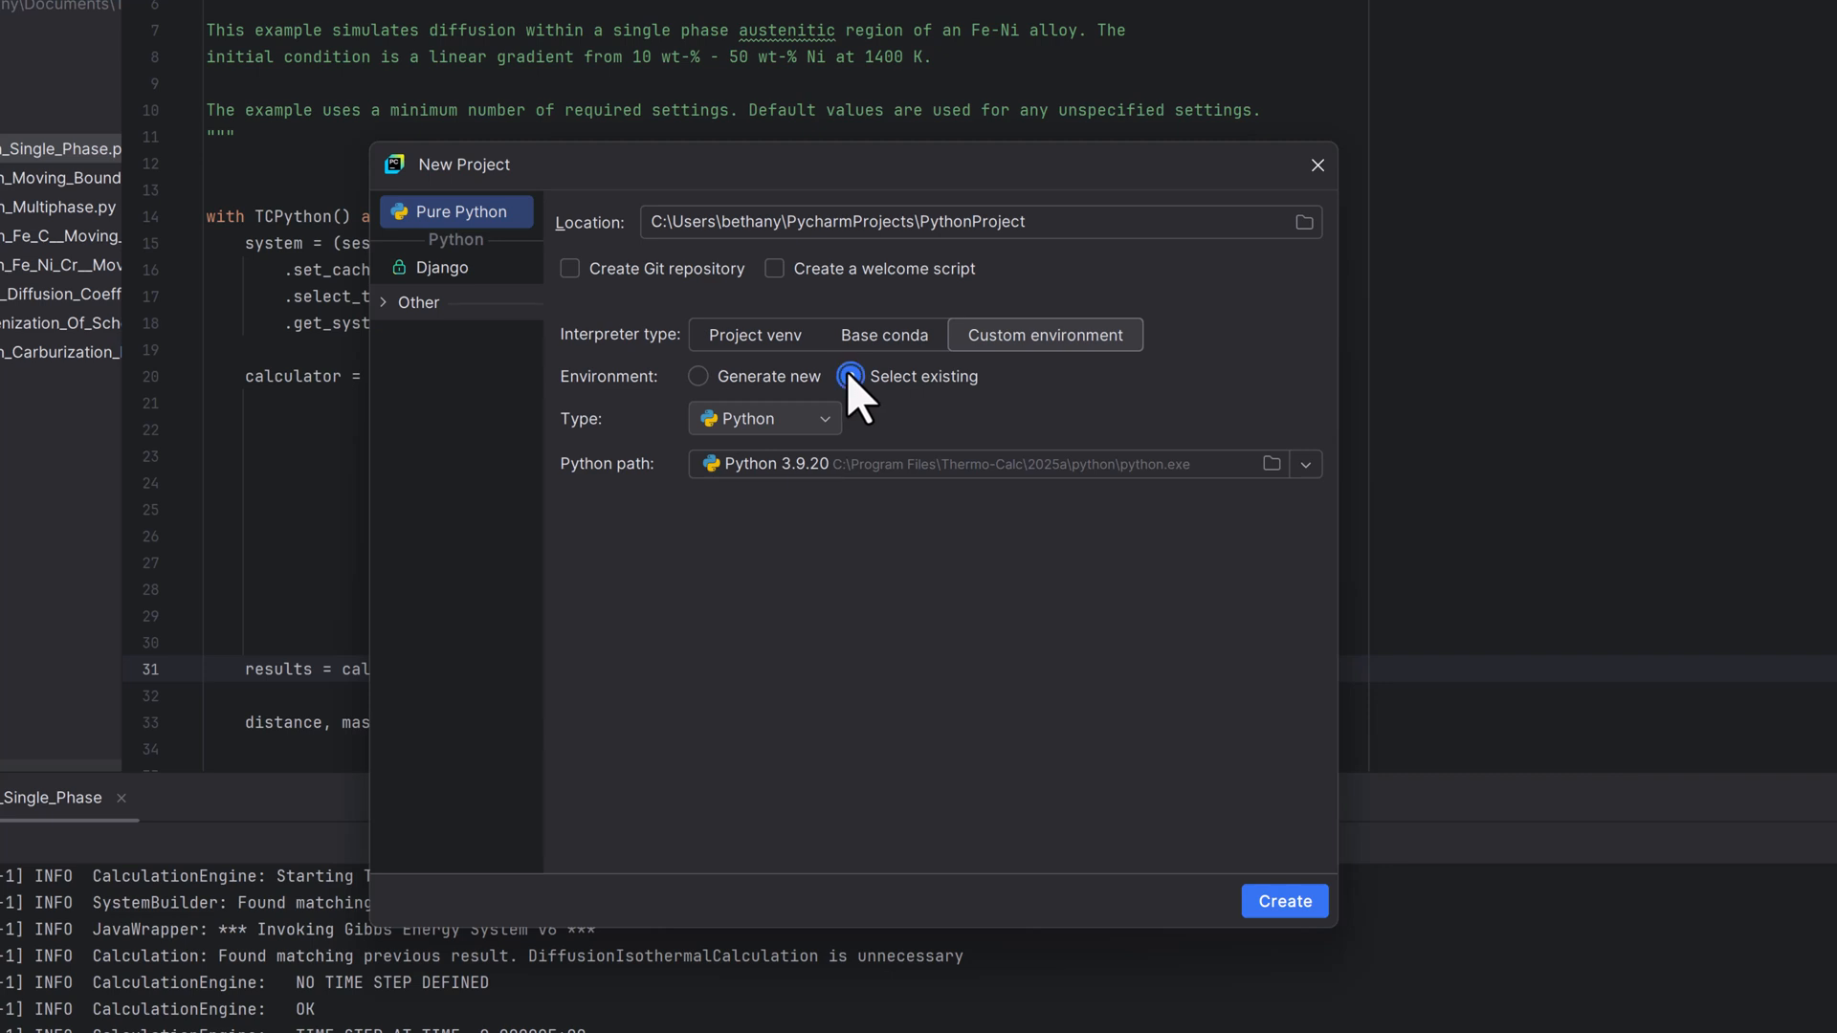
click(851, 376)
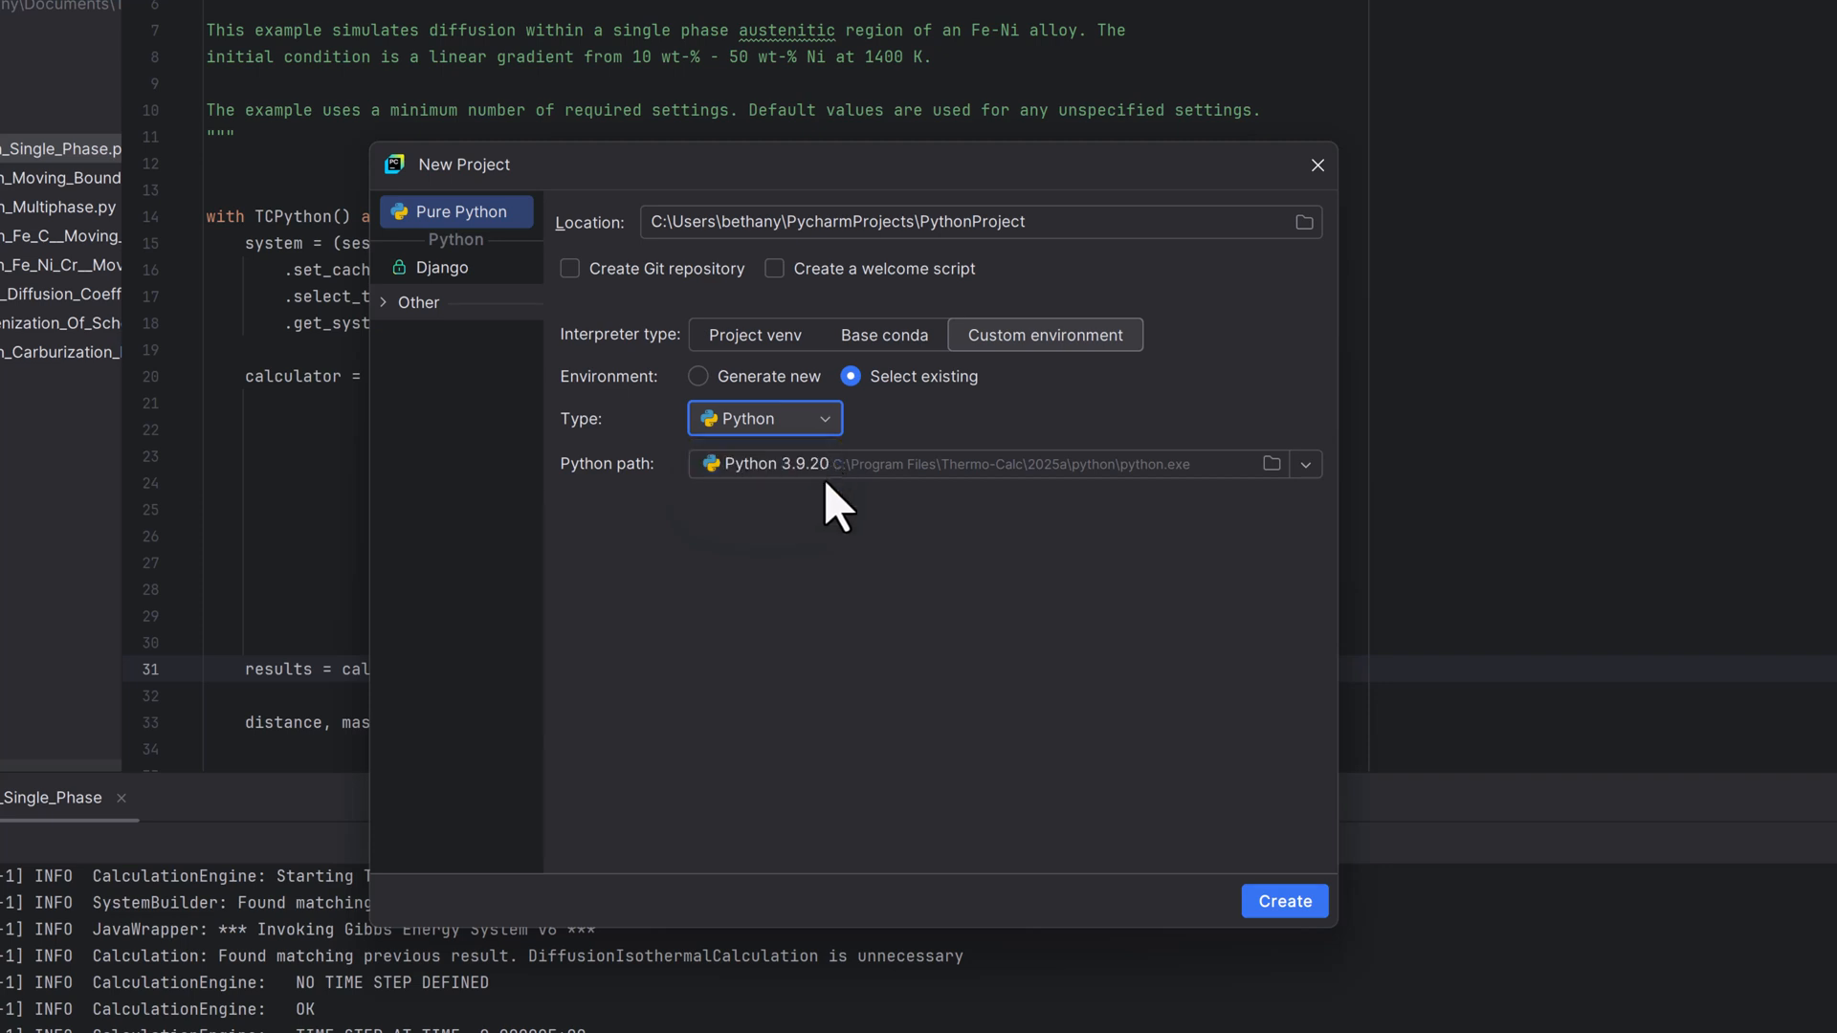
mouse_move(1201, 574)
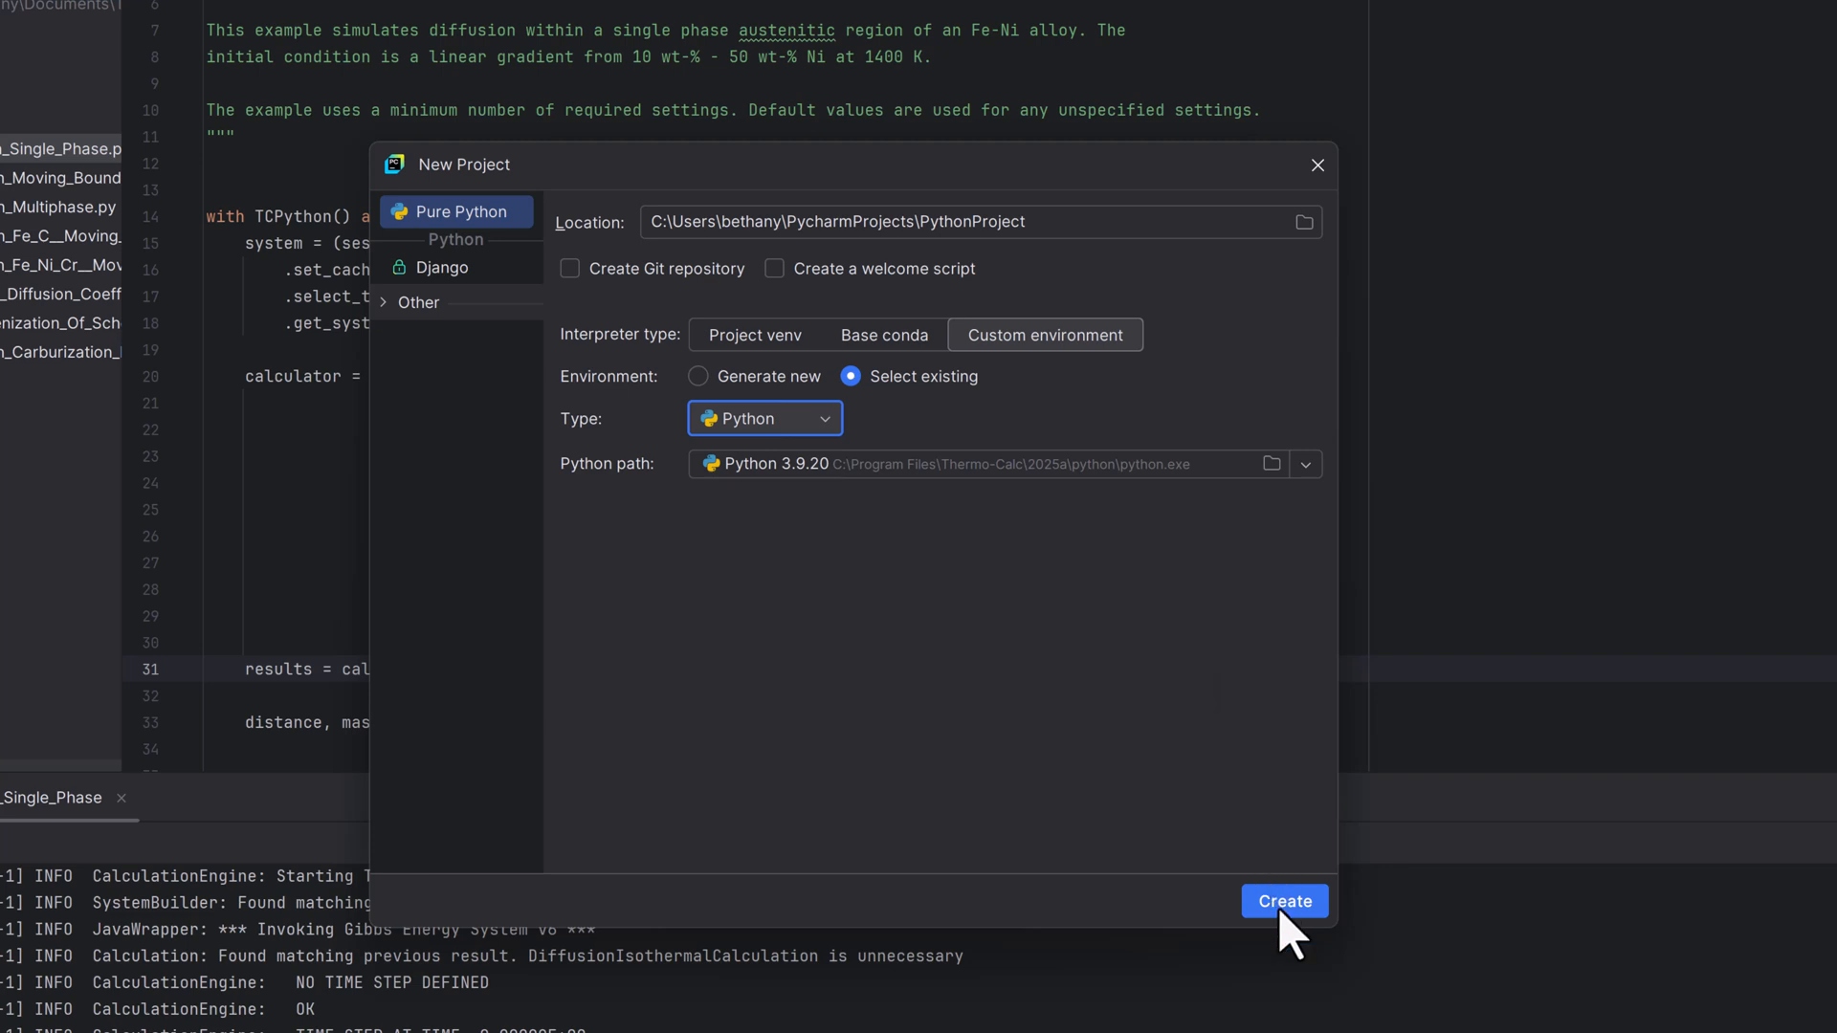
click(1282, 902)
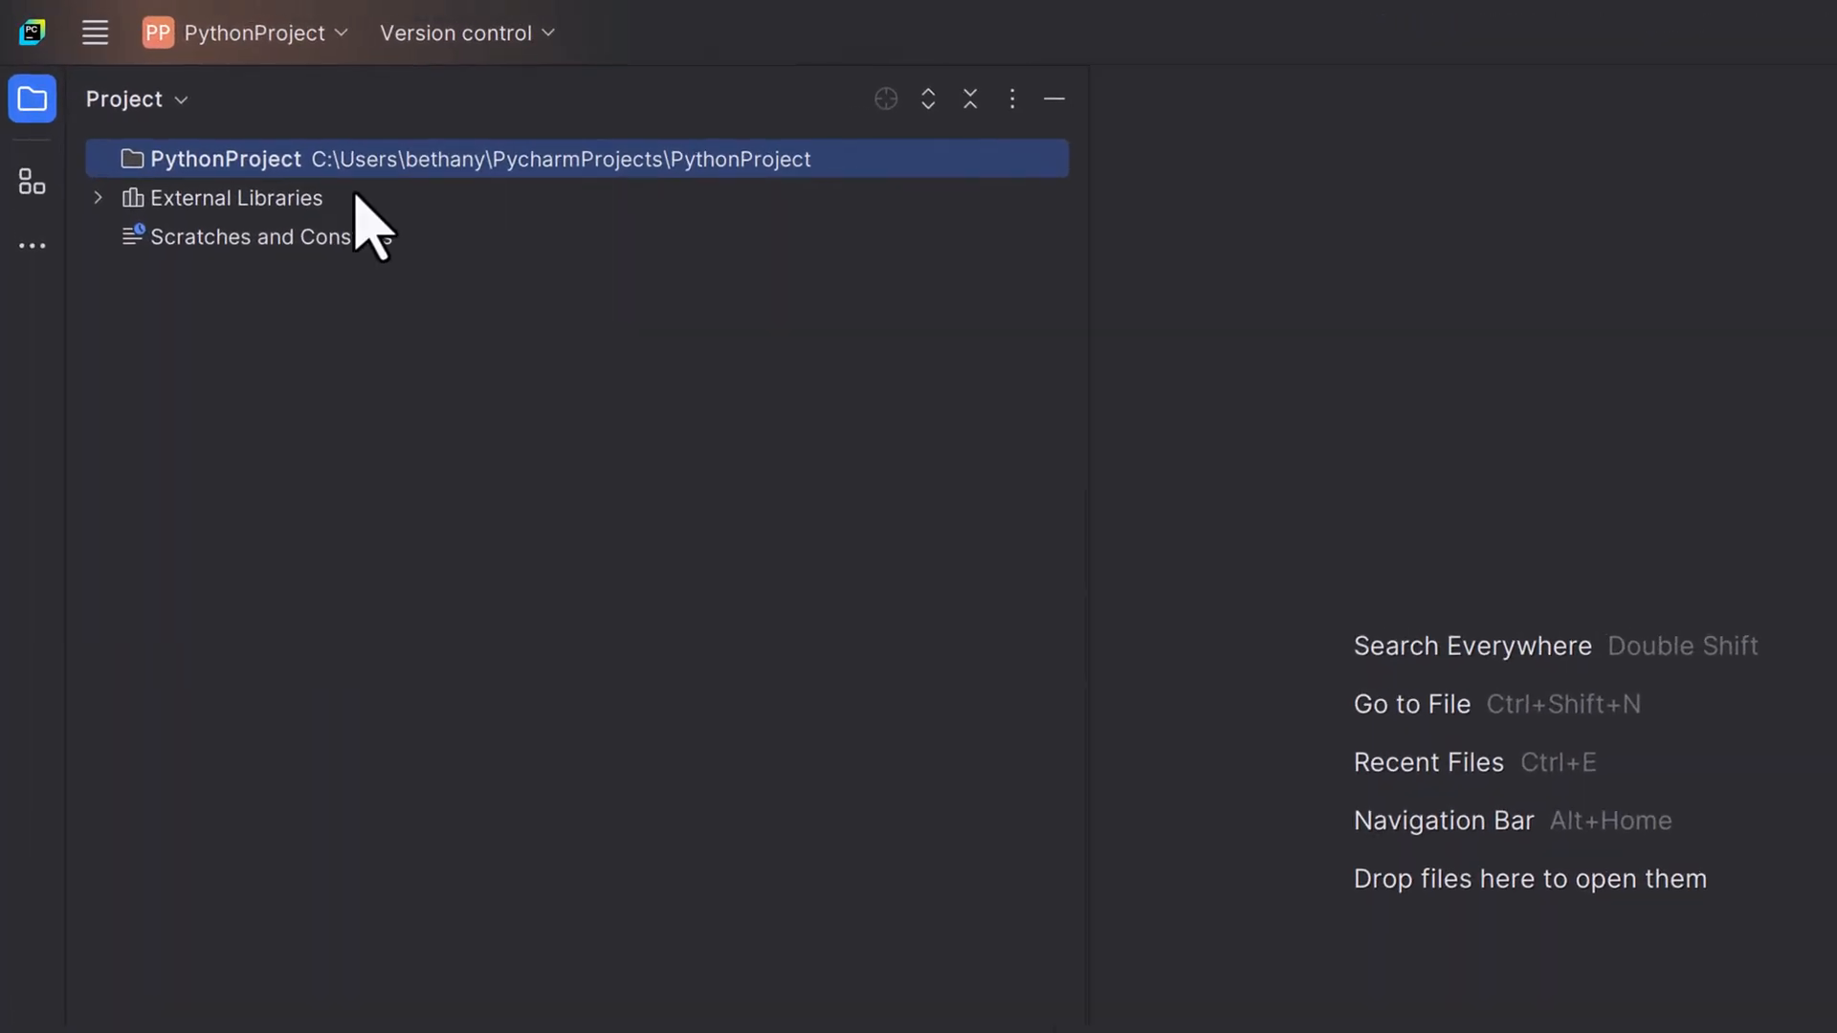
Add Video-project.py to PythonProject and begin typing 'import' in it.
right_click(228, 157)
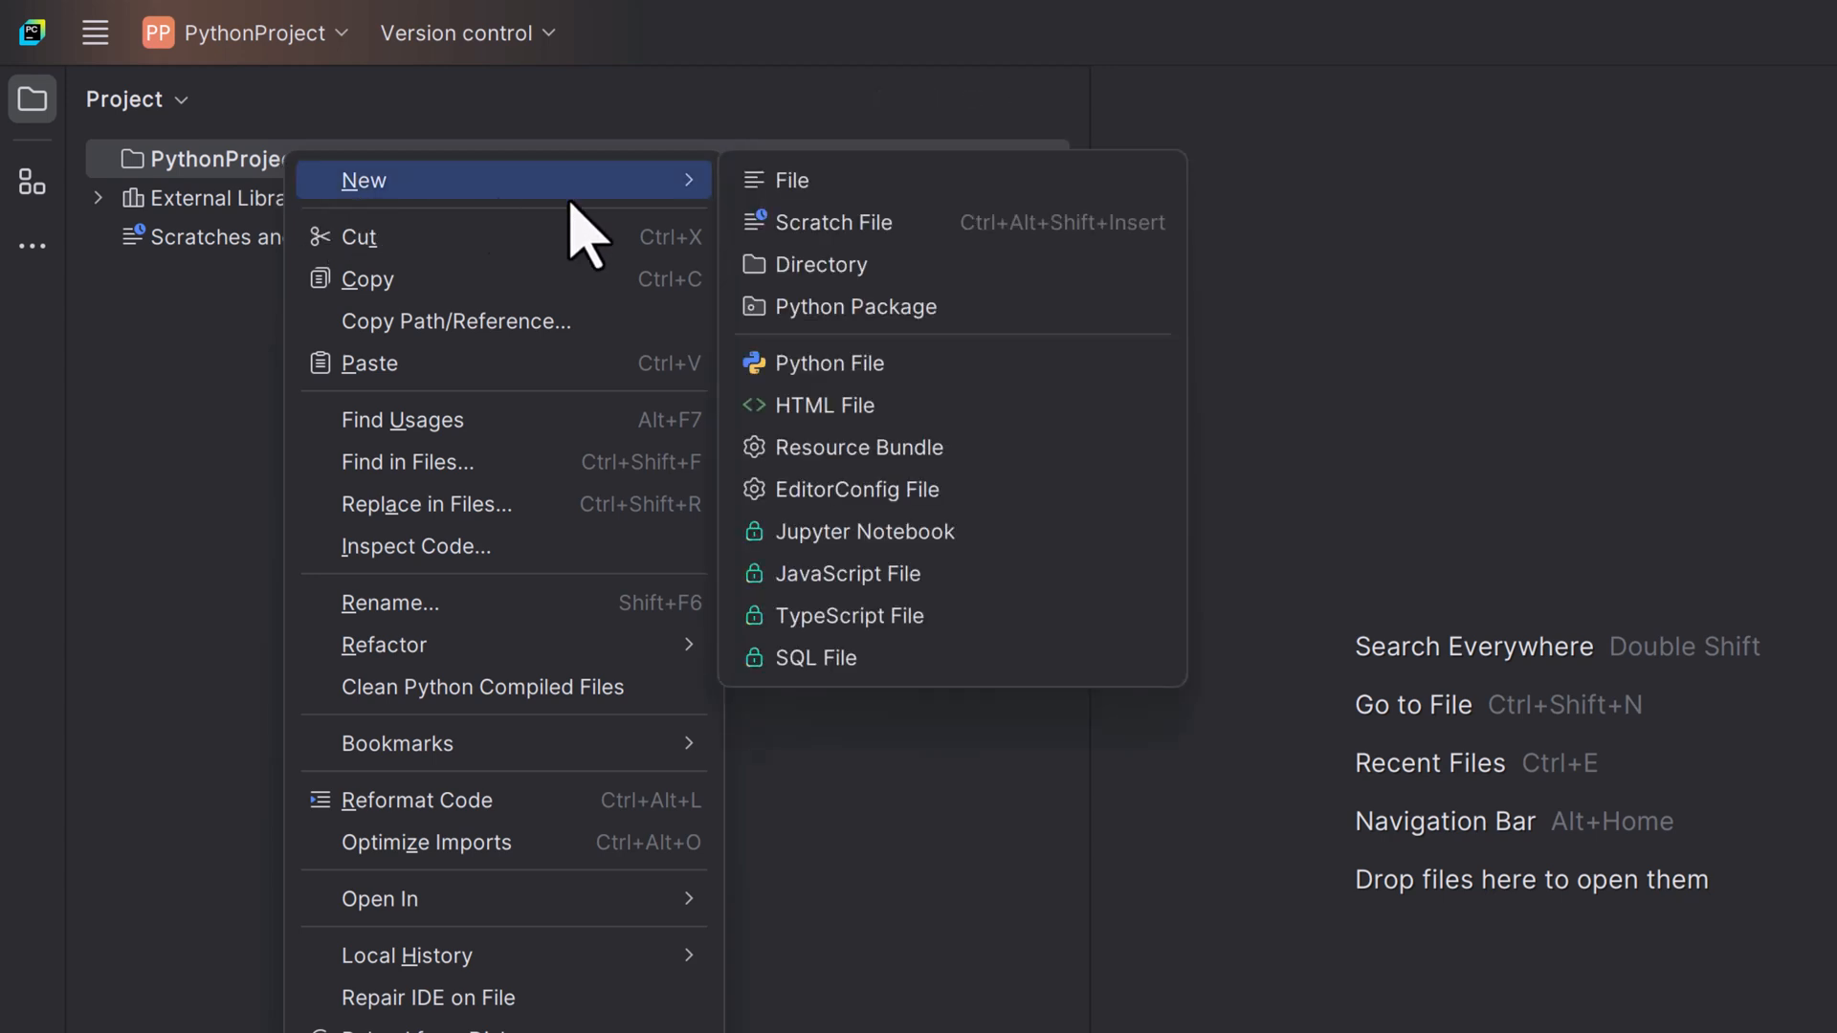
click(830, 362)
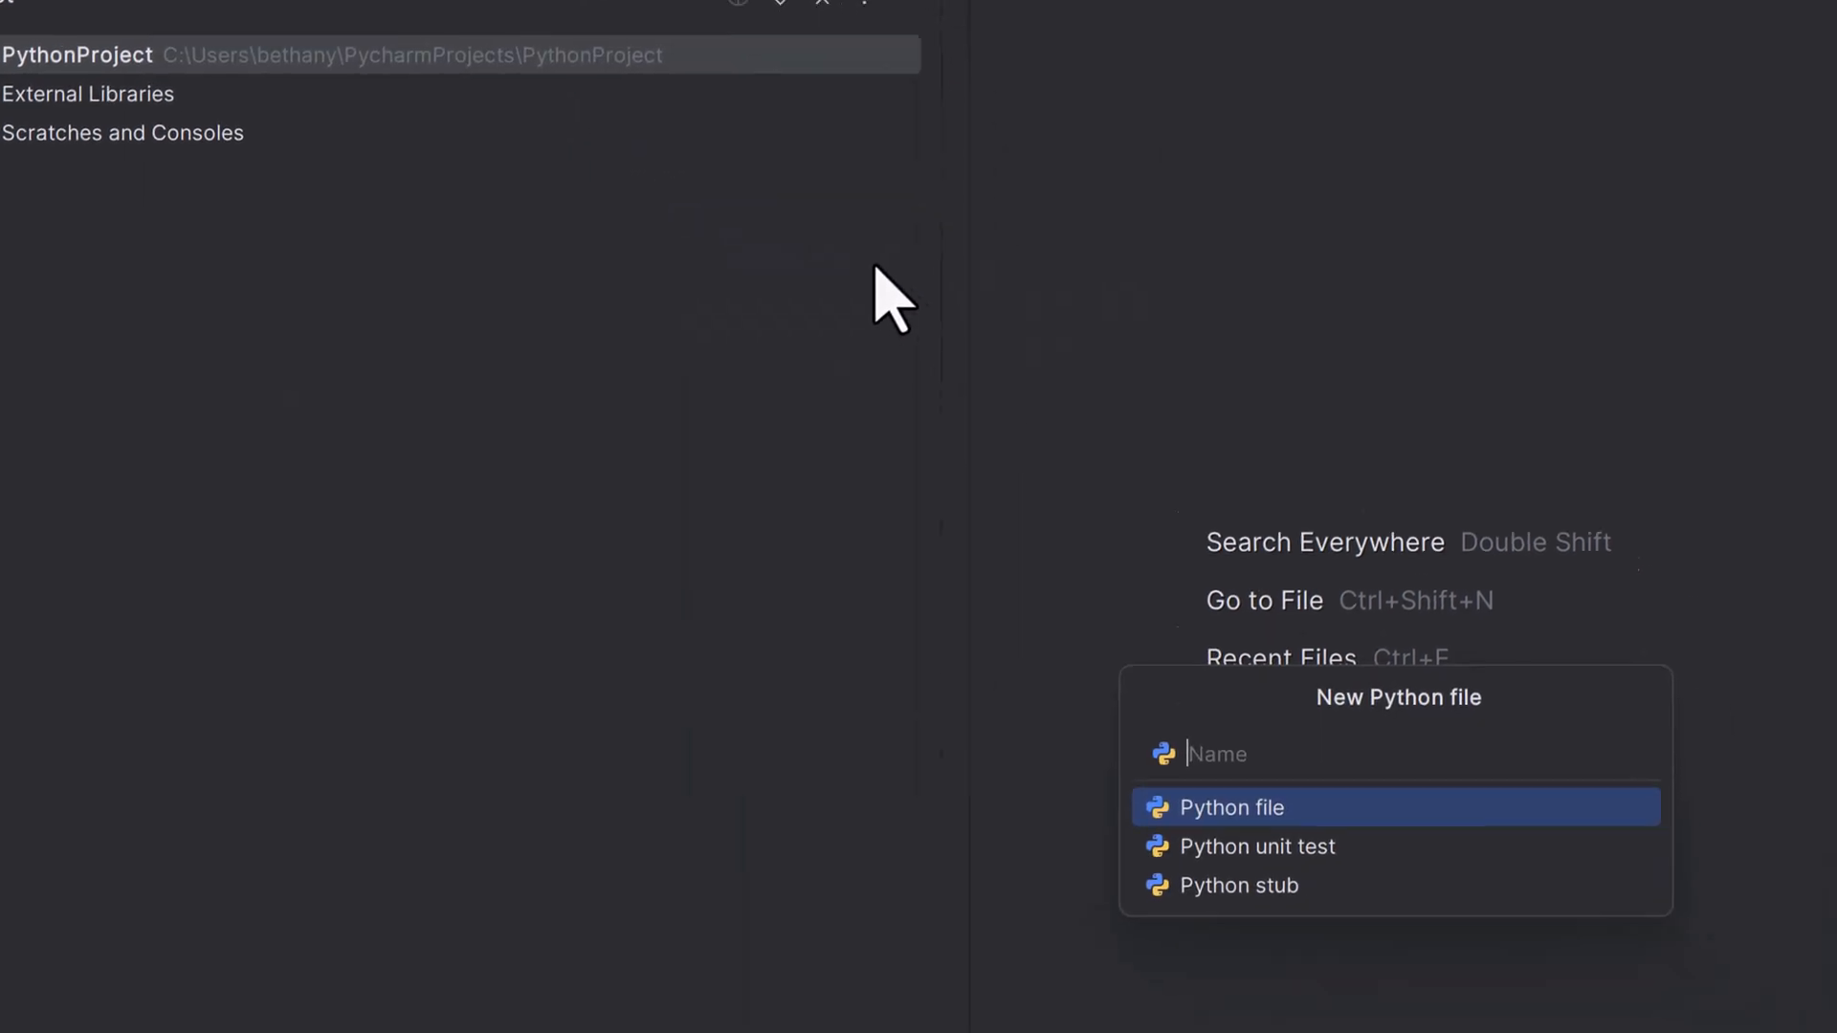
text(Video)
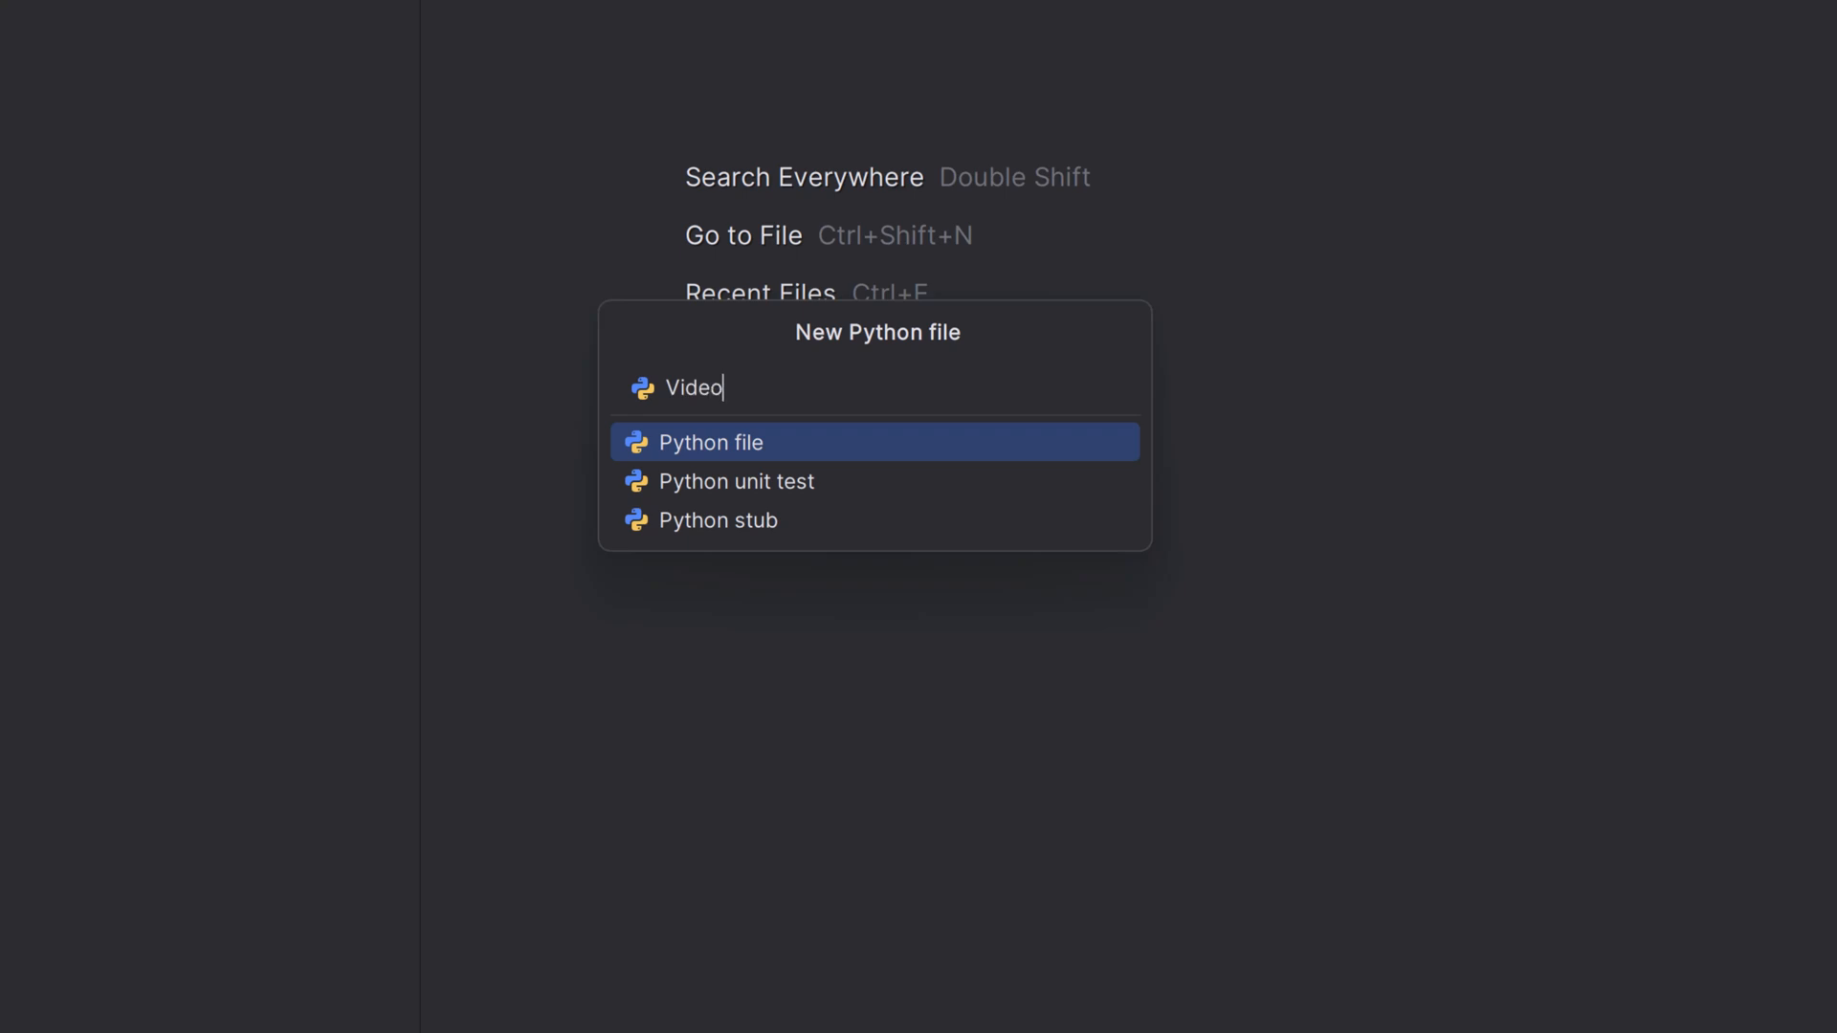
text(-project)
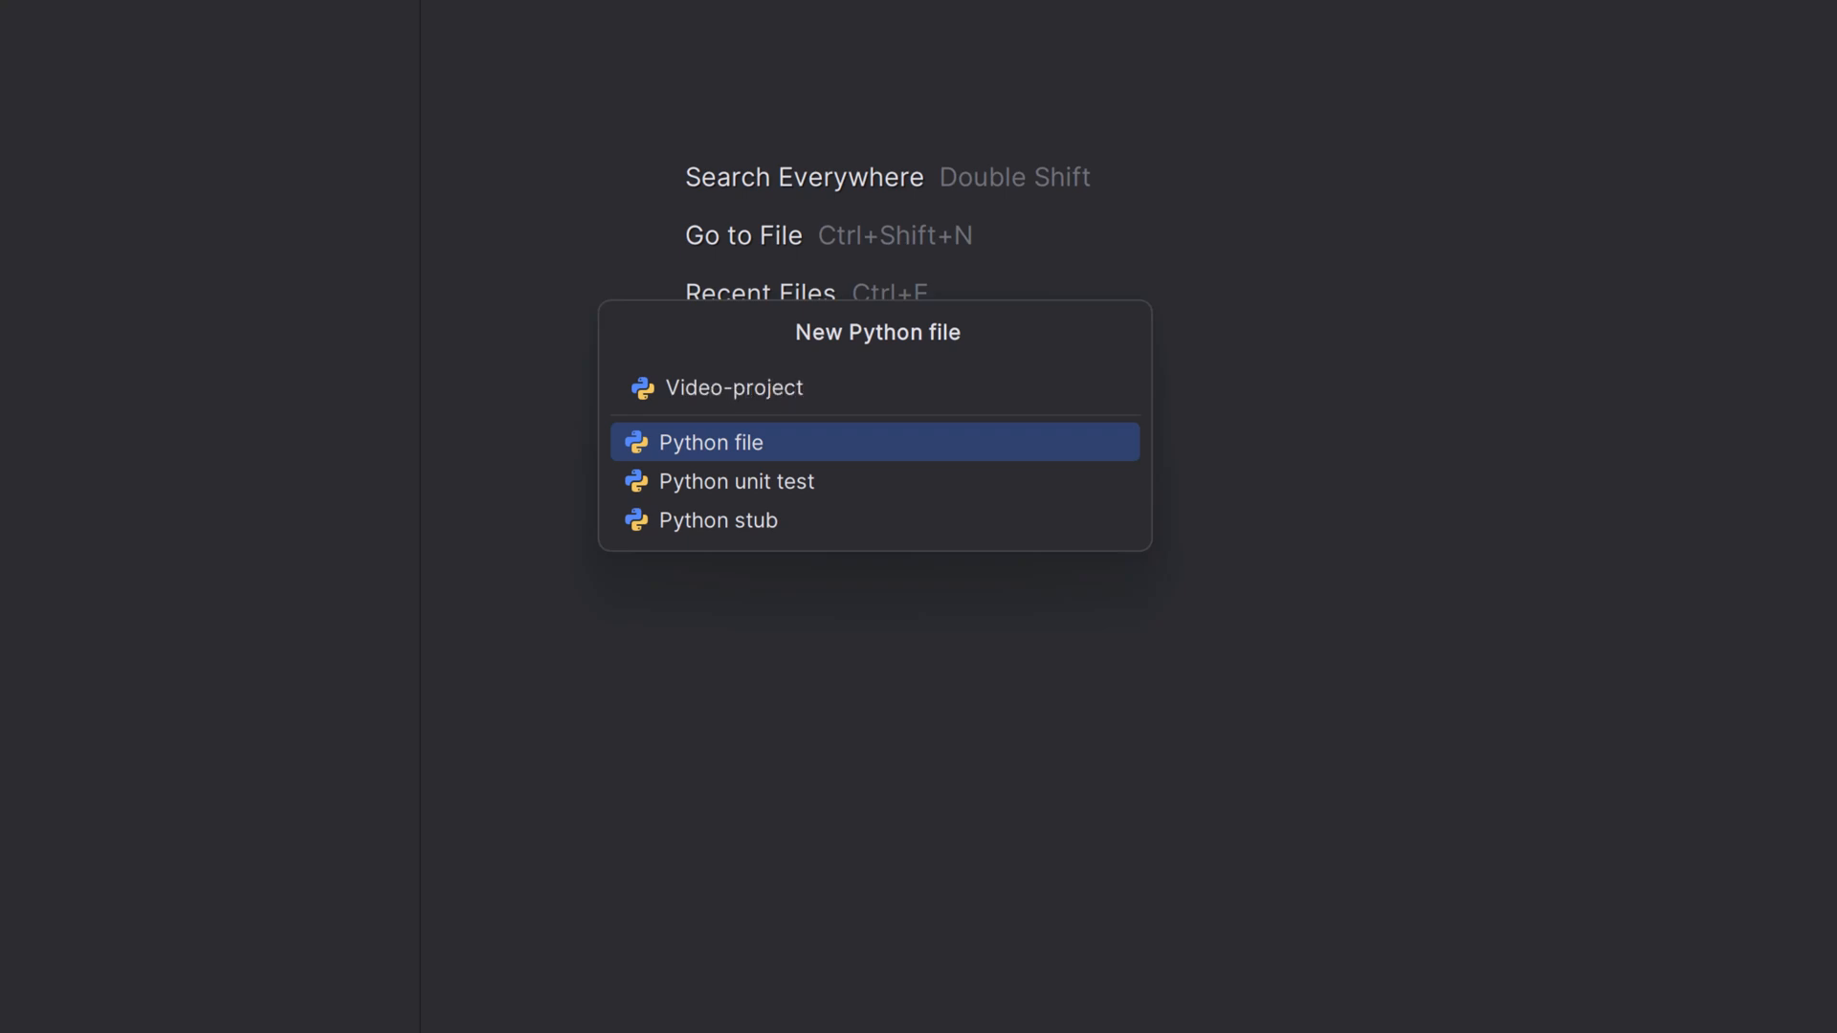
click(709, 444)
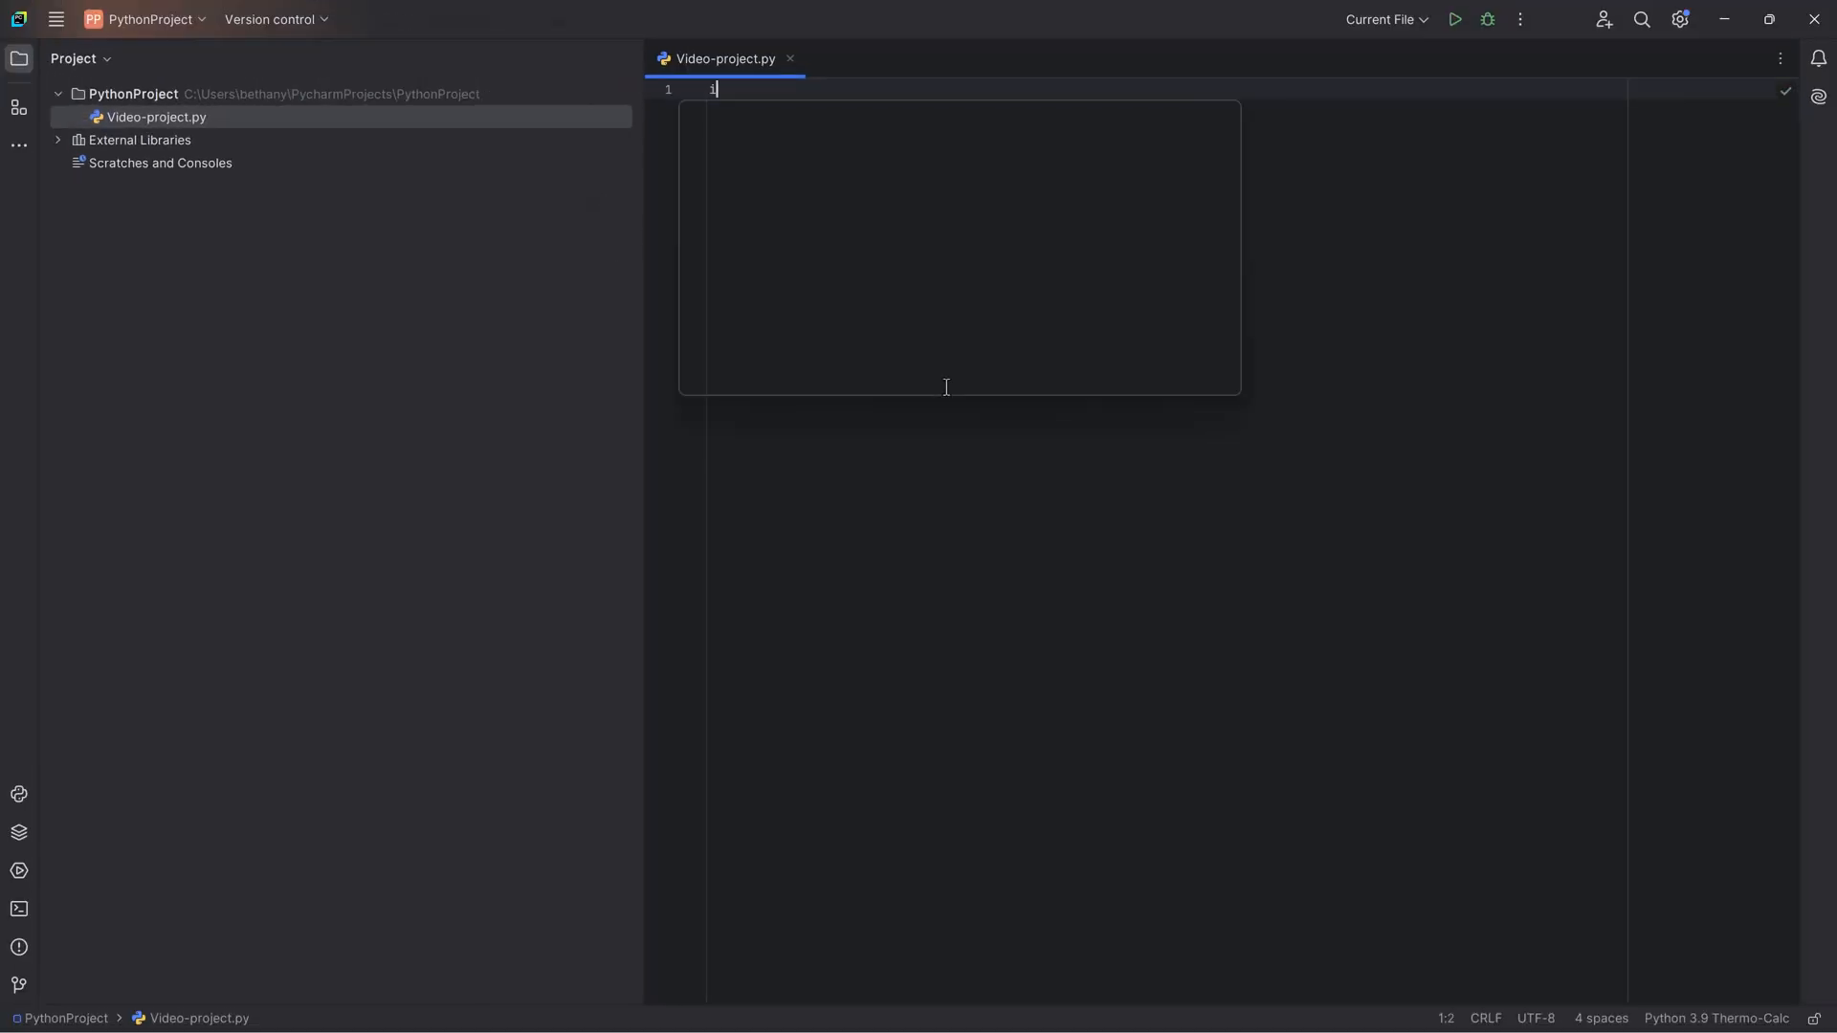
text(import)
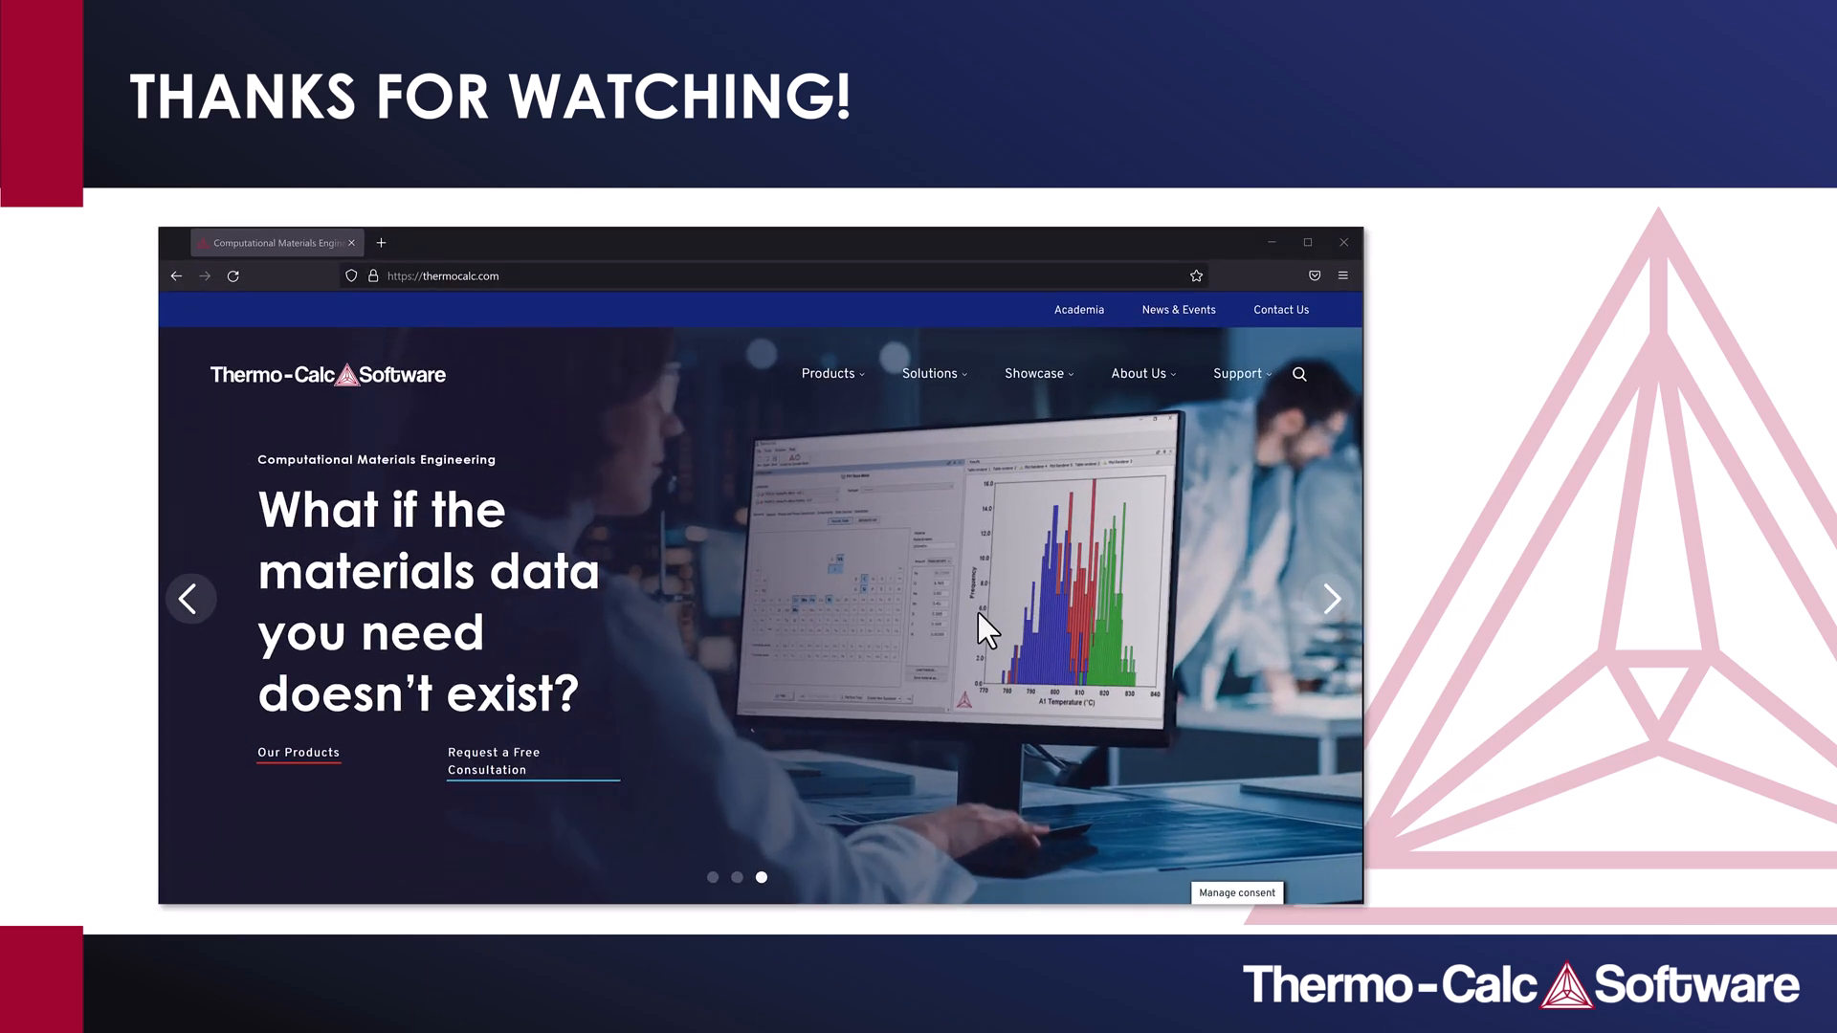
Show the thermocalc.com Support menu with documentation, training courses and video tutorials.
click(1235, 374)
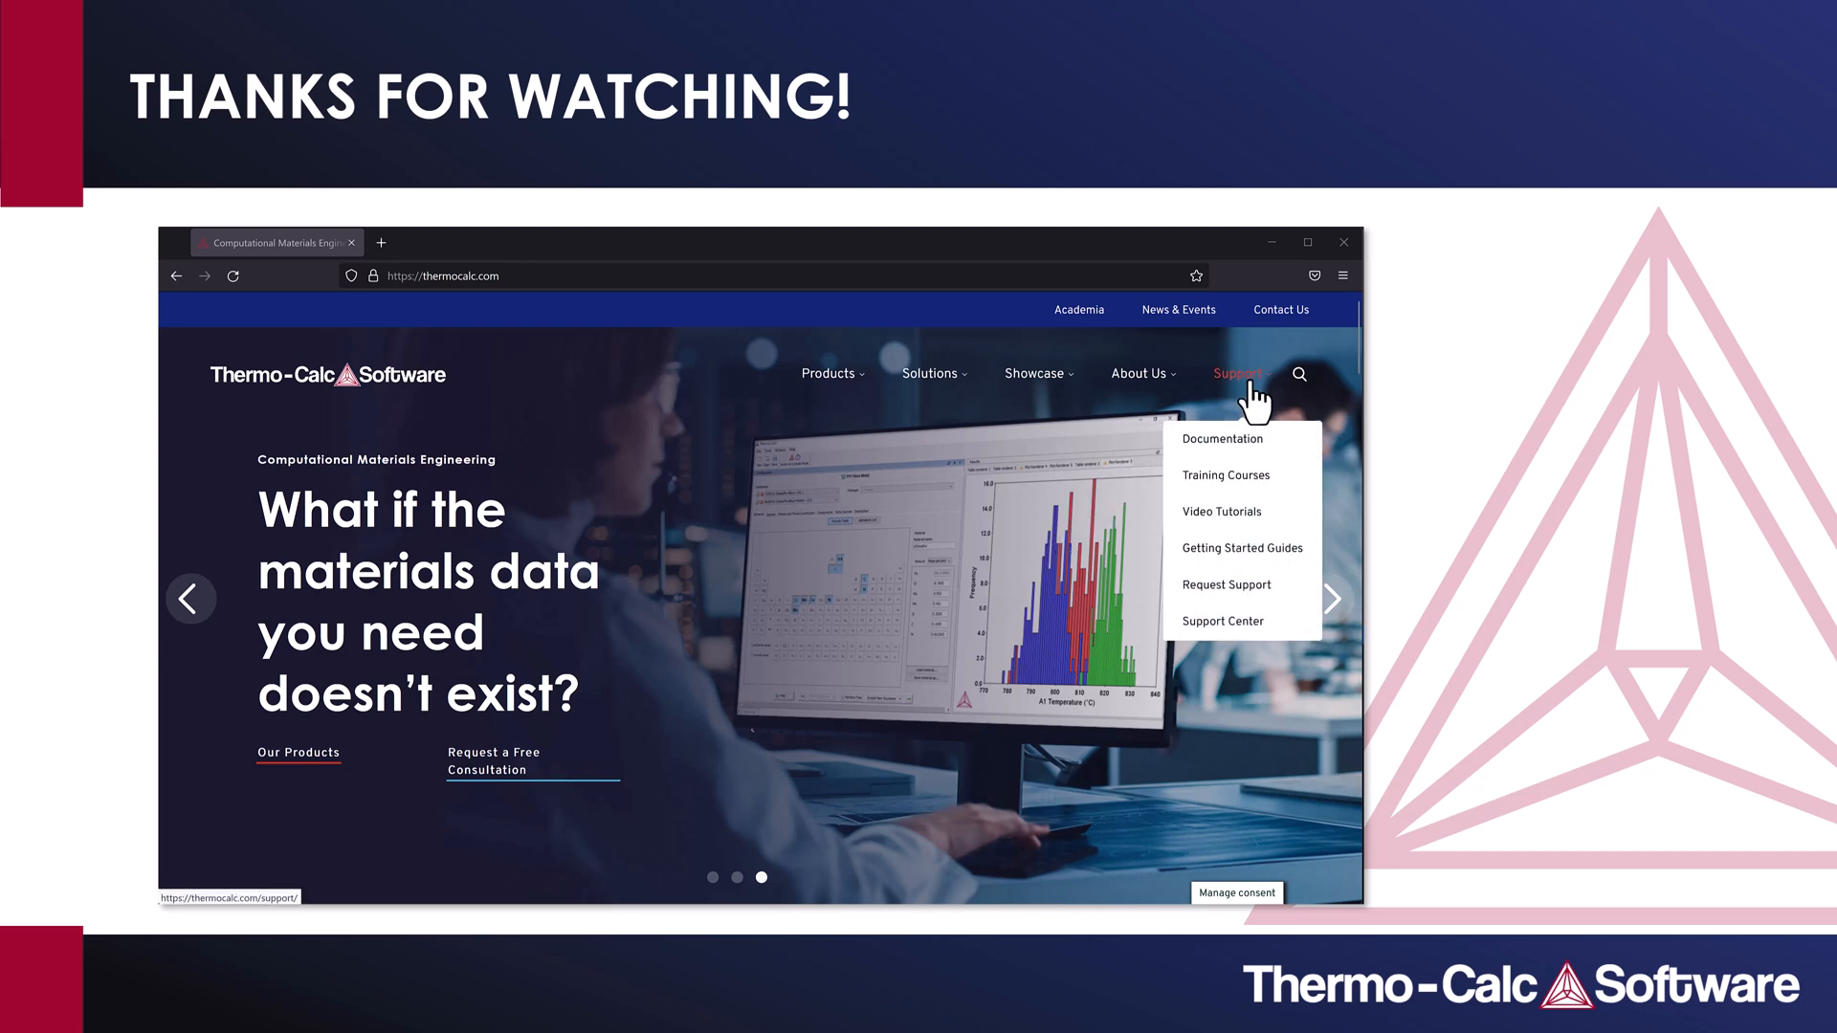